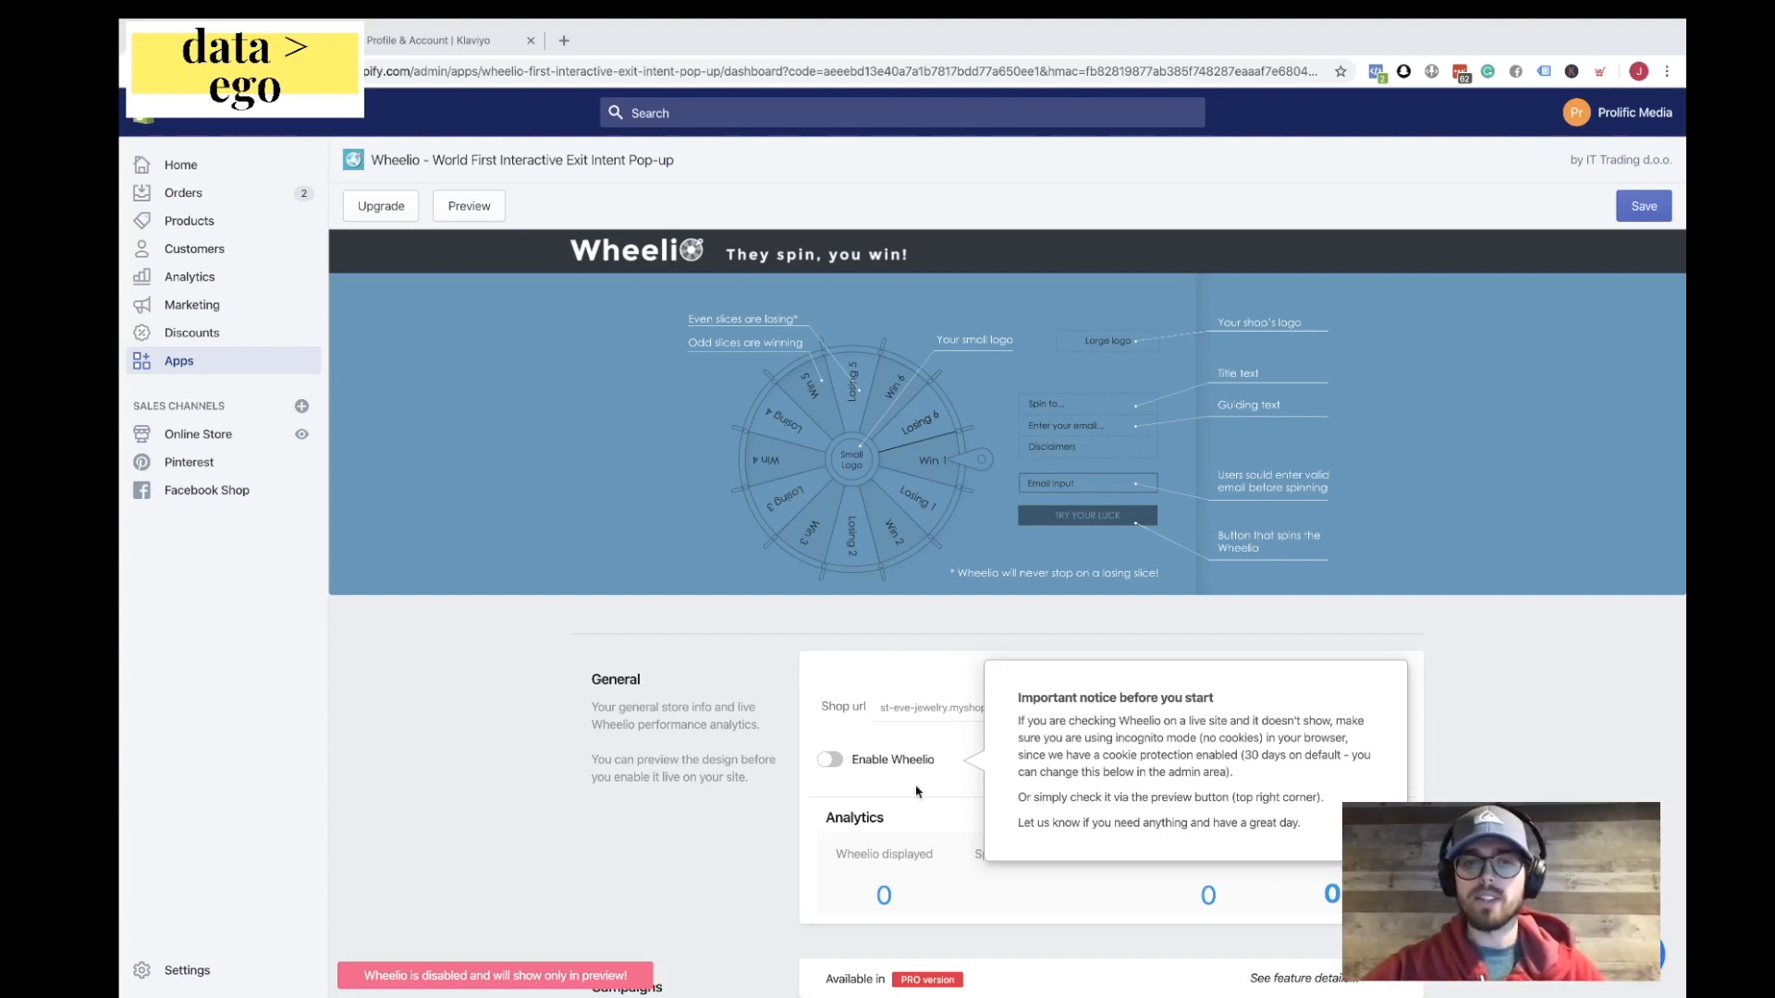
Scroll the Wheelio dashboard past General, Campaigns and Custom fields to the Branding section.
scroll("down", 3)
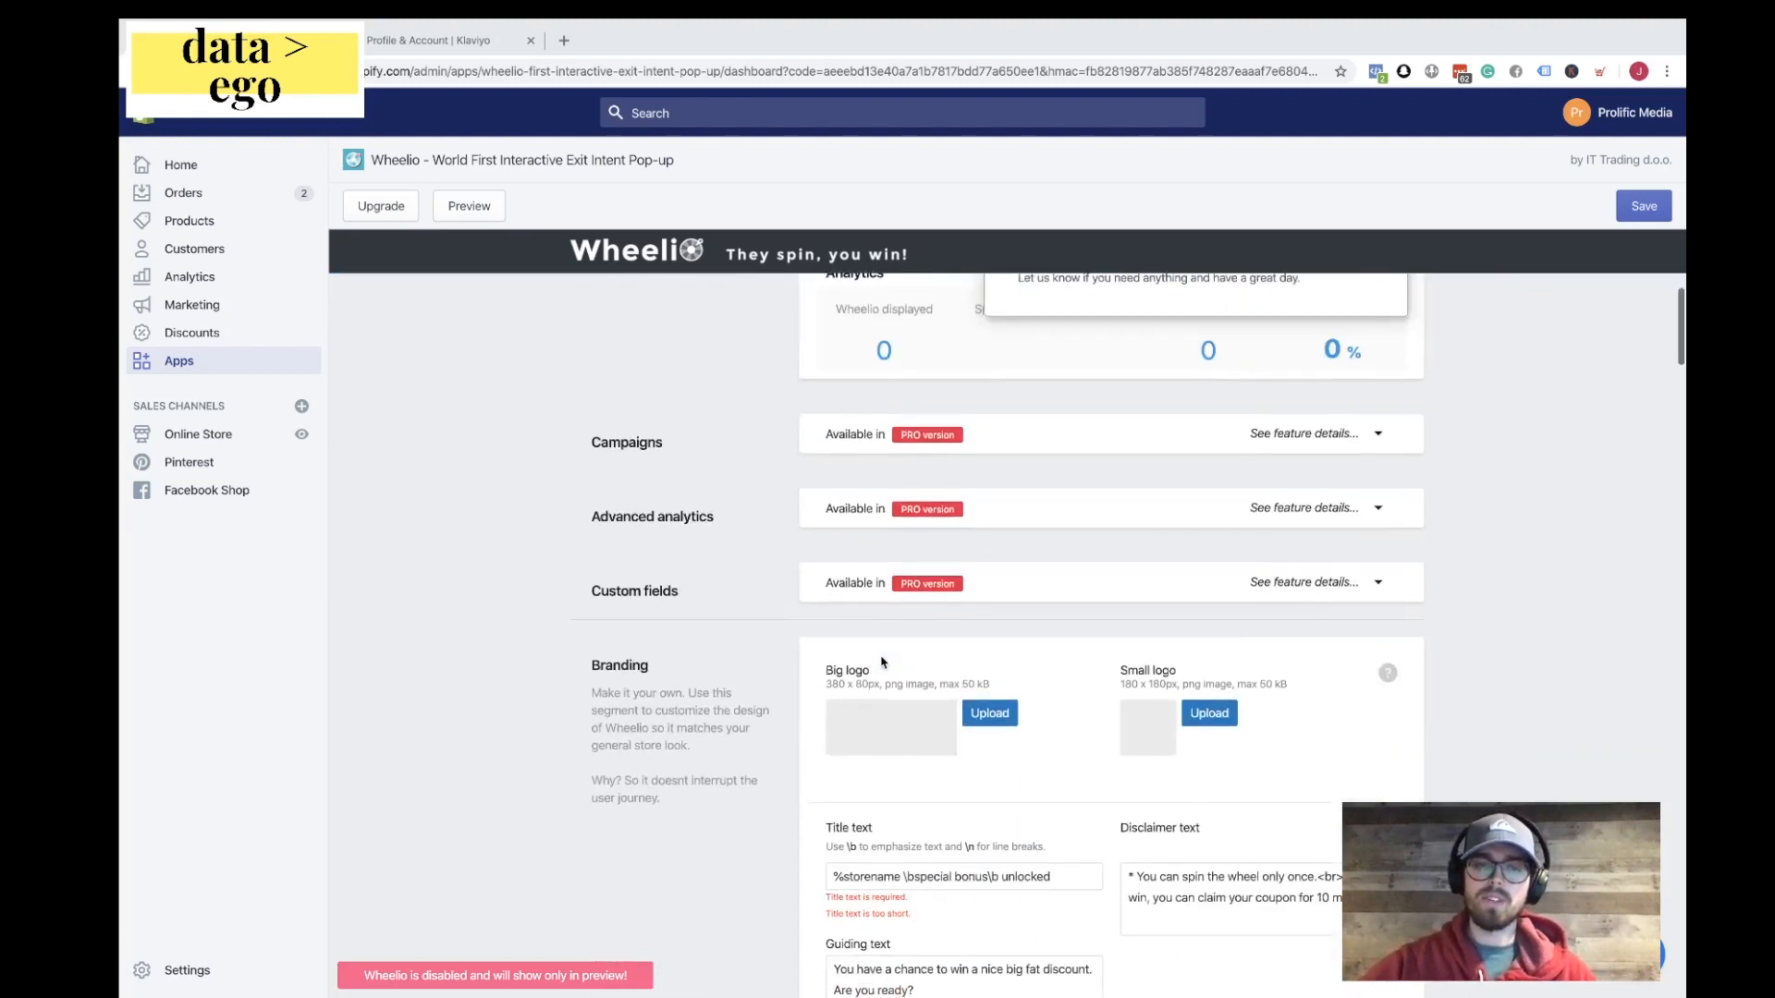
scroll("down", 3)
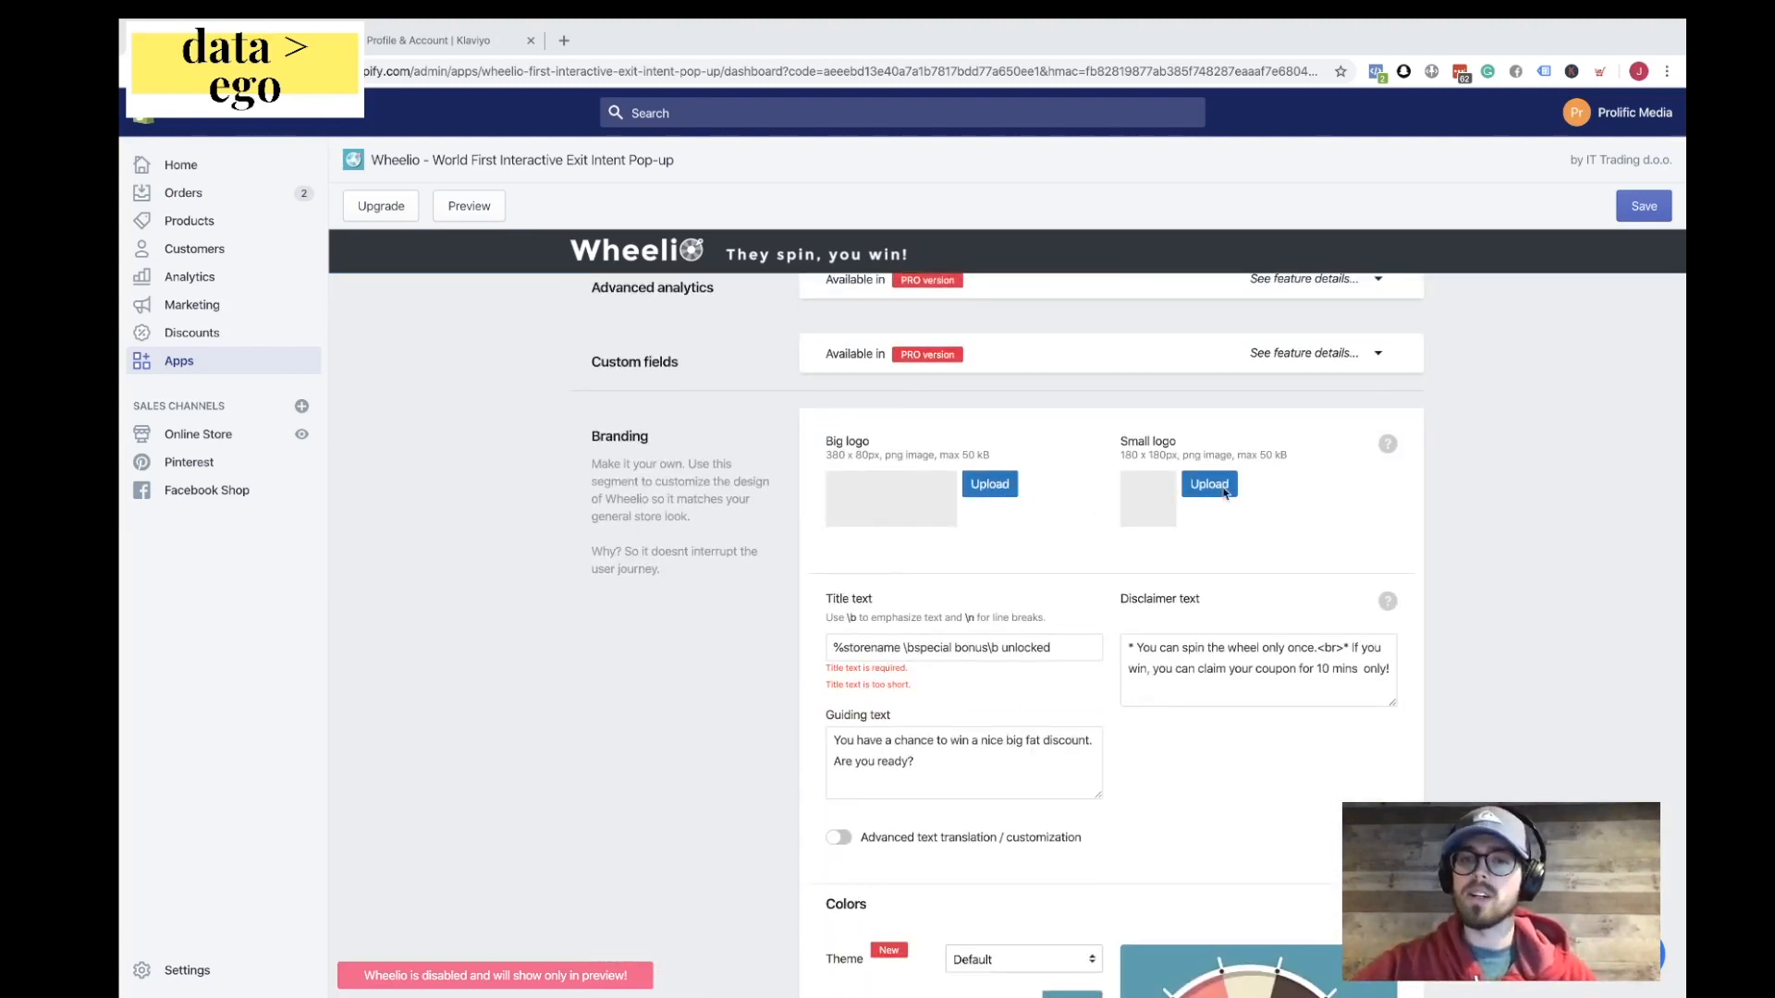
mouse_move(1002, 493)
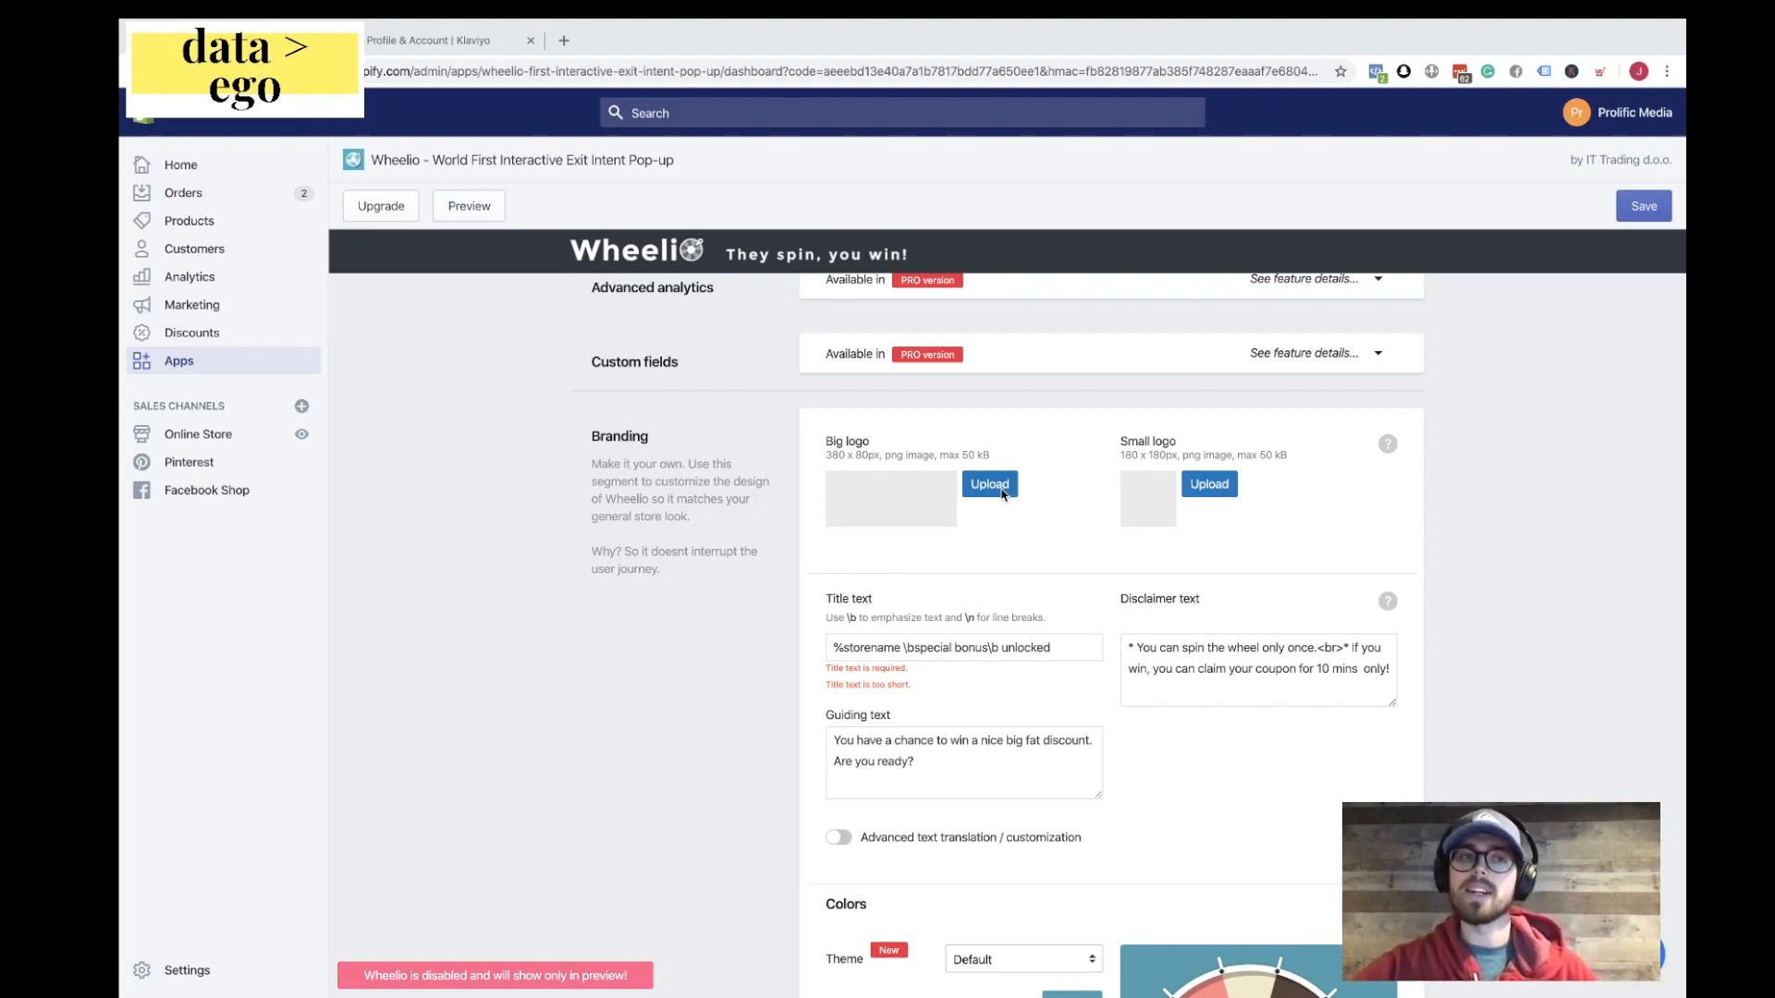
mouse_move(973, 527)
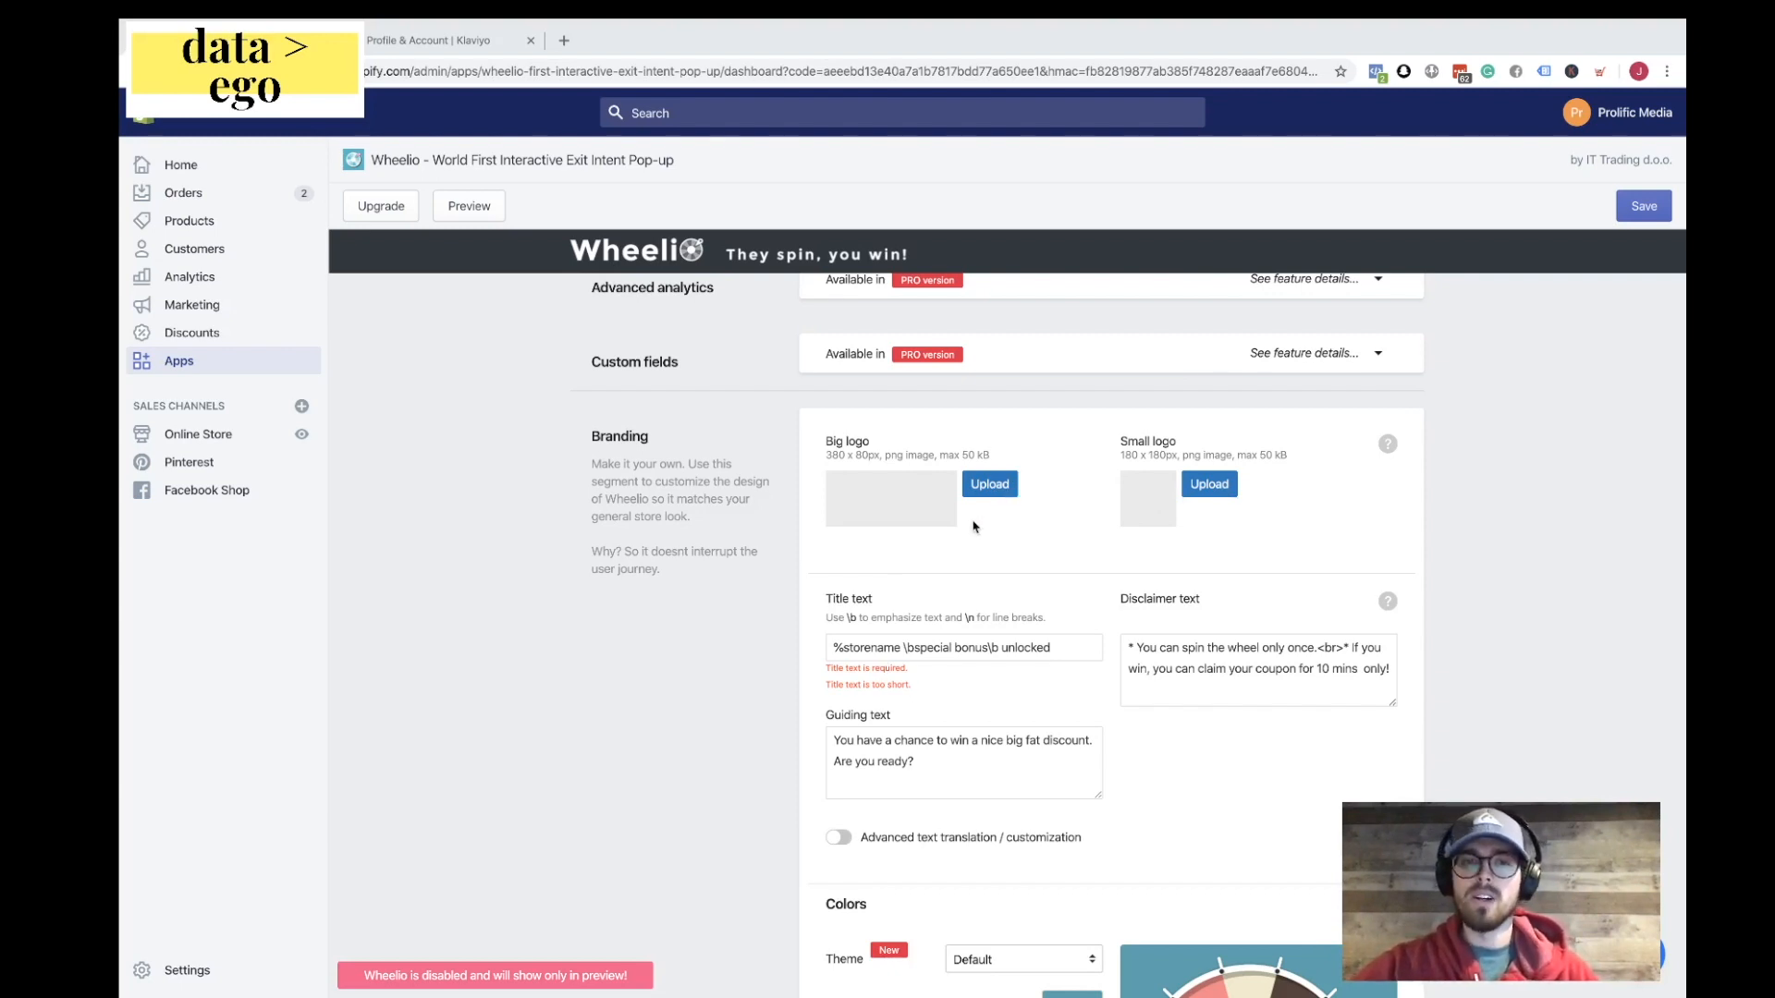
scroll("down", 3)
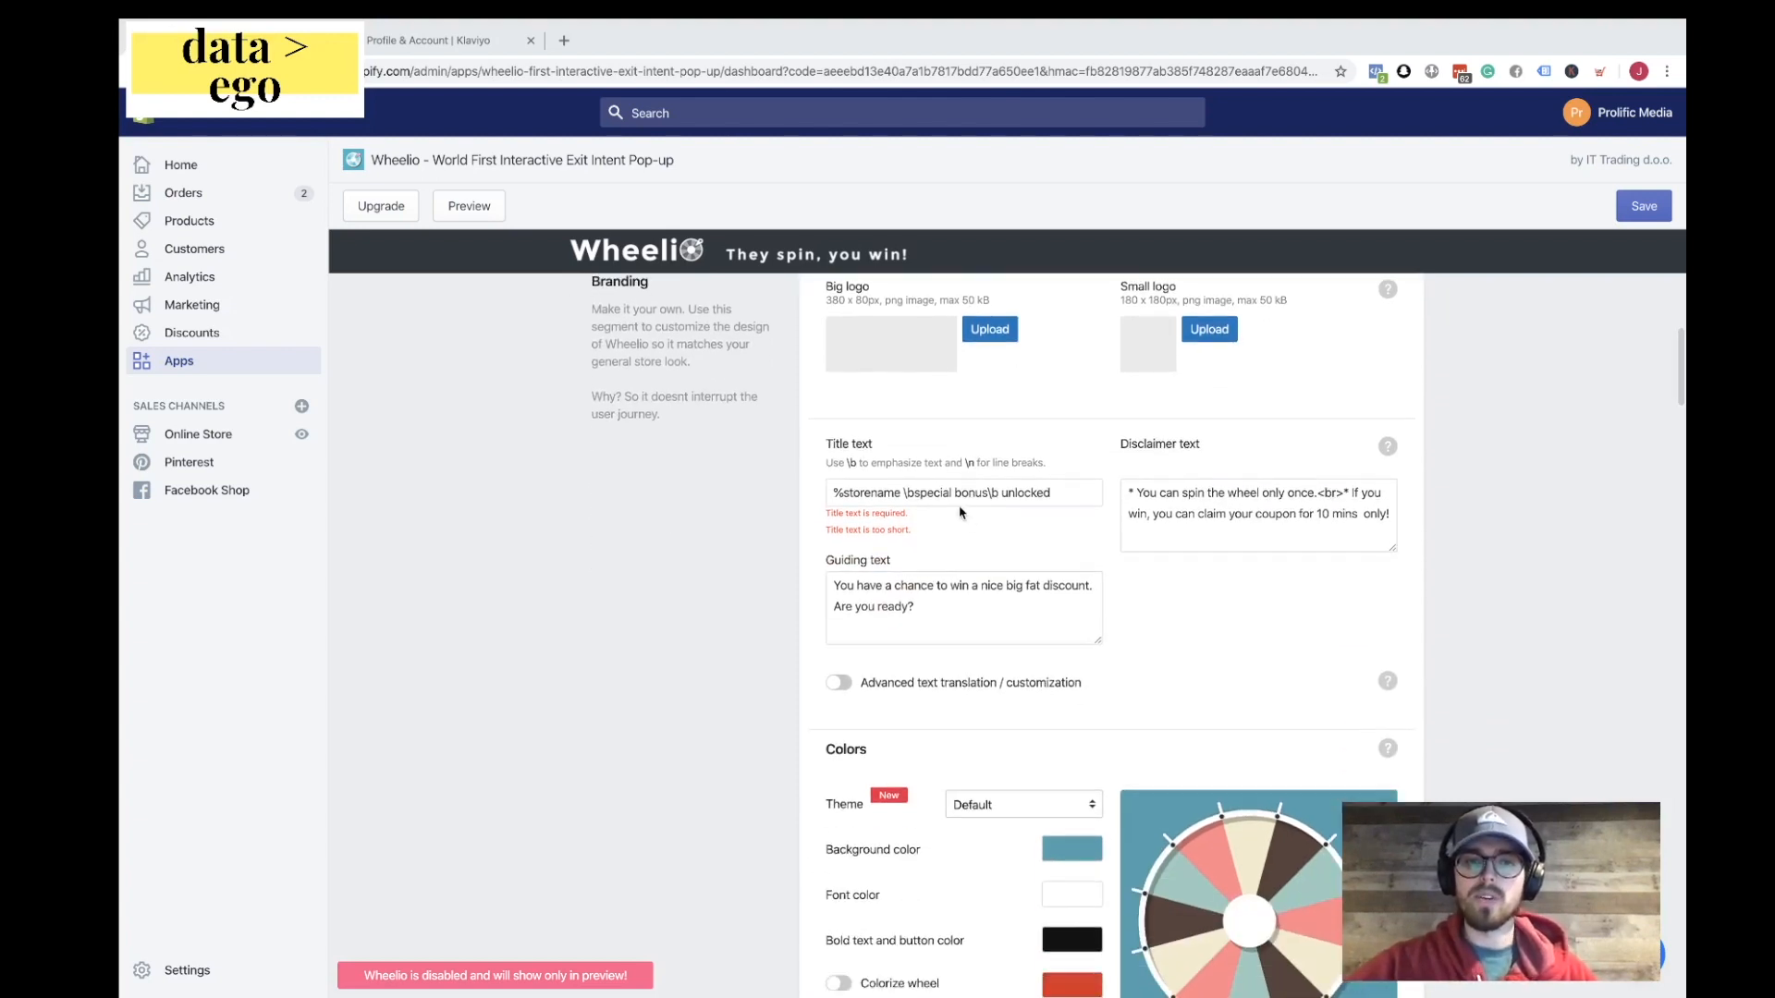
Replace the popup title with 'Would you like to Win a Free Pair of Earrings!'.
triple_click(965, 492)
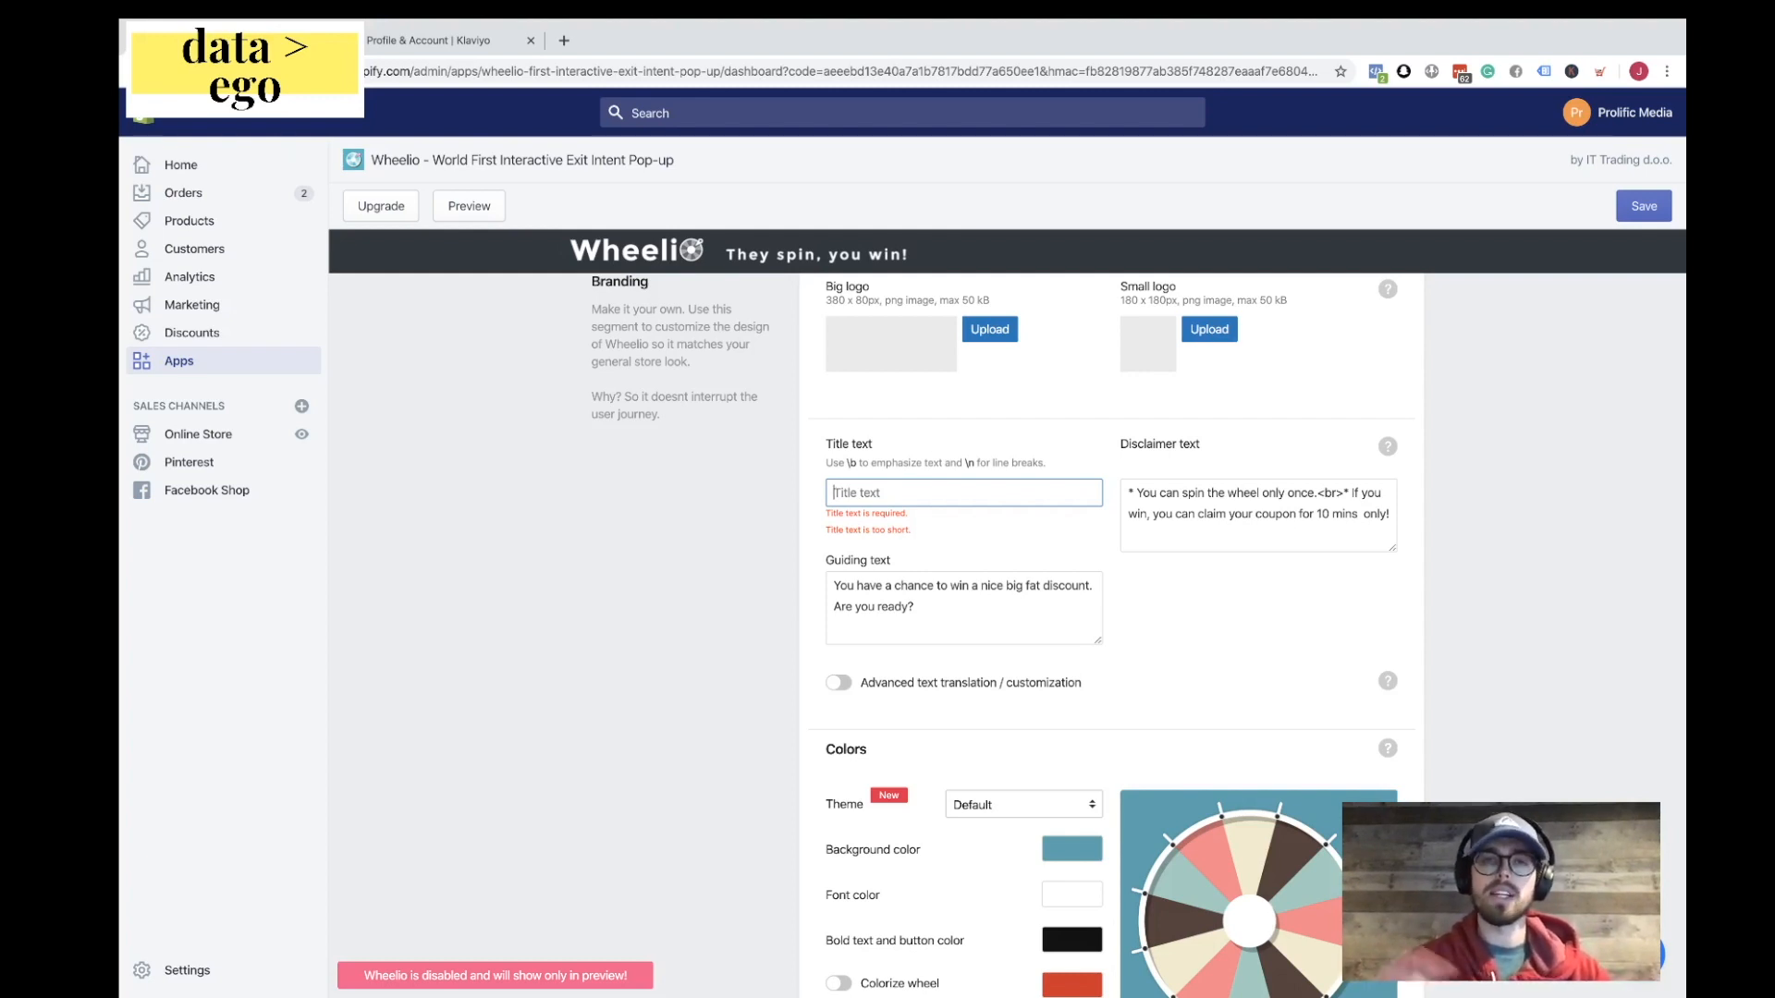
type("W")
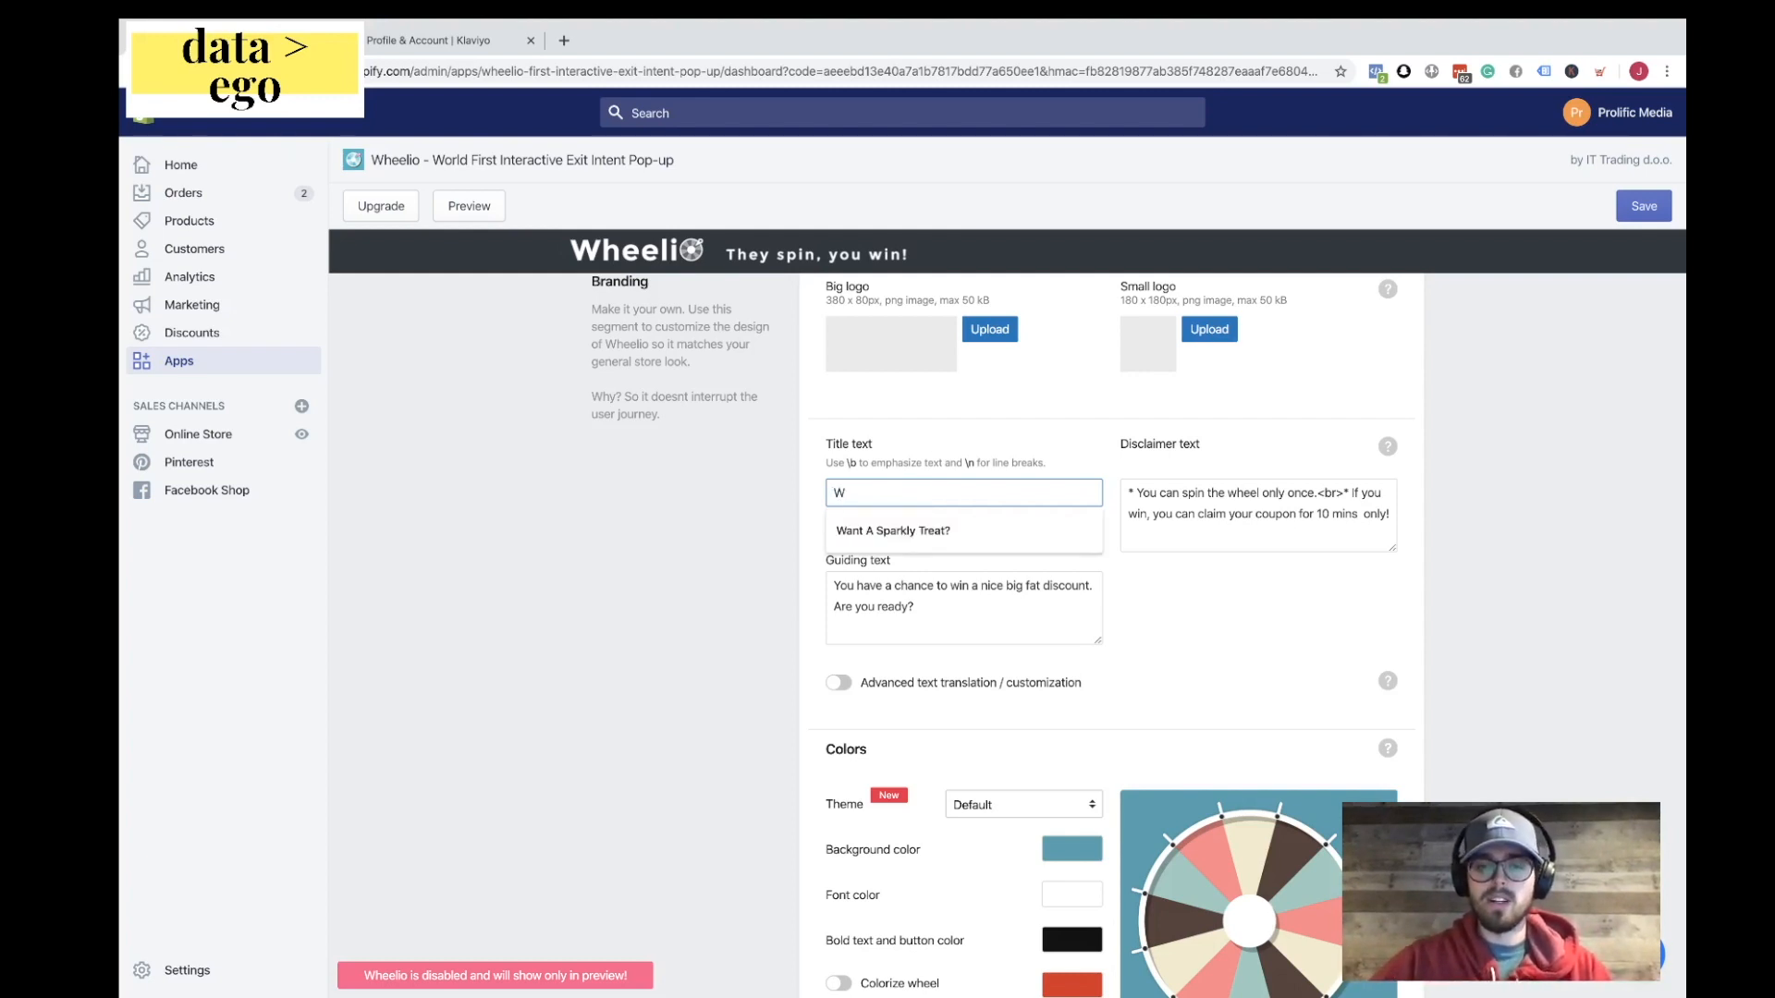
type("Would you like oy")
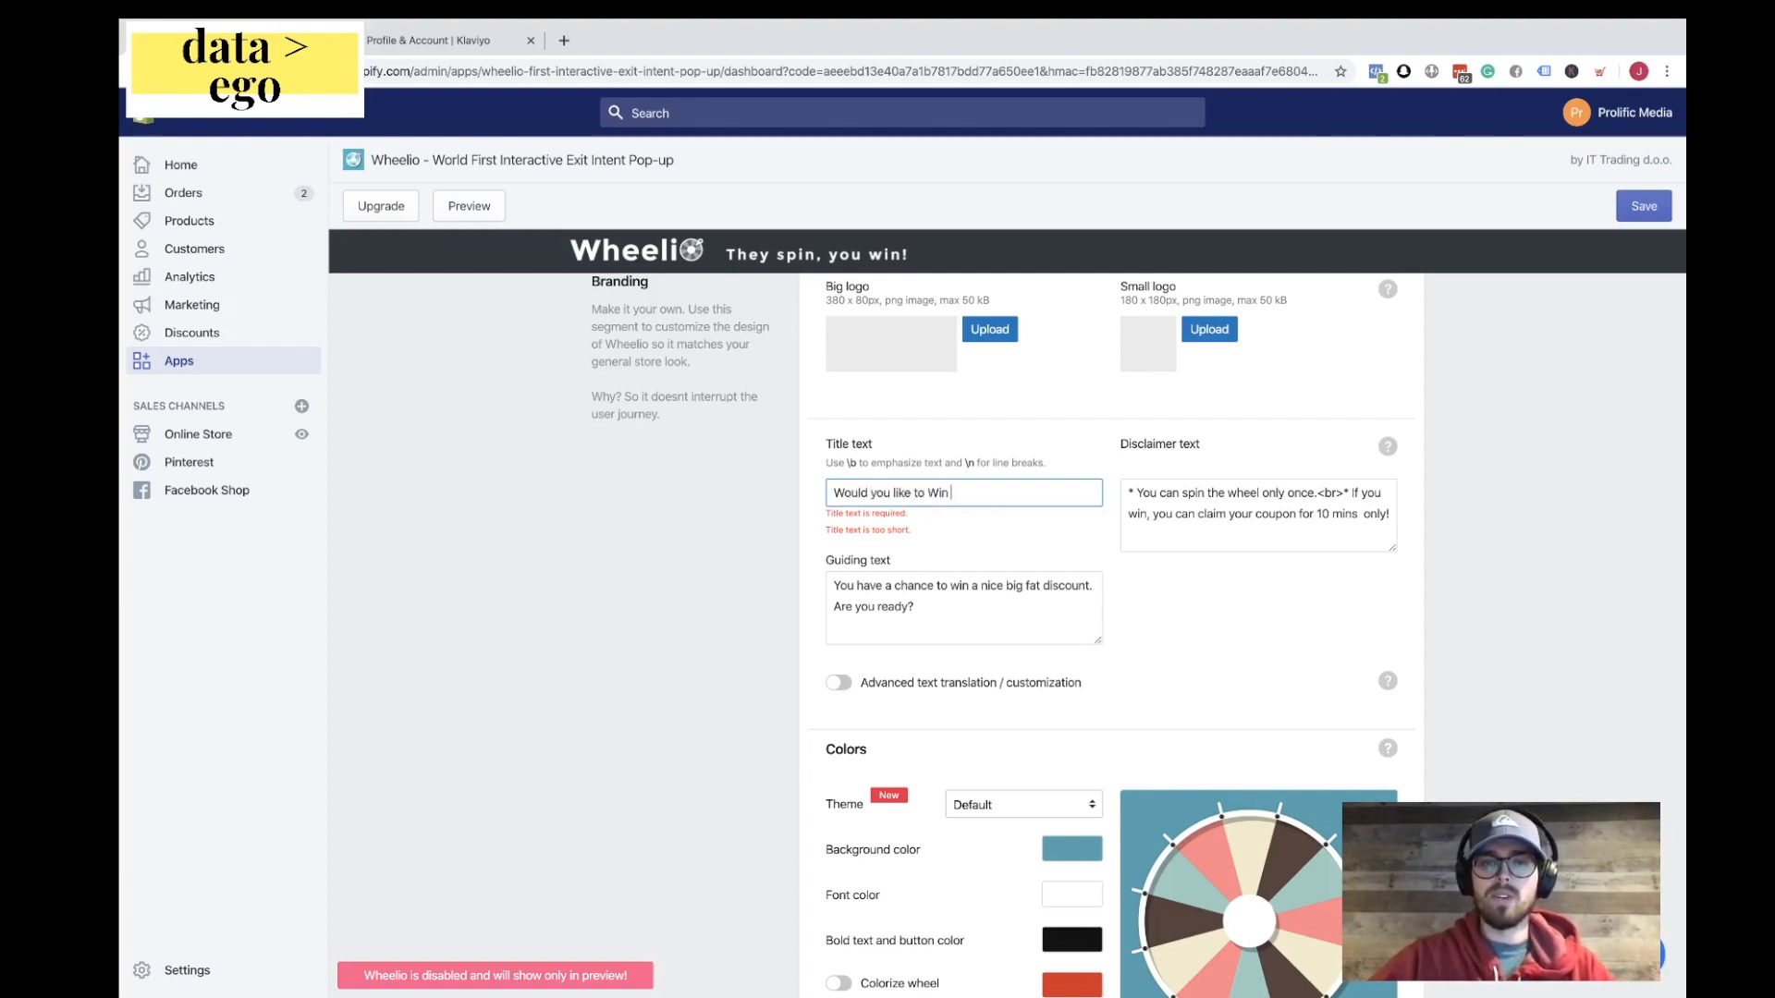
type("a Free Pair of")
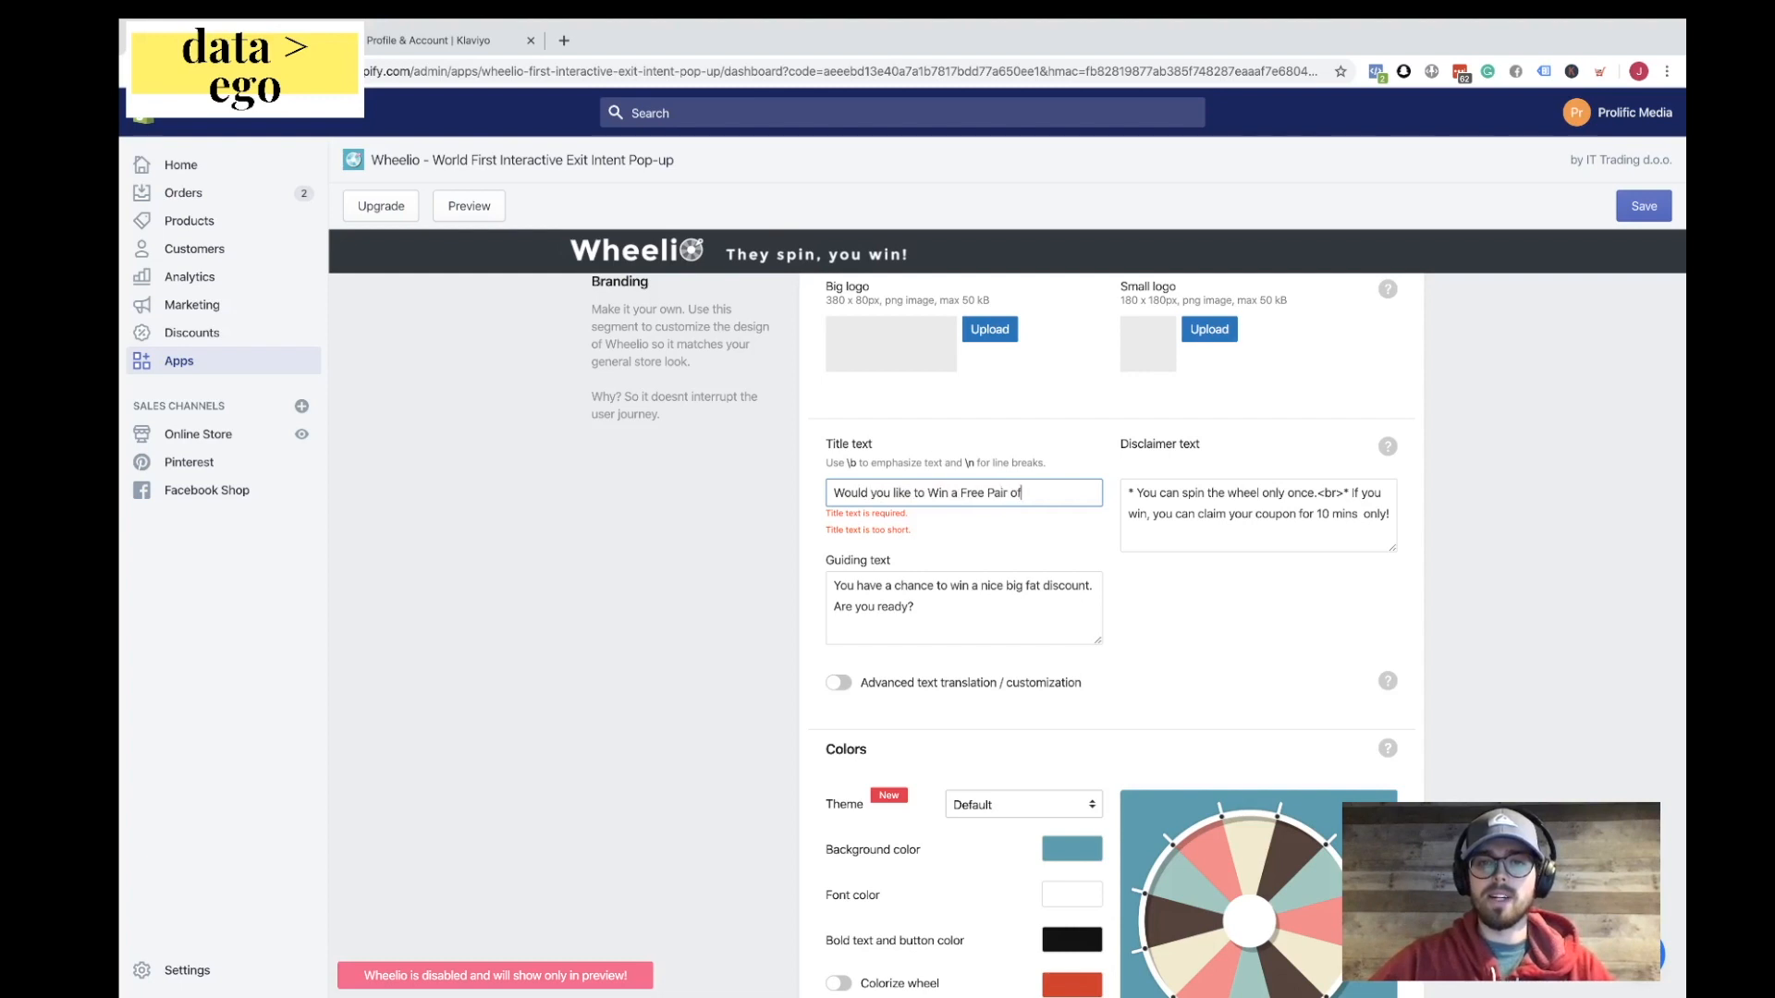
type("Eaa")
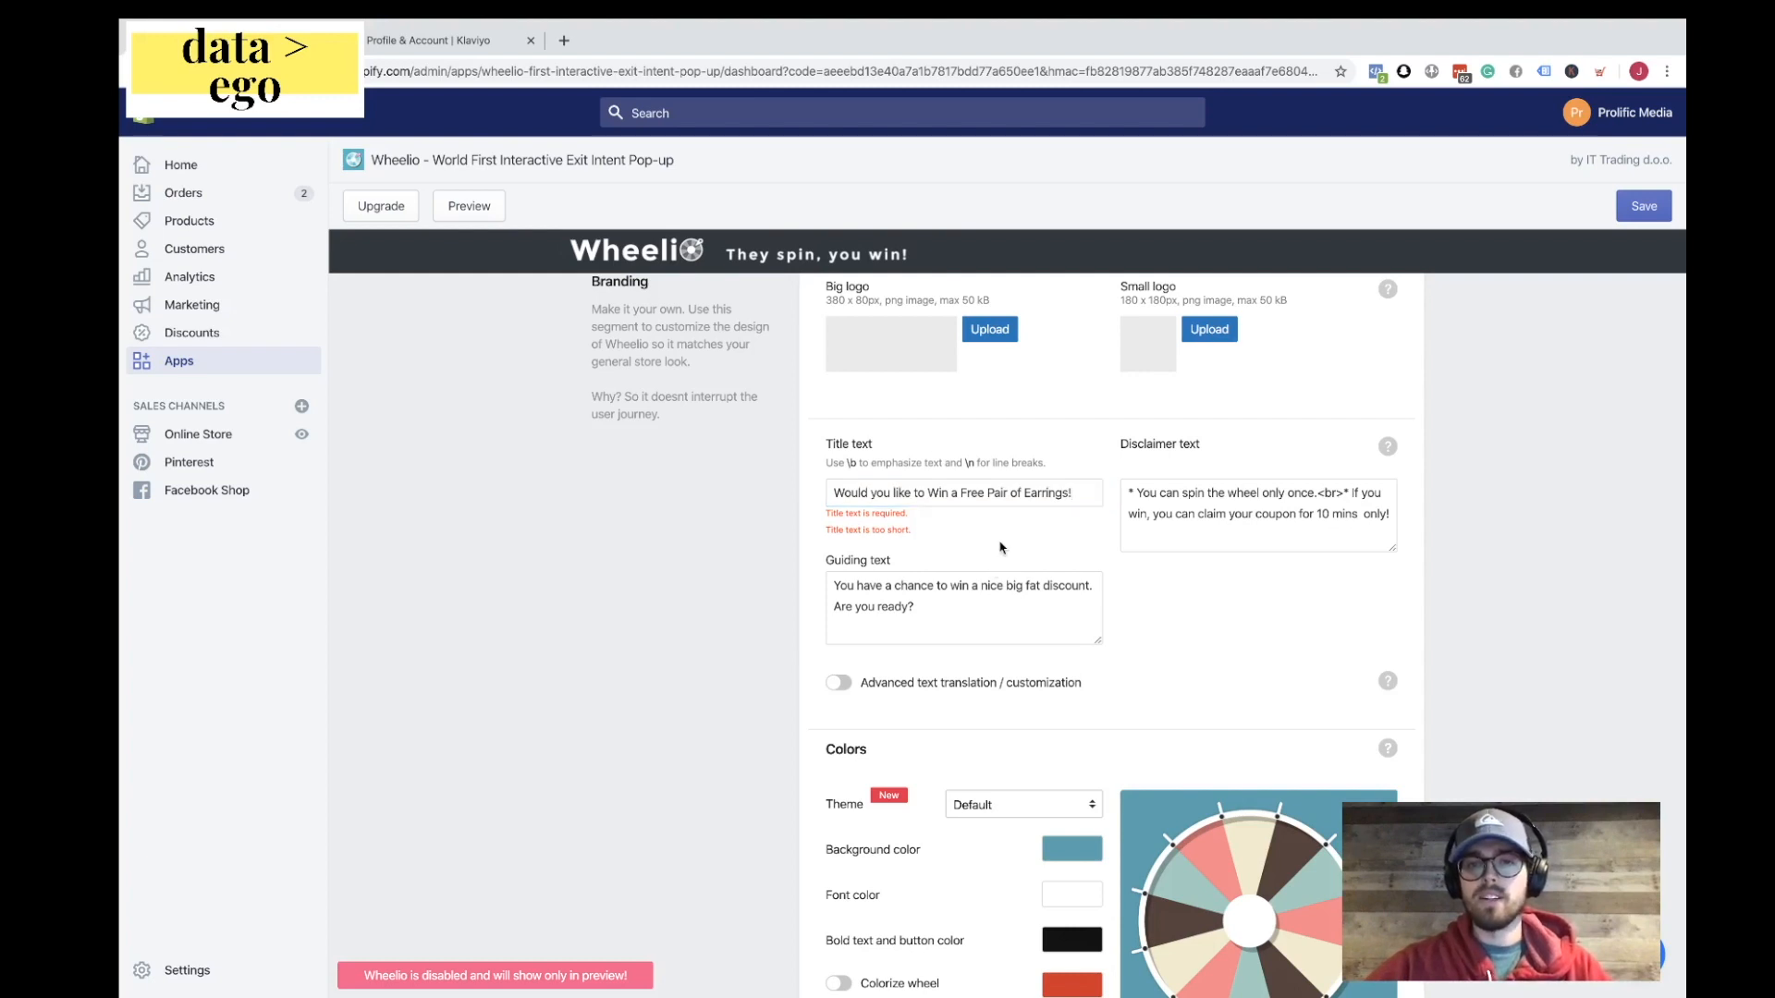
scroll("down", 3)
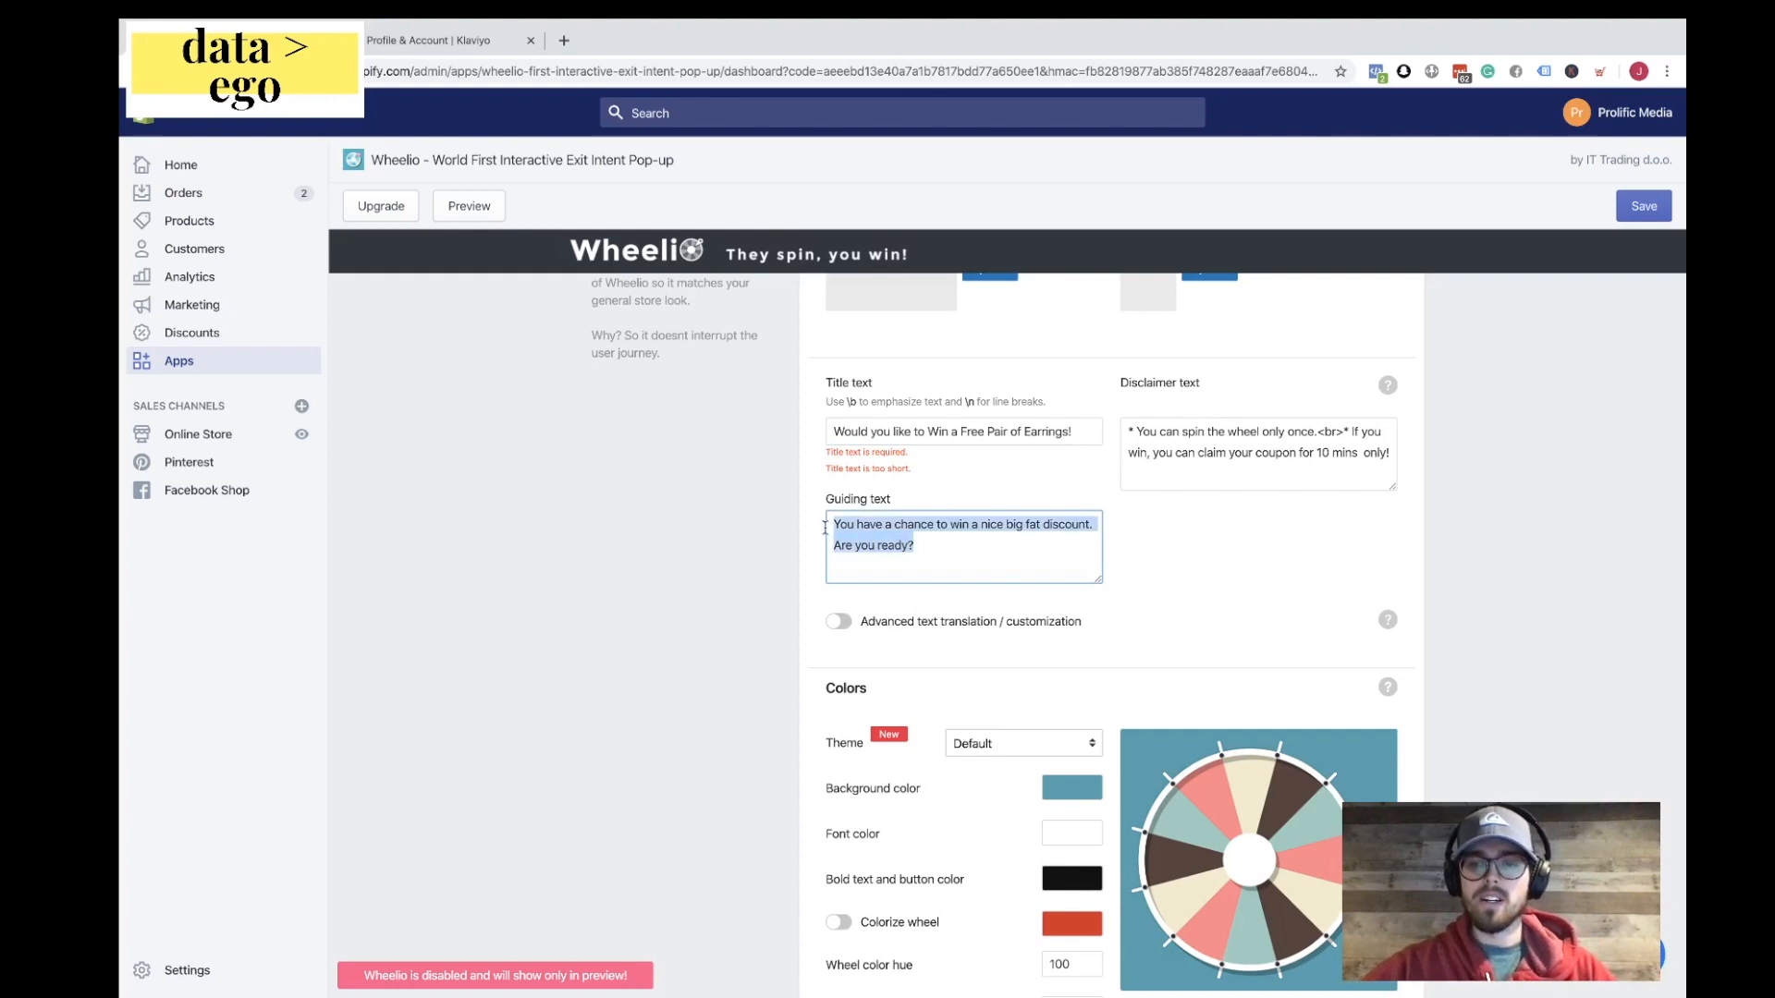
Write the guiding text 'Spin to enter! <br><br> <b>' with the line breaks and bold opening tag.
type("Spin to enter!")
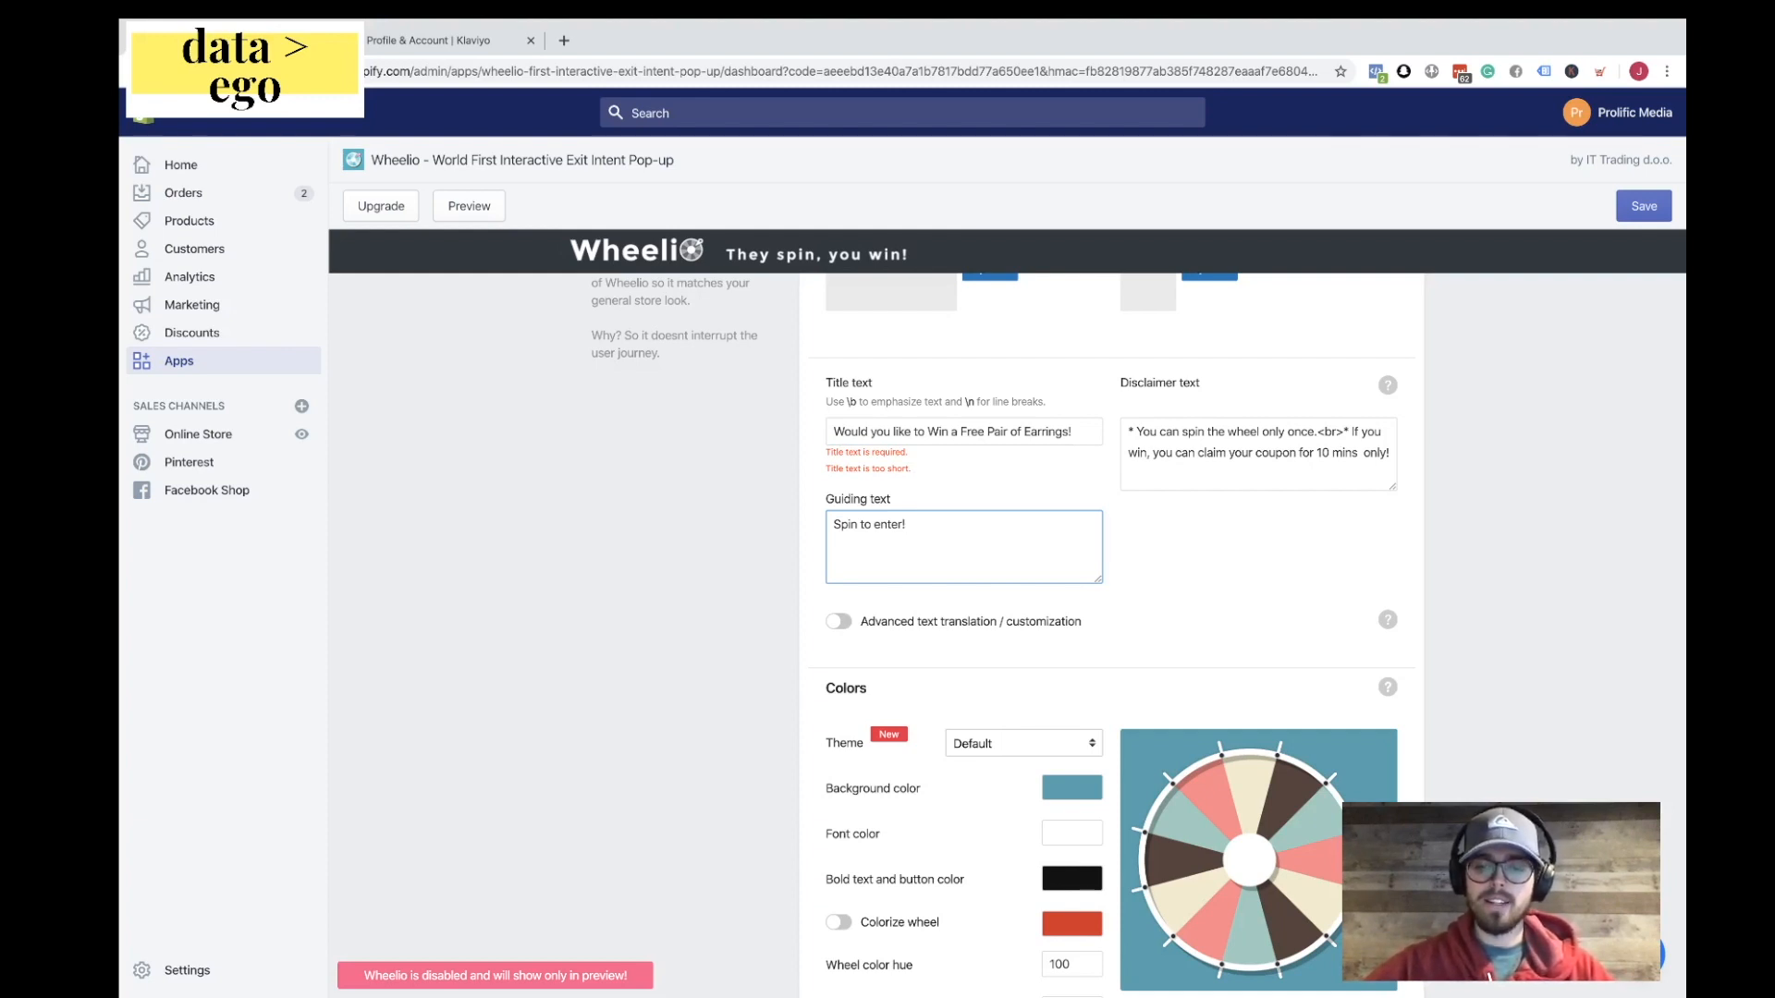
type("<br")
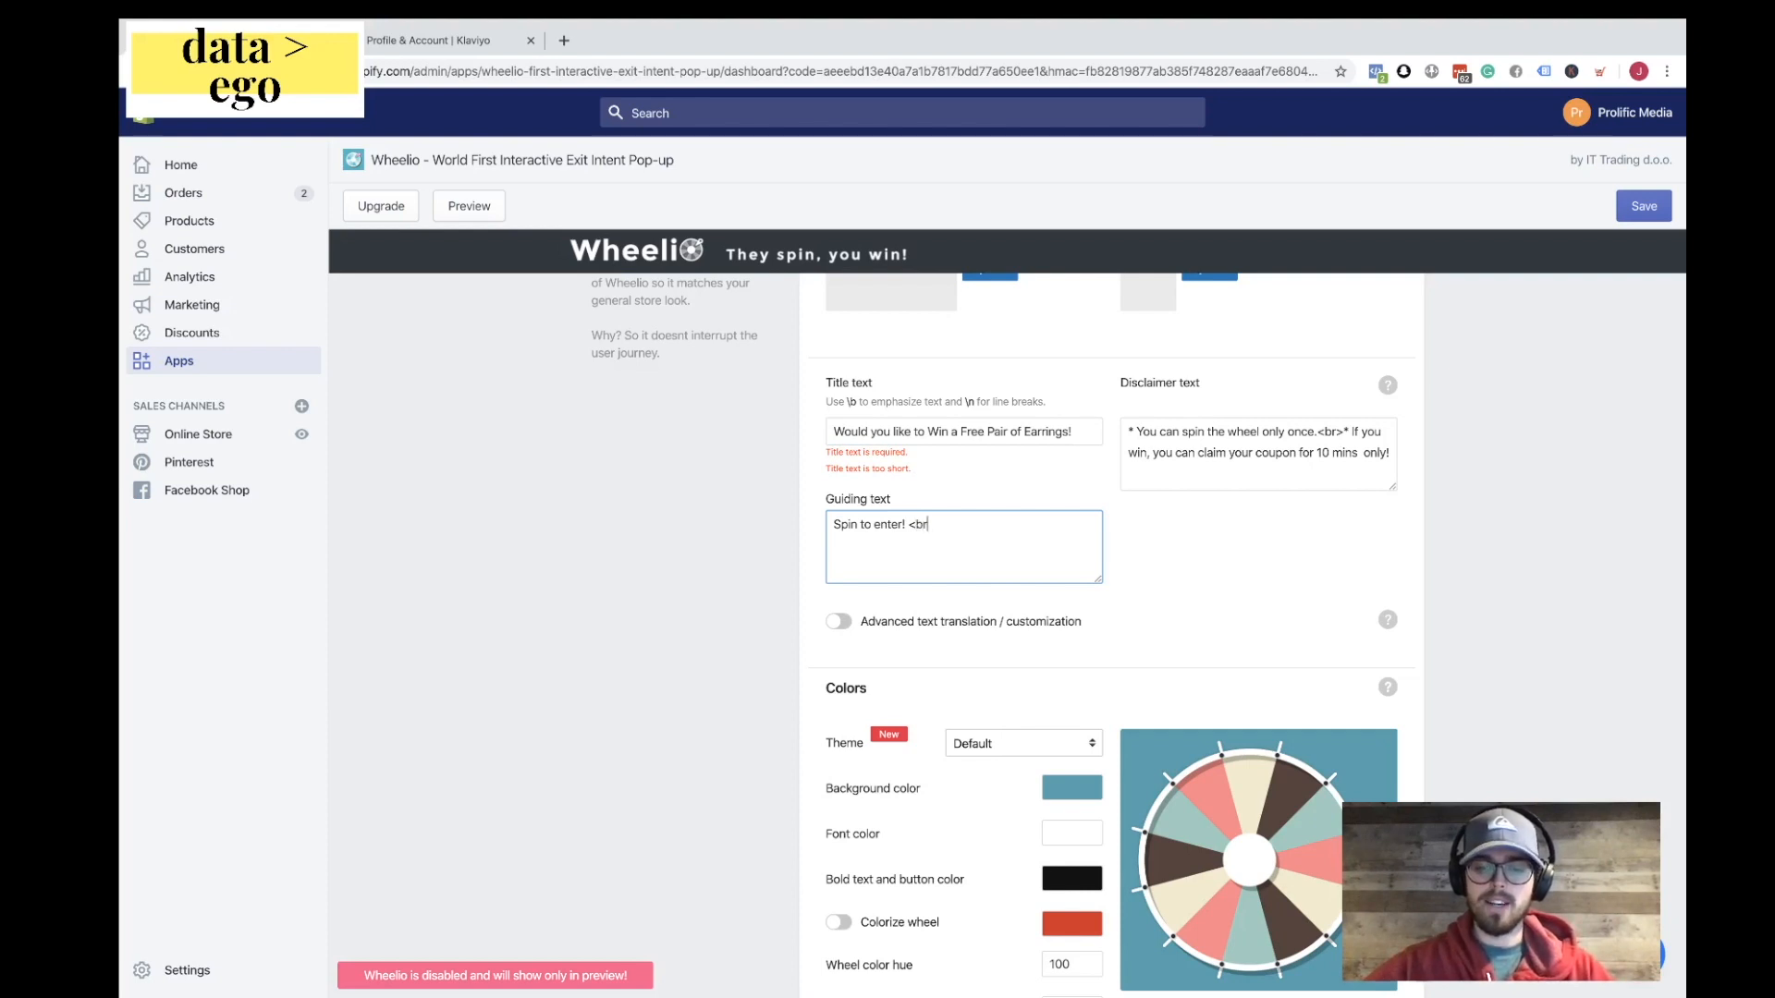
type(">")
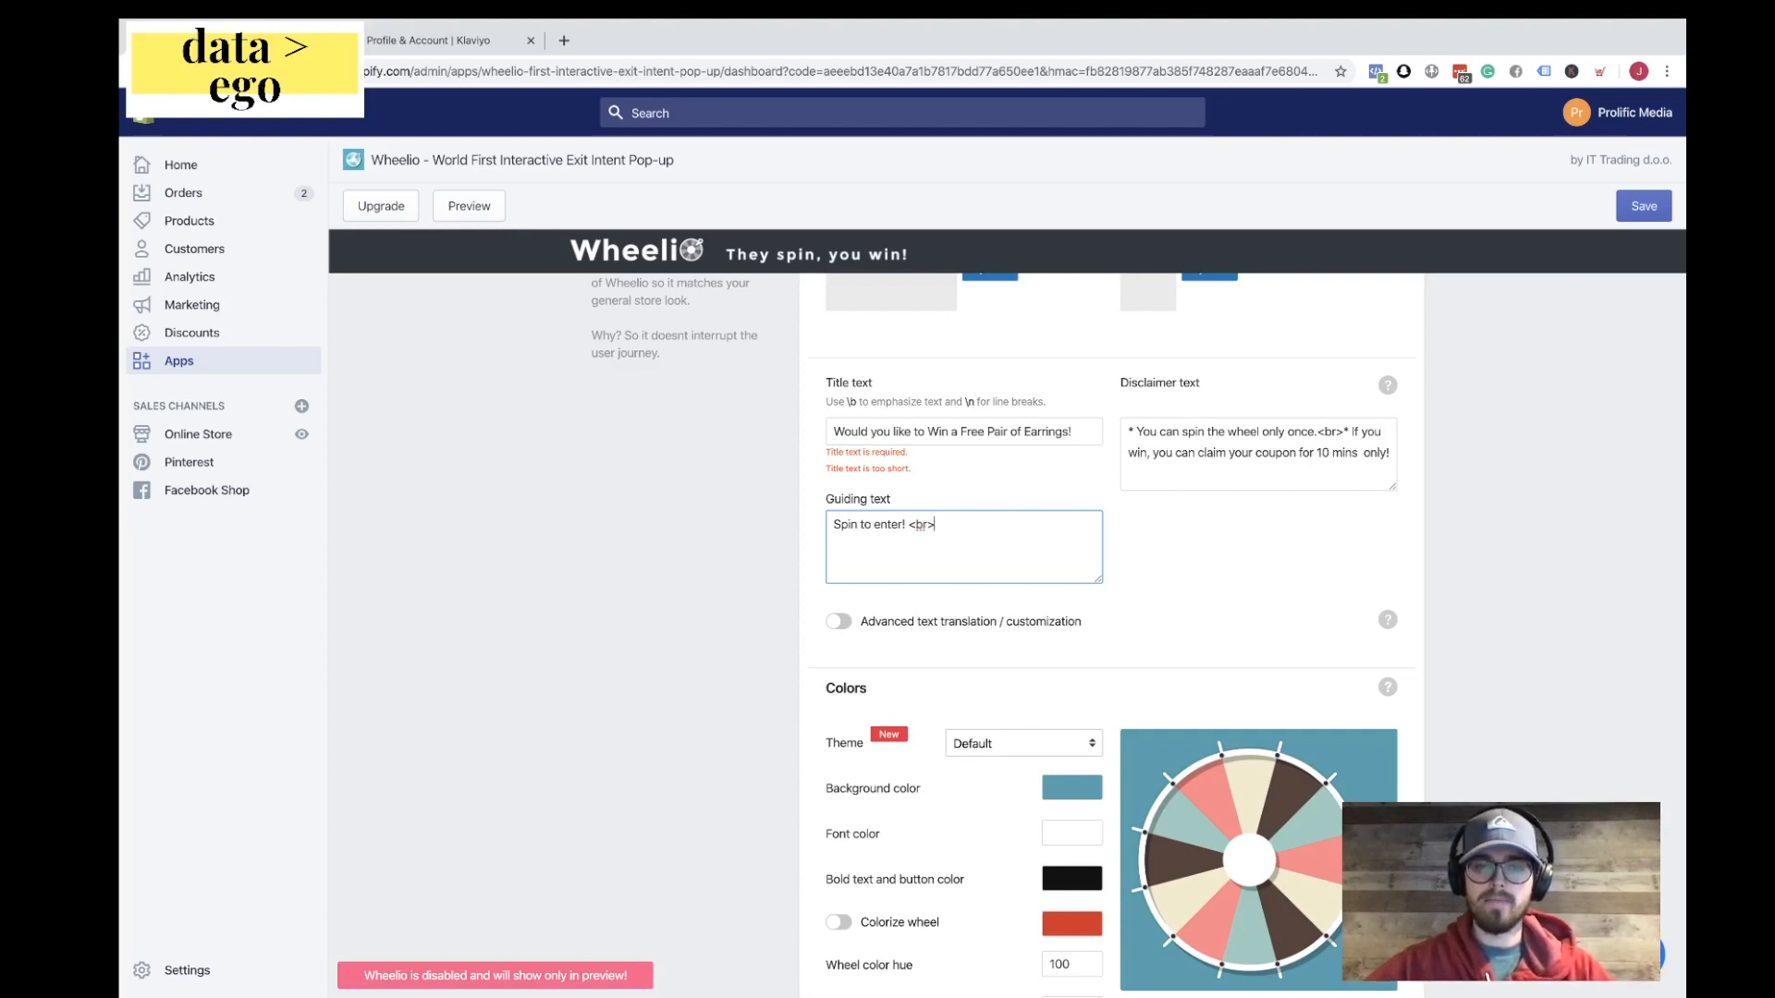
type("<")
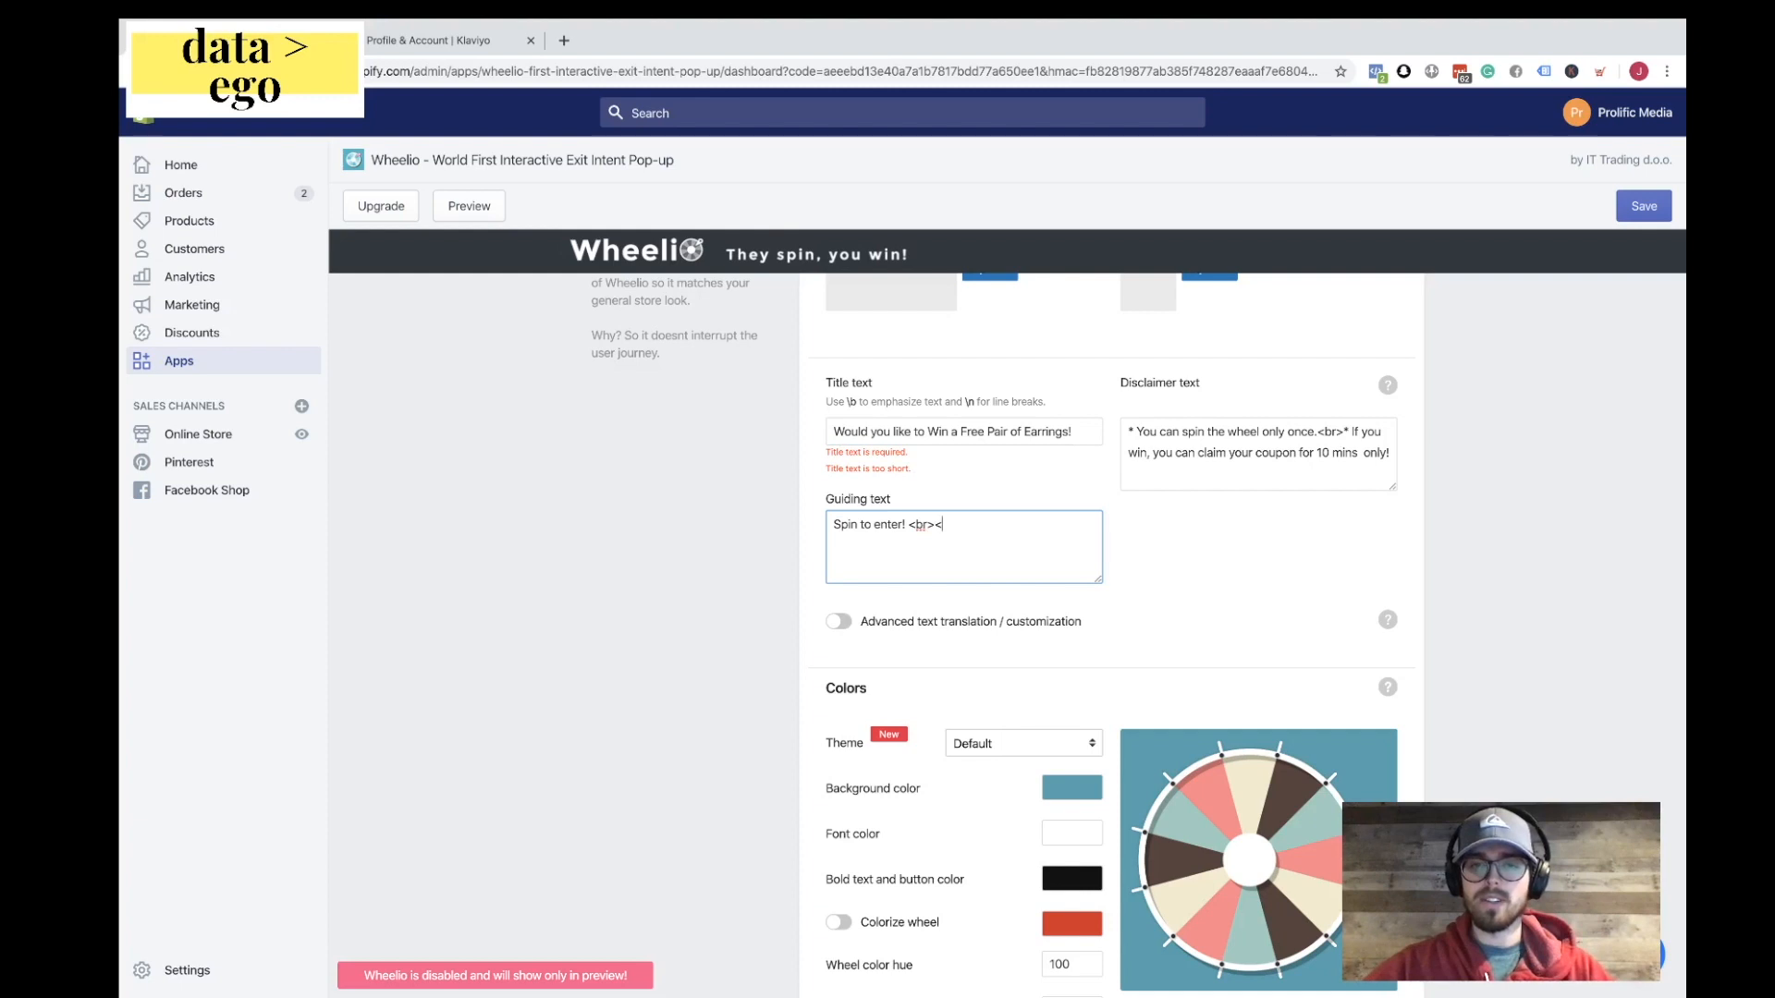
type("br> </b>")
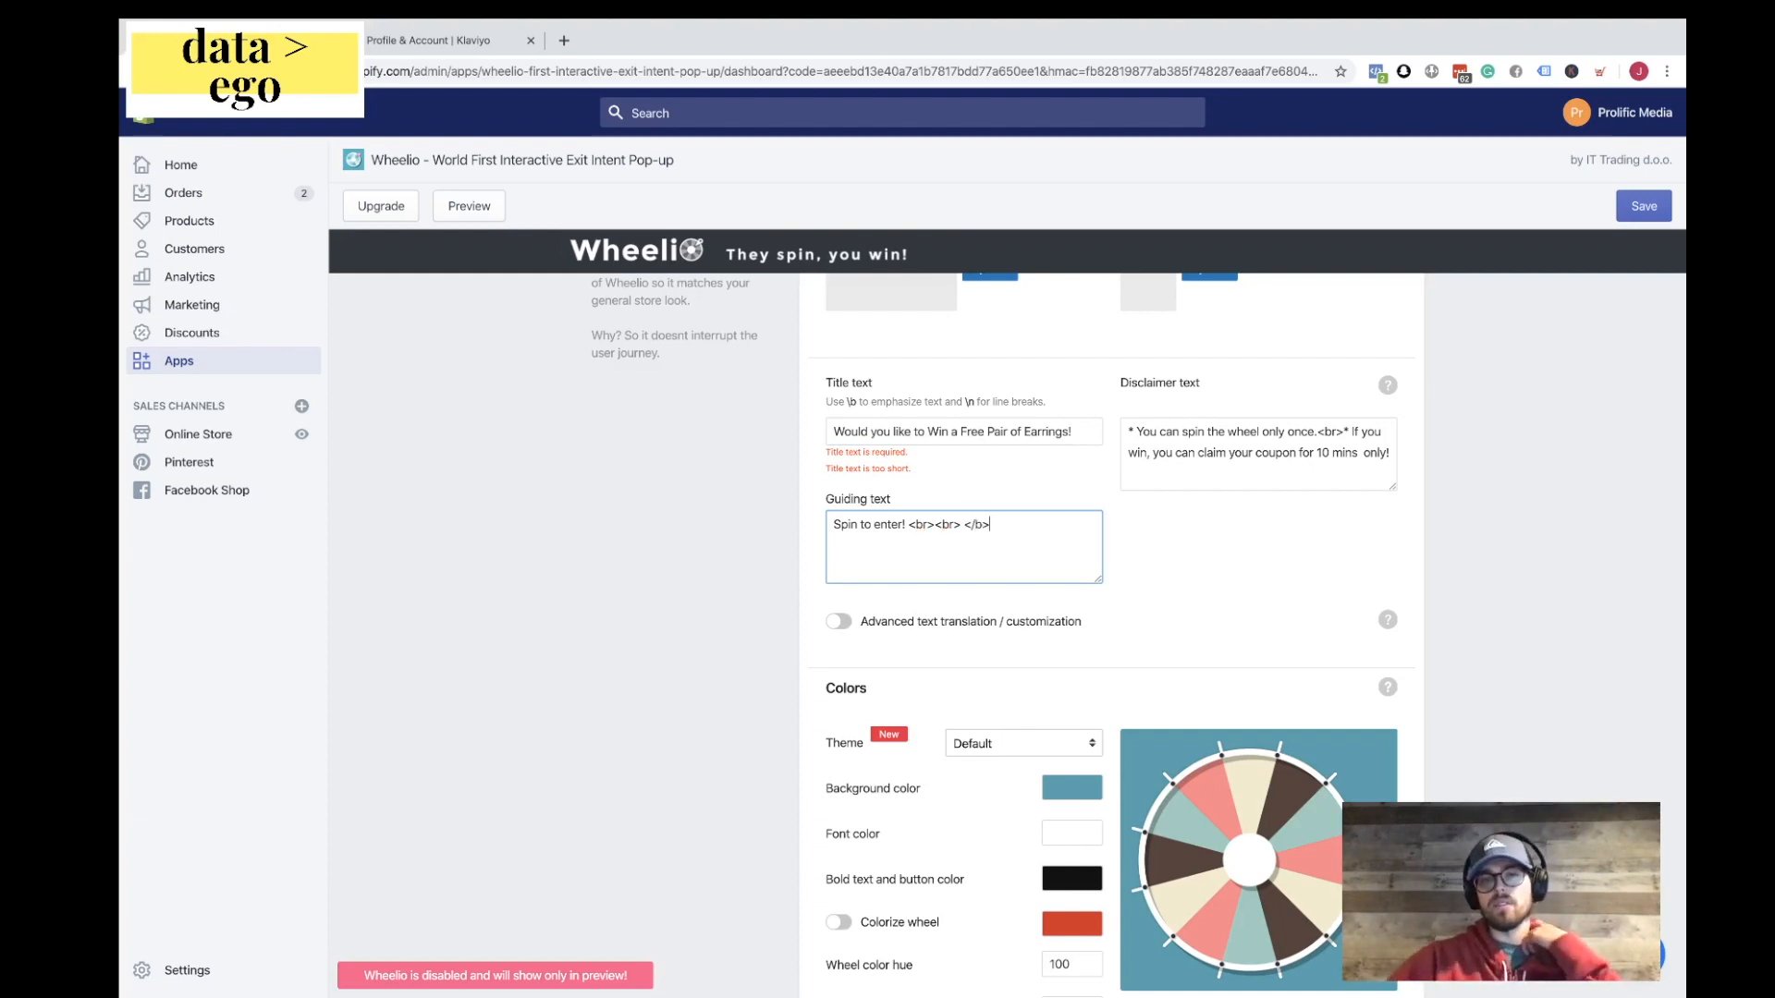
key("Backspace")
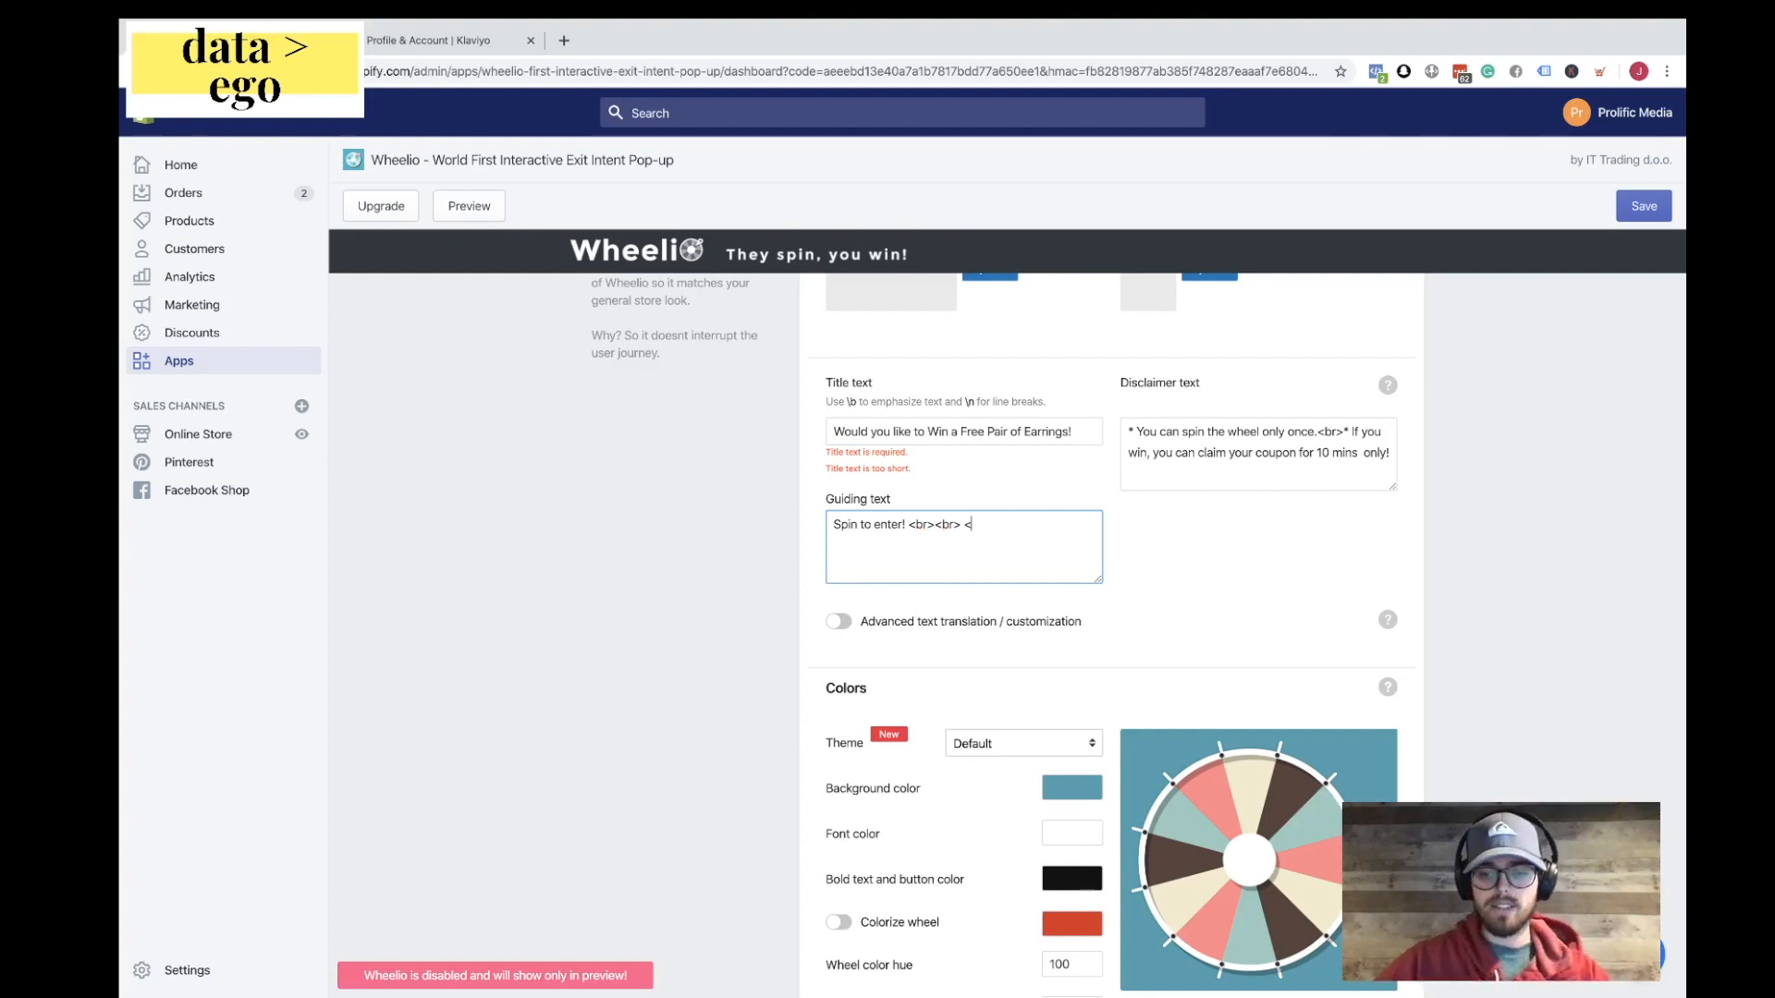
type("b>")
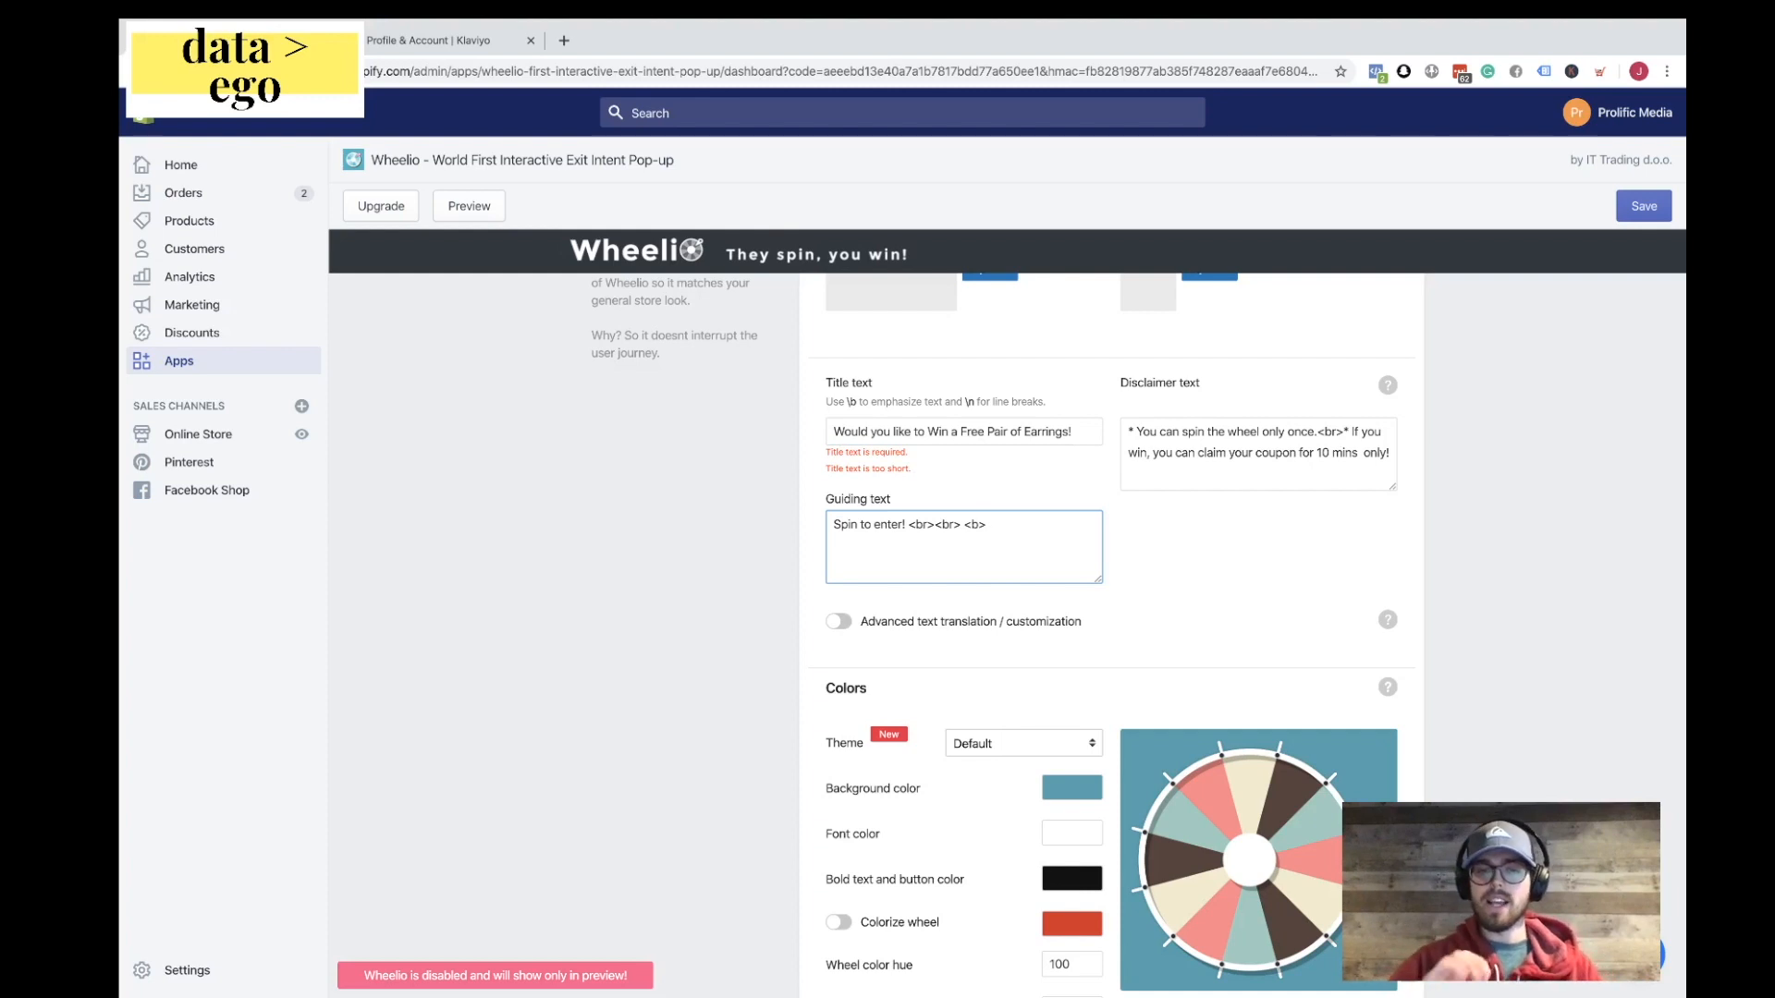
left_click(989, 525)
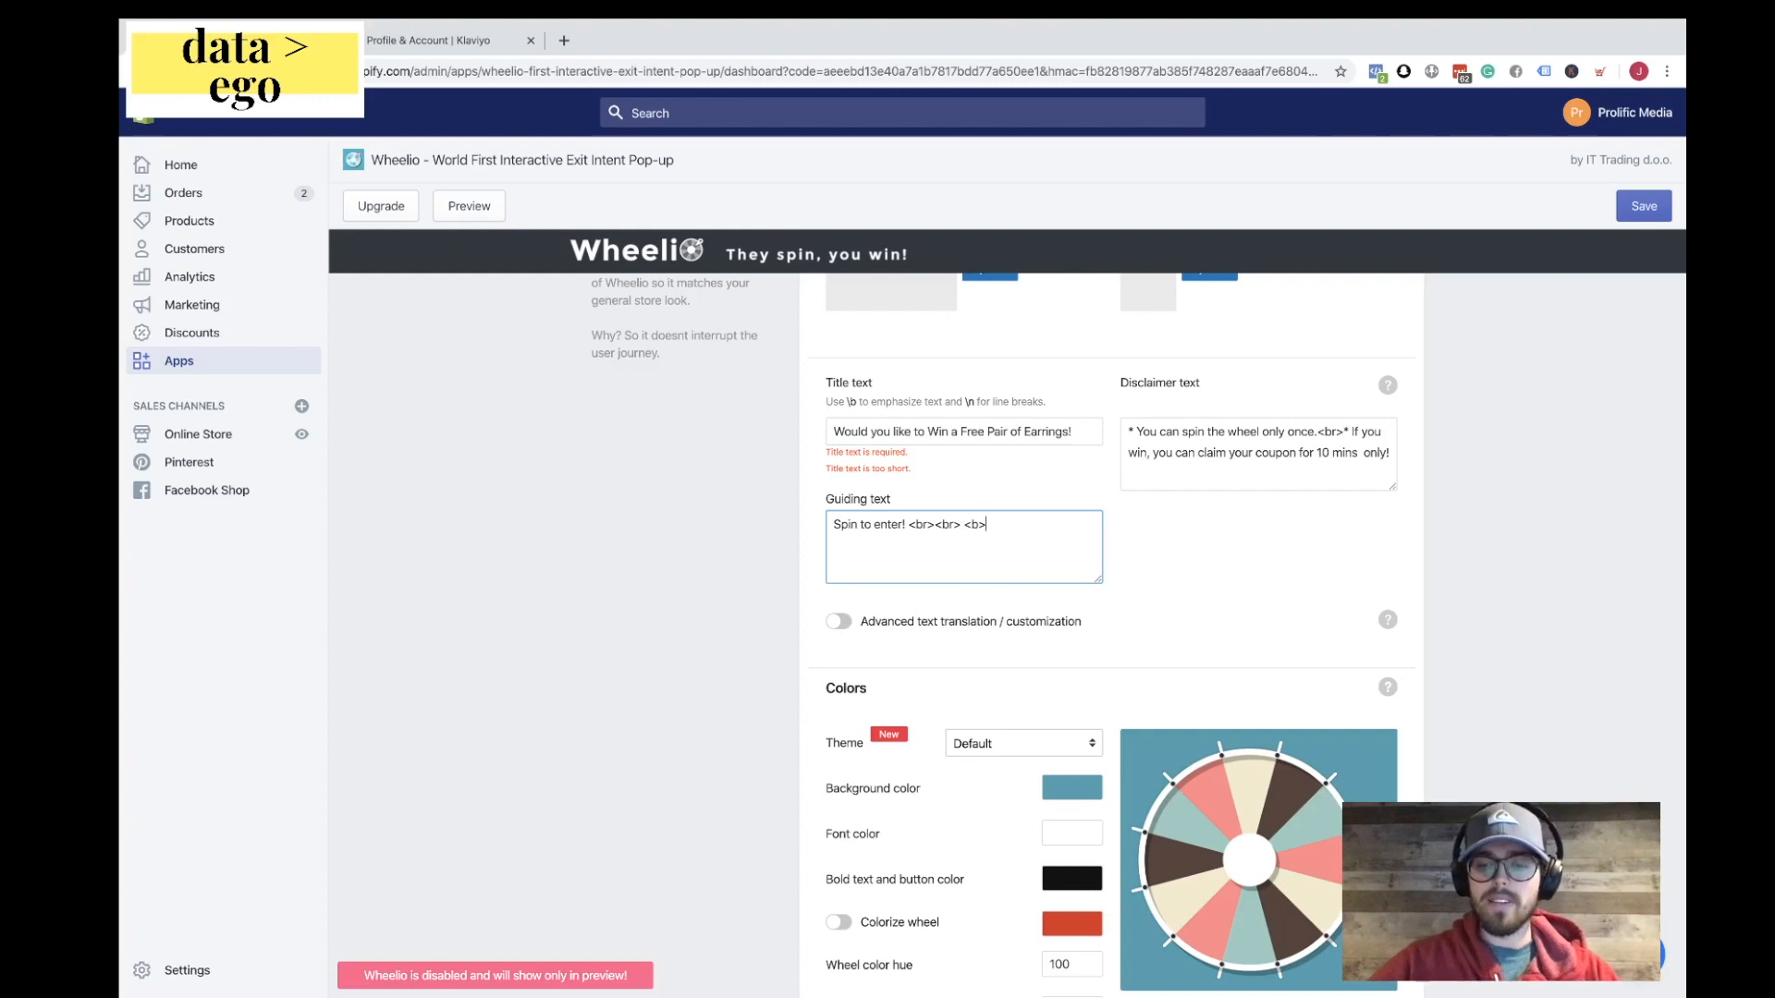
Finish the guiding text with 'Make sure your email is active since we email the winners! </b>'.
type("Make sure you e")
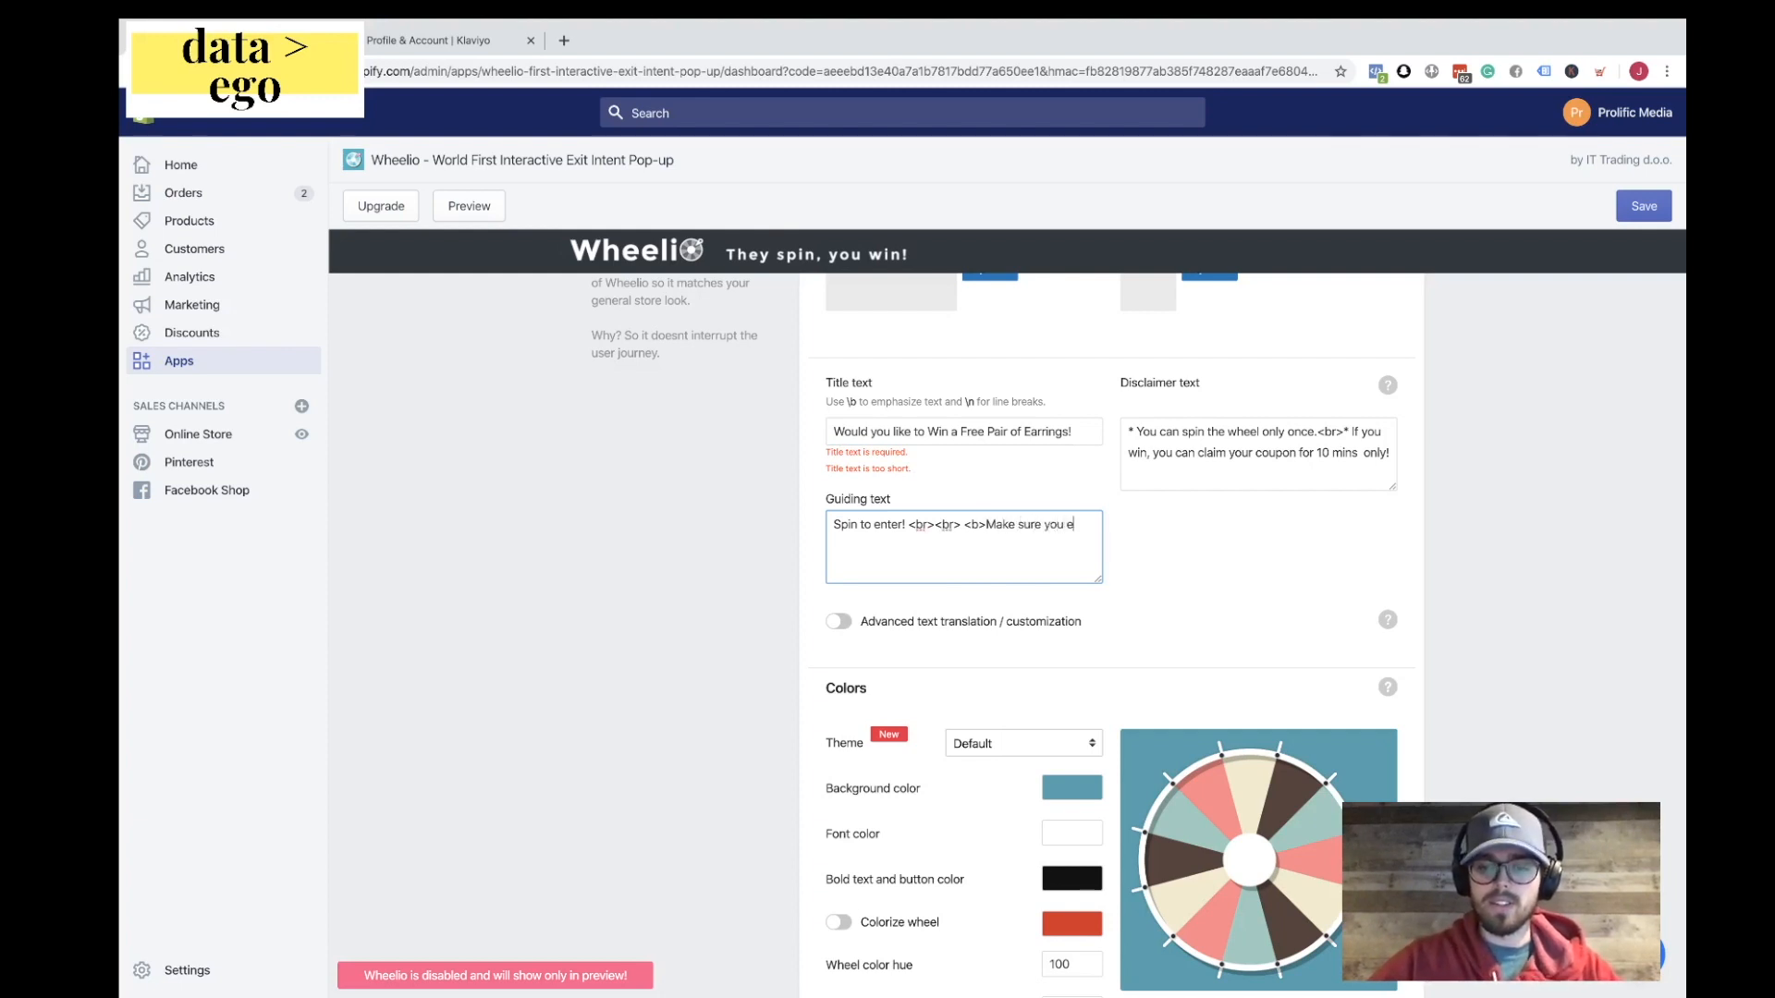
type("your email is active s")
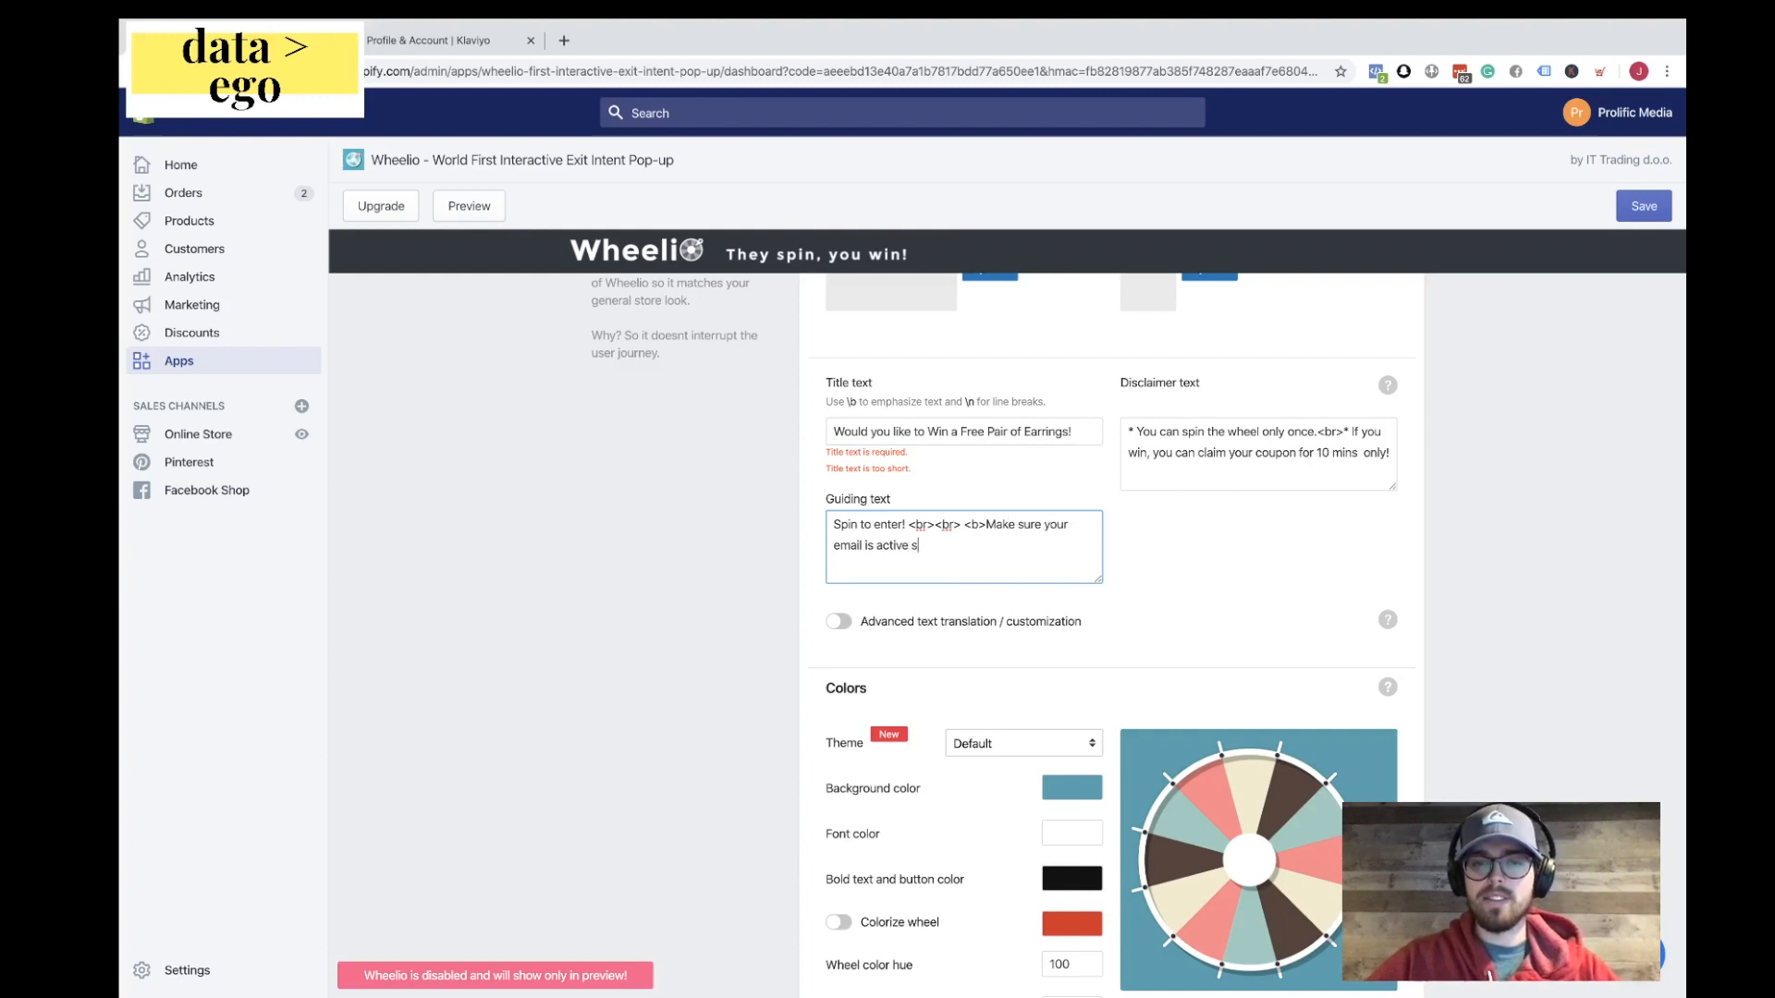
type("ince we email the")
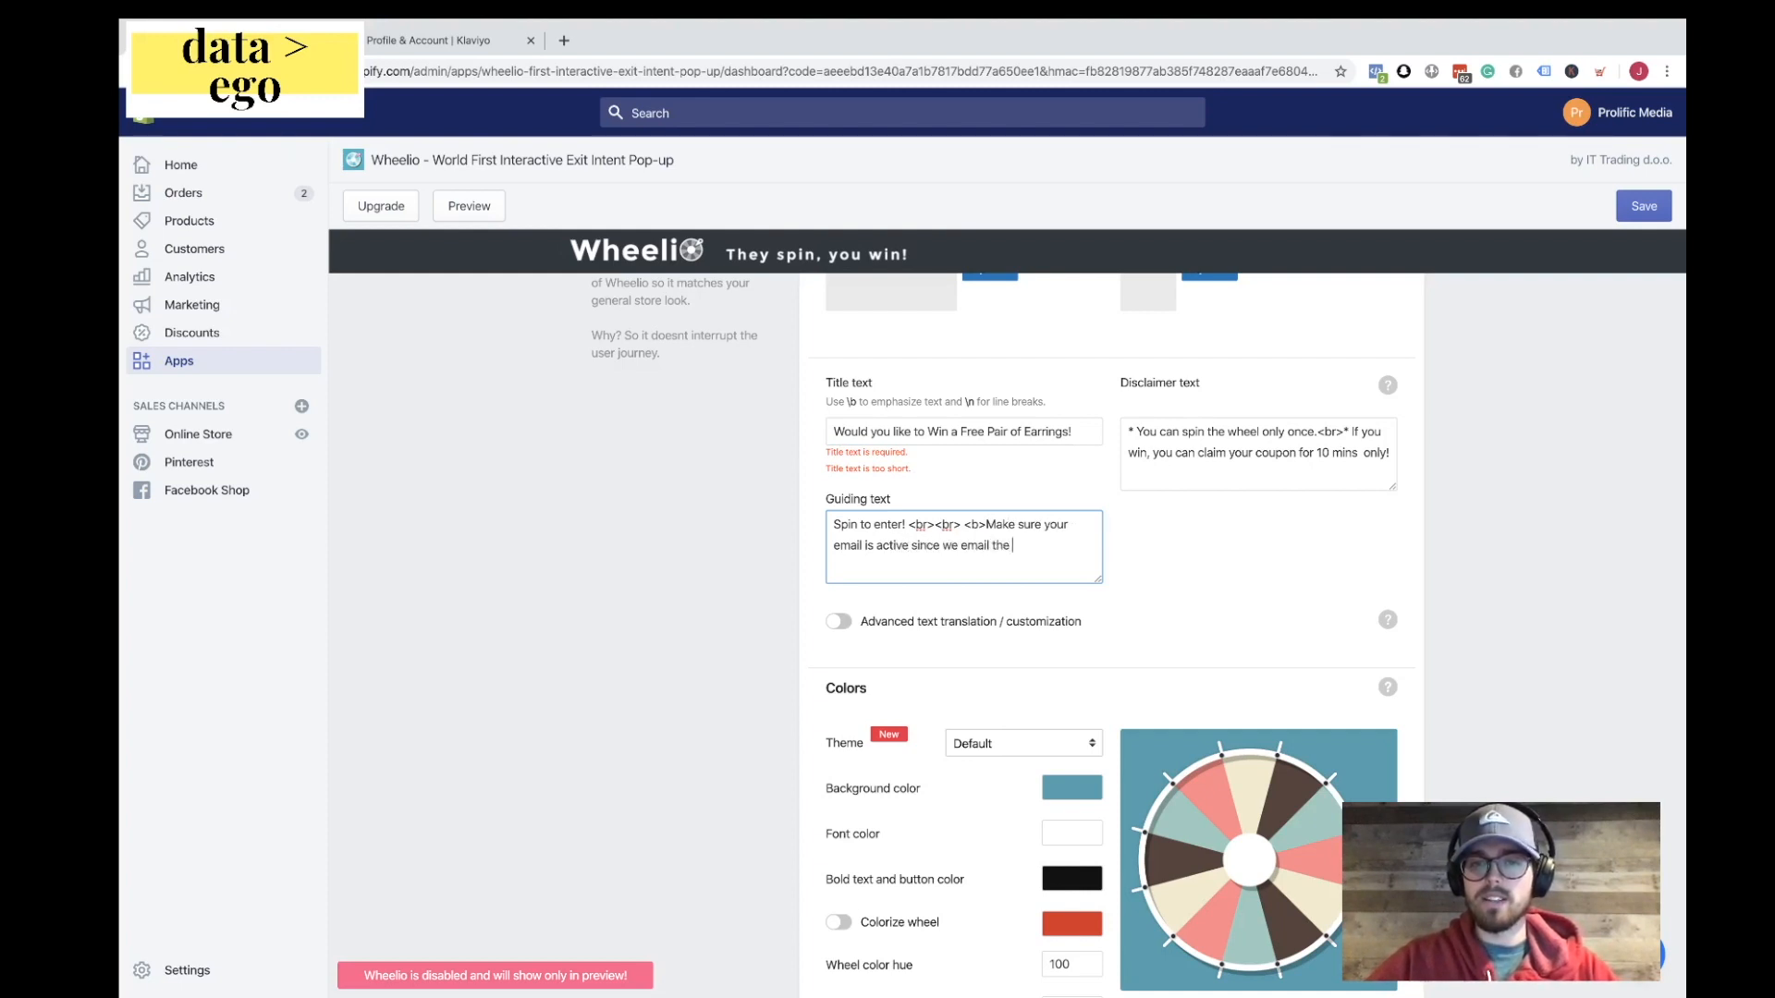
type("winners!")
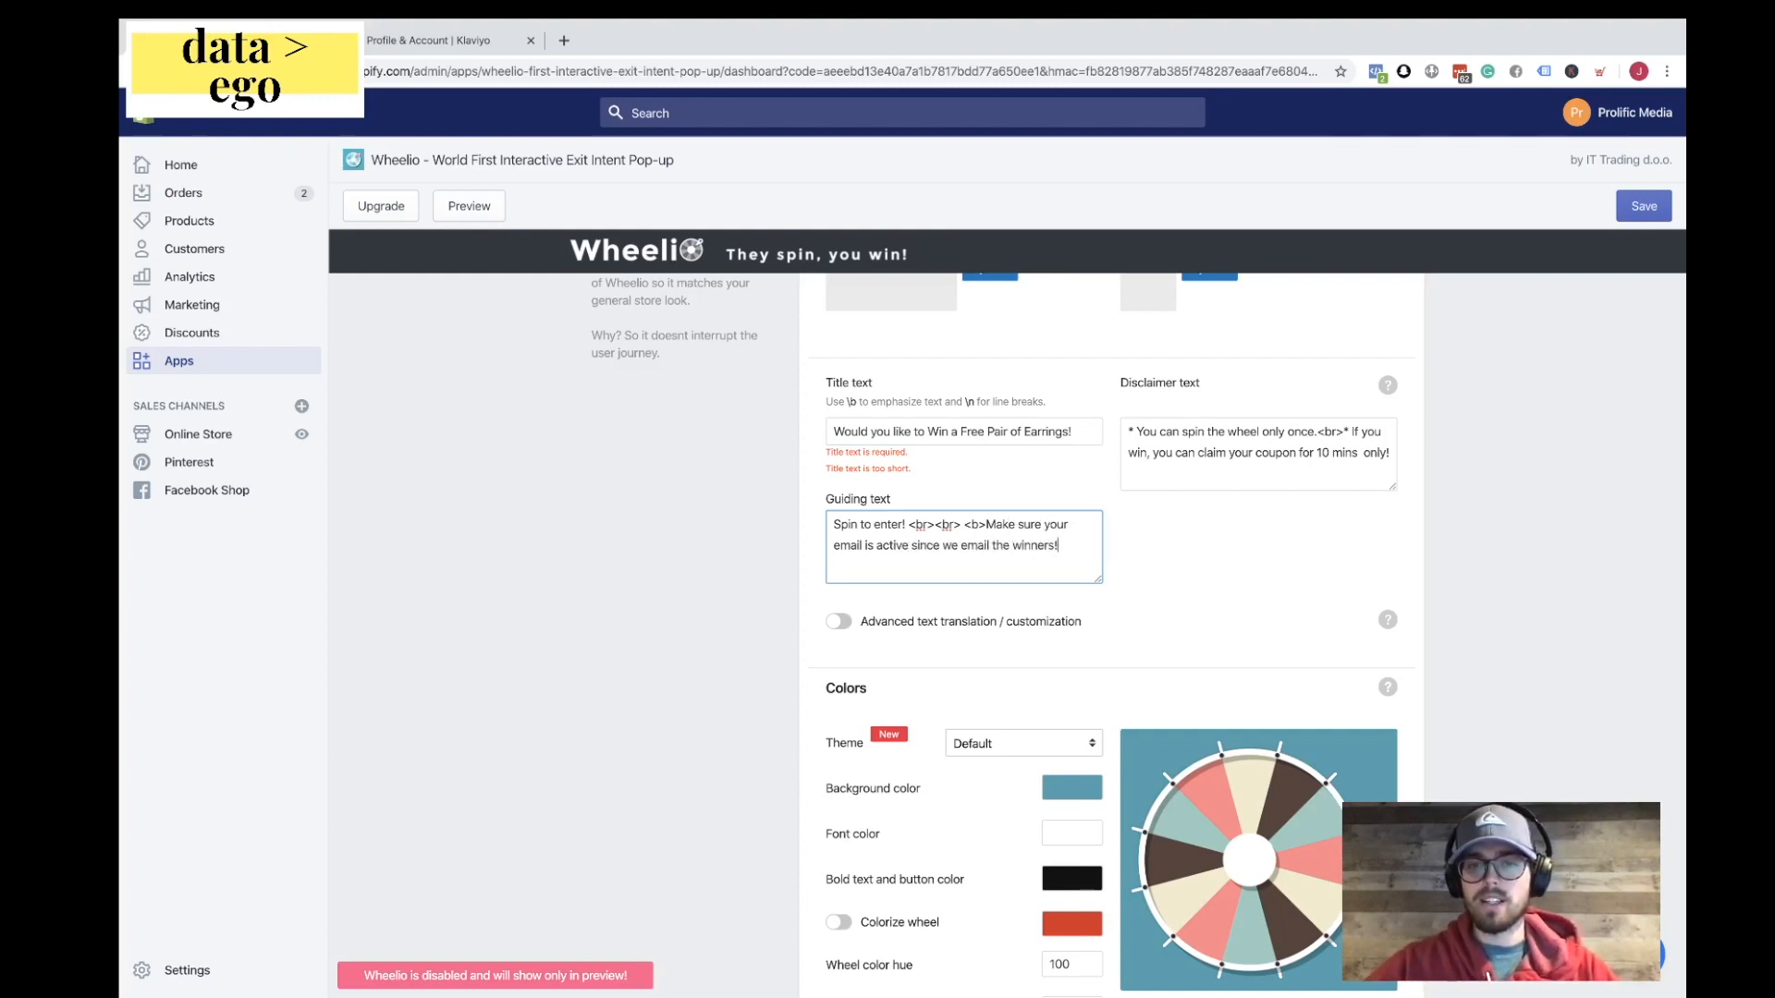
type("</b>")
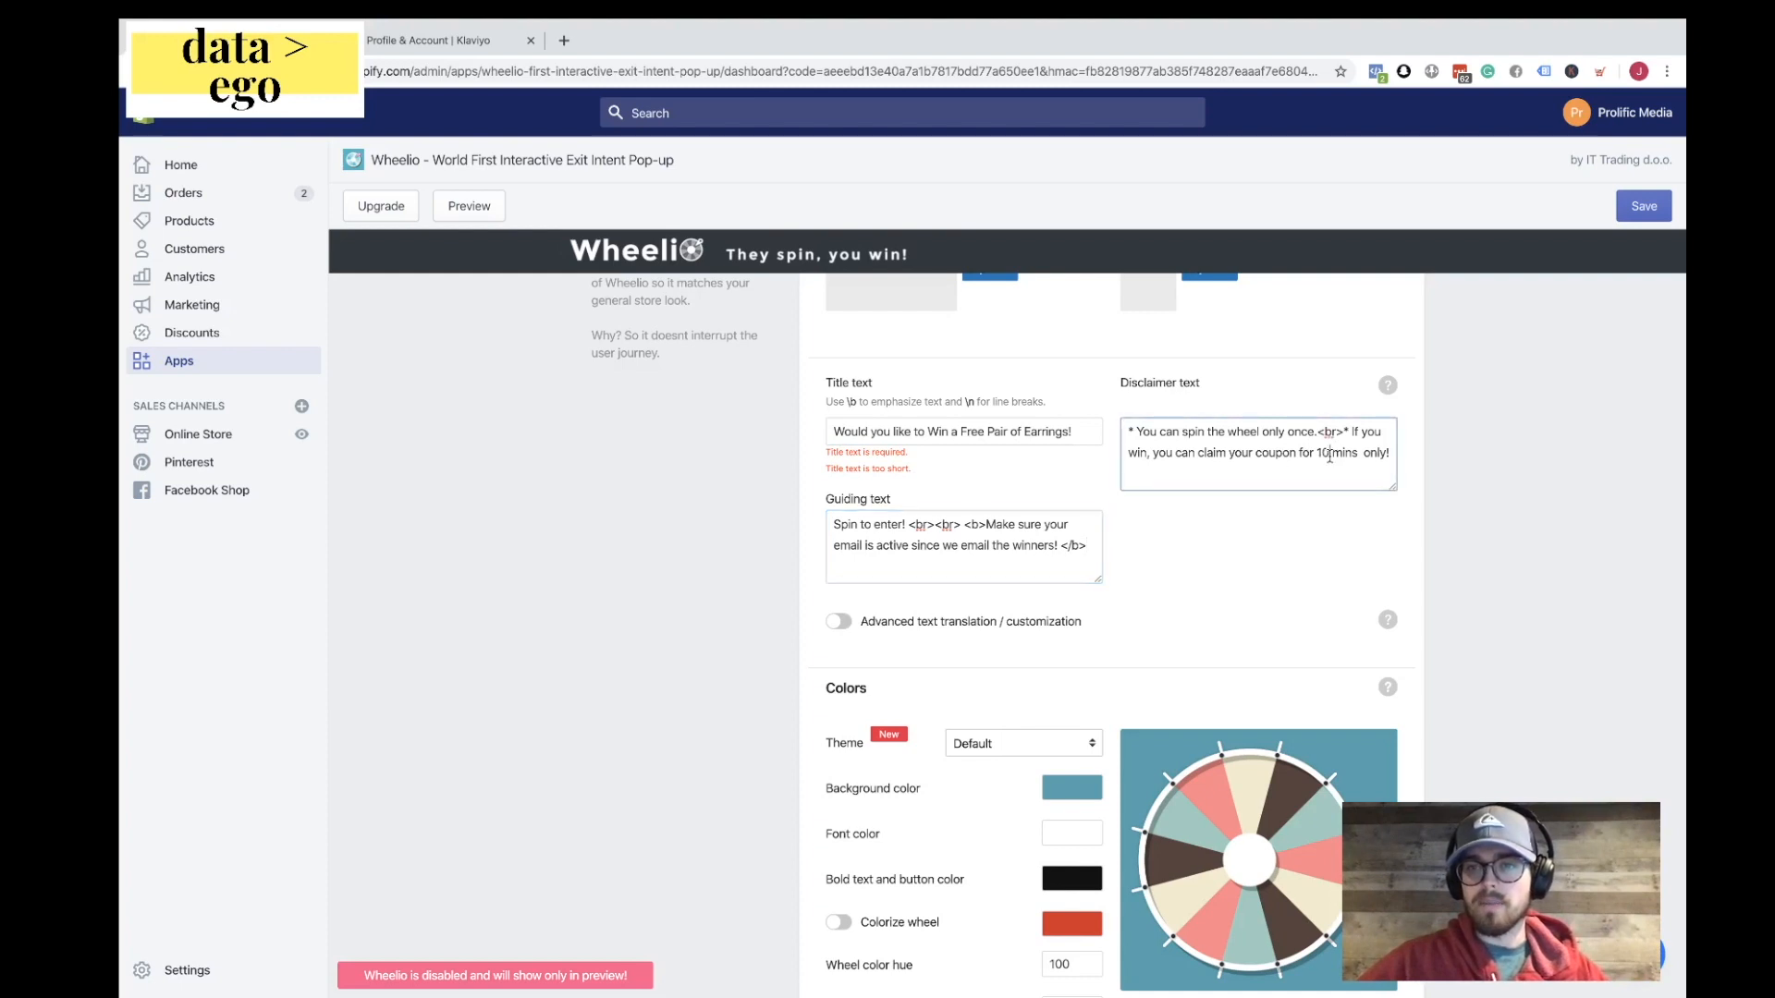
Set the disclaimer claim time to 15 minutes and make the popup background white with black font.
type("15")
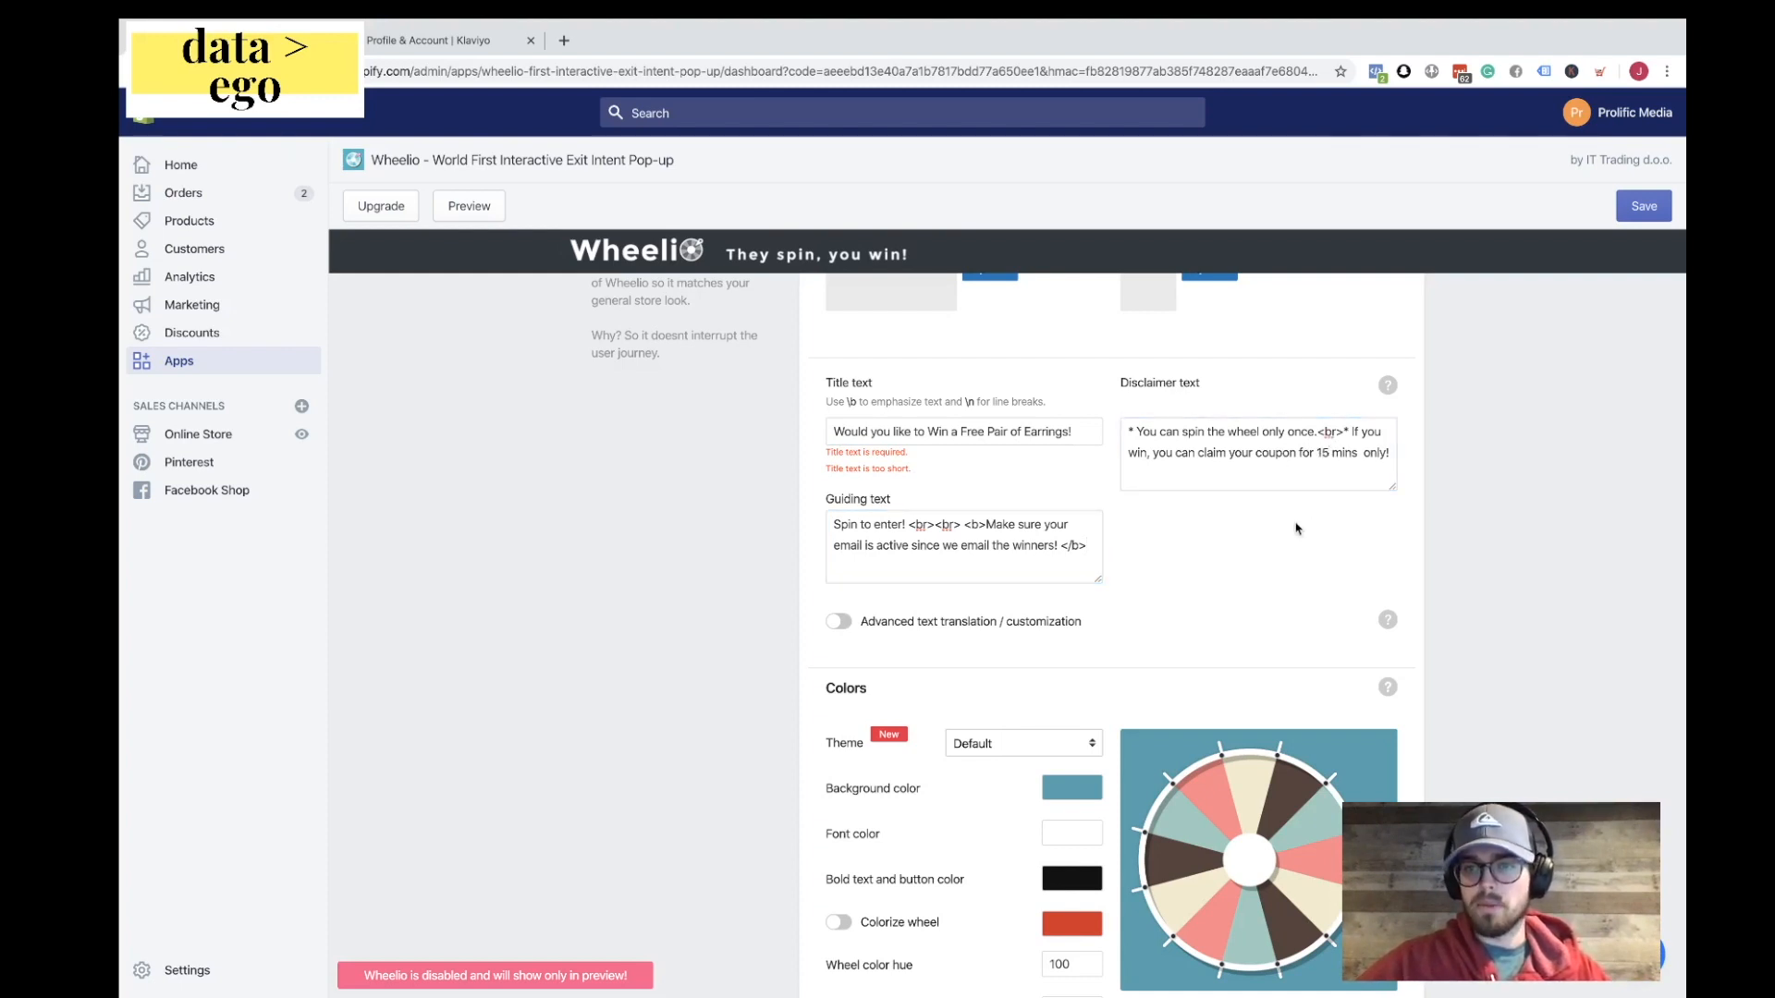
scroll("down", 3)
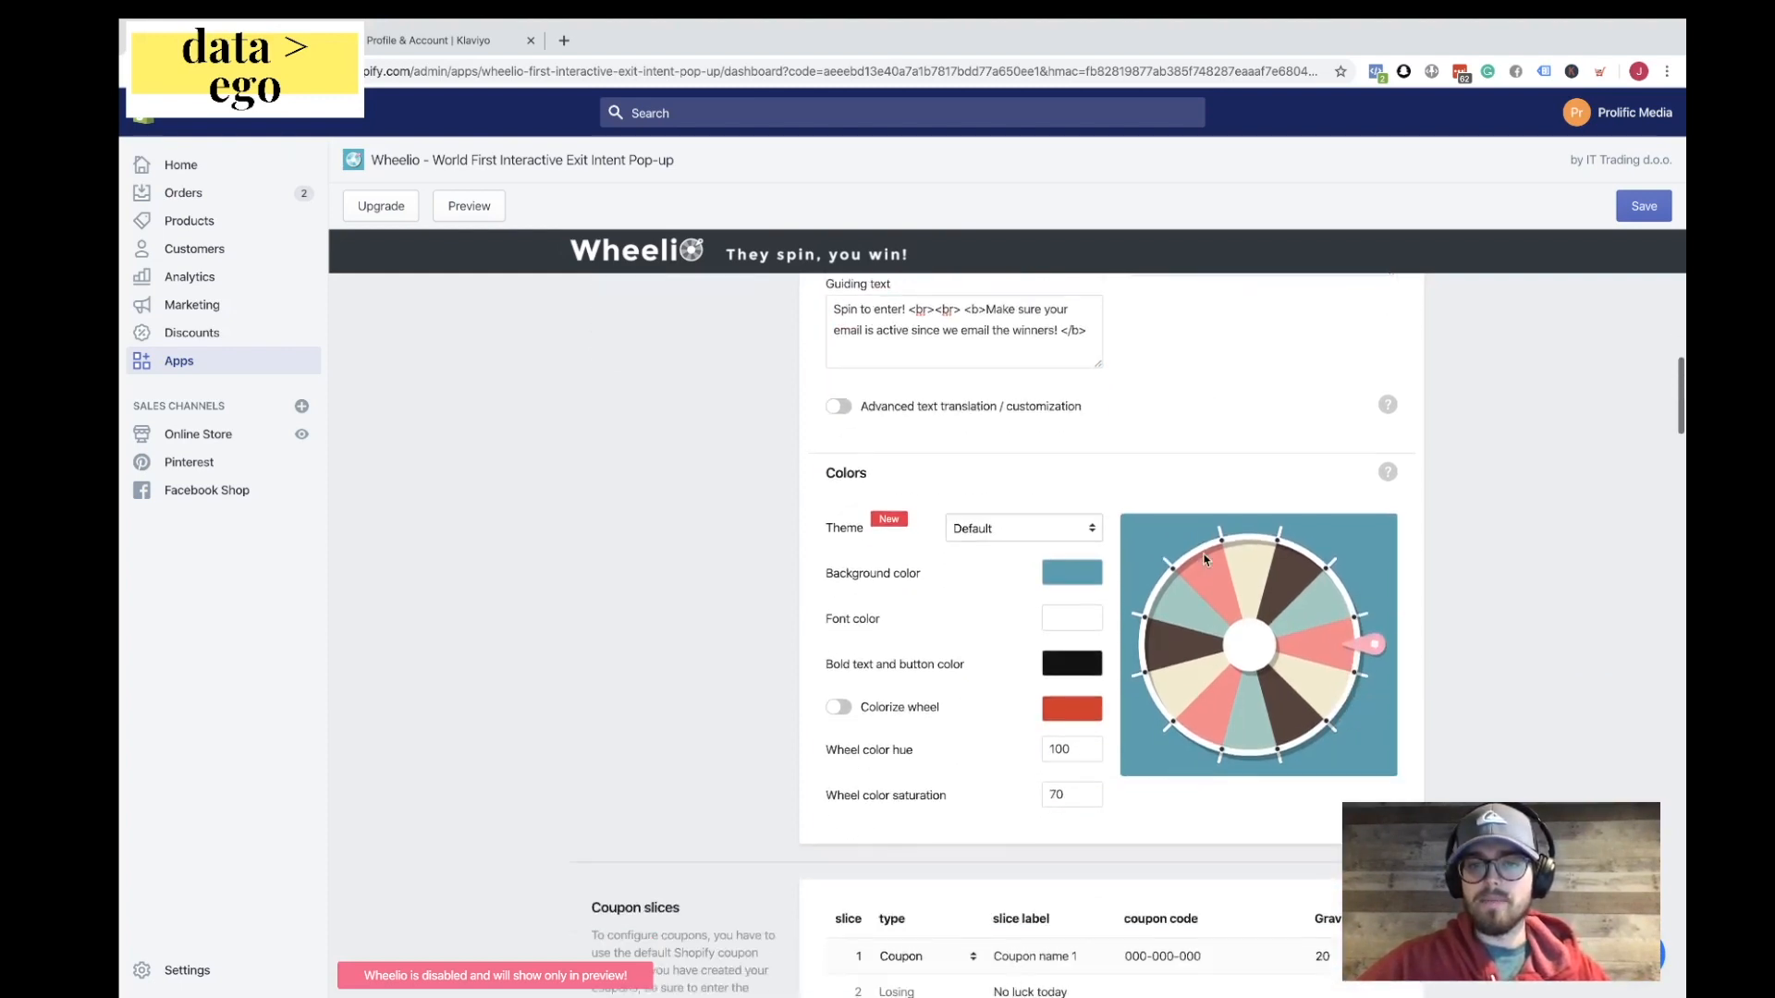
left_click(1073, 573)
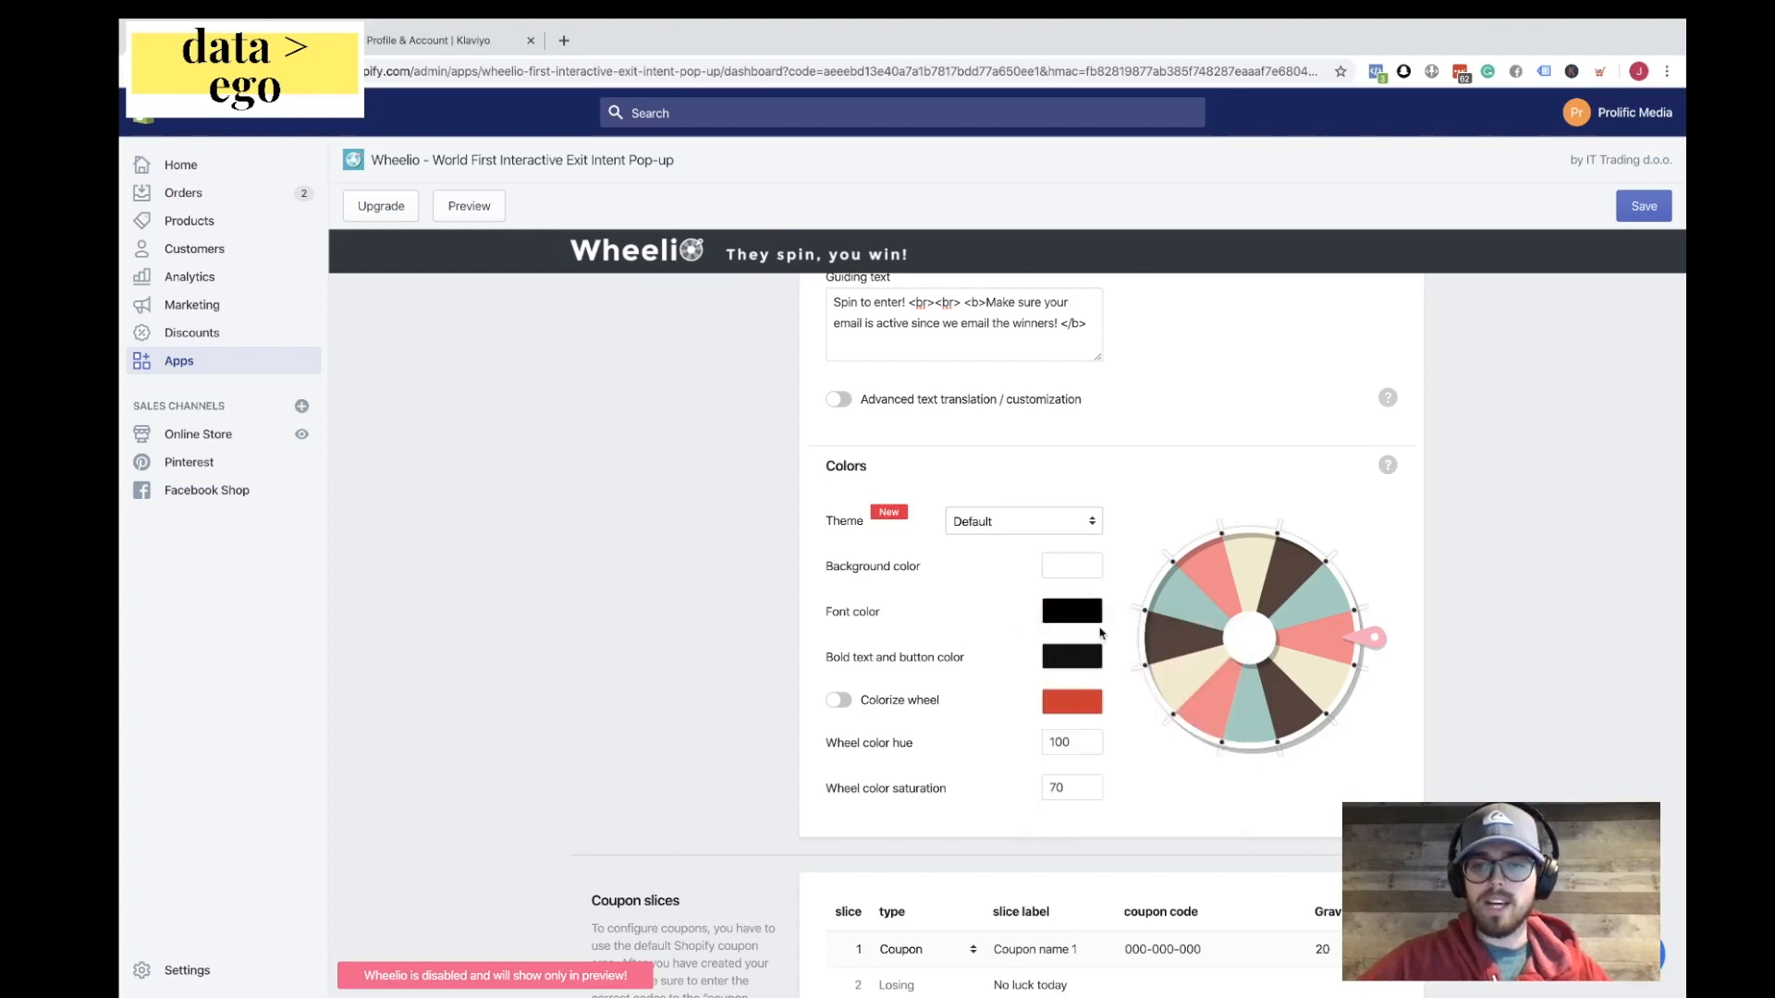
scroll("down", 3)
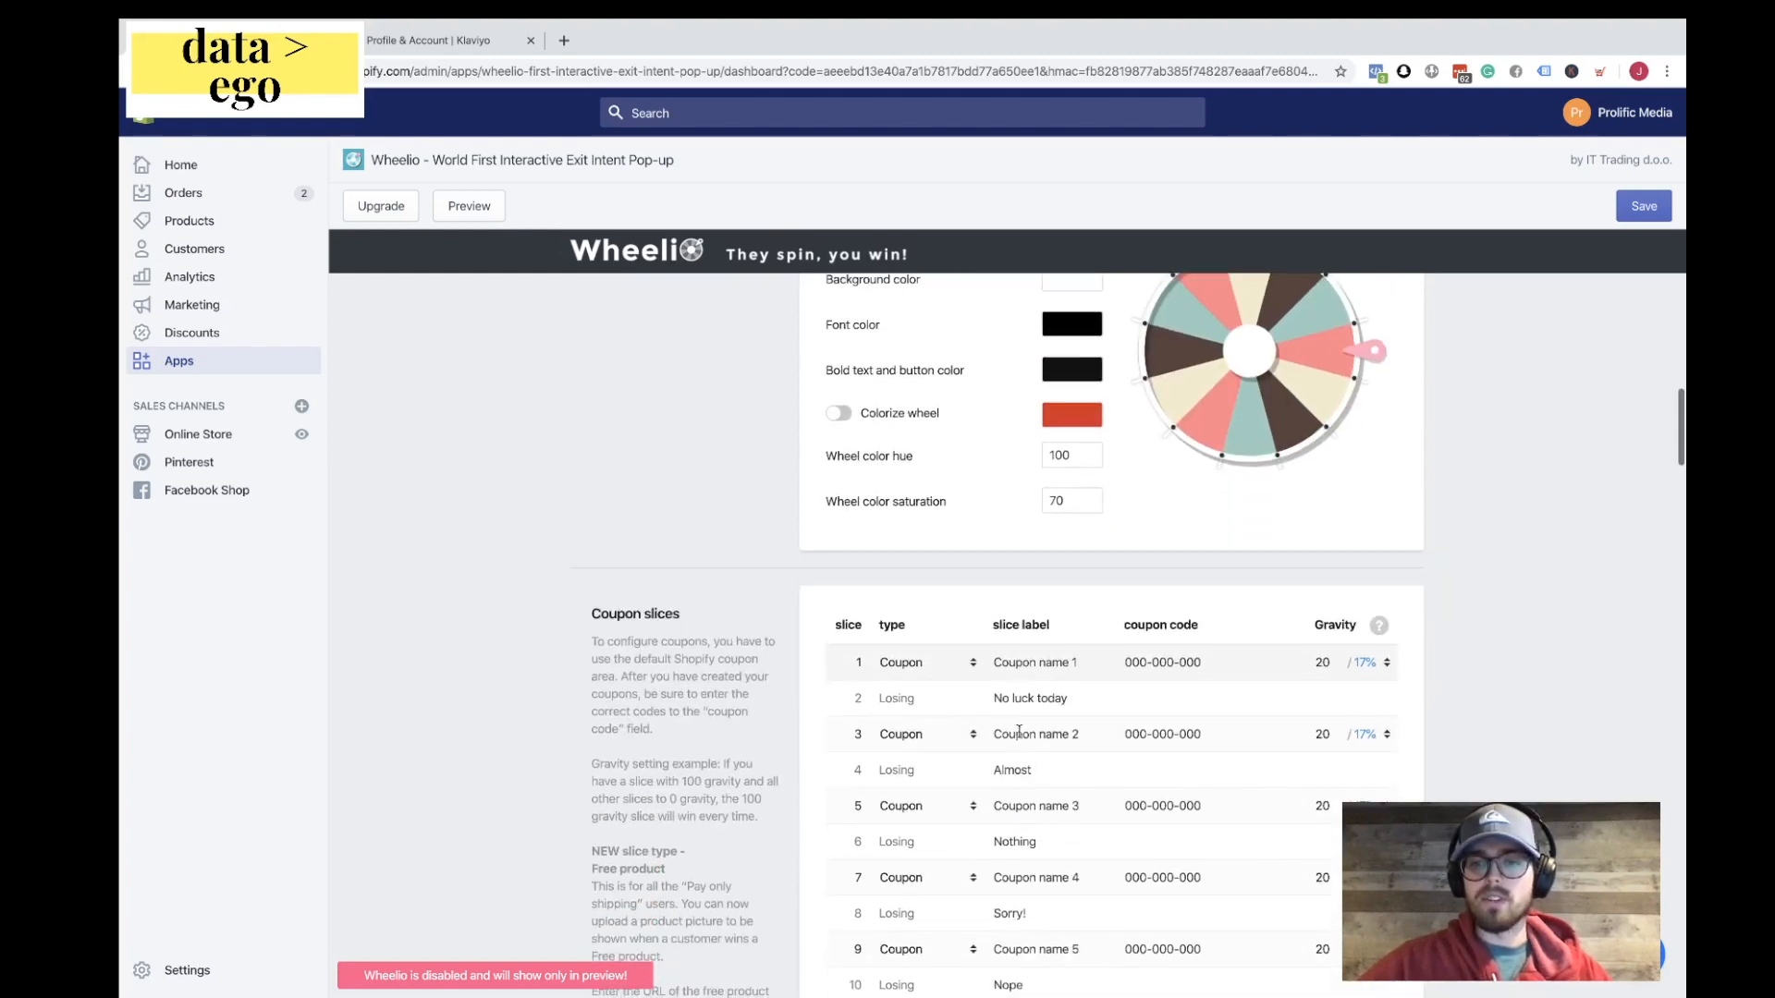
Rename the first three coupon slices to Free Earrings, 10% Off and Free Shipping.
scroll("down", 3)
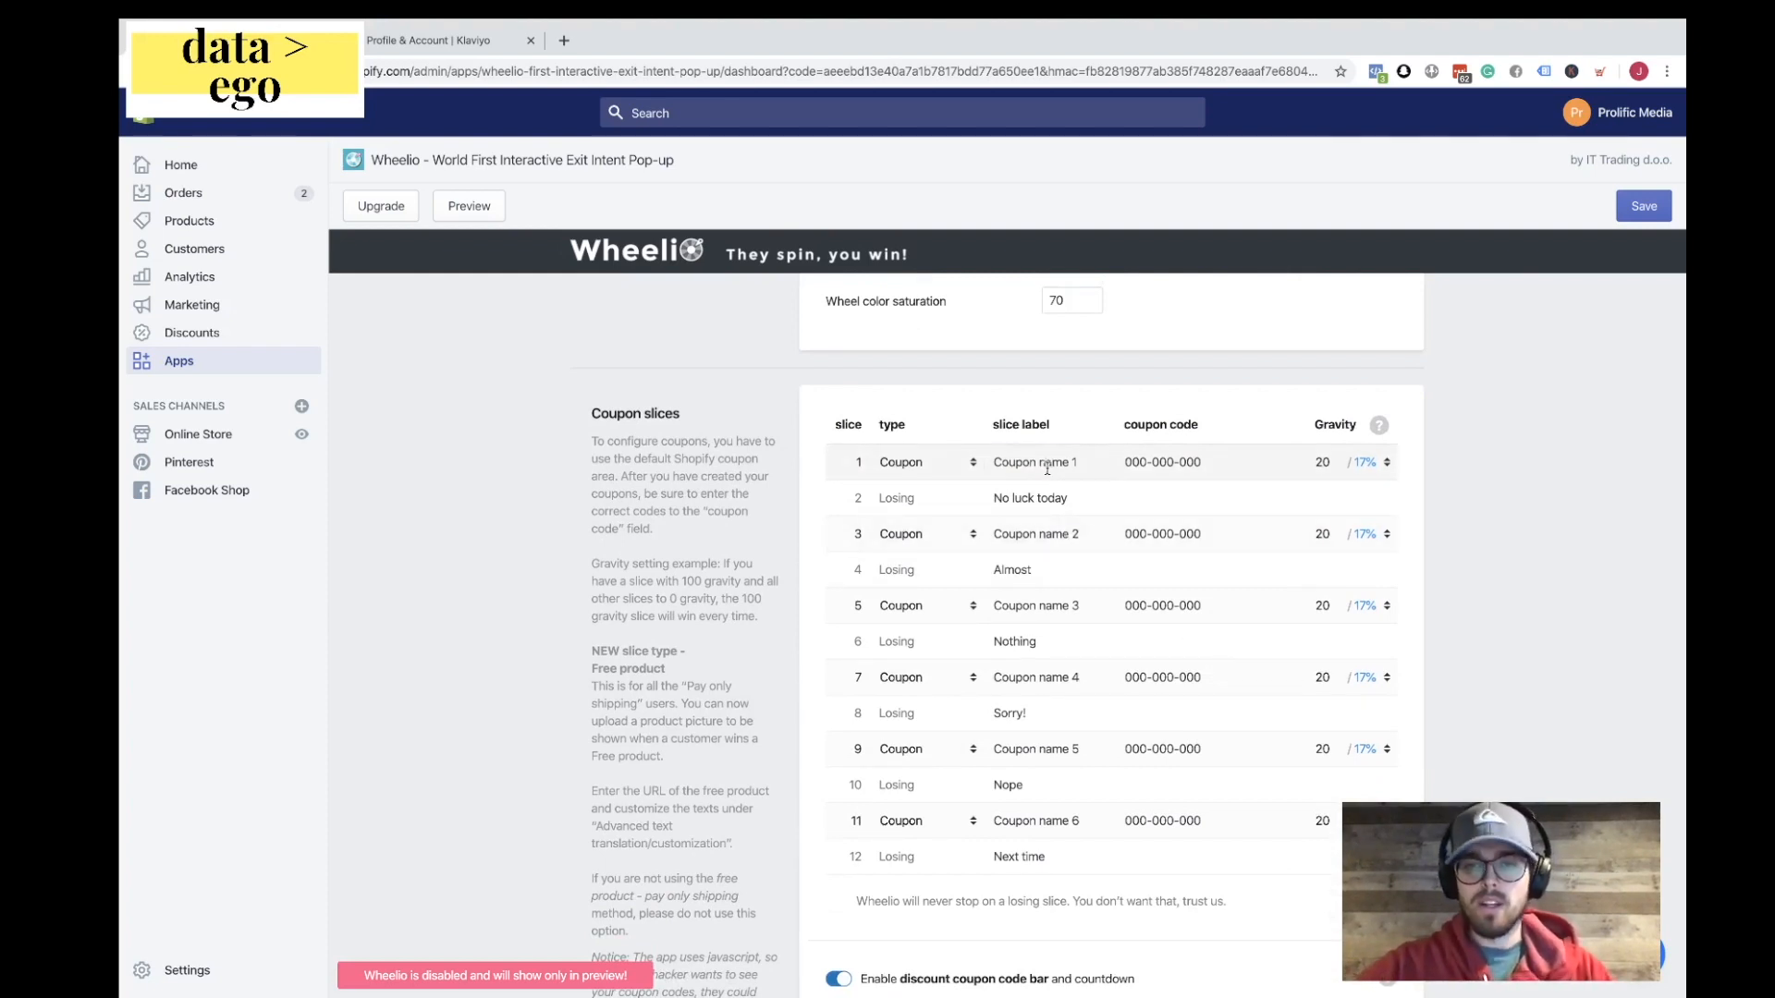
double_click(1047, 462)
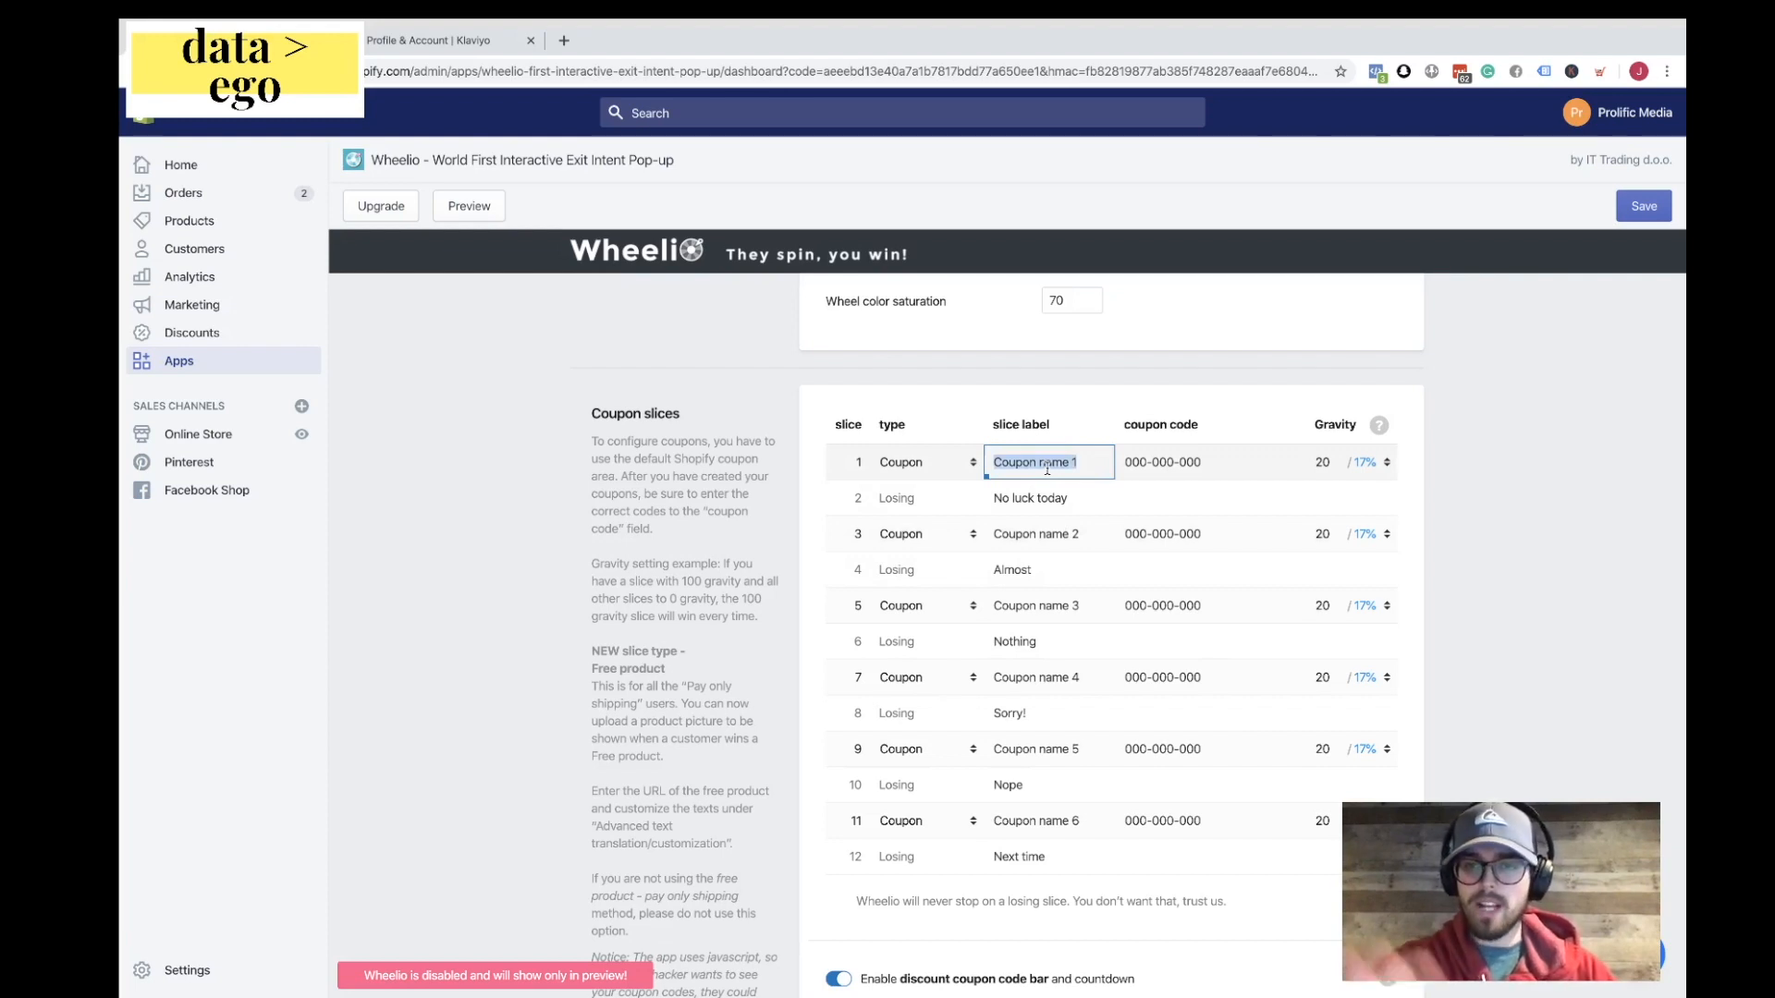
type("Free Earrings")
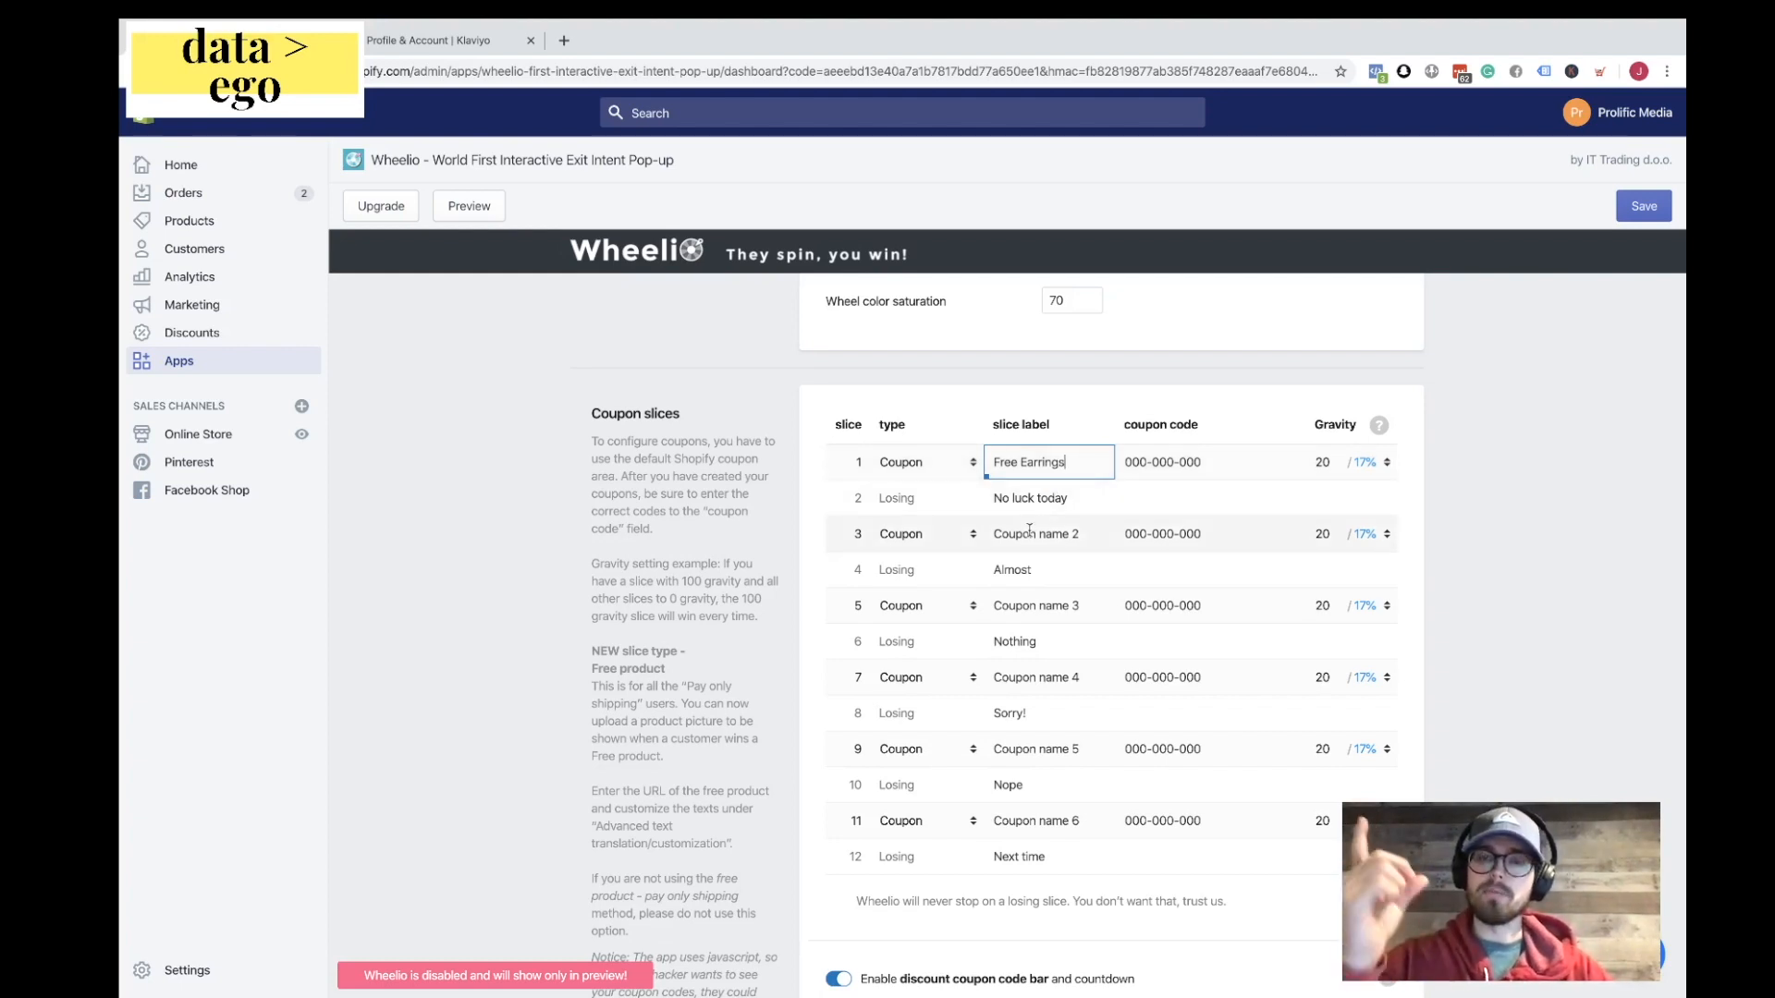
double_click(1035, 532)
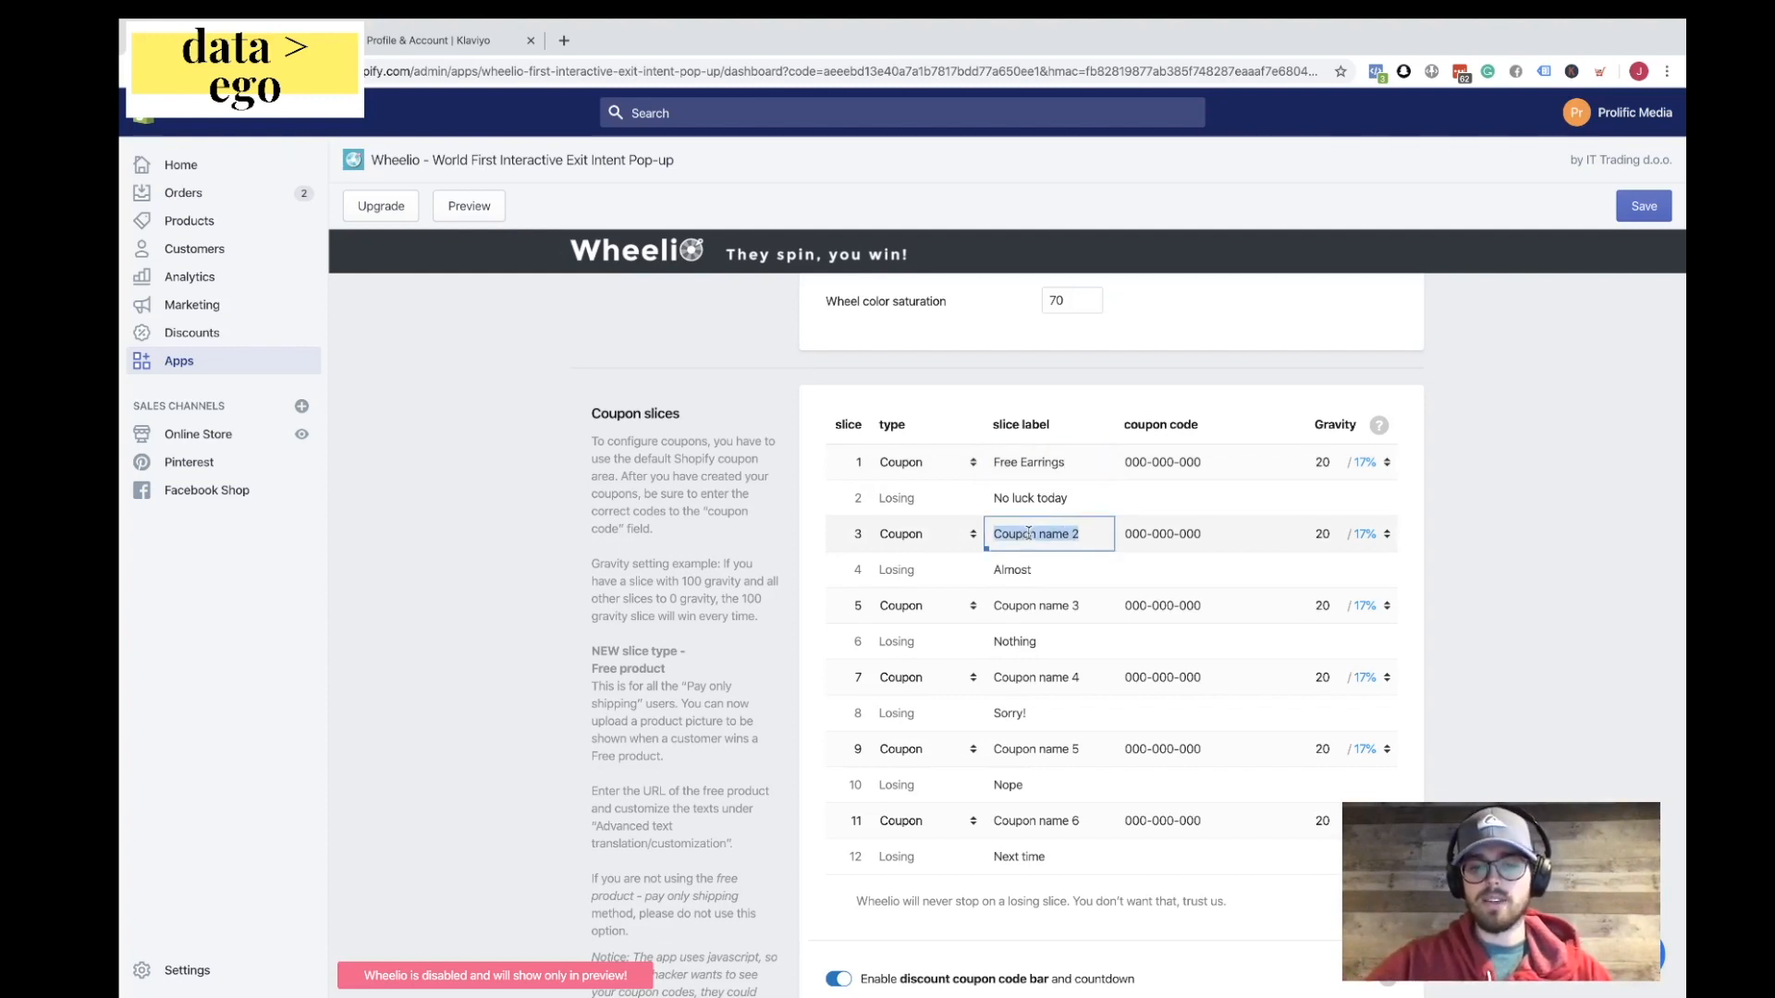
type("10% Off")
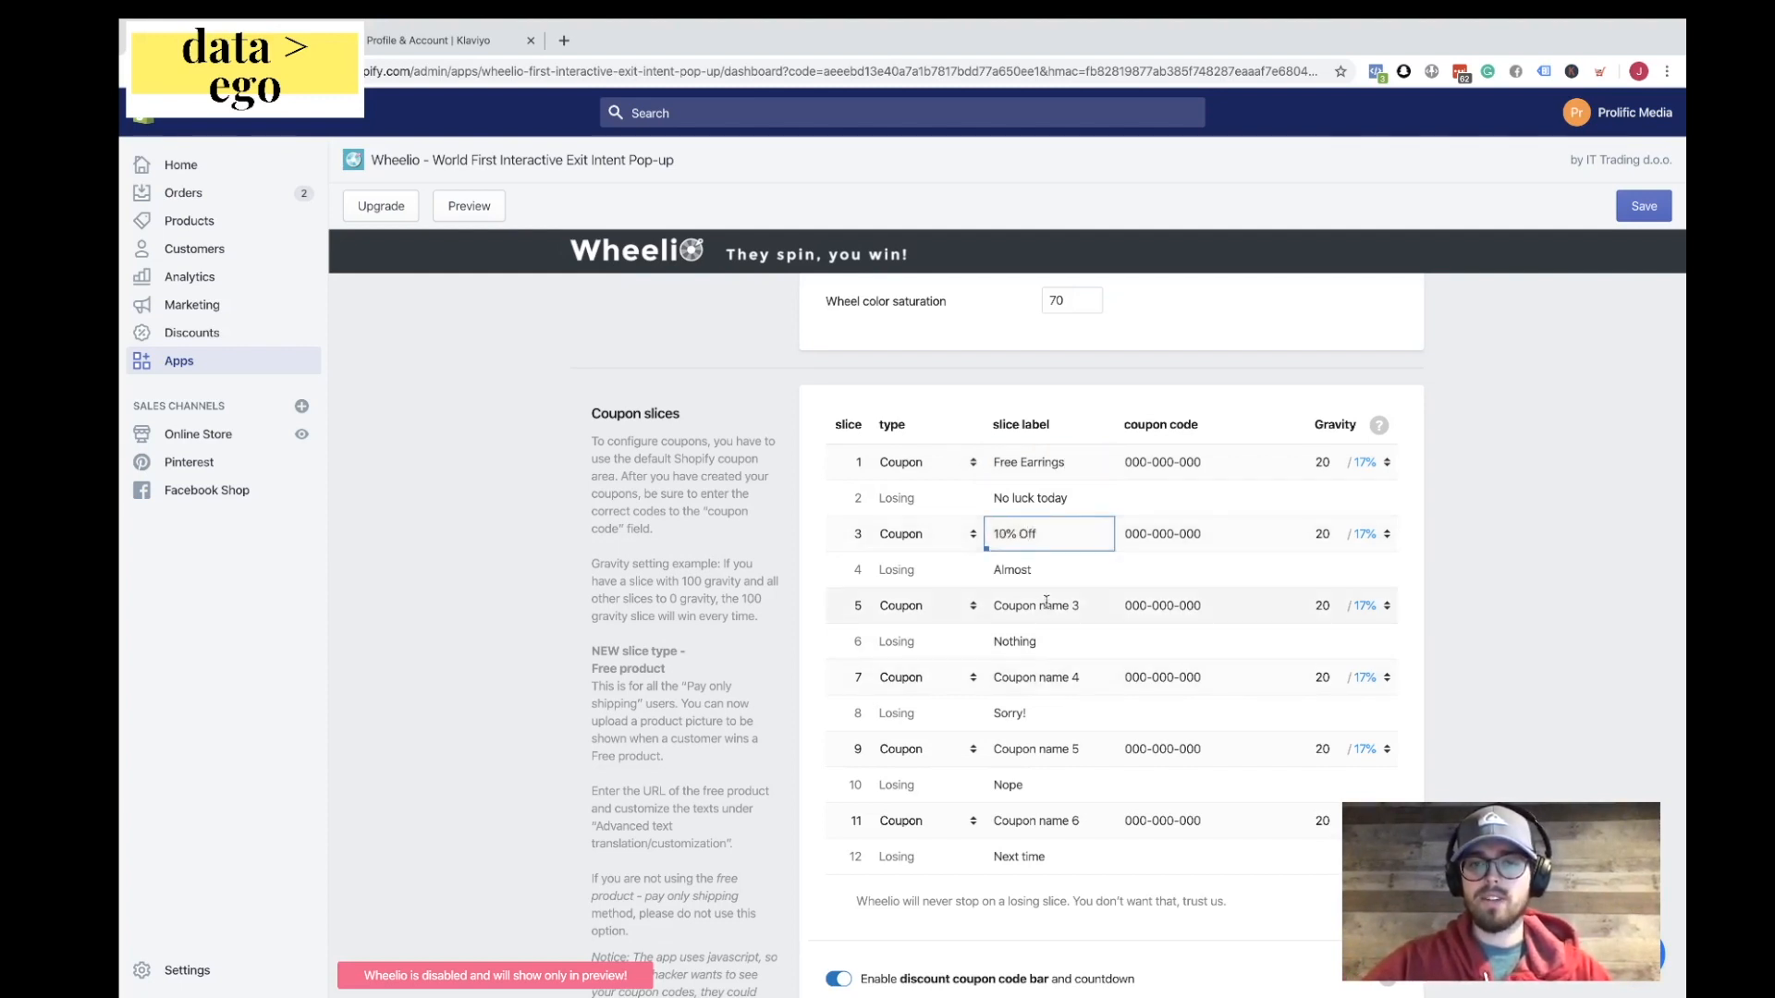
double_click(1035, 604)
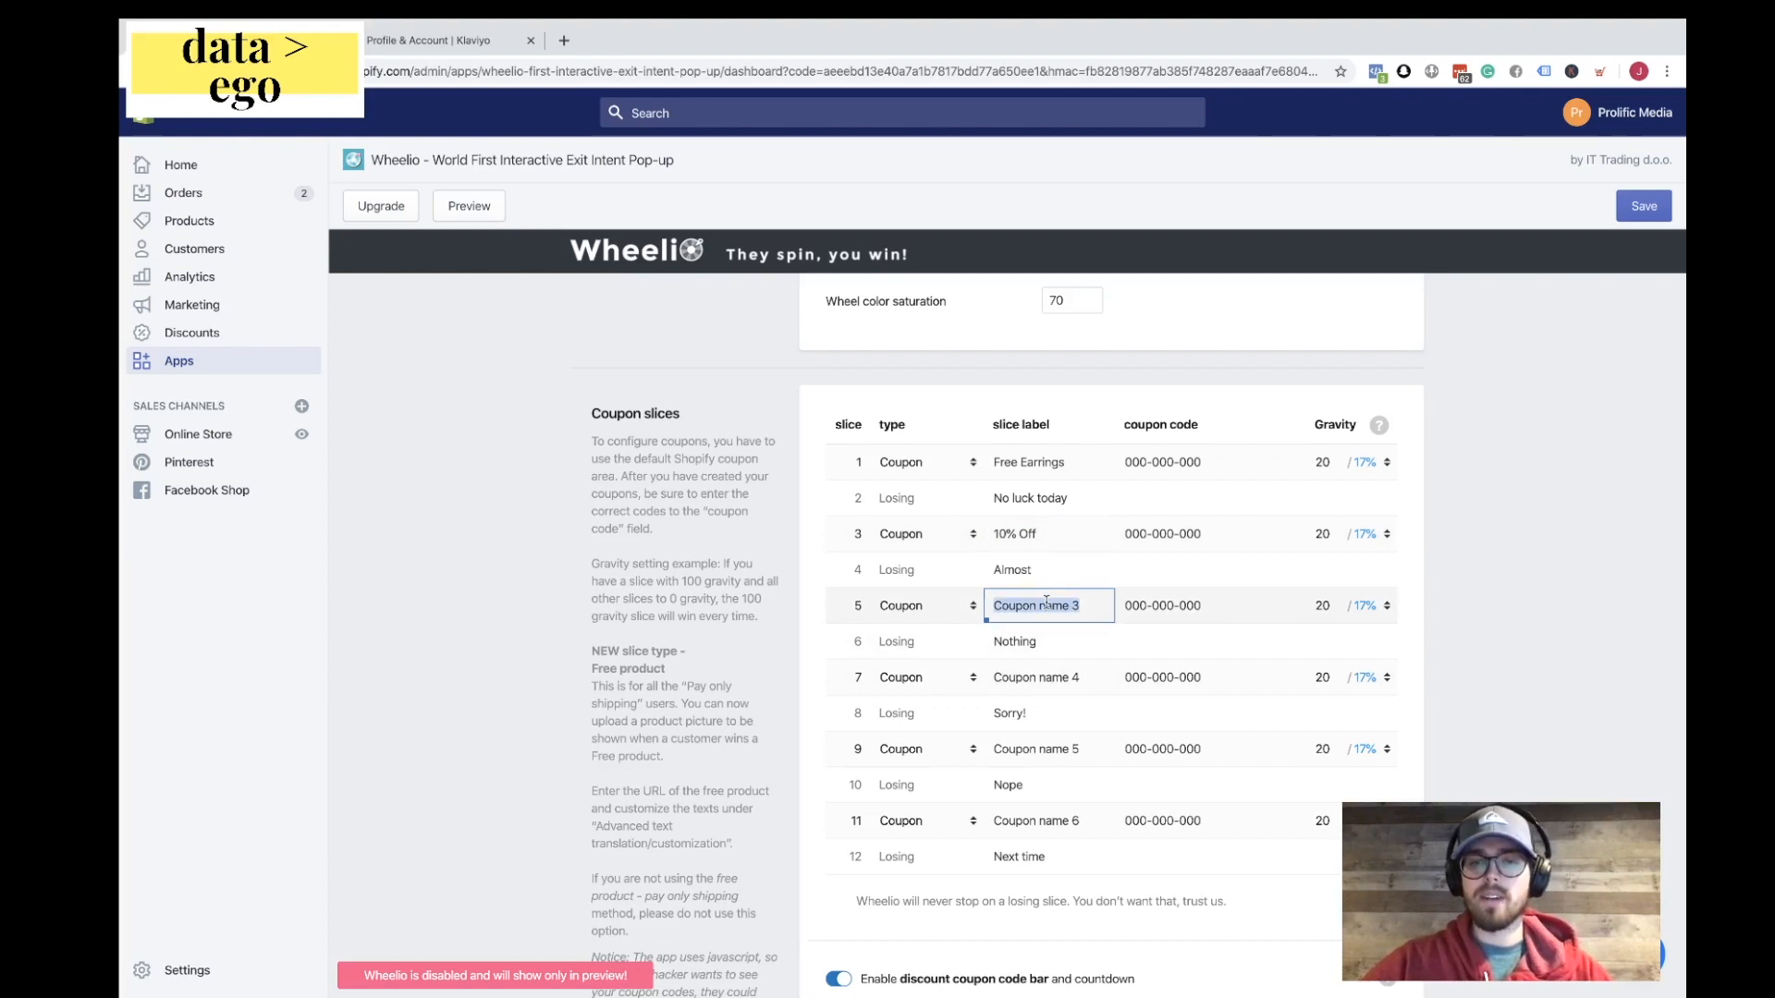
type("Free Shipping")
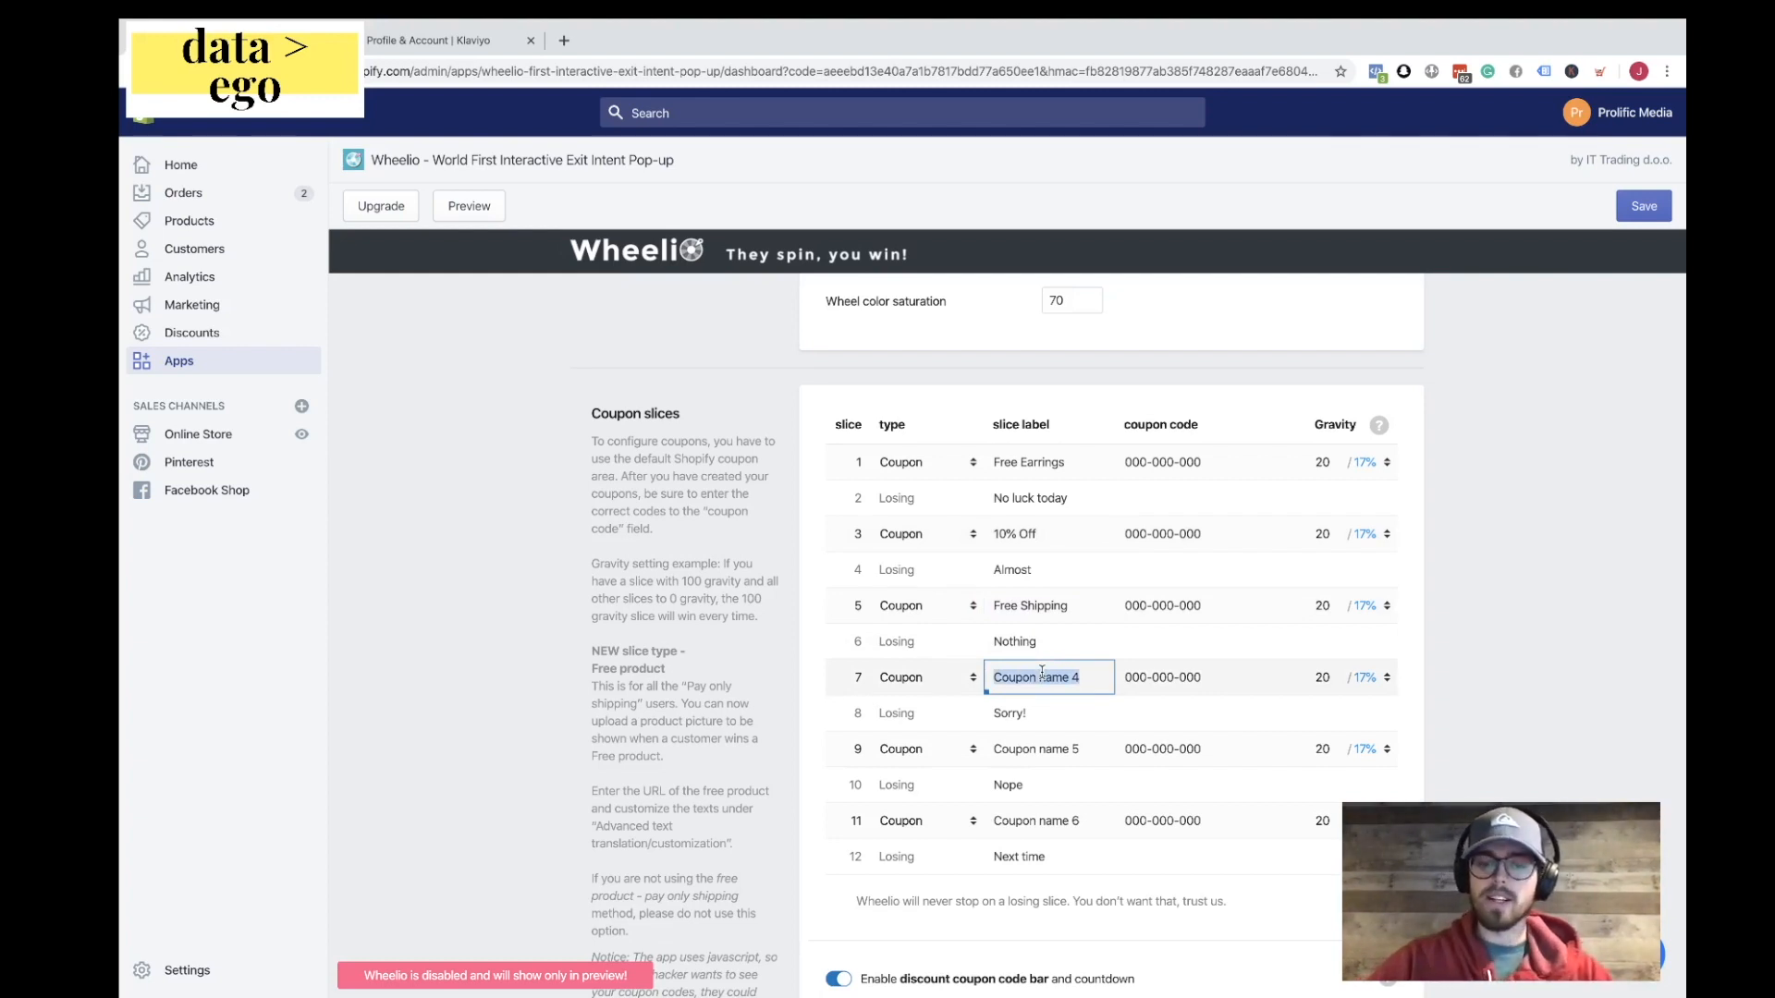
Rename the remaining slices to Buy 2 Items Get 1 Free, 5% Off and Free Shipping.
type("Buy 2,")
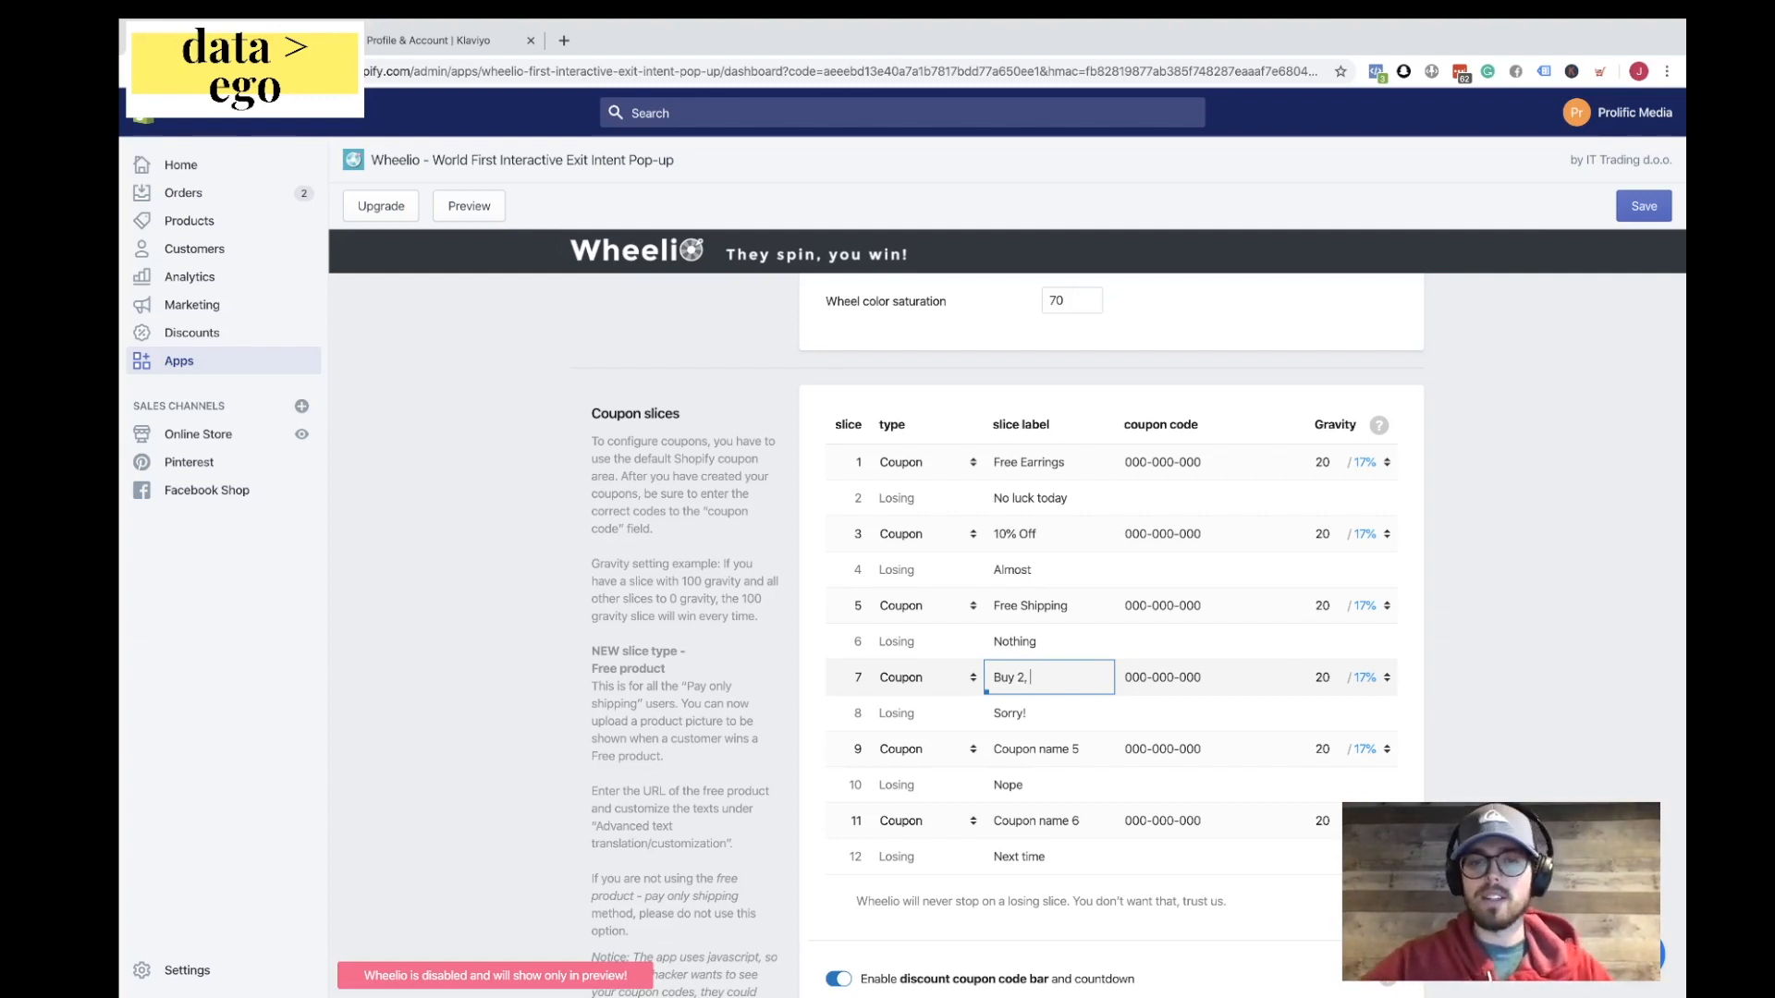
type("1 F")
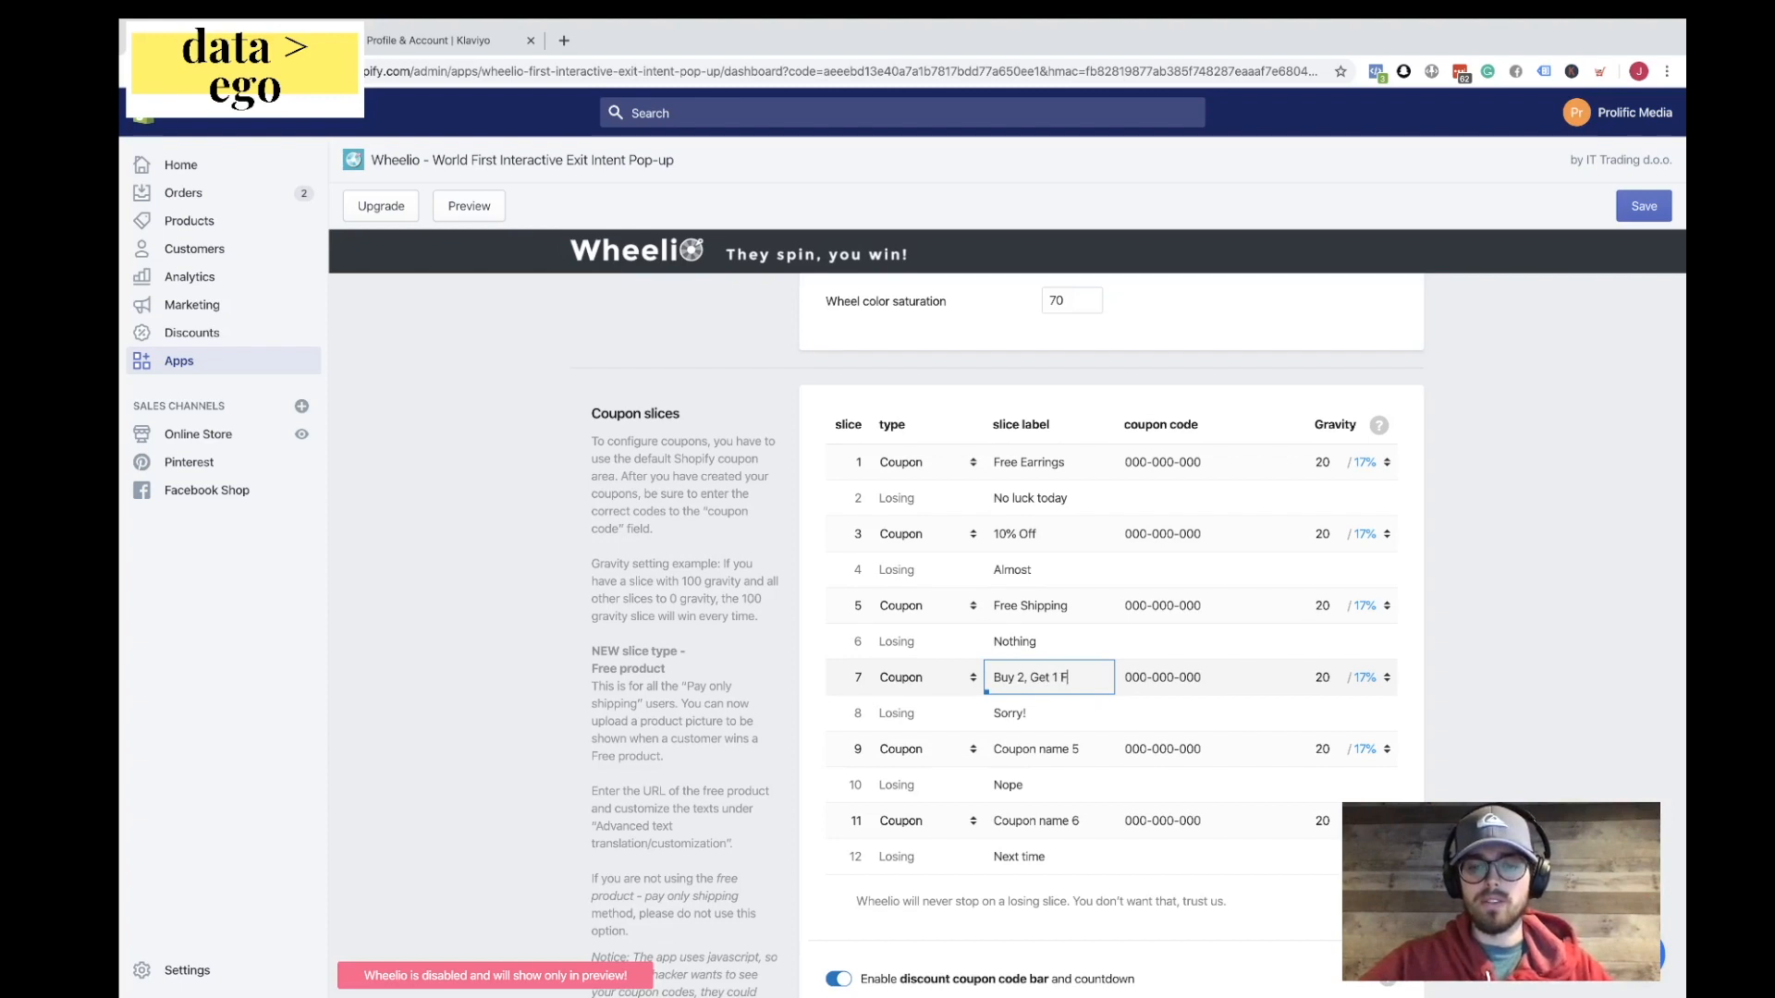
type("ree")
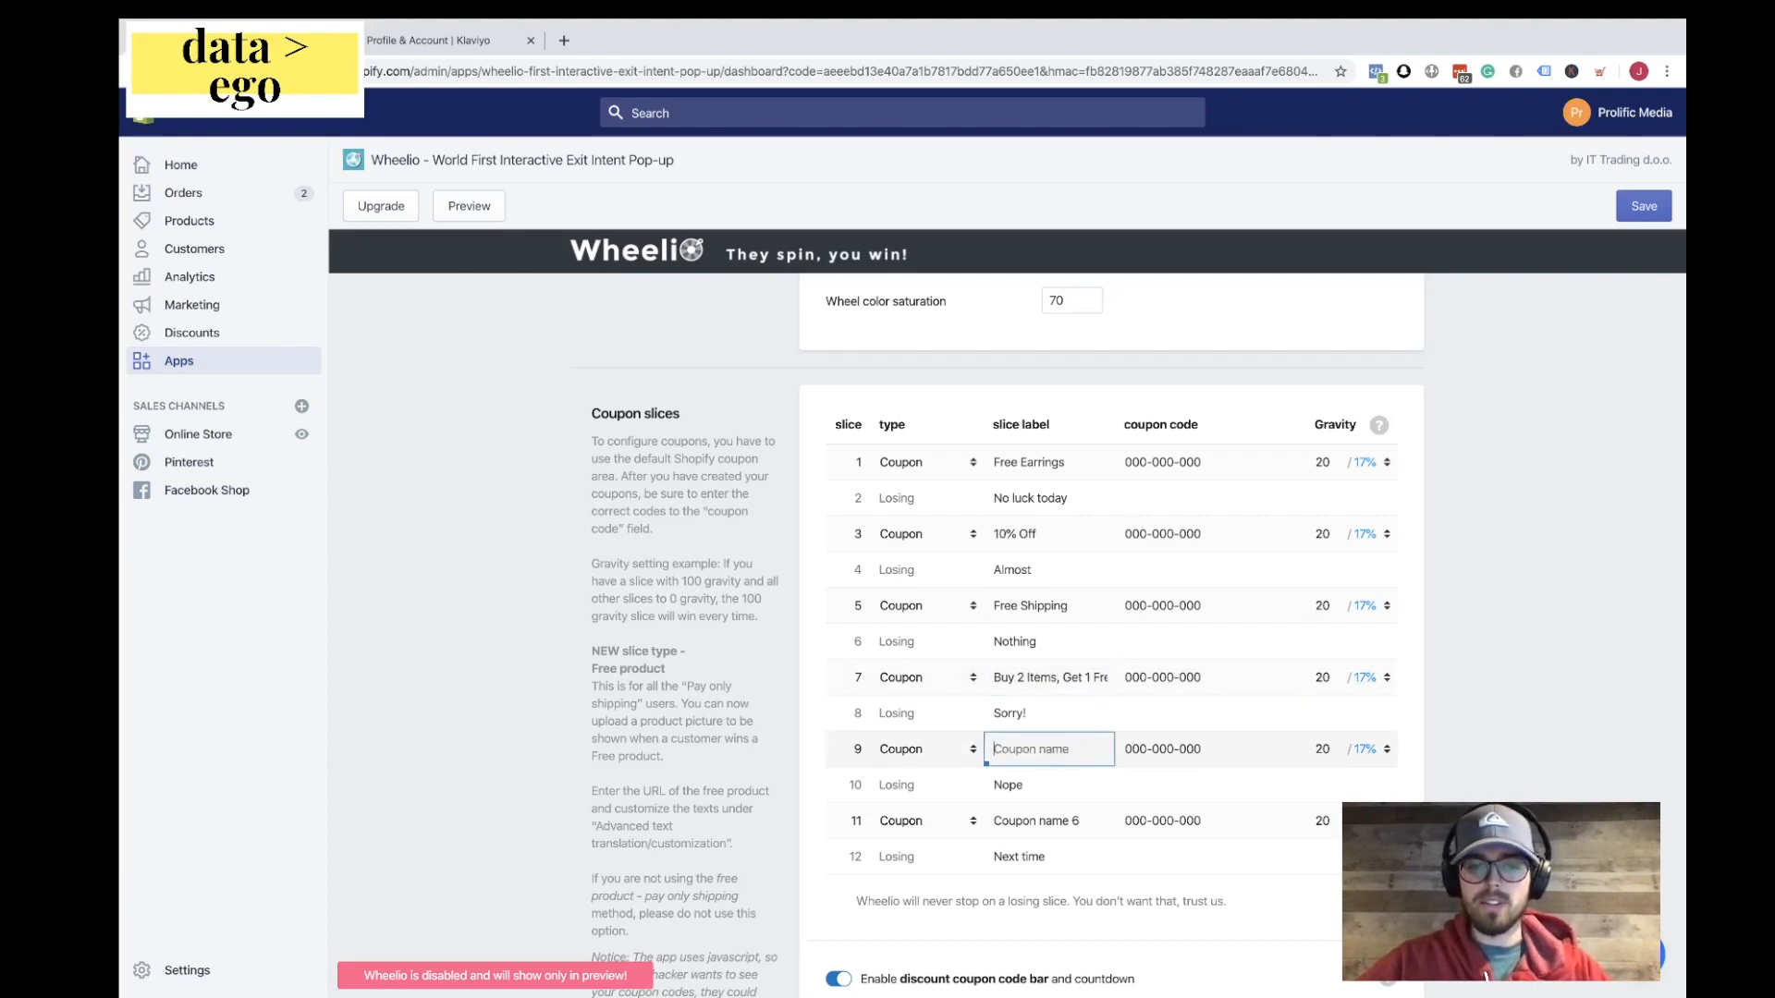
type("5% Off")
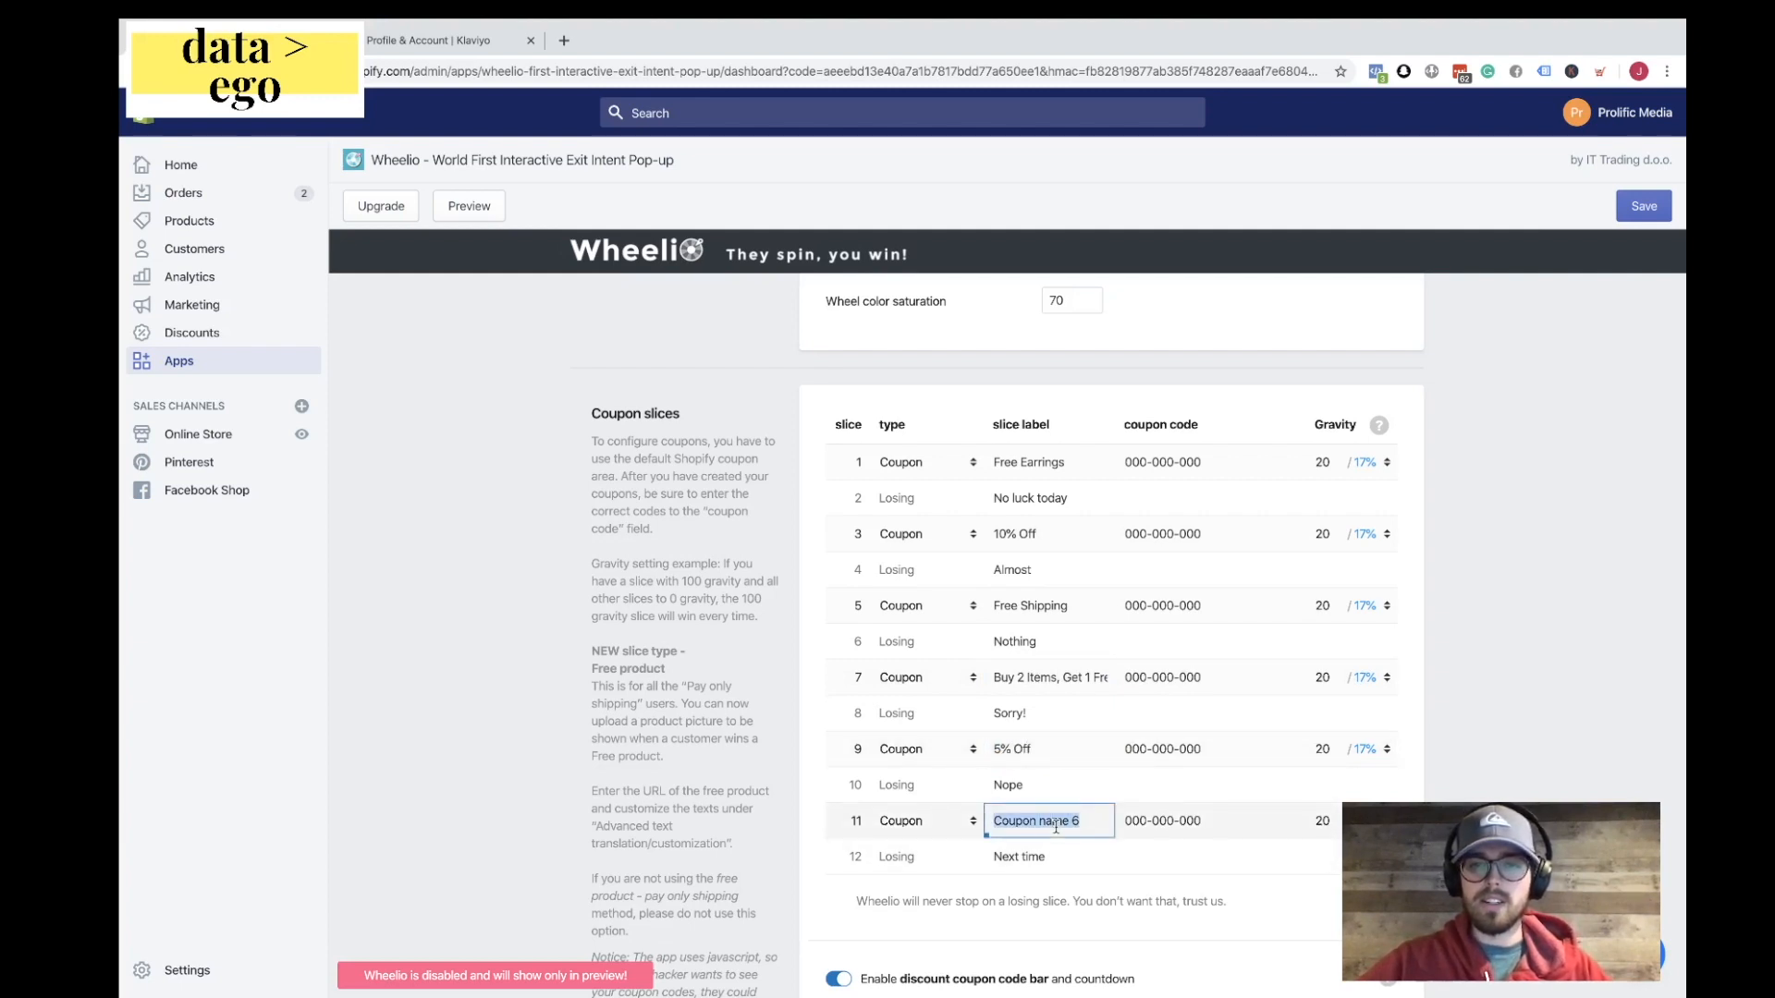
type("Free Shipping")
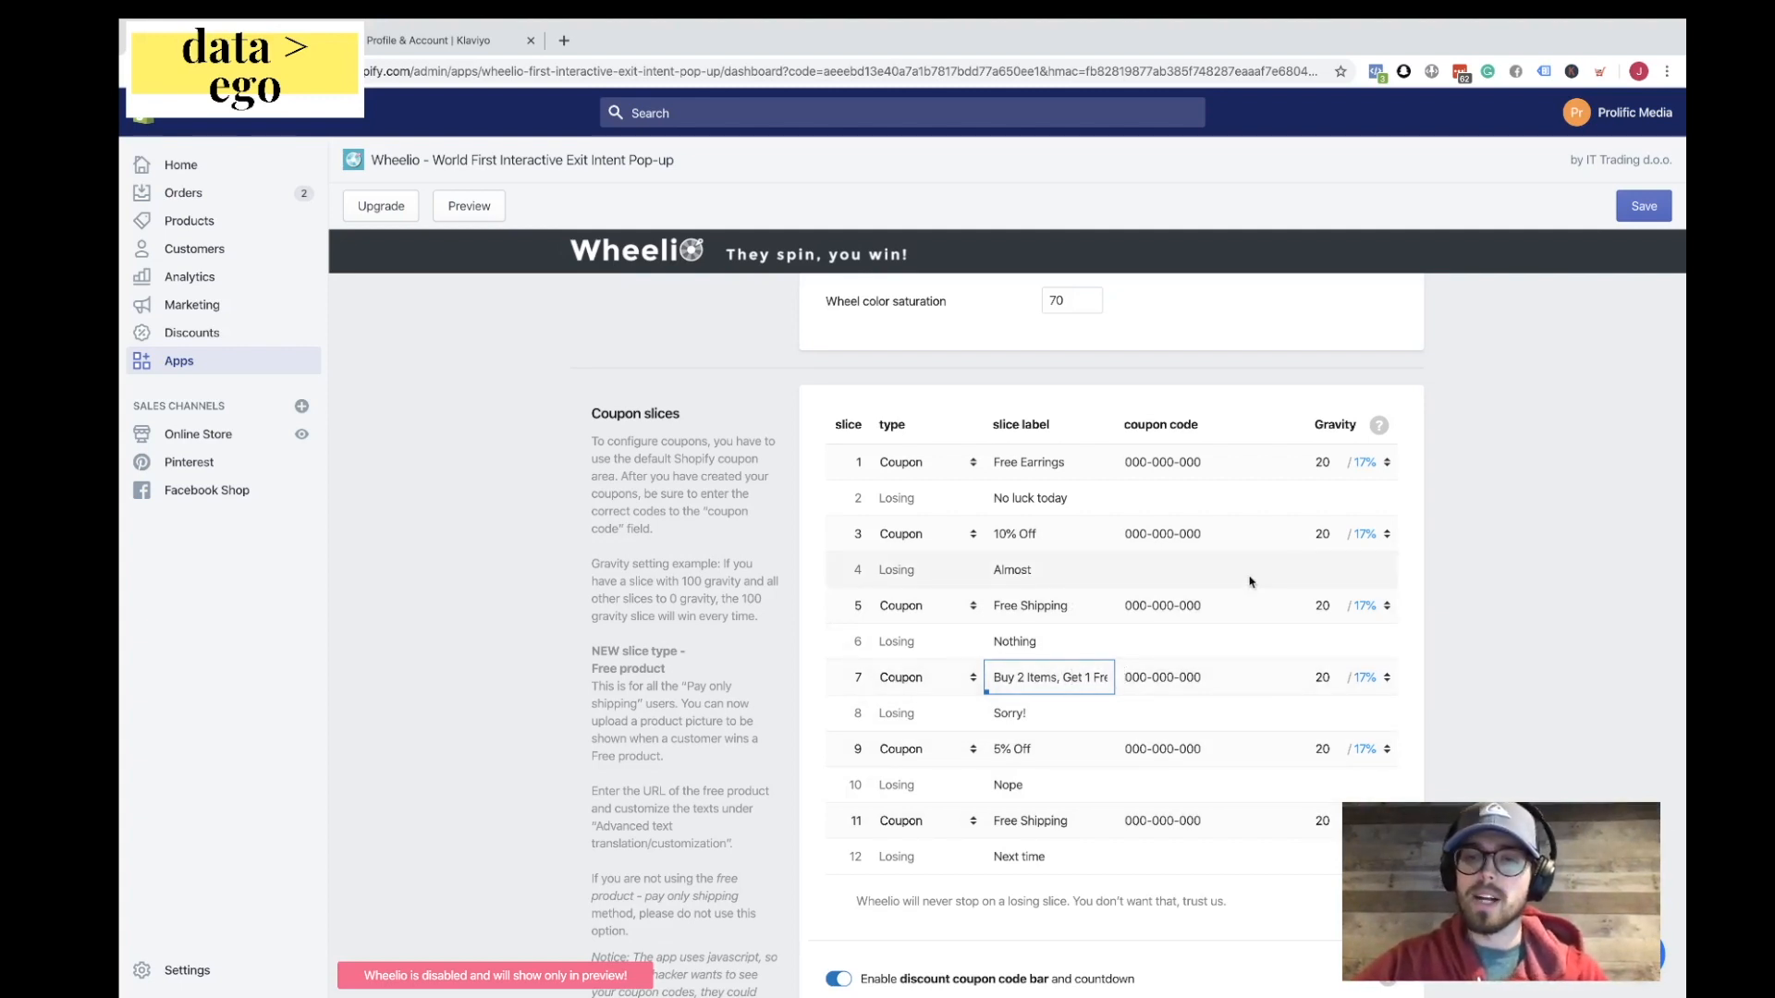
mouse_move(1364, 486)
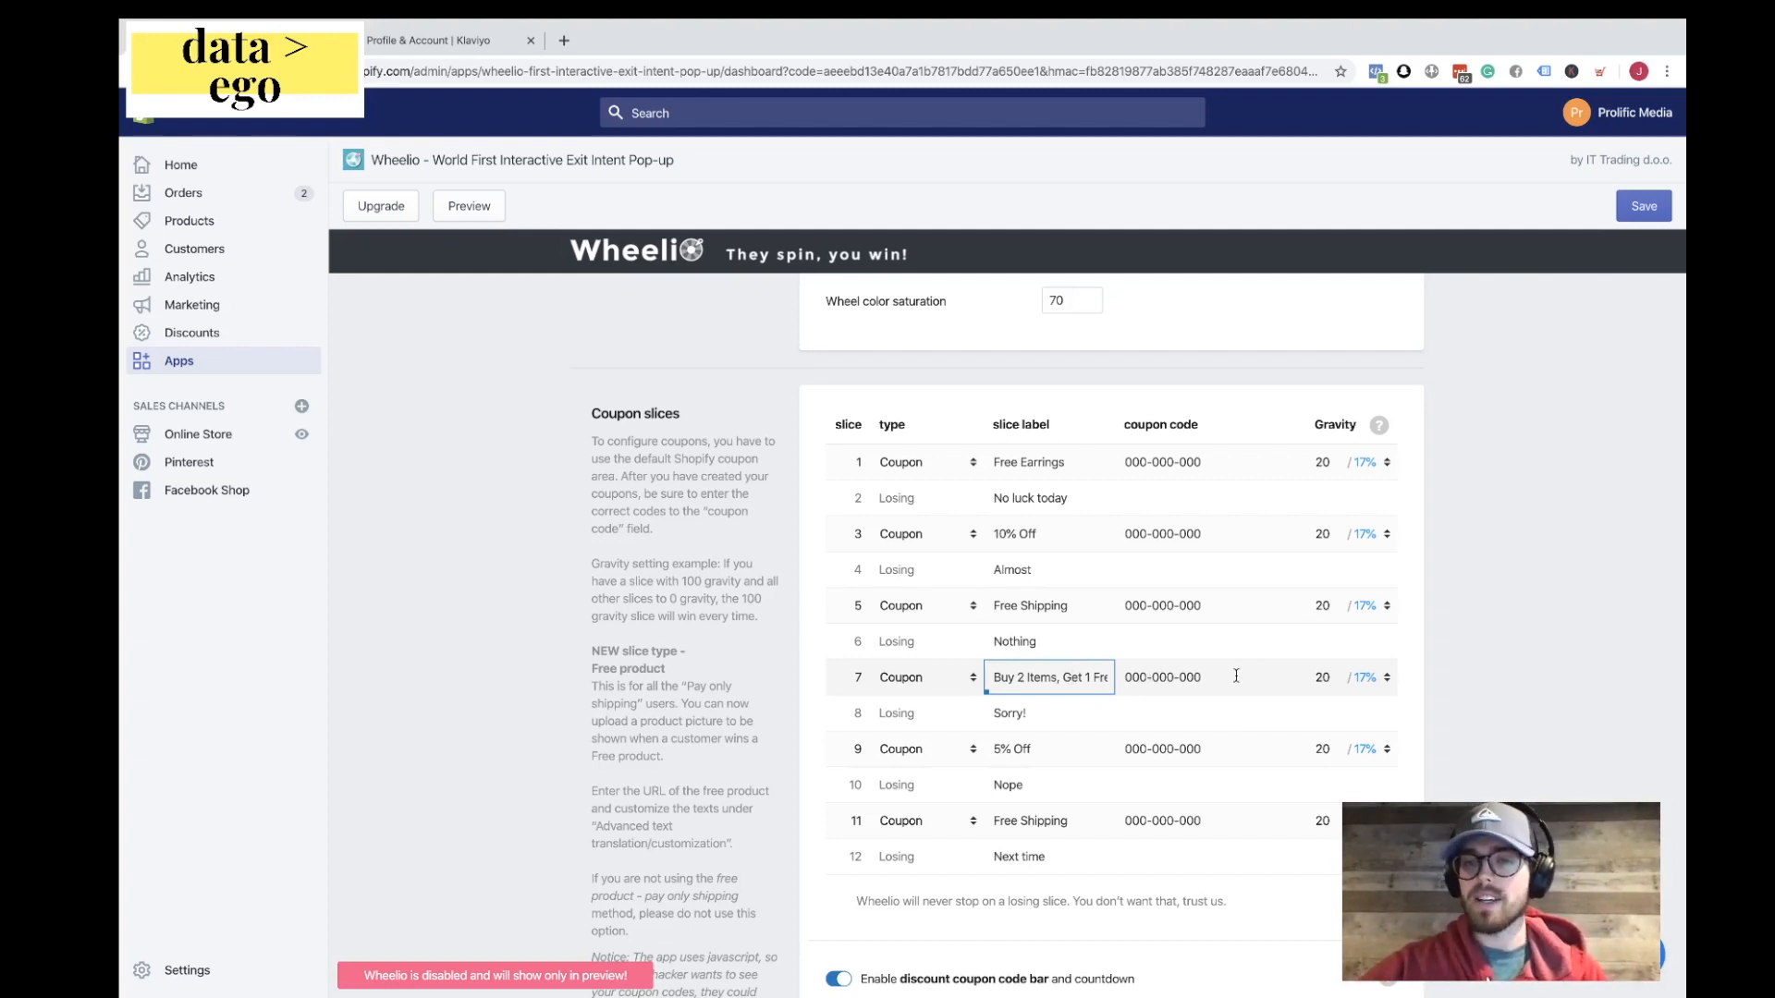
Set the Buy 2 Get 1 slice's gravity to 100 and every other coupon slice's gravity to 0.
left_click(1368, 462)
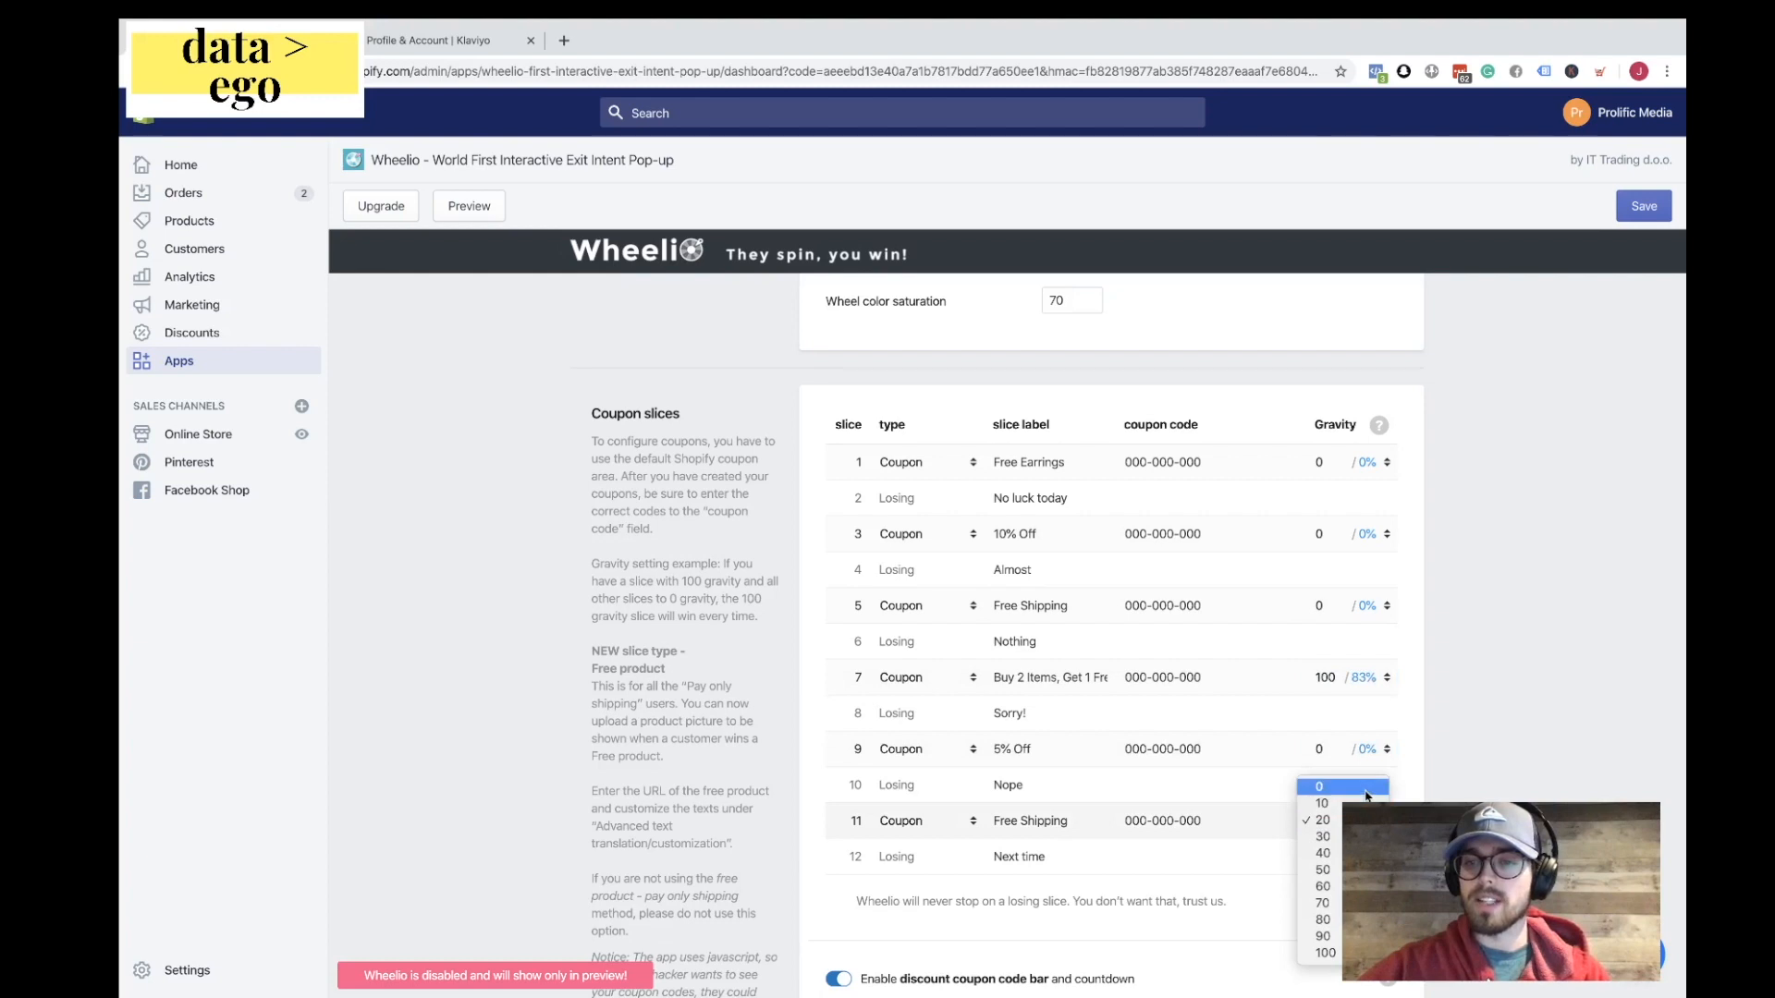
left_click(1318, 785)
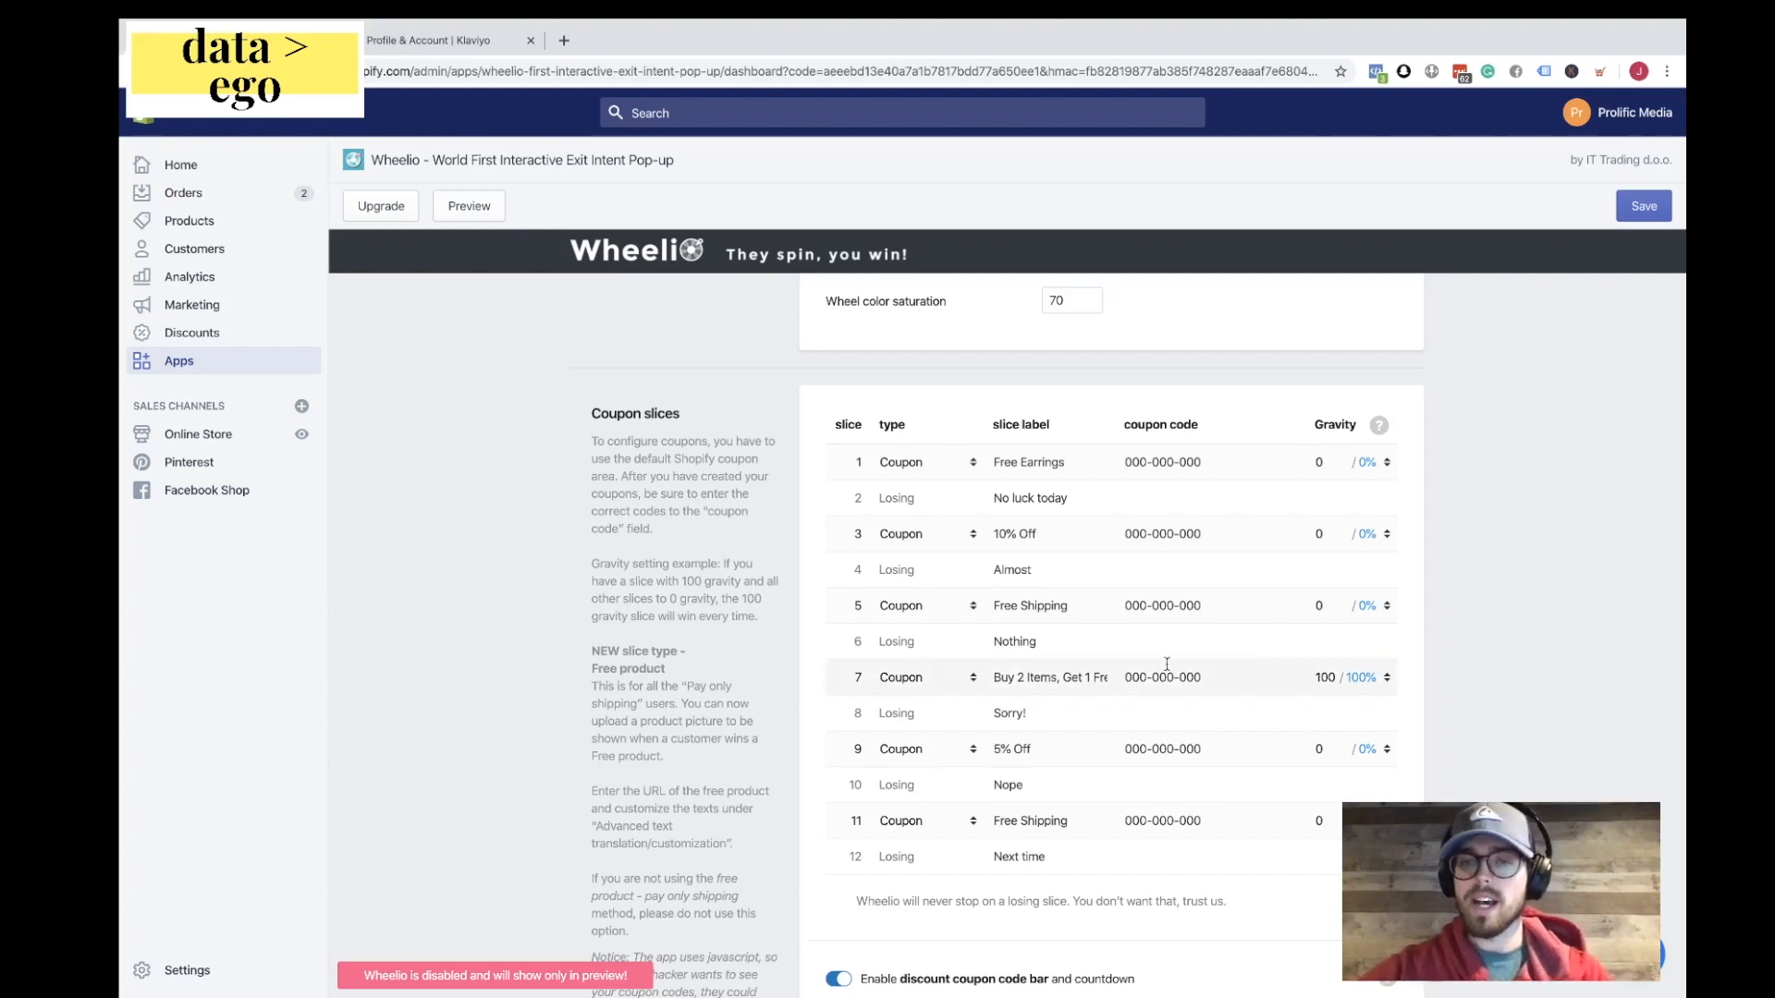
left_click(1161, 676)
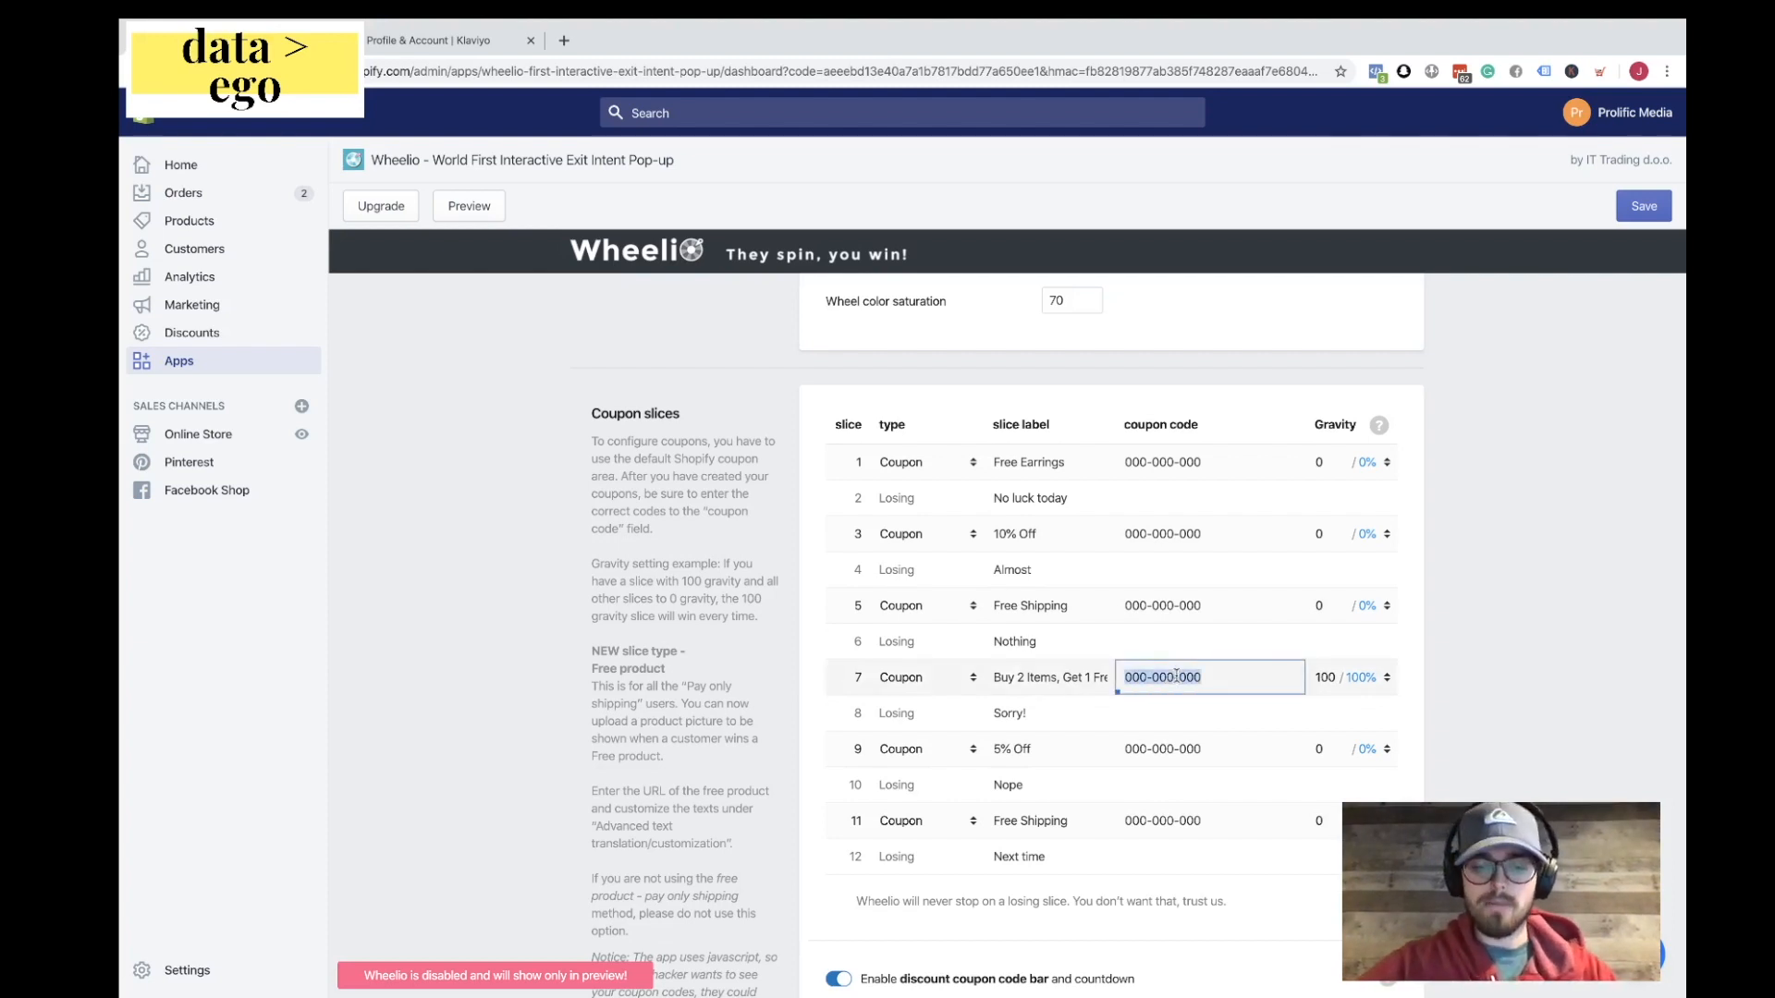
Set the Buy 2 Get 1 slice's coupon code to B2G1 and save the wheel settings.
type("B2G1")
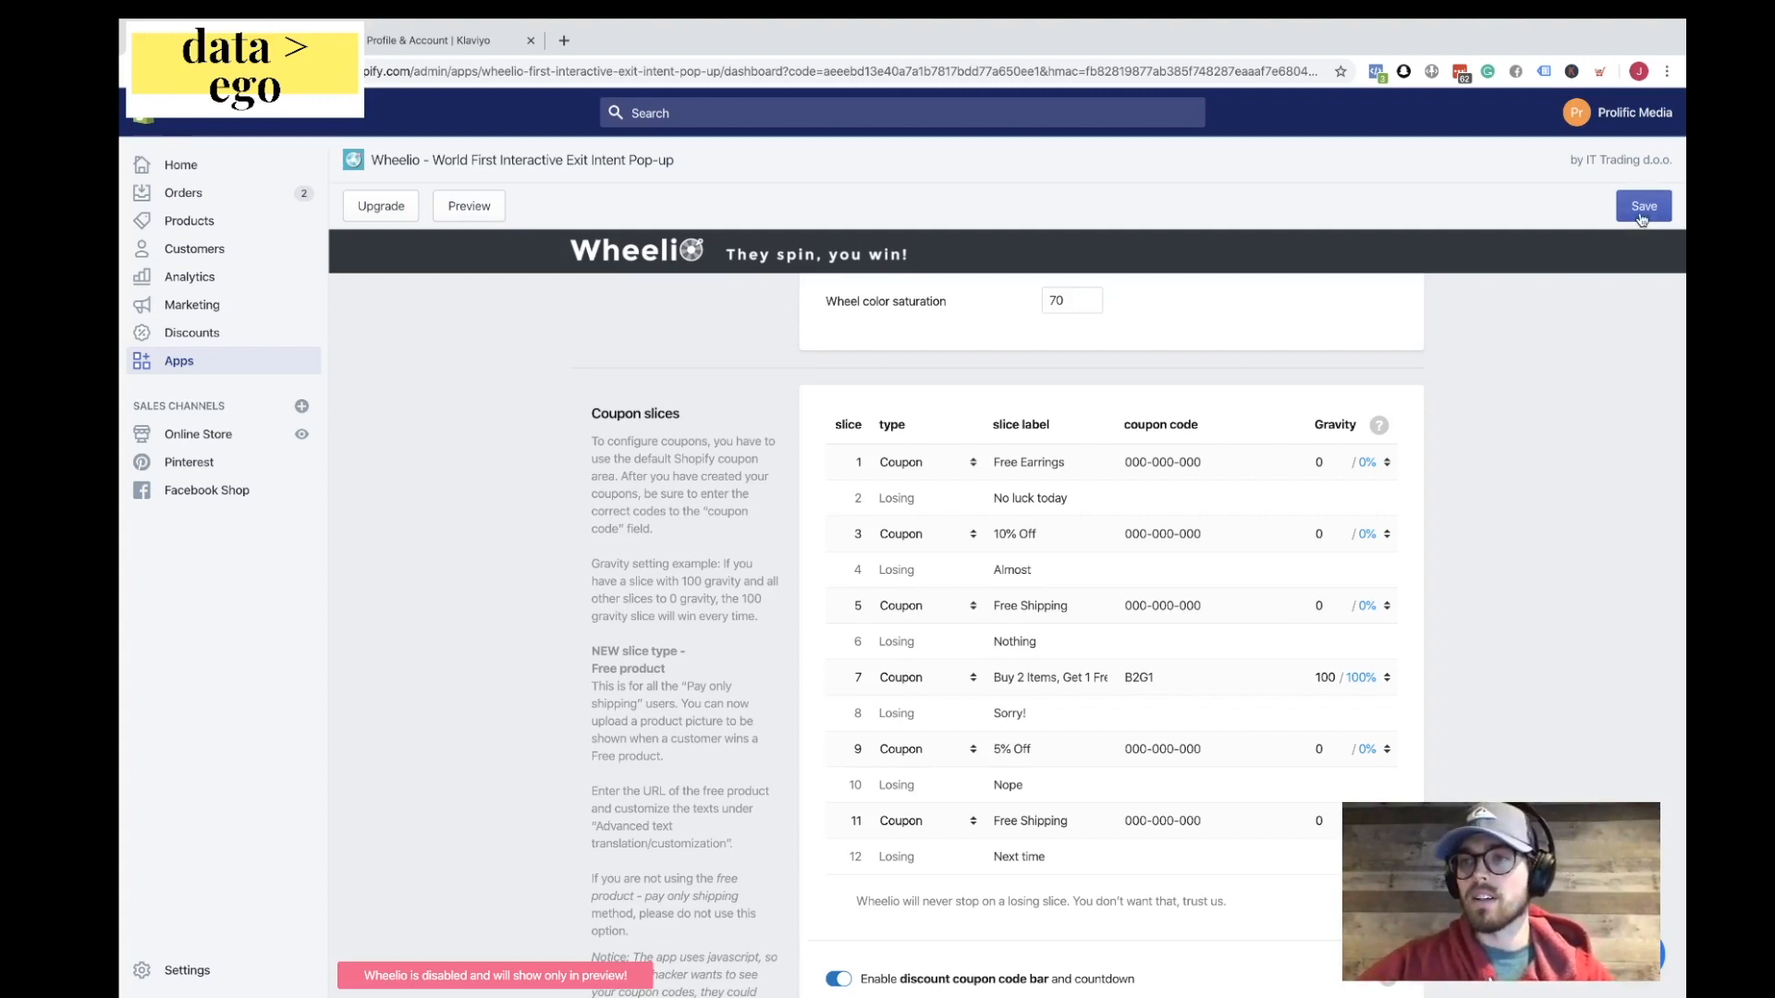
left_click(1643, 205)
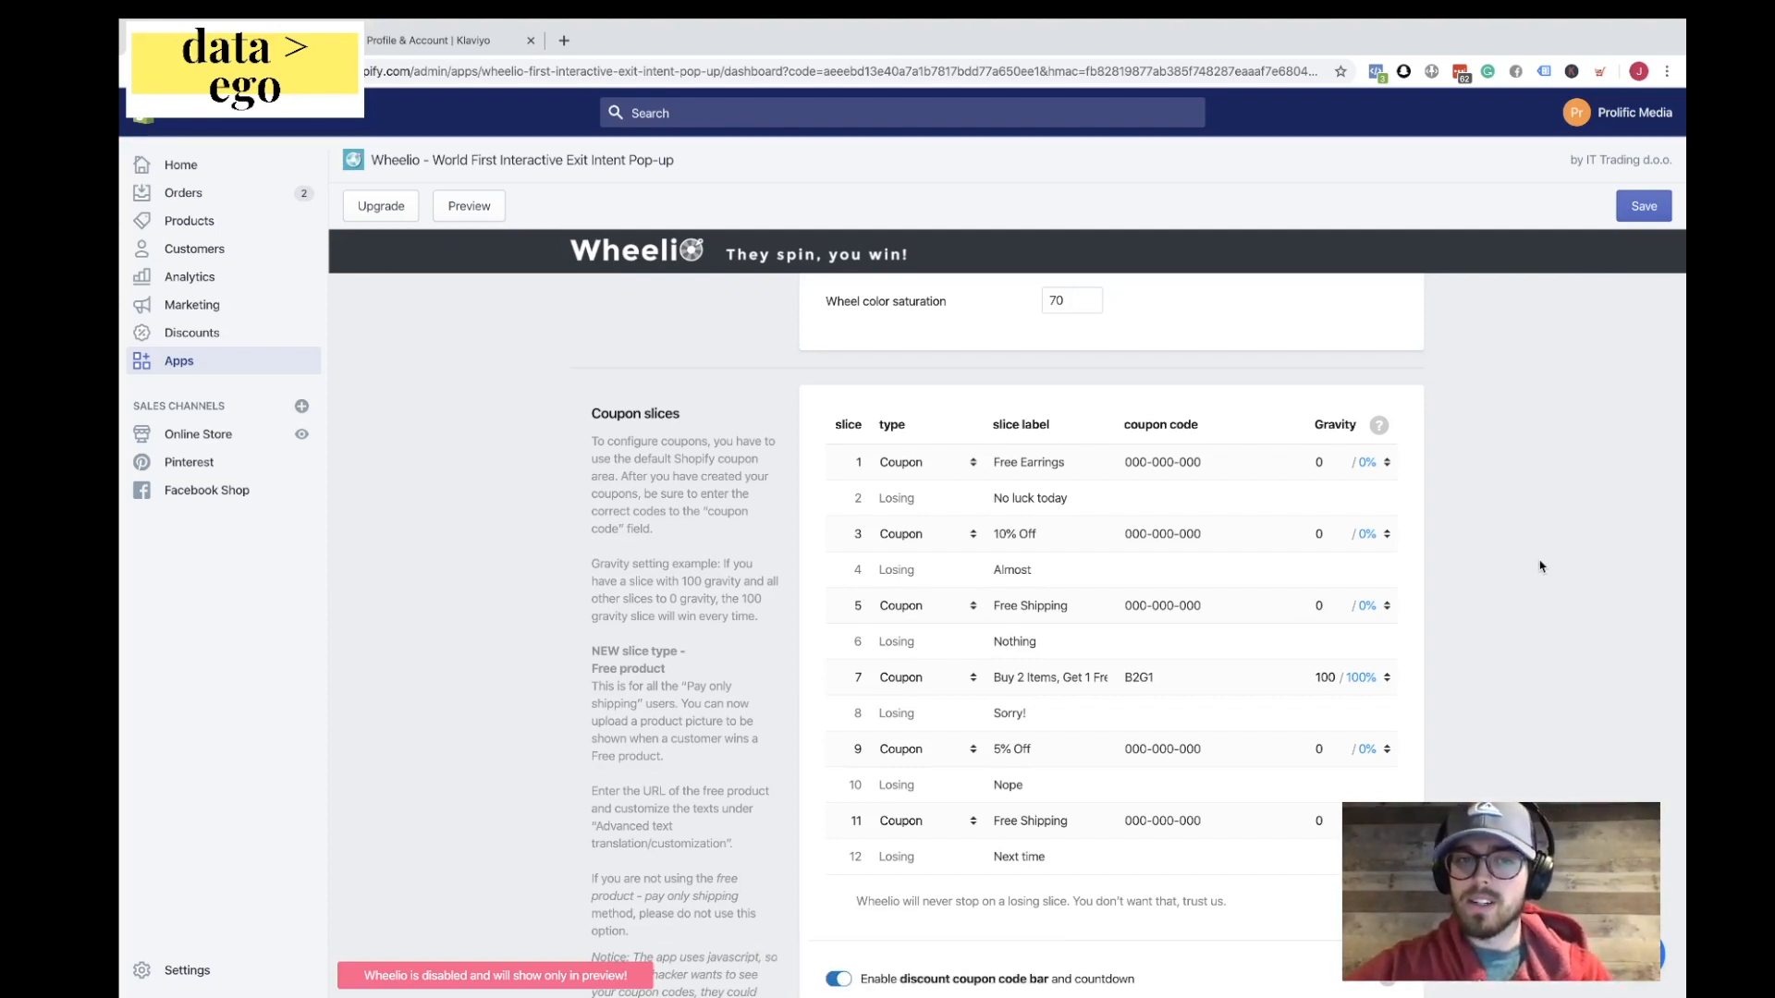
mouse_move(1623, 297)
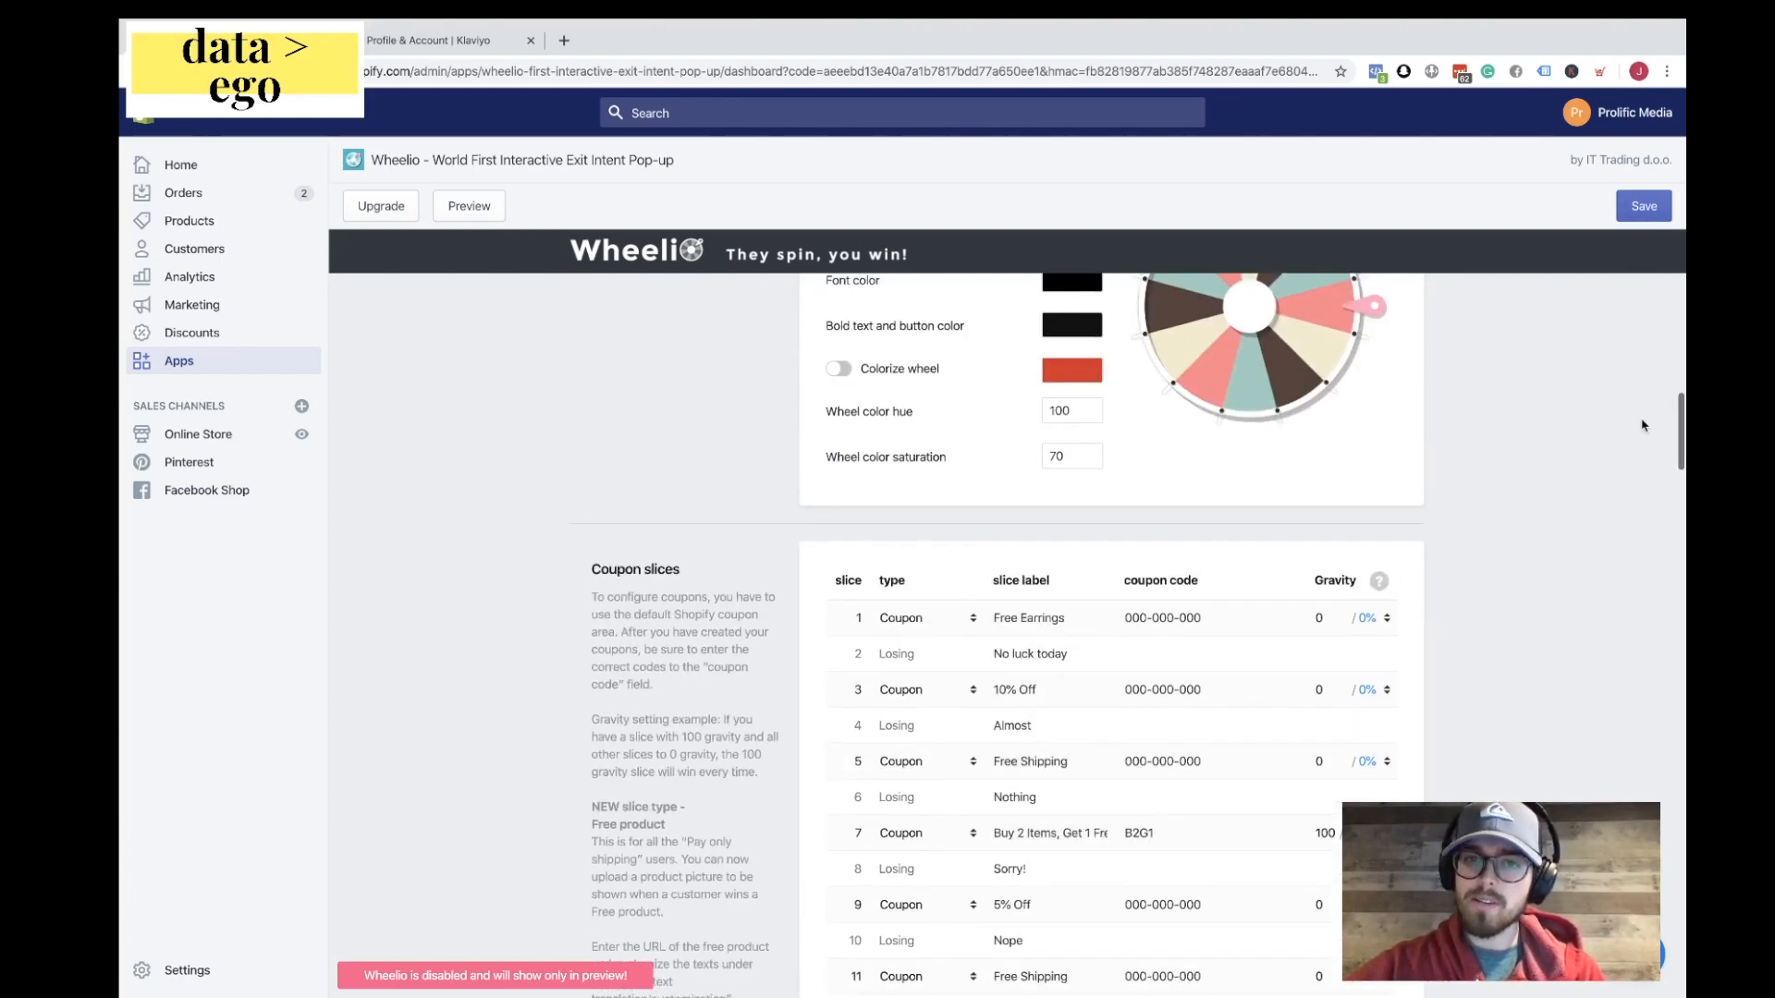
Enable the progress bar reading '87% offers claimed. Hurry up!' filled to 85 percent.
scroll("down", 3)
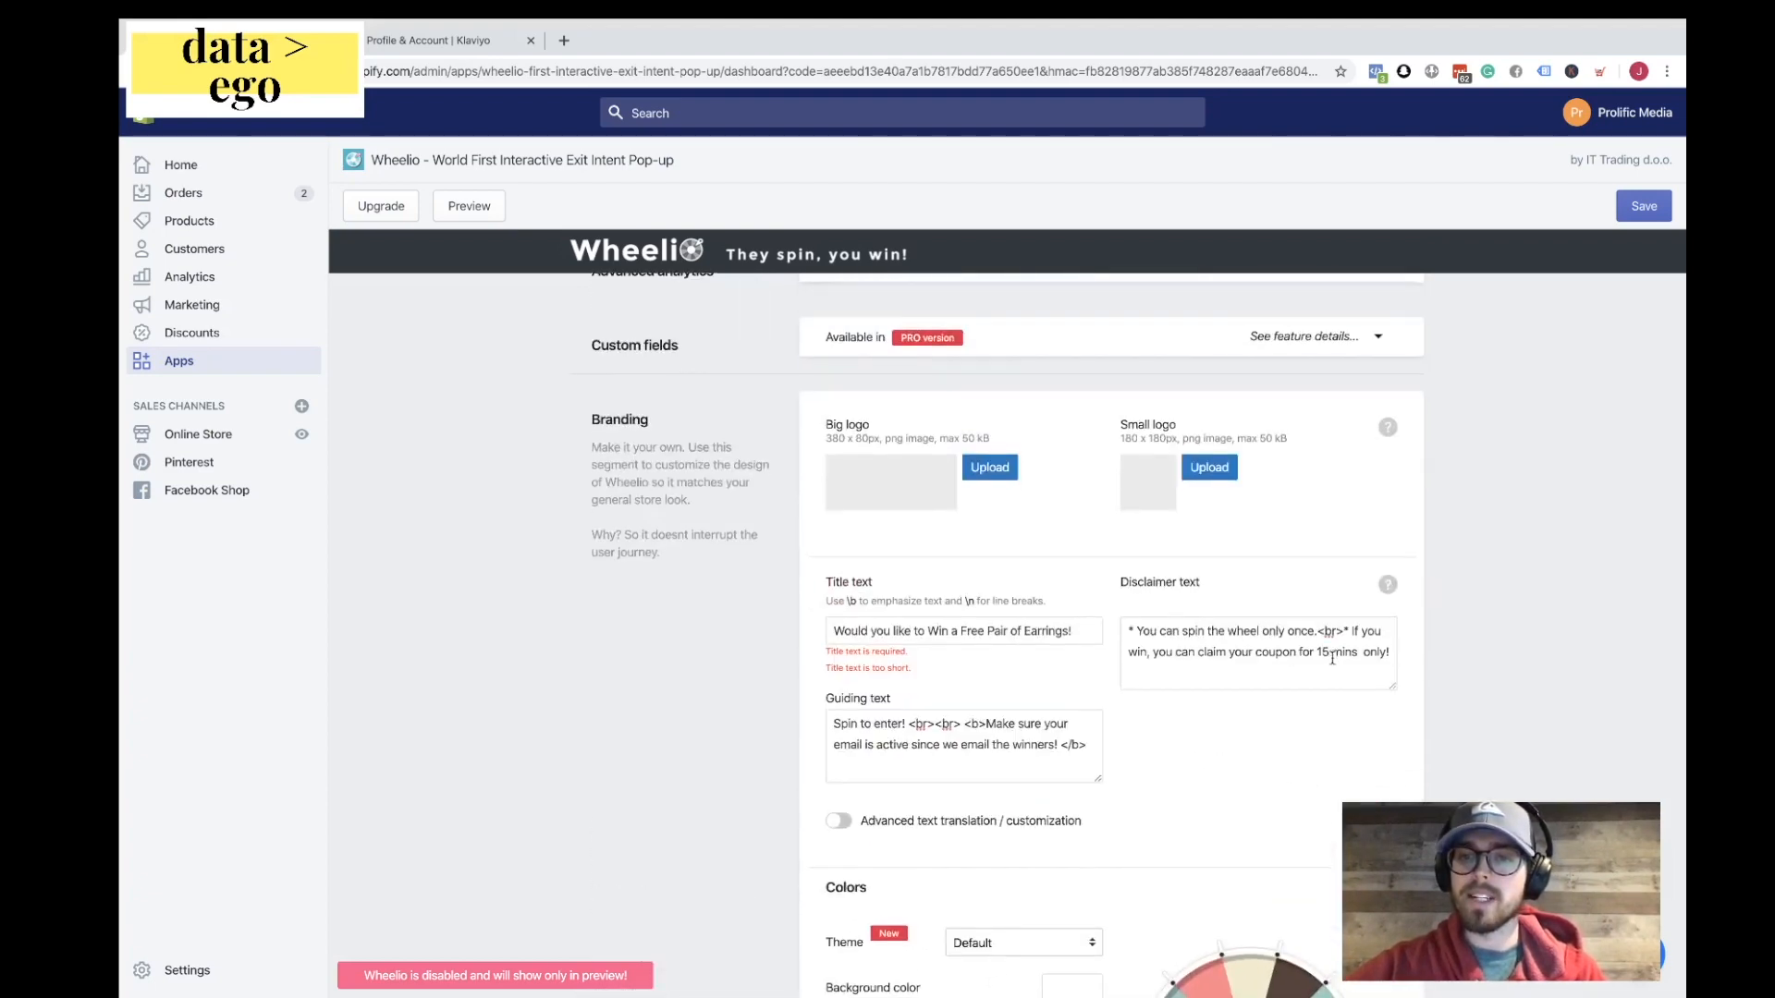
scroll("down", 3)
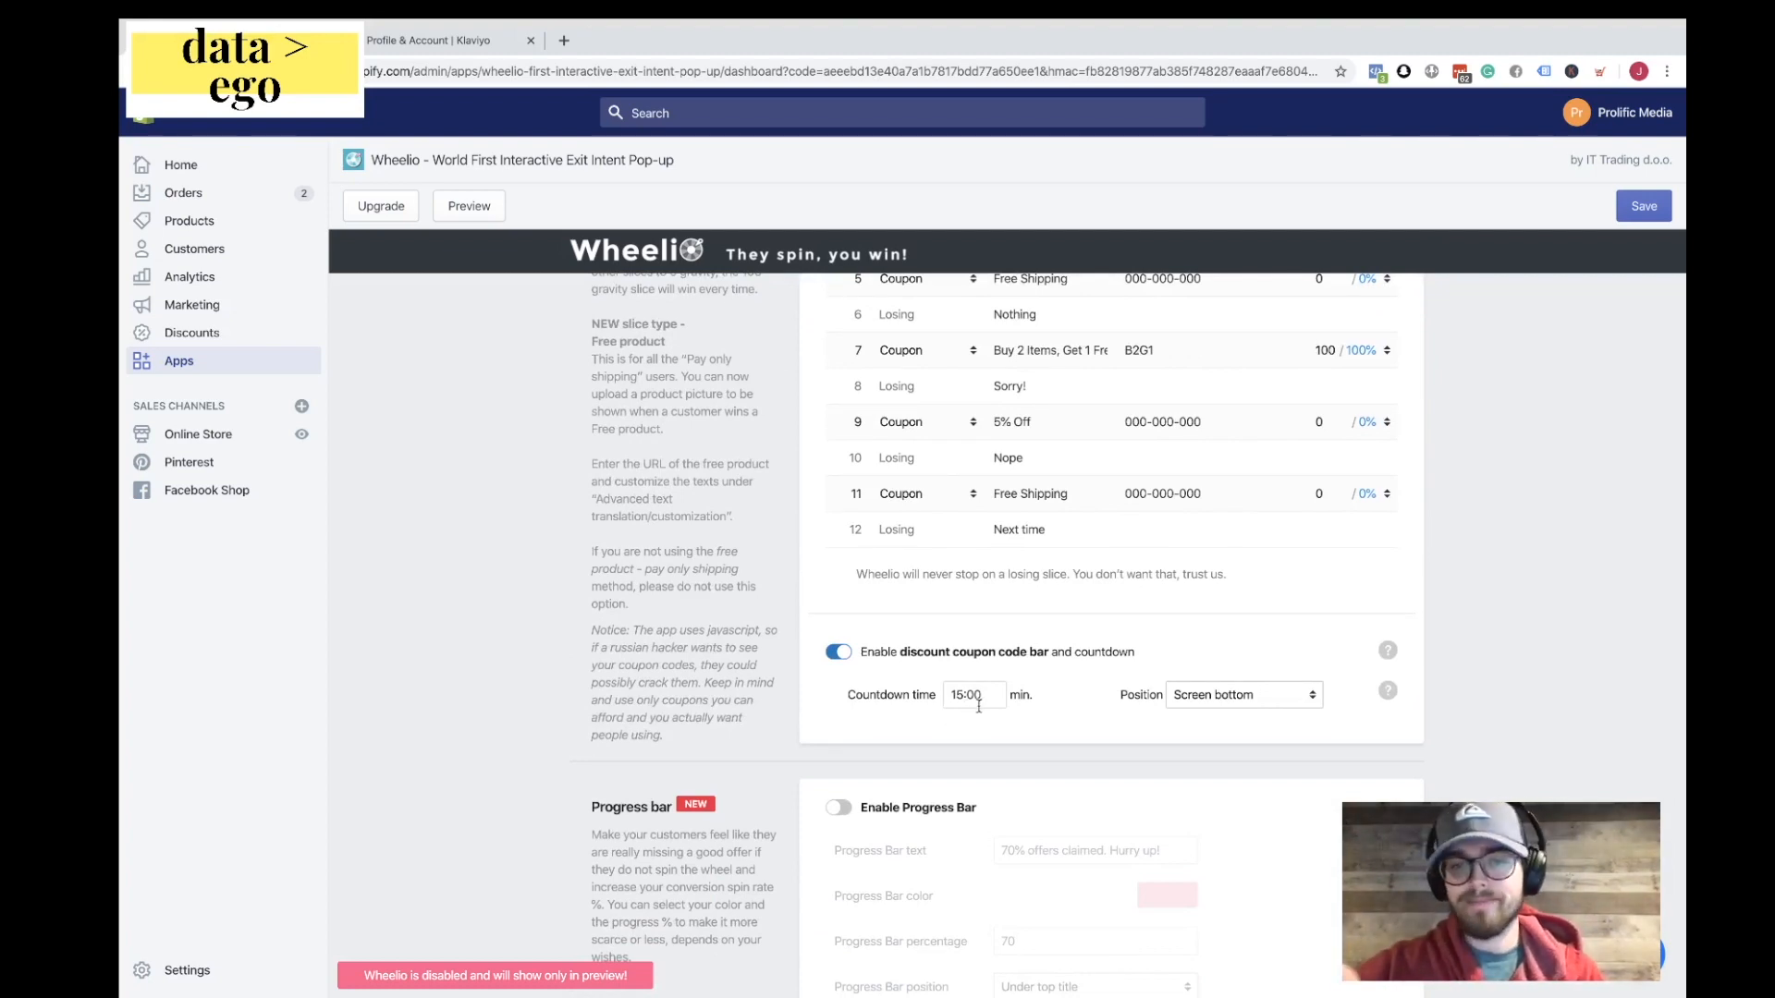
scroll("down", 3)
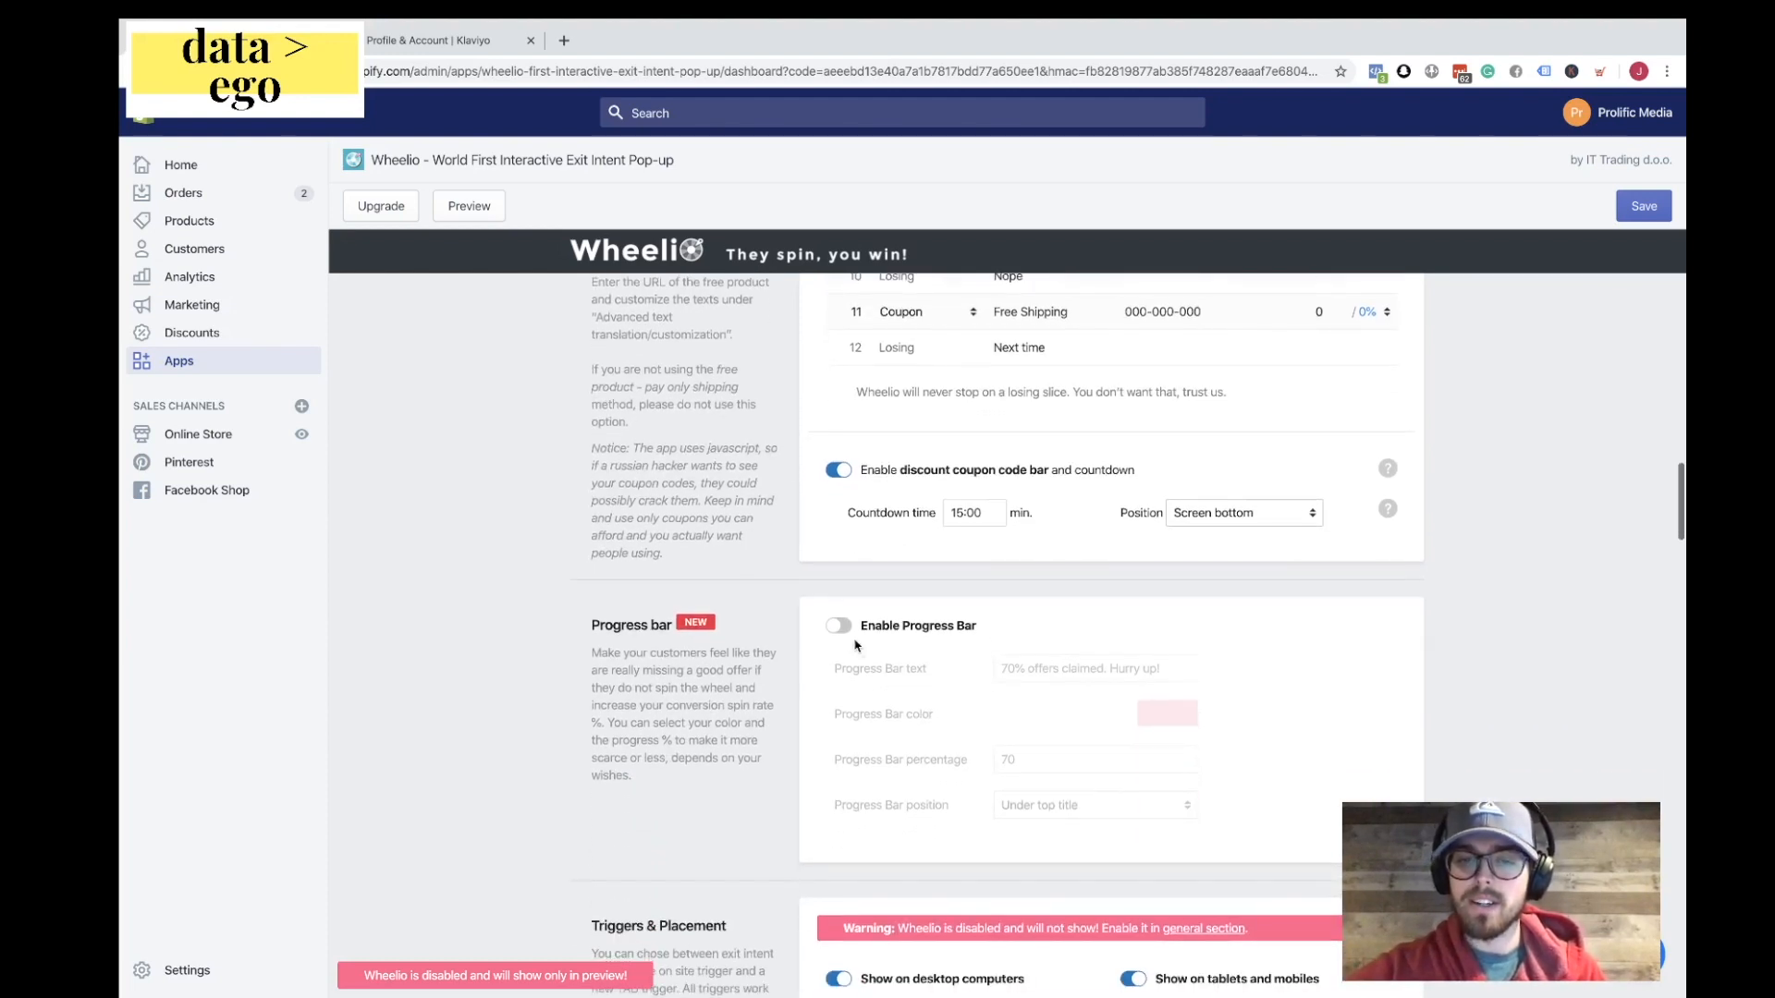
left_click(838, 624)
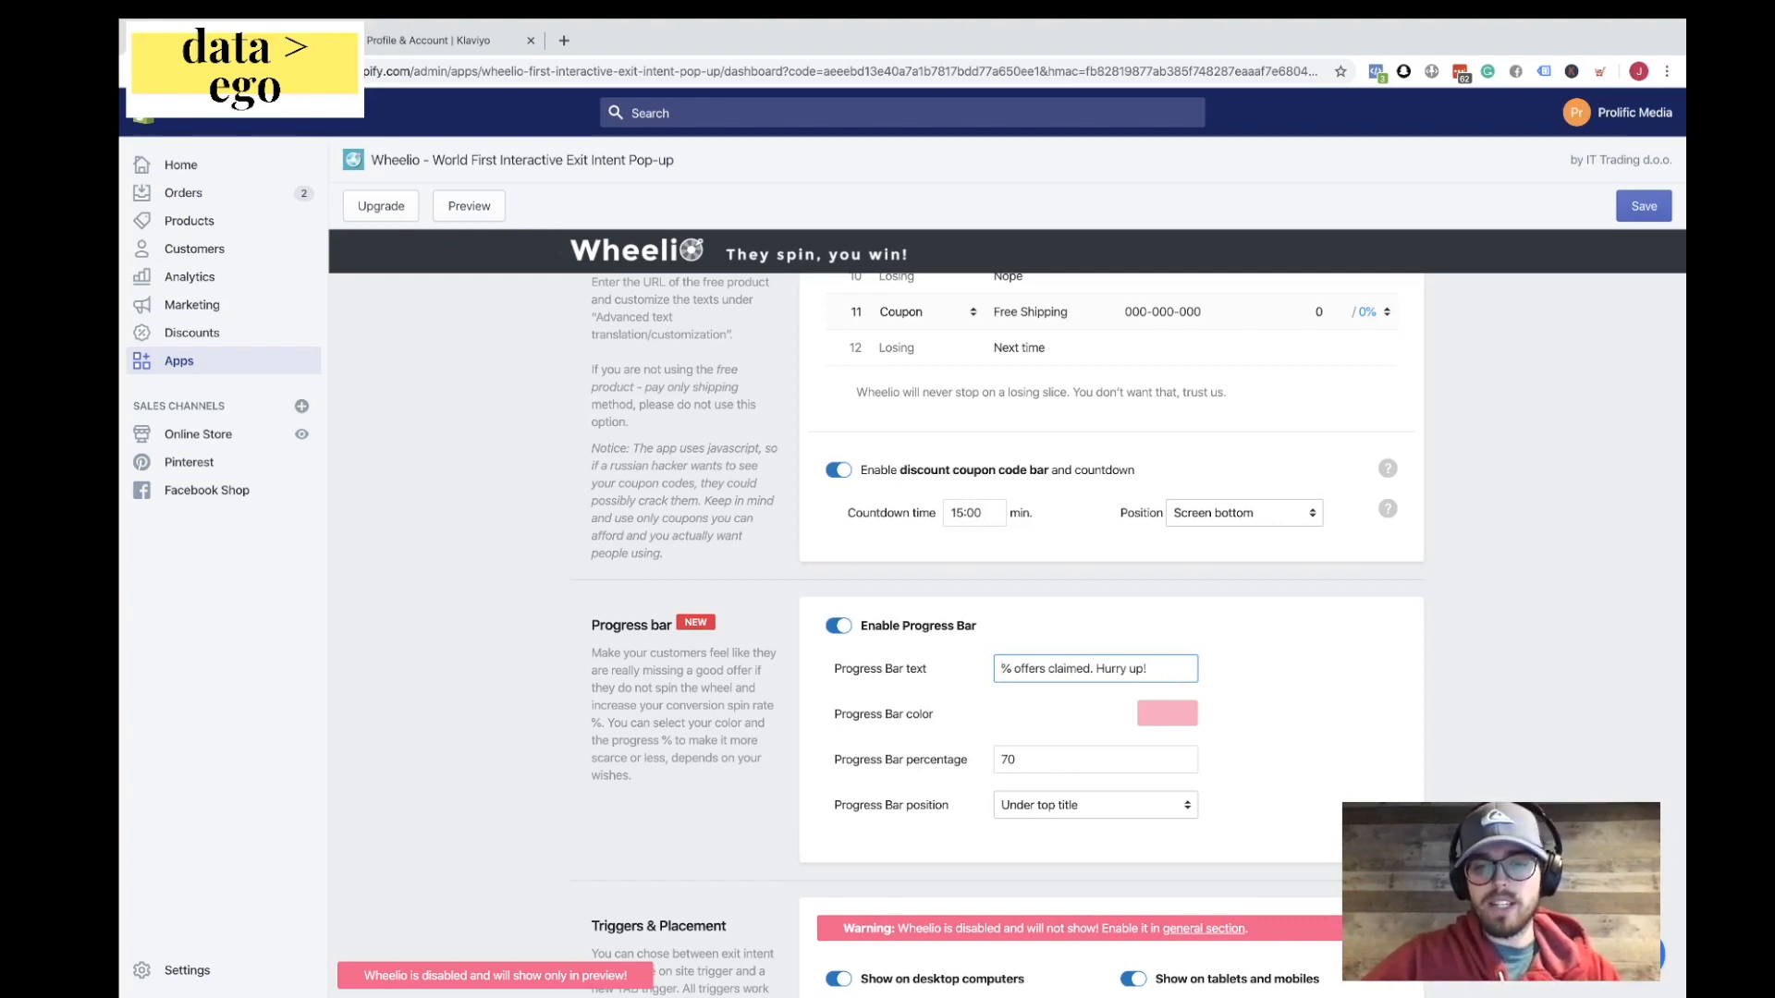
type("87%")
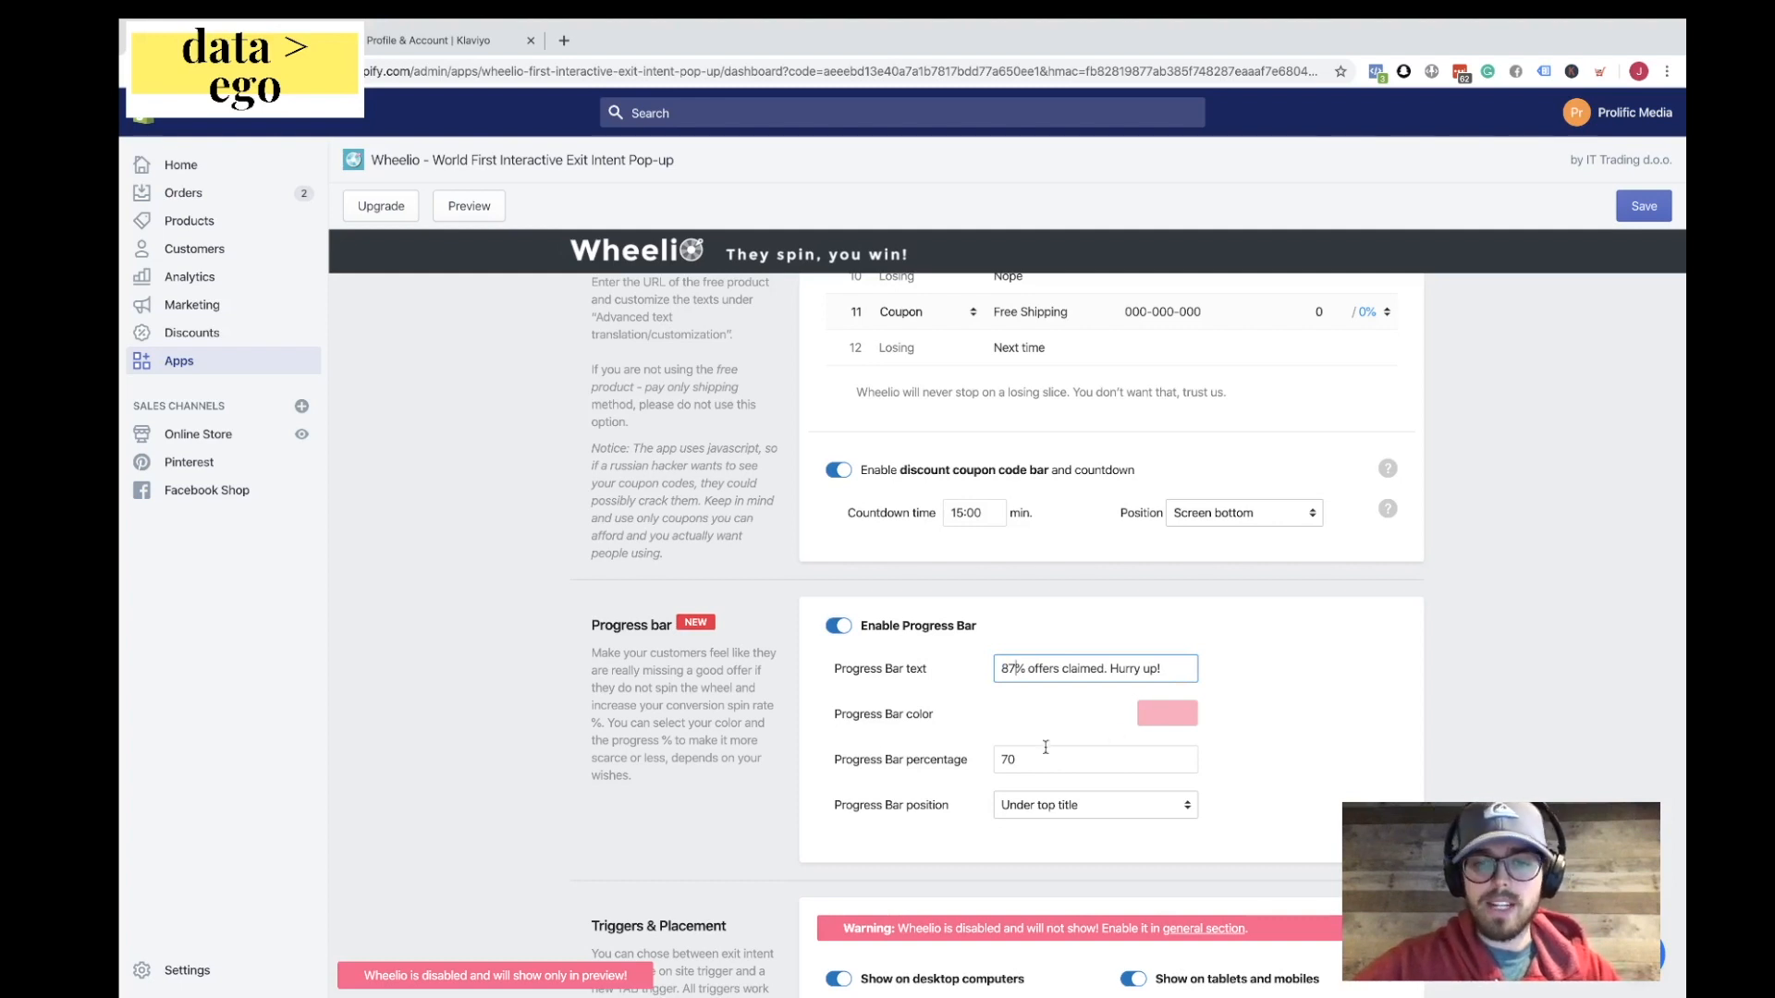
type("85")
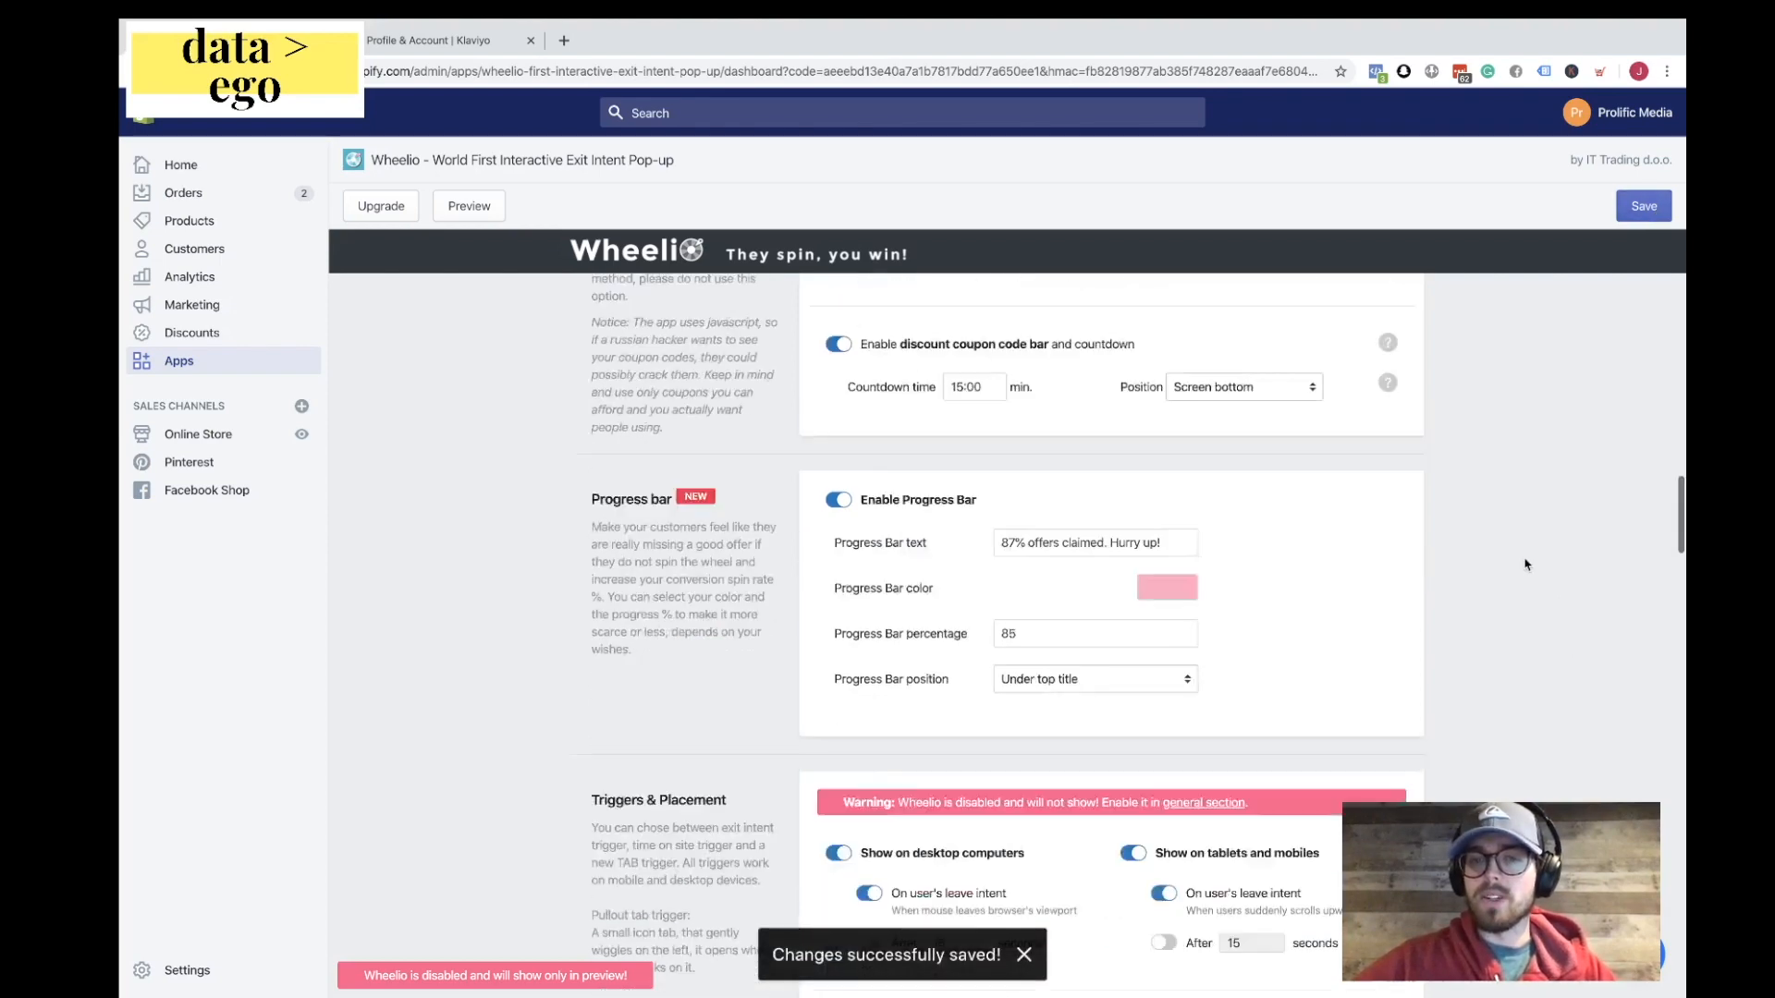
Change the 'do not show to the same visitor again' delay from 30 to 180 days and save.
scroll("down", 3)
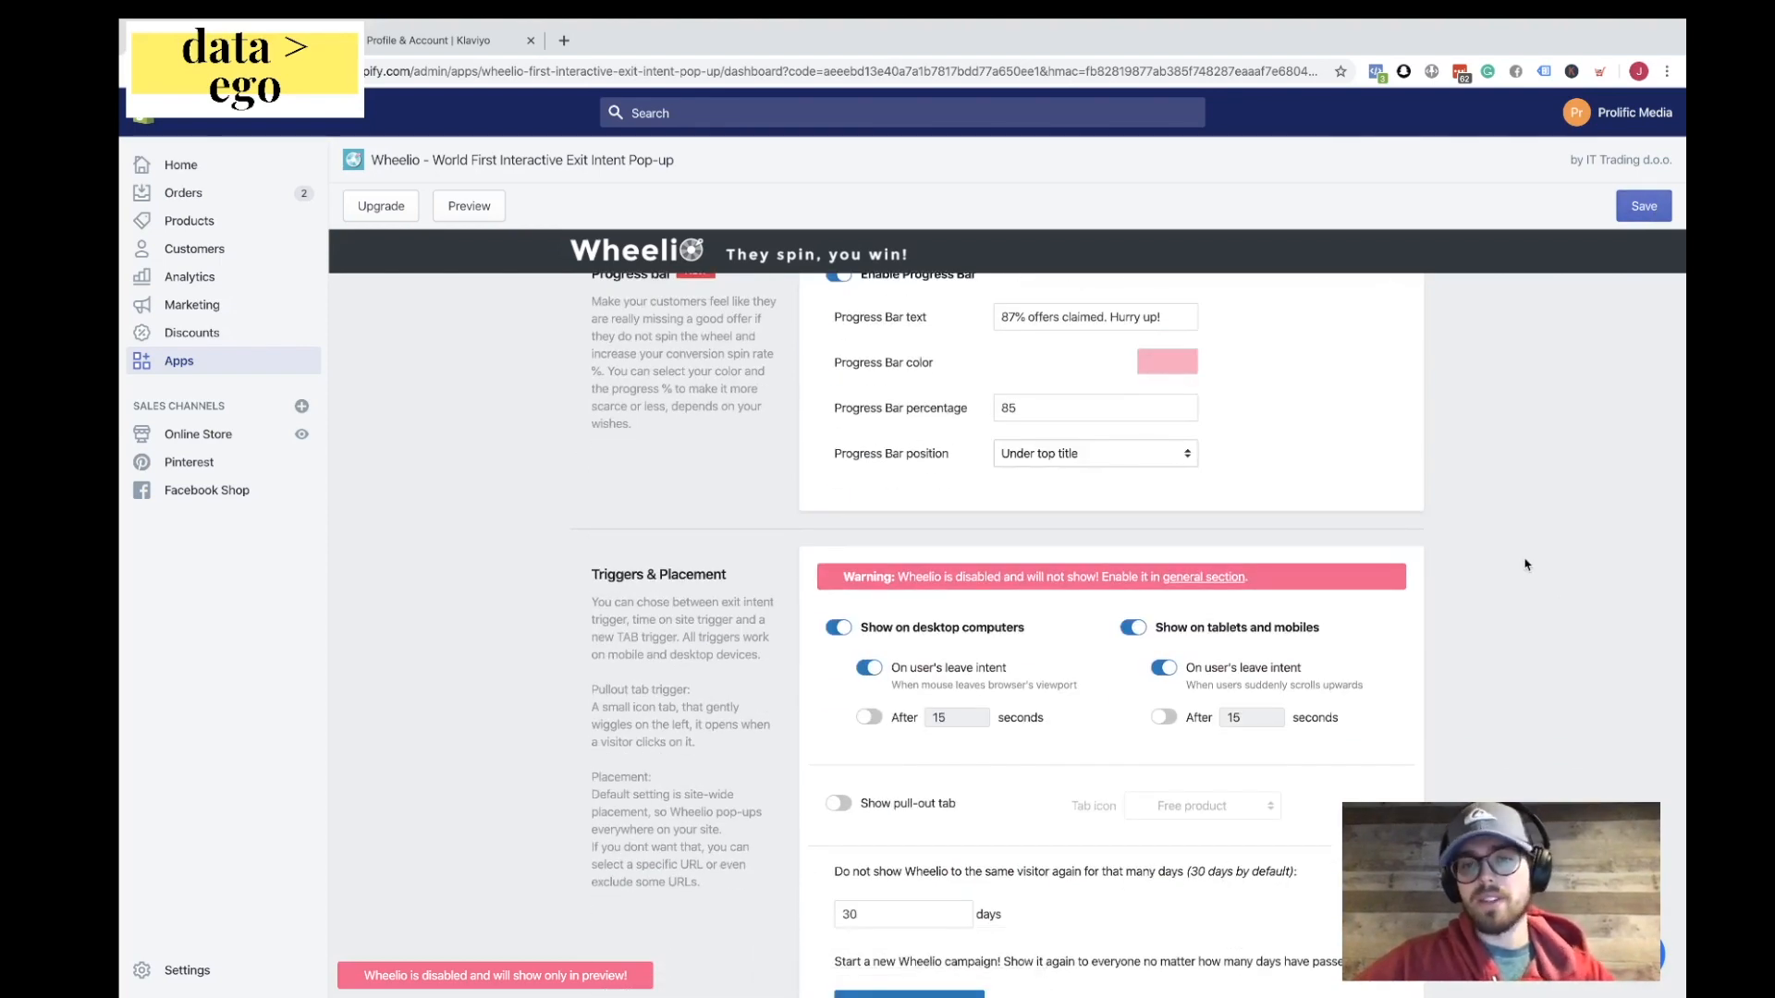
scroll("down", 3)
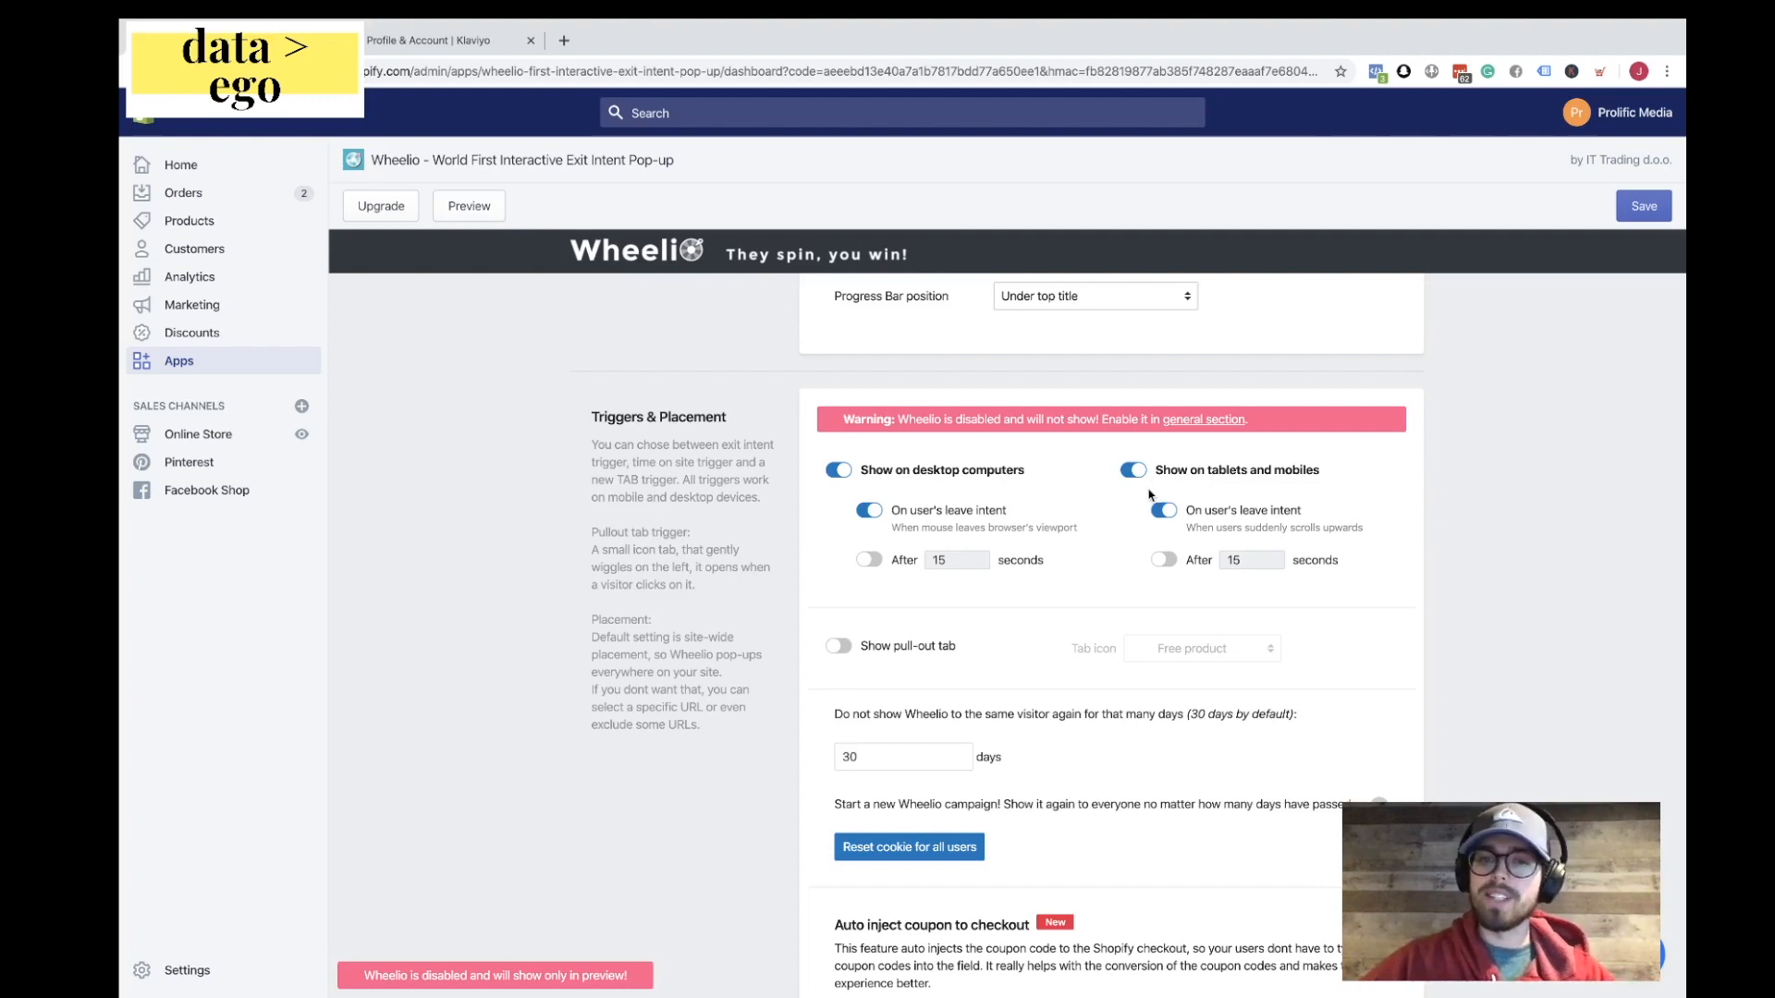
mouse_move(955, 495)
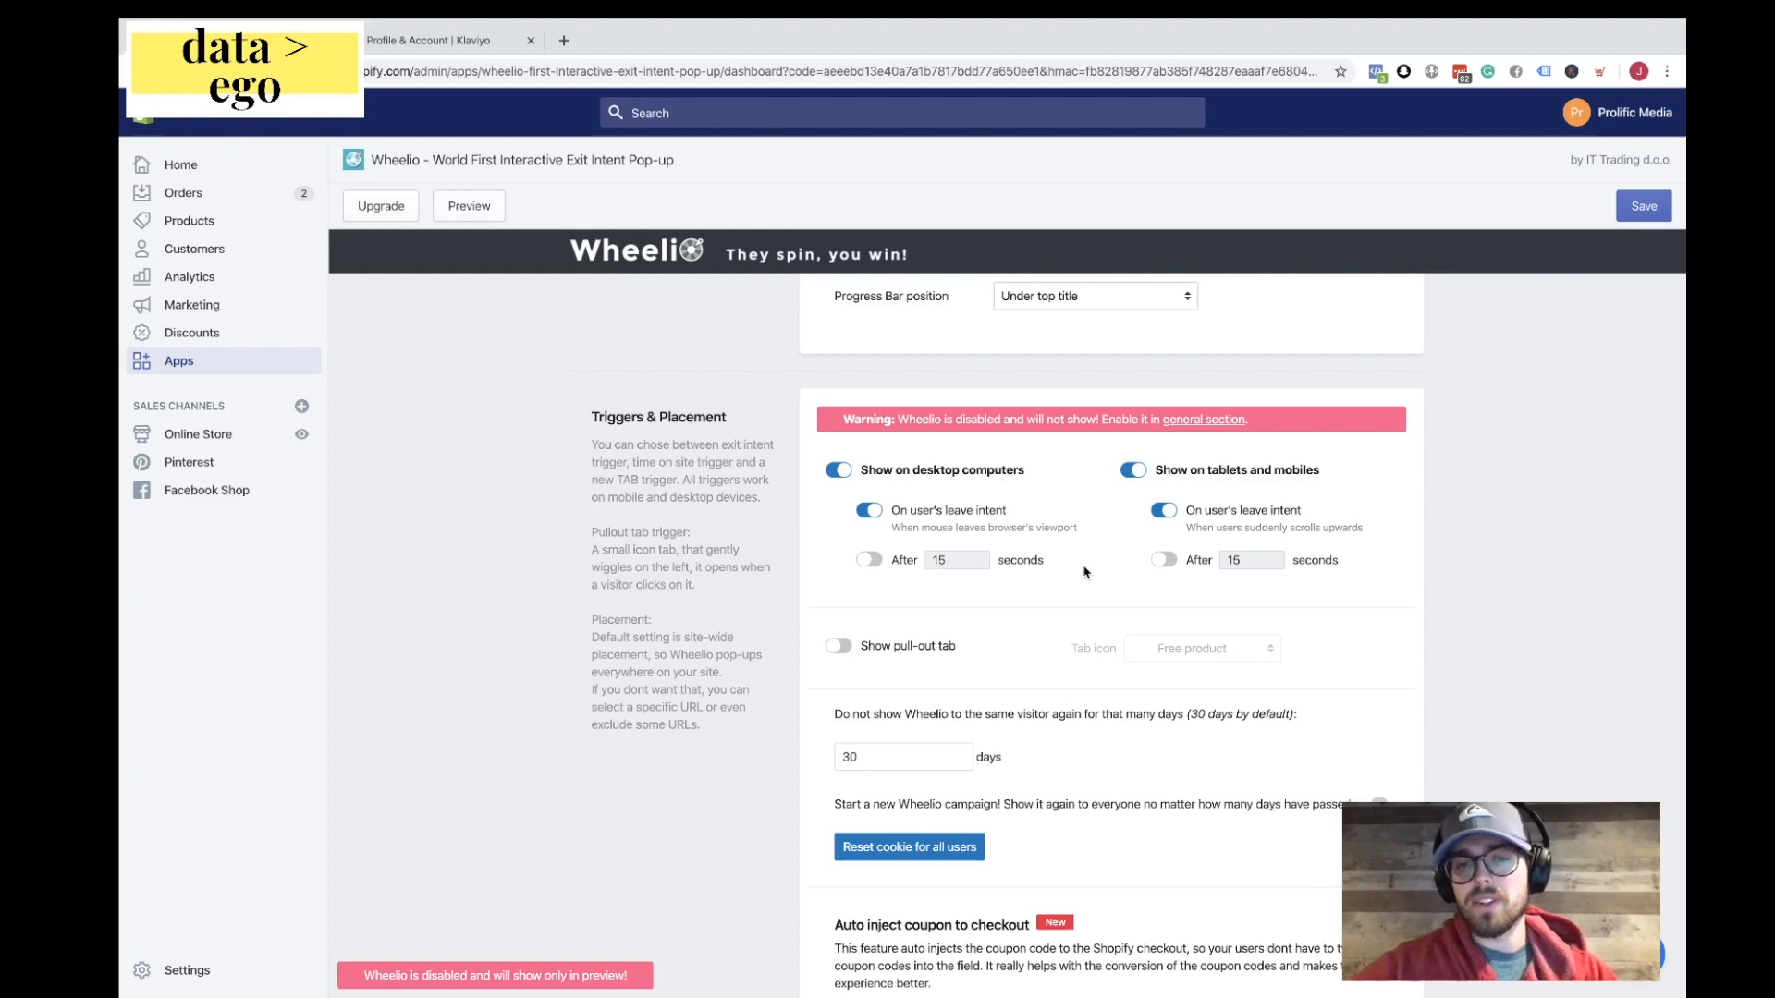
mouse_move(965, 667)
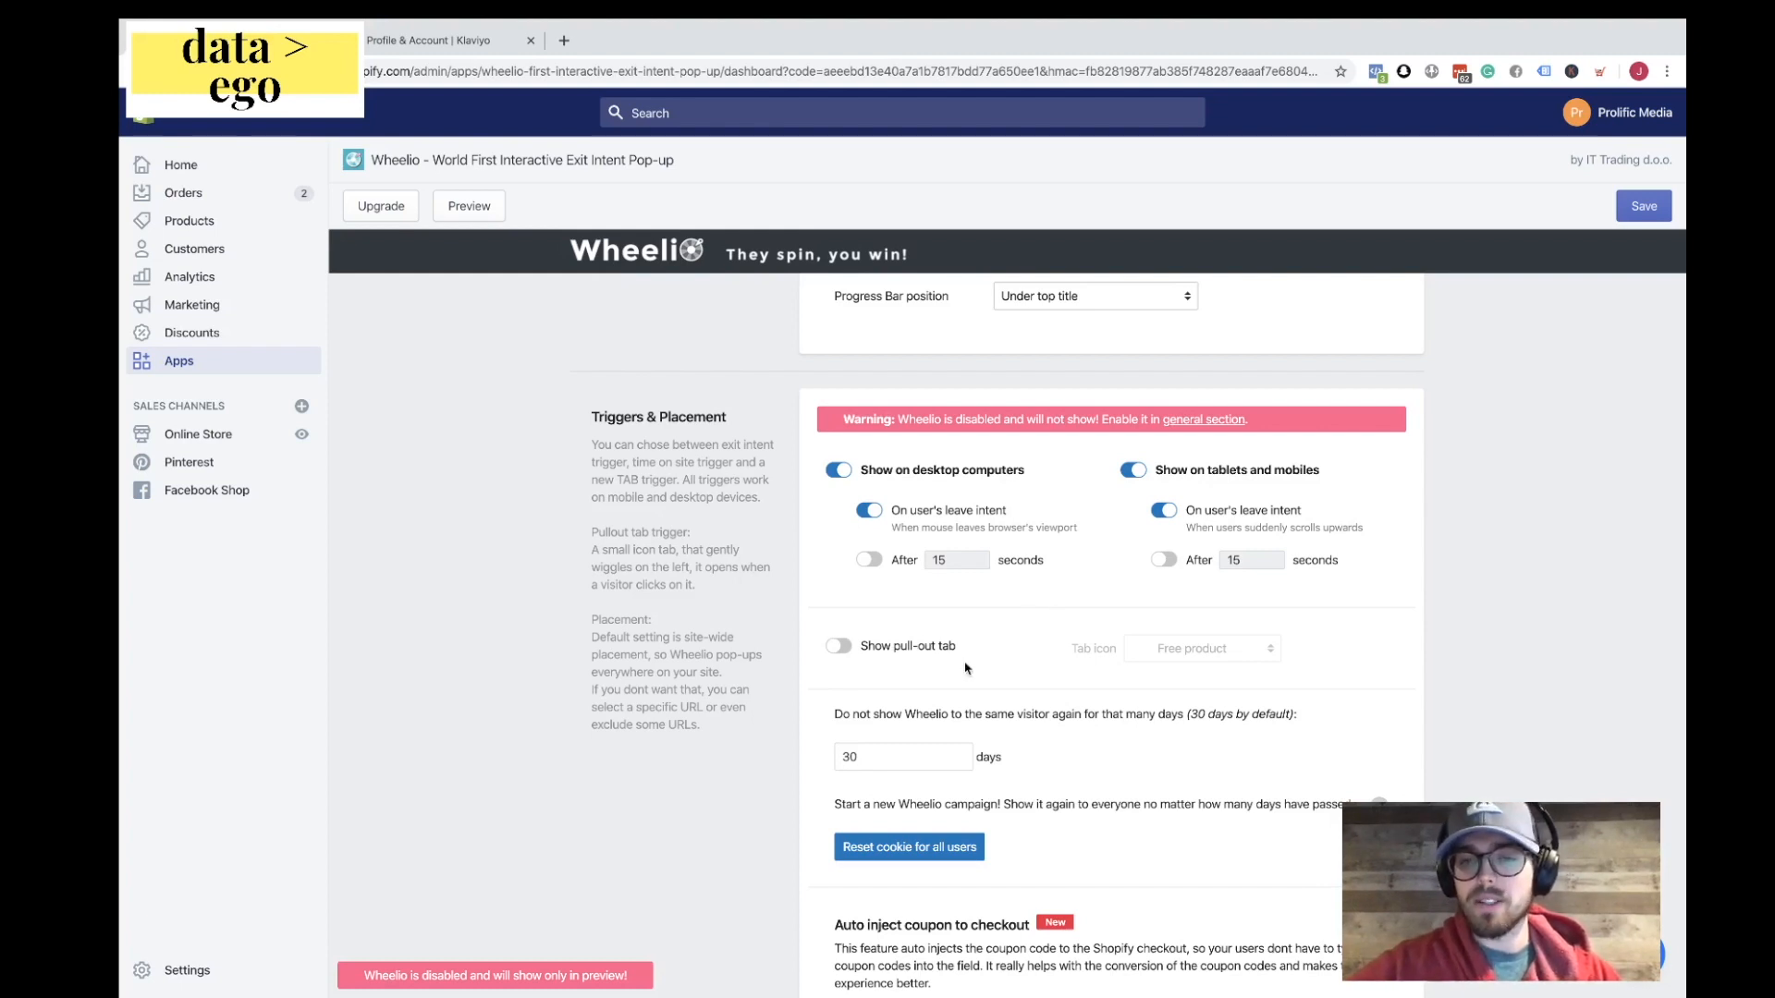
scroll("down", 3)
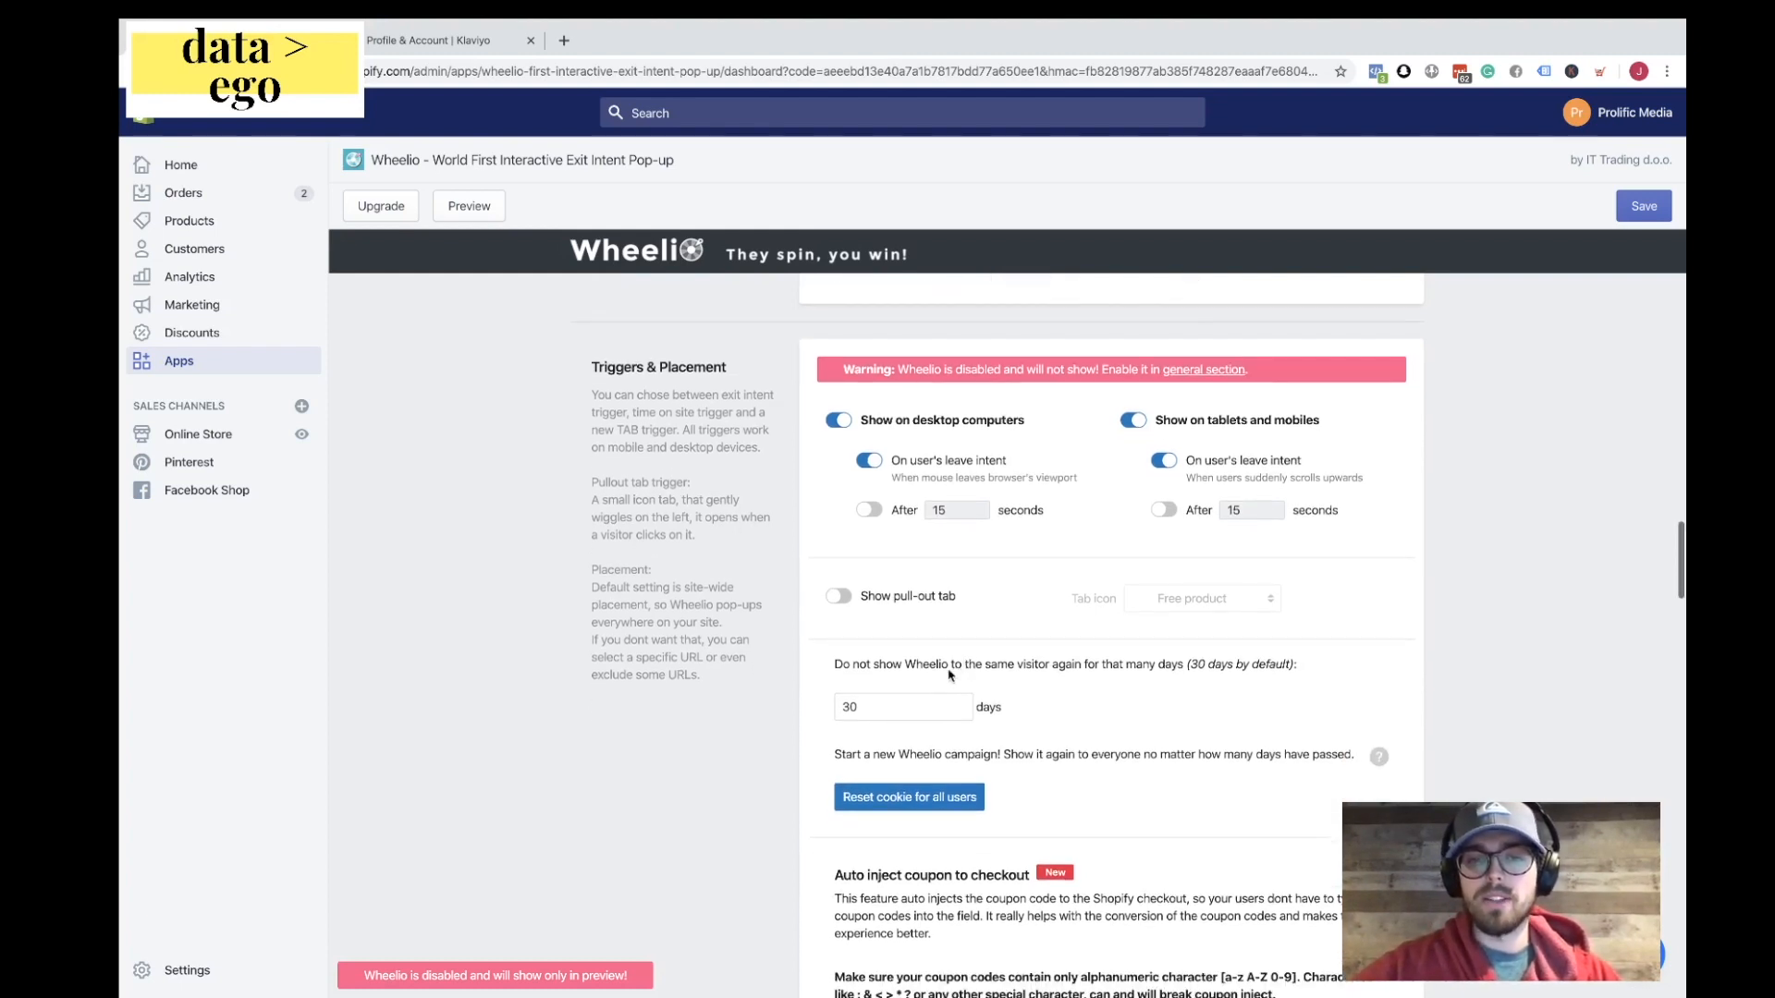
scroll("down", 3)
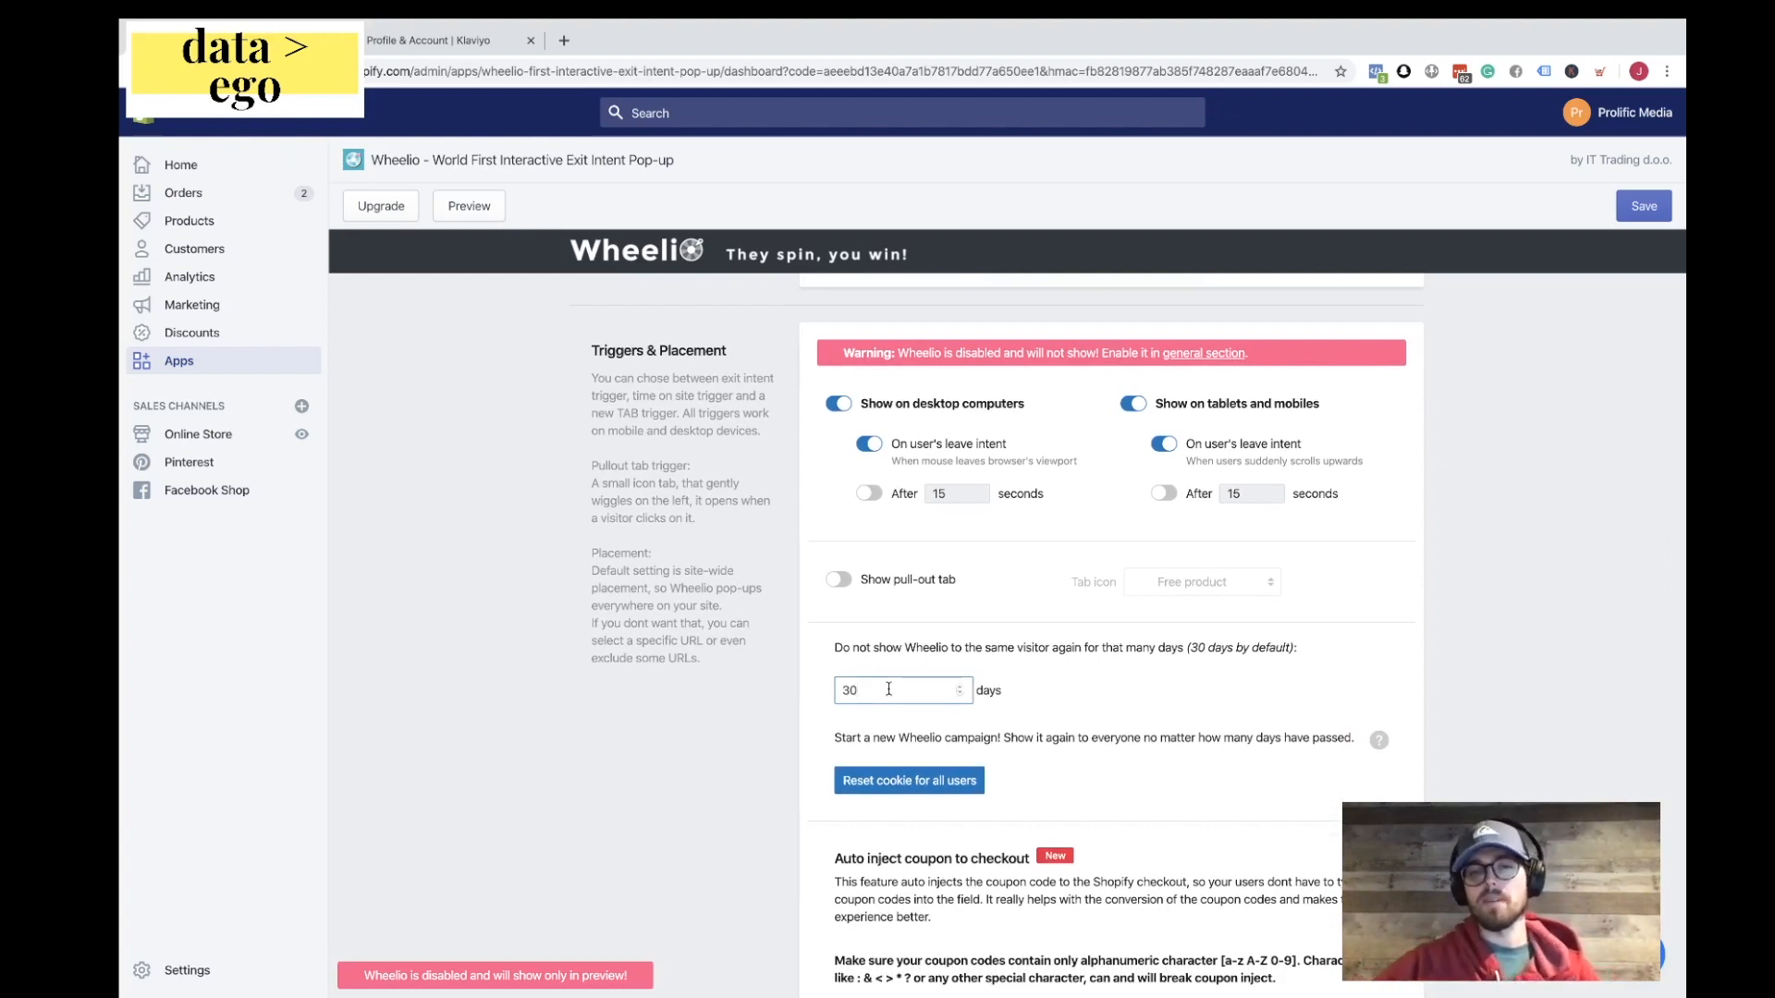
left_click(899, 689)
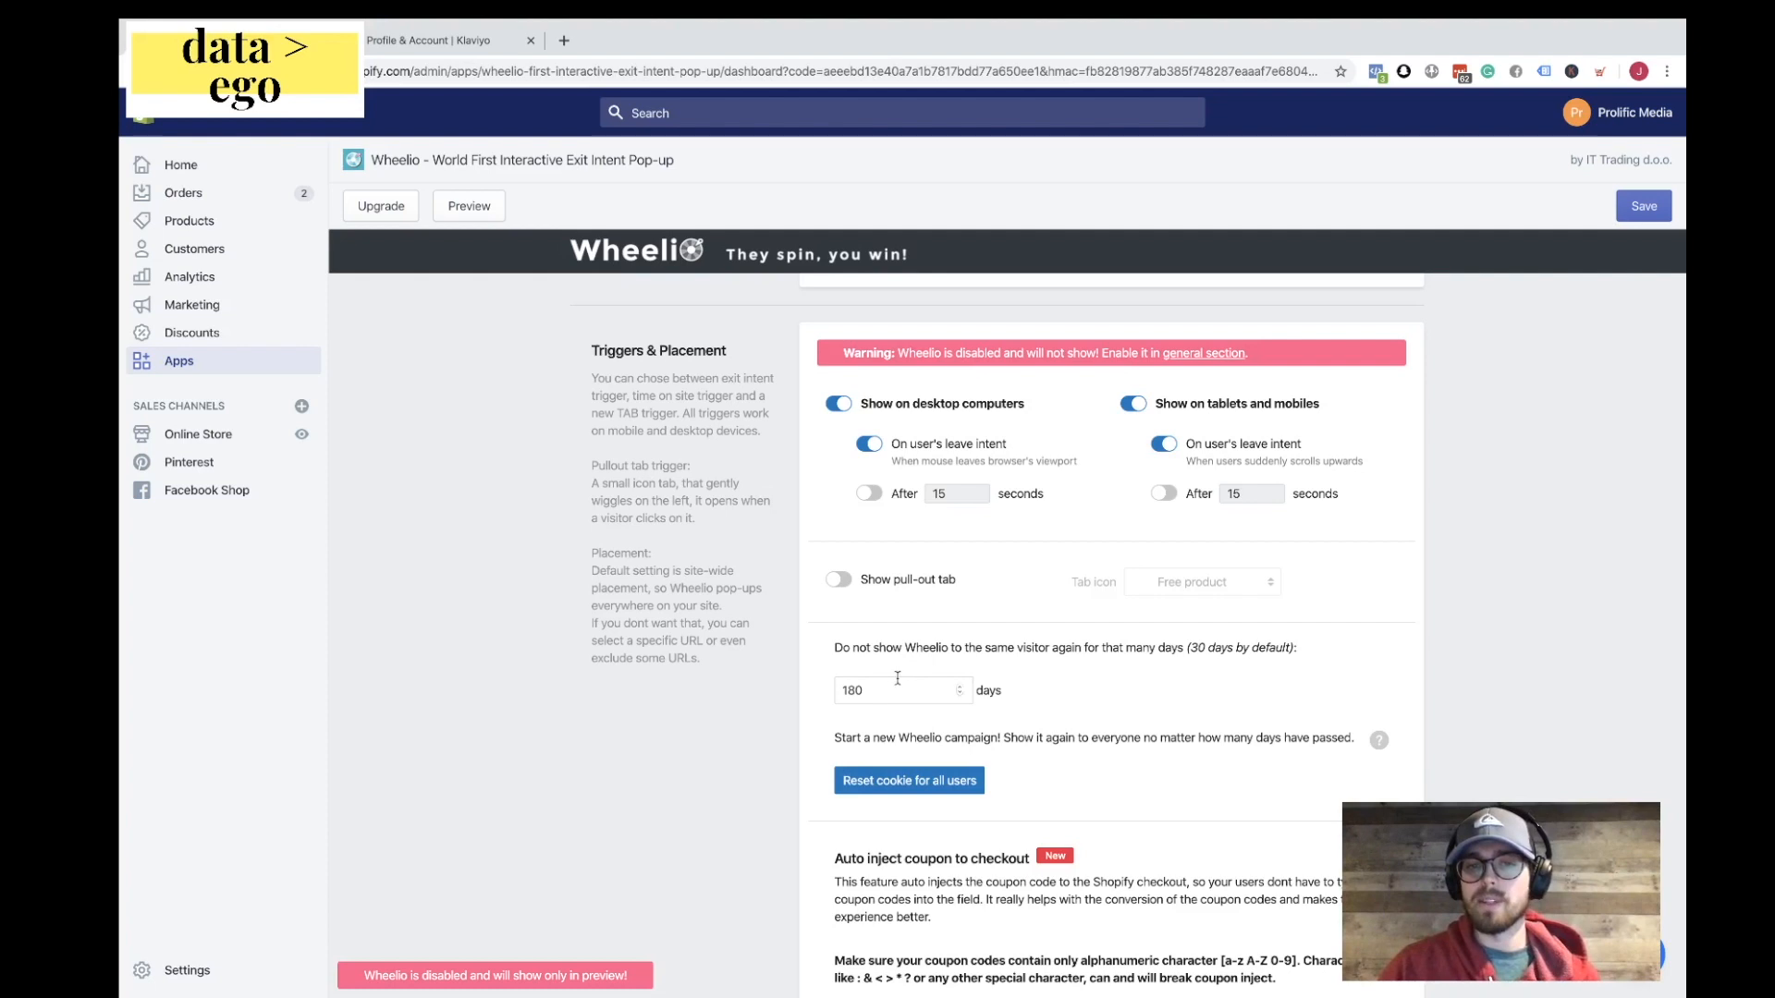
left_click(876, 690)
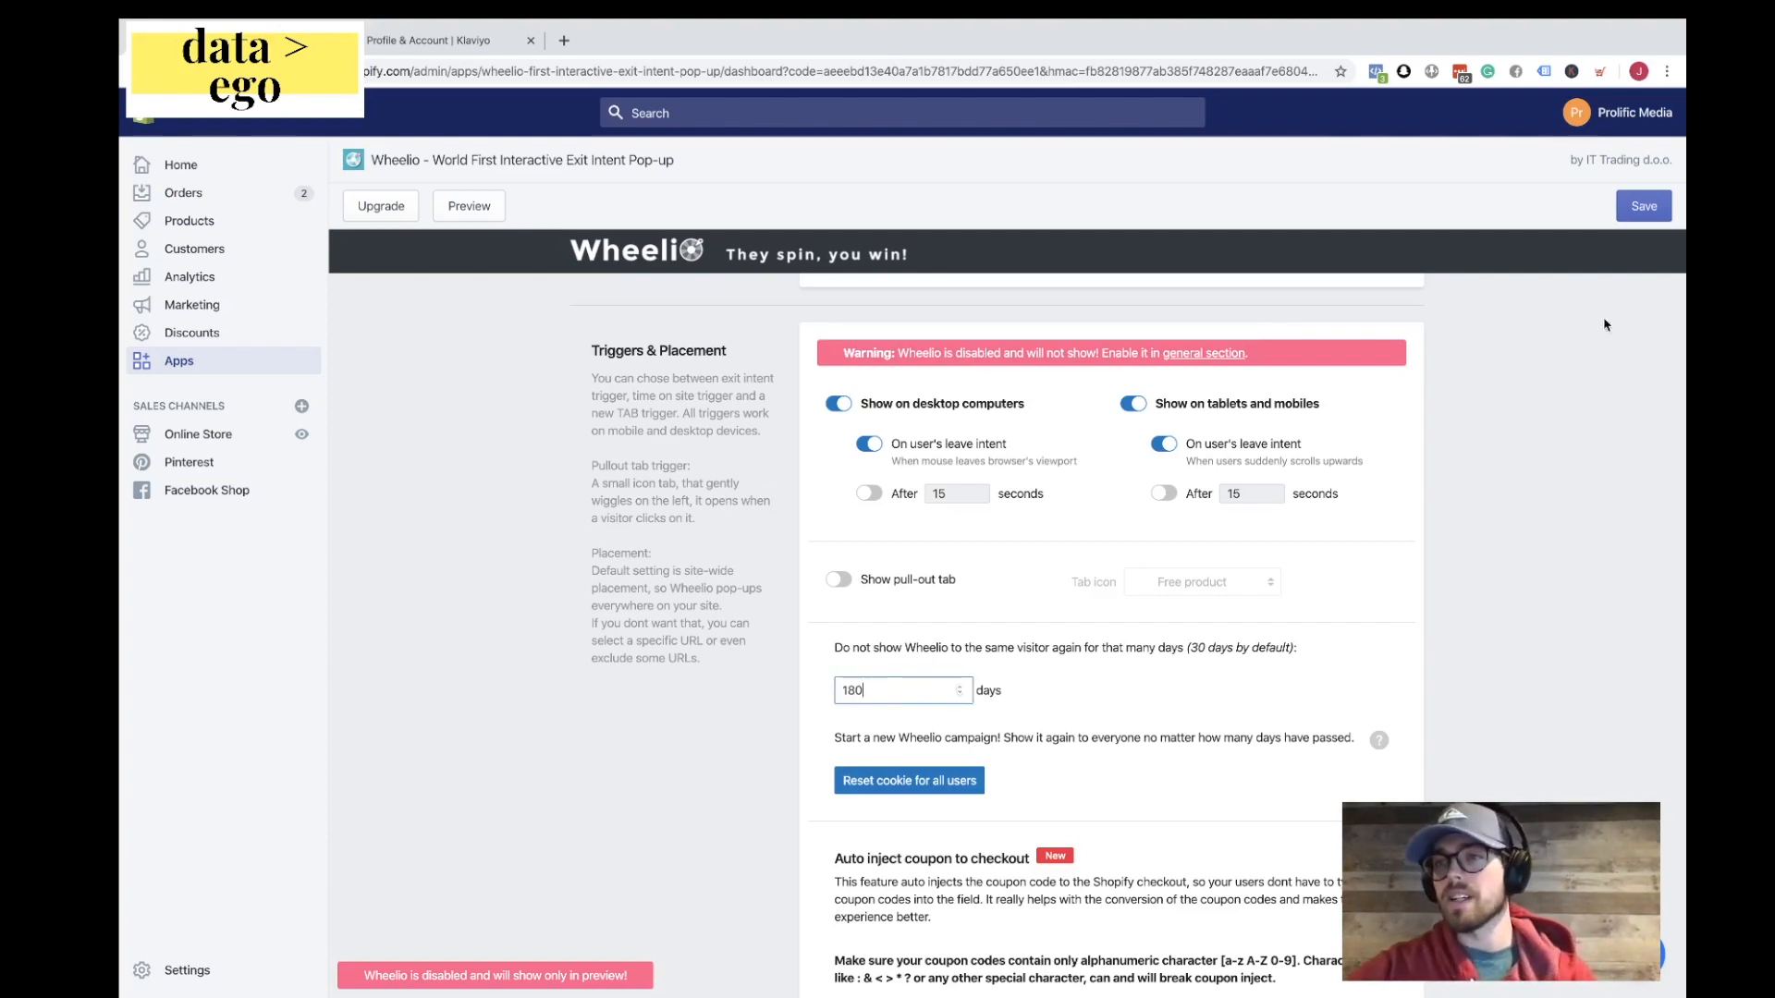
left_click(1641, 206)
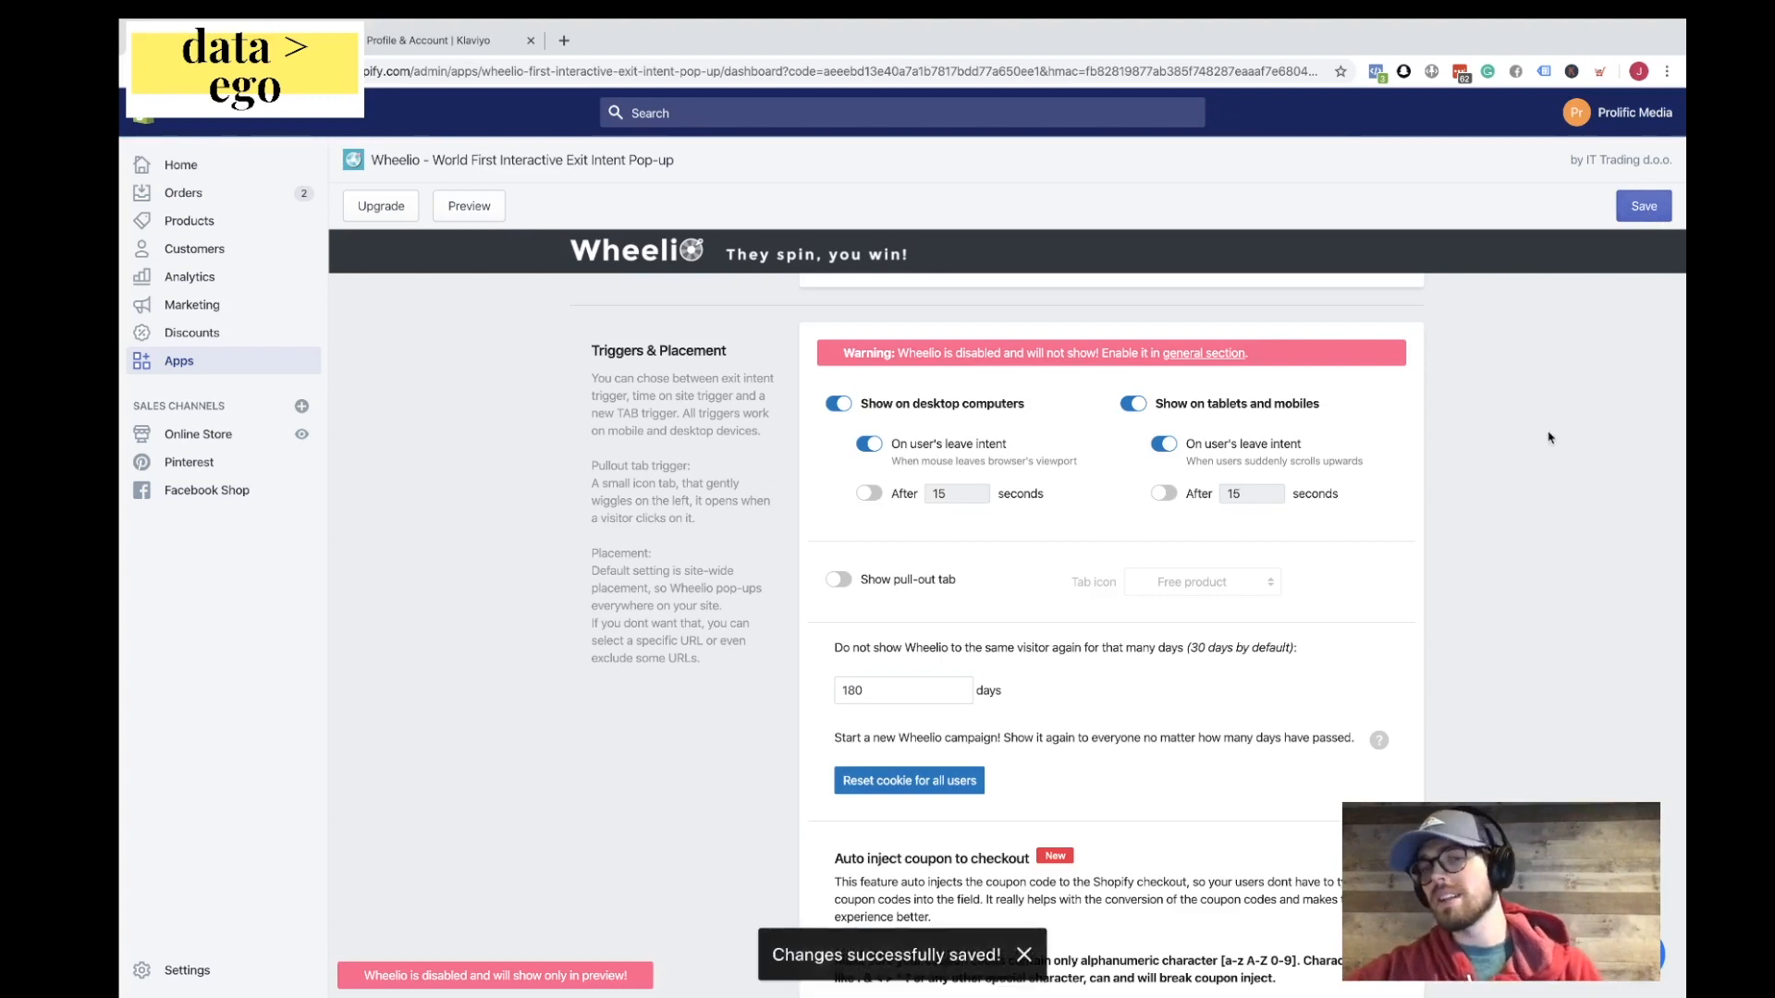
scroll("down", 3)
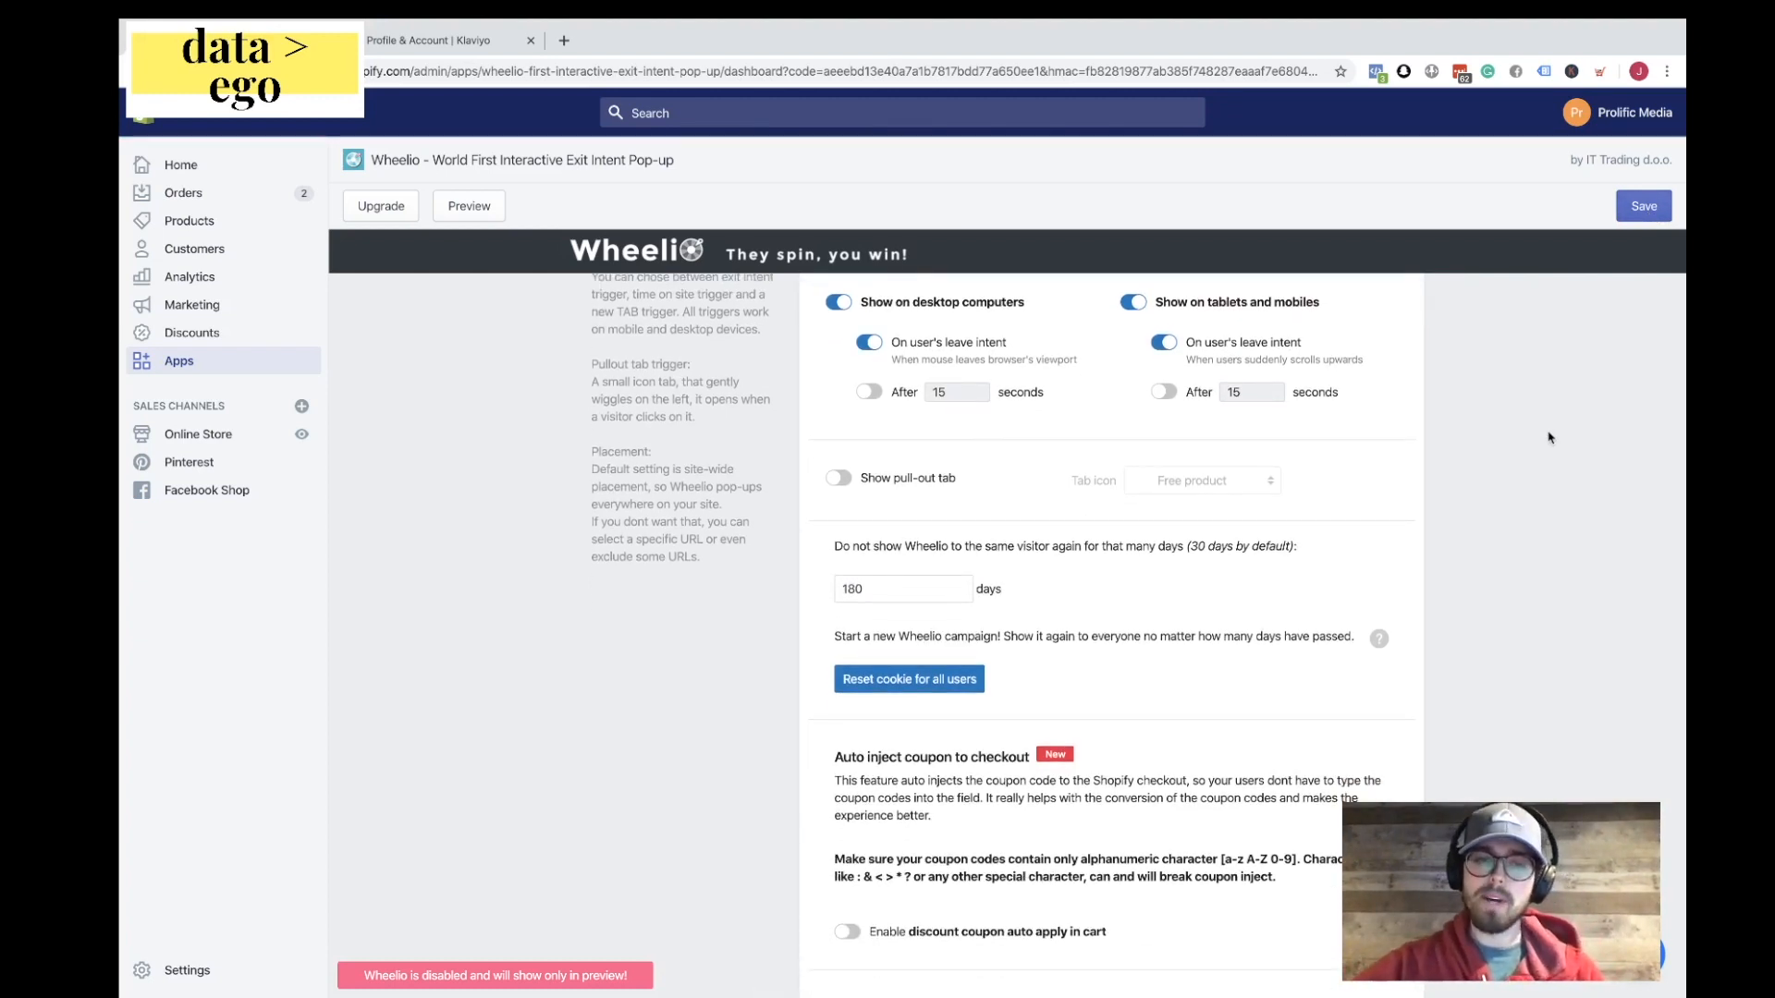
scroll("down", 3)
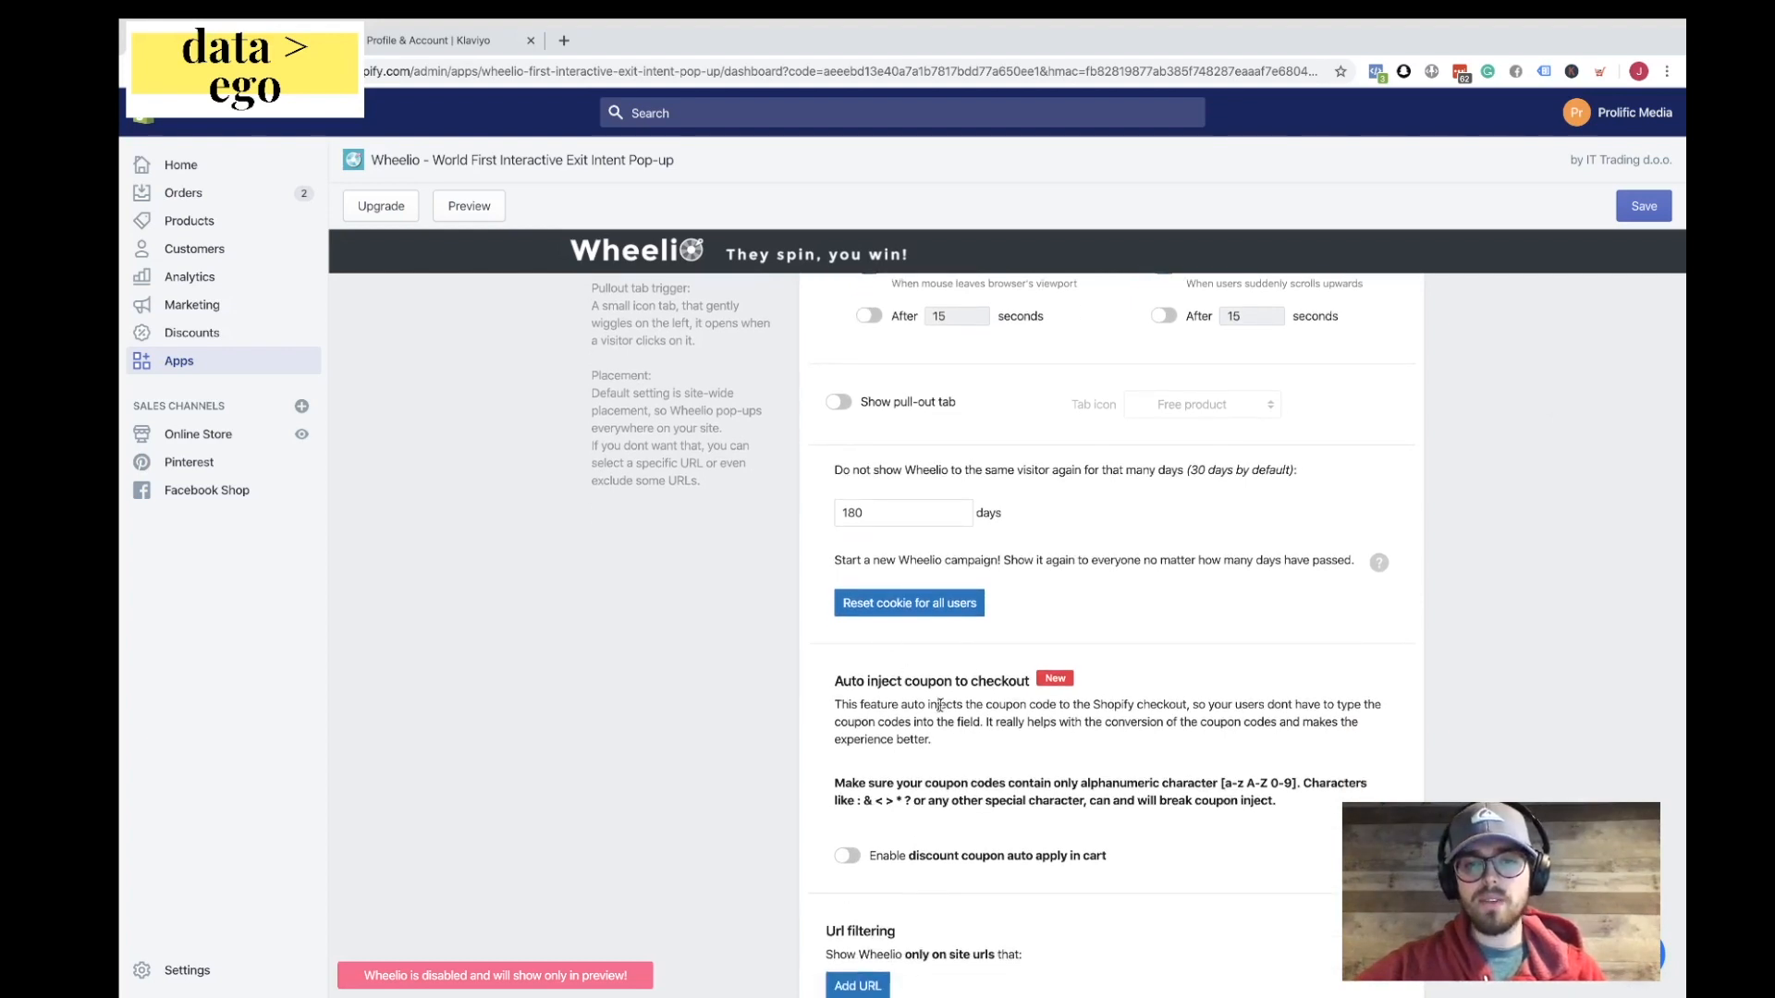
scroll("down", 3)
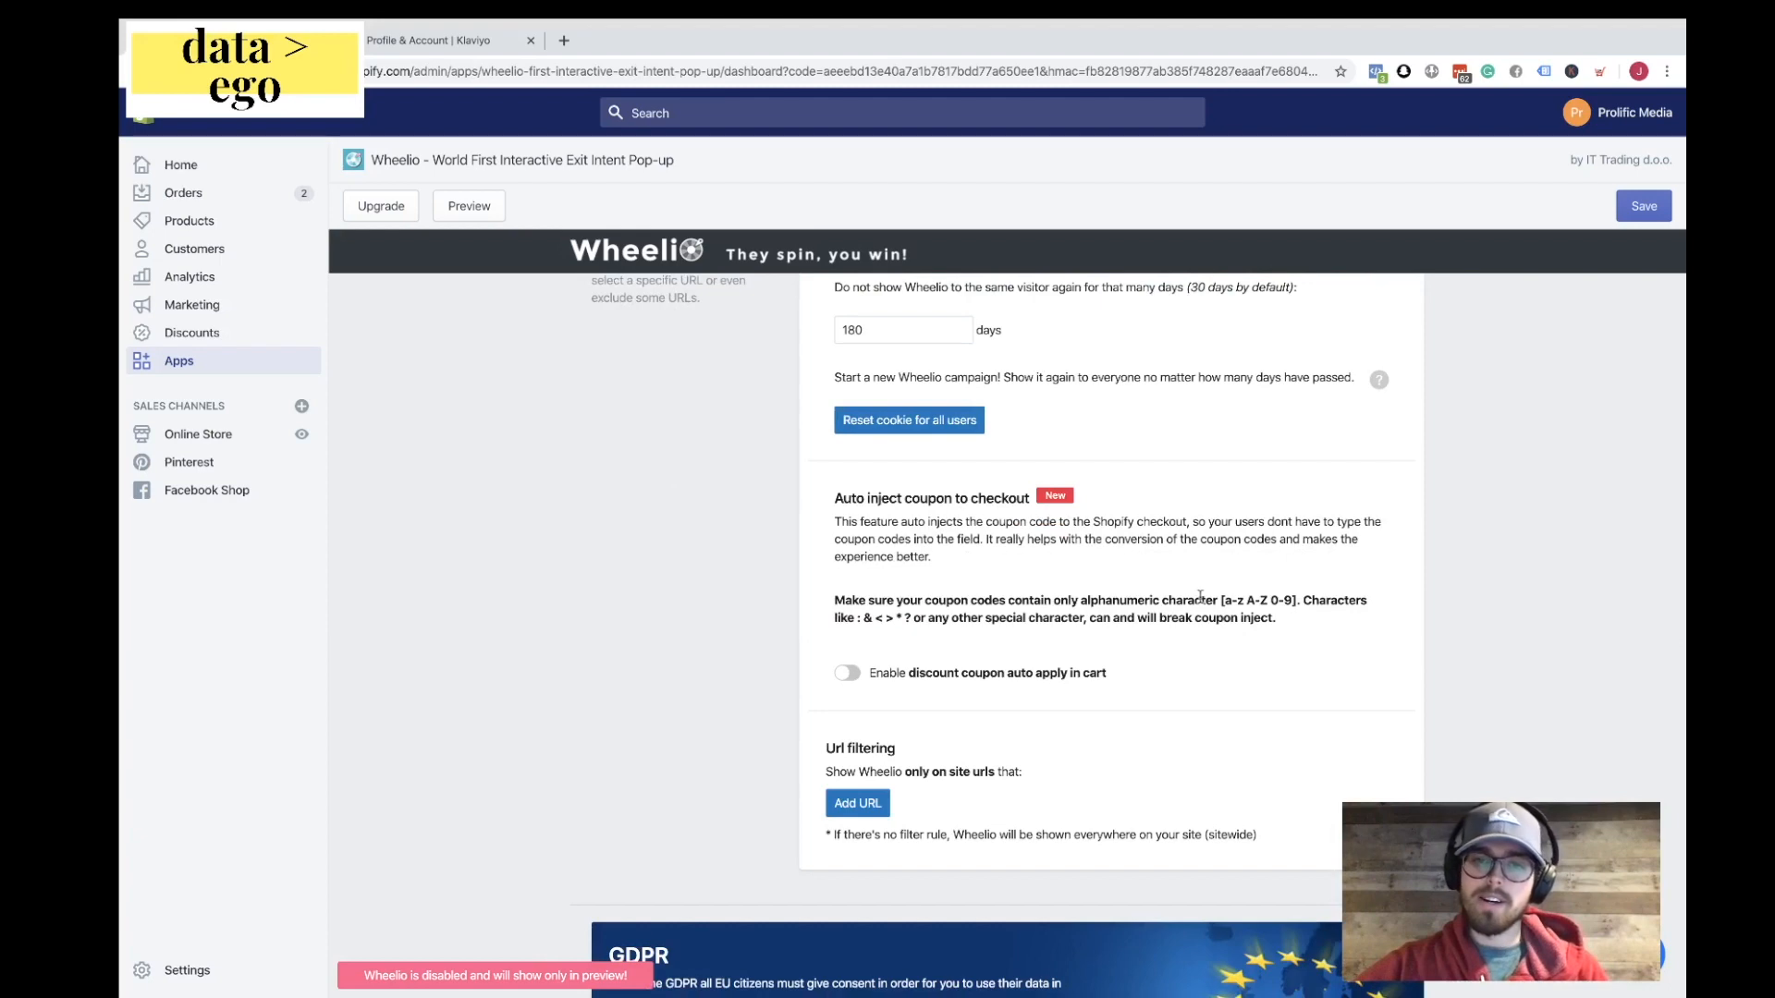
scroll("down", 3)
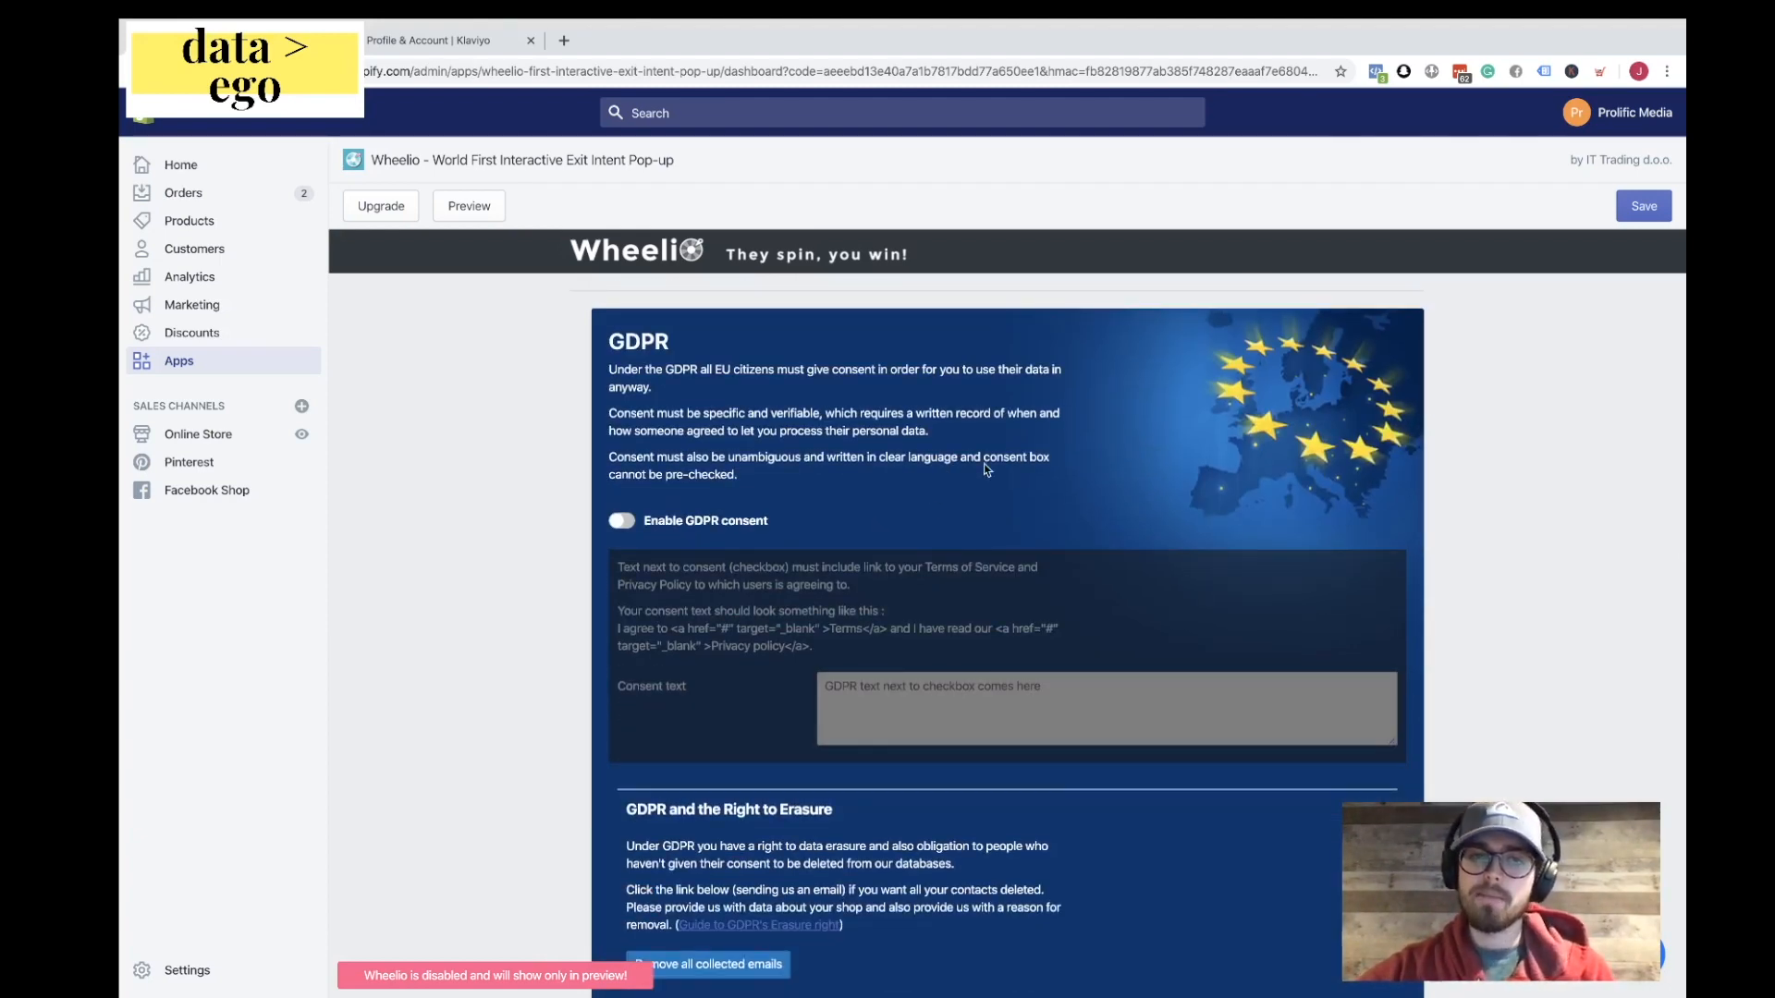
scroll("down", 3)
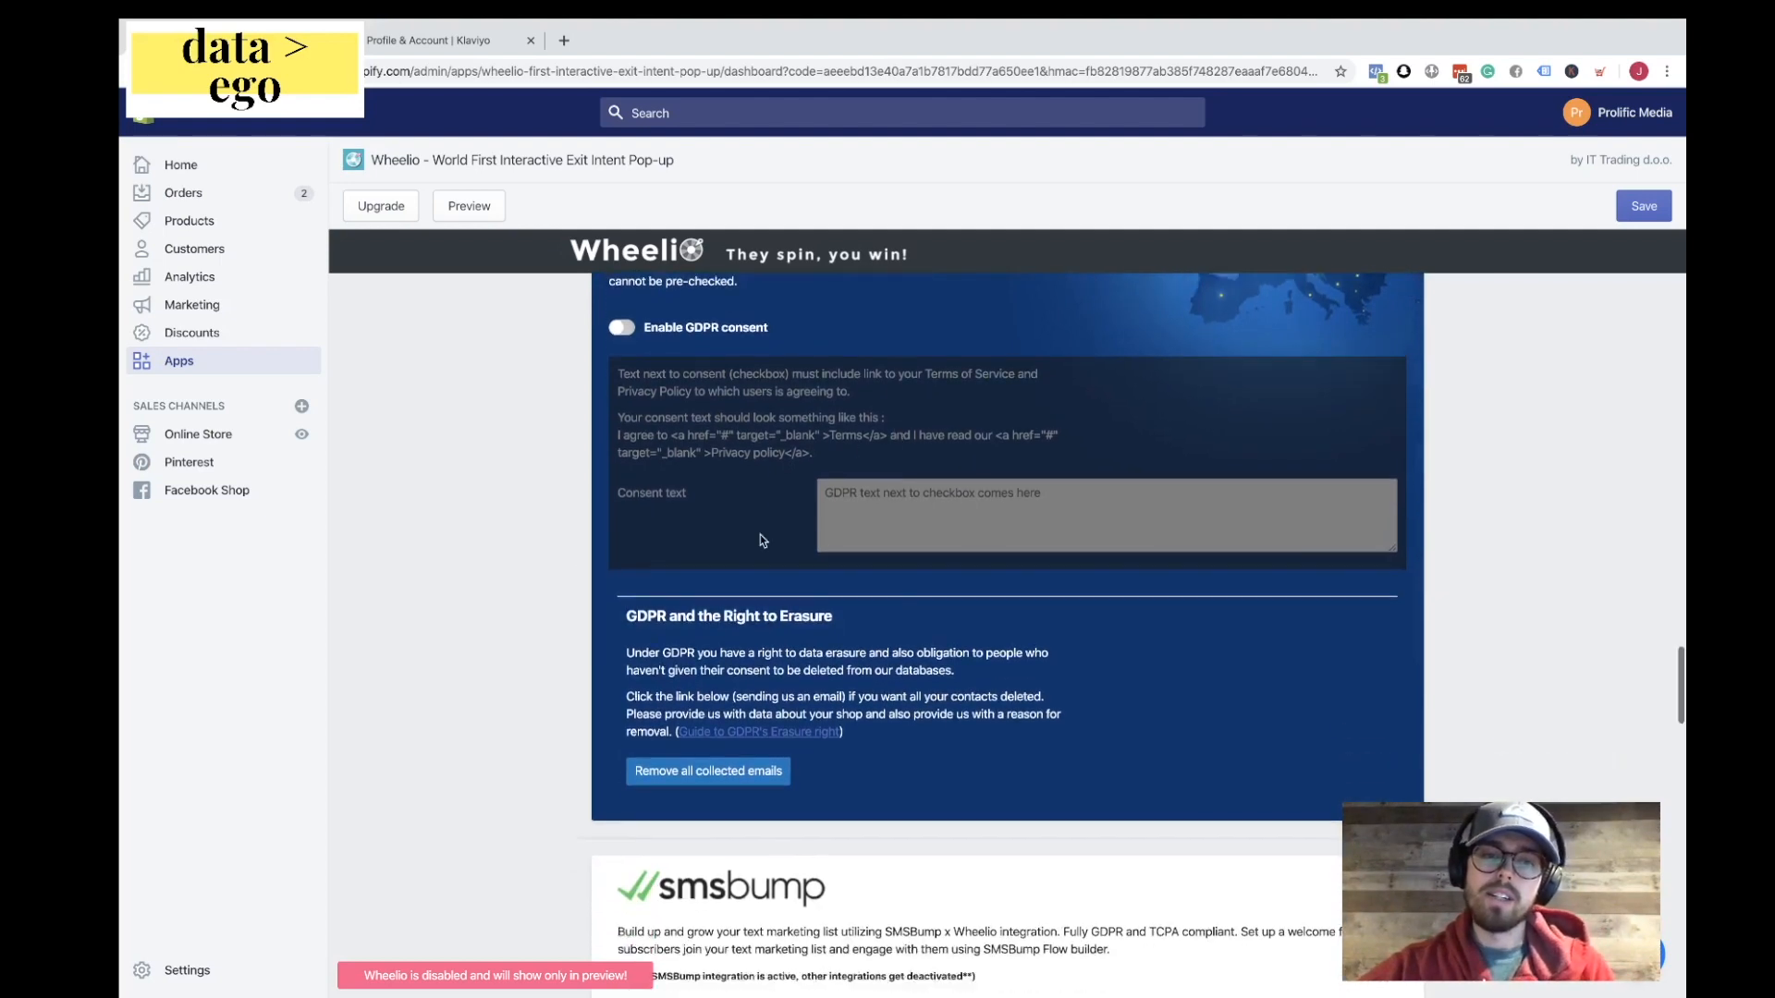
scroll("down", 3)
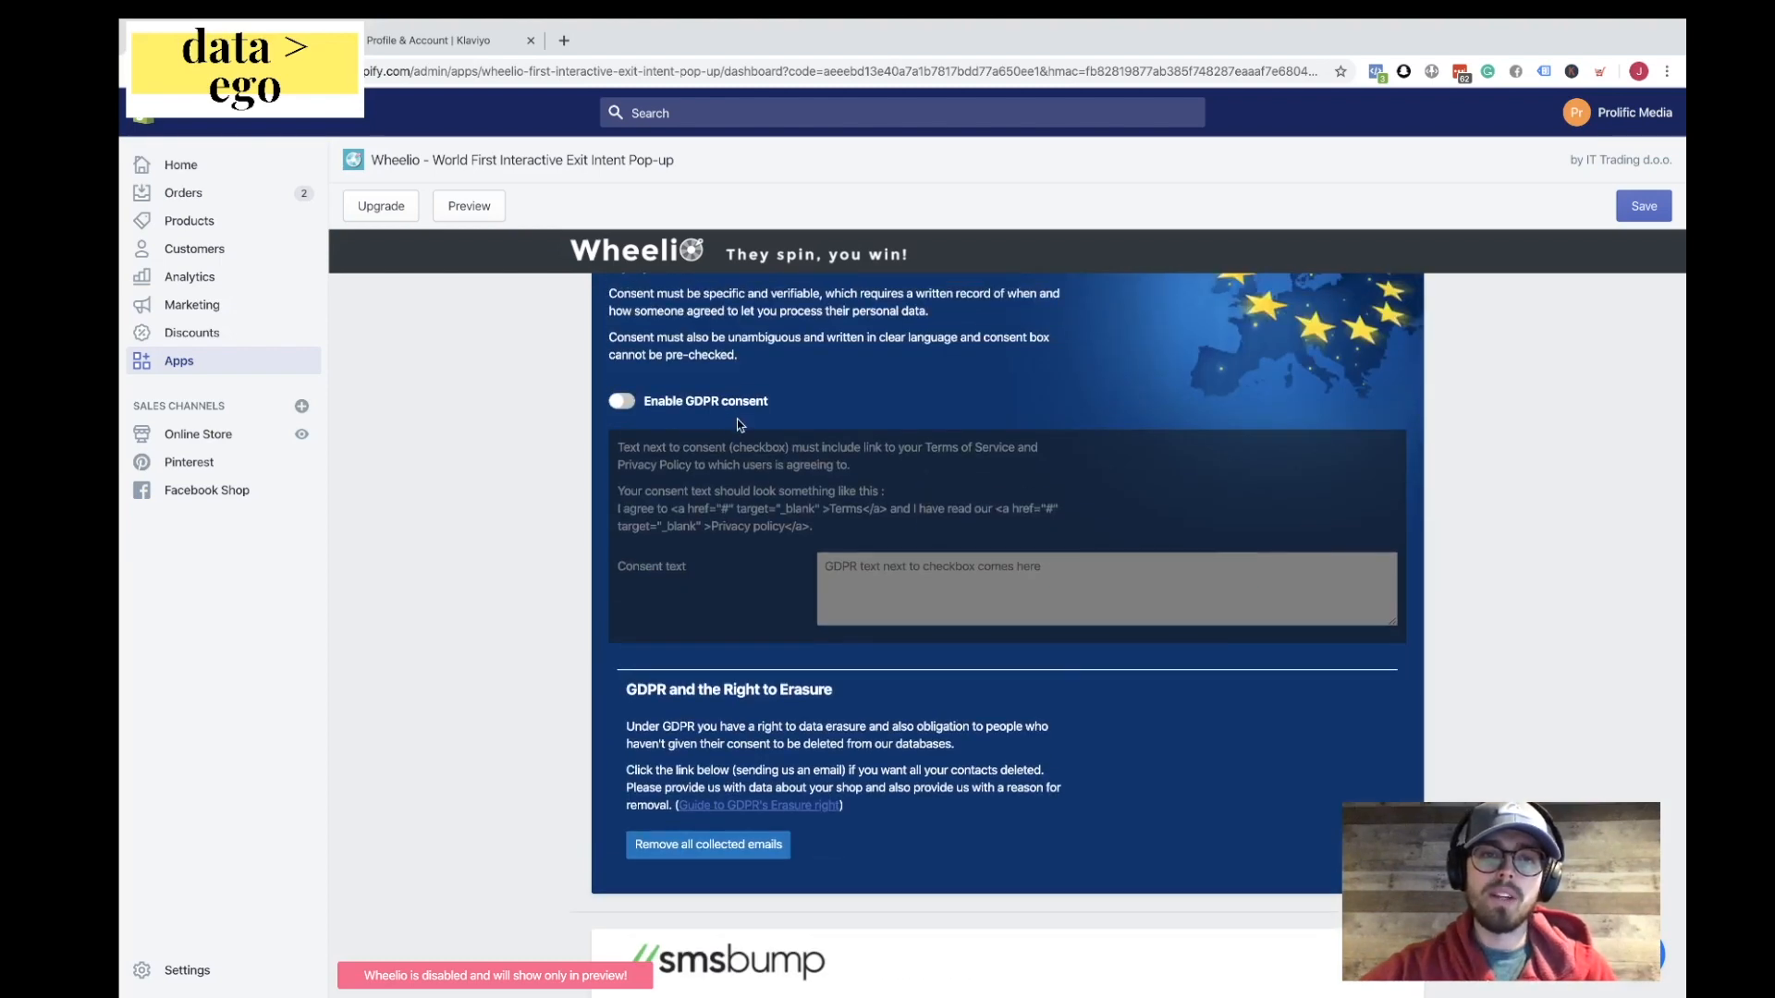
scroll("down", 3)
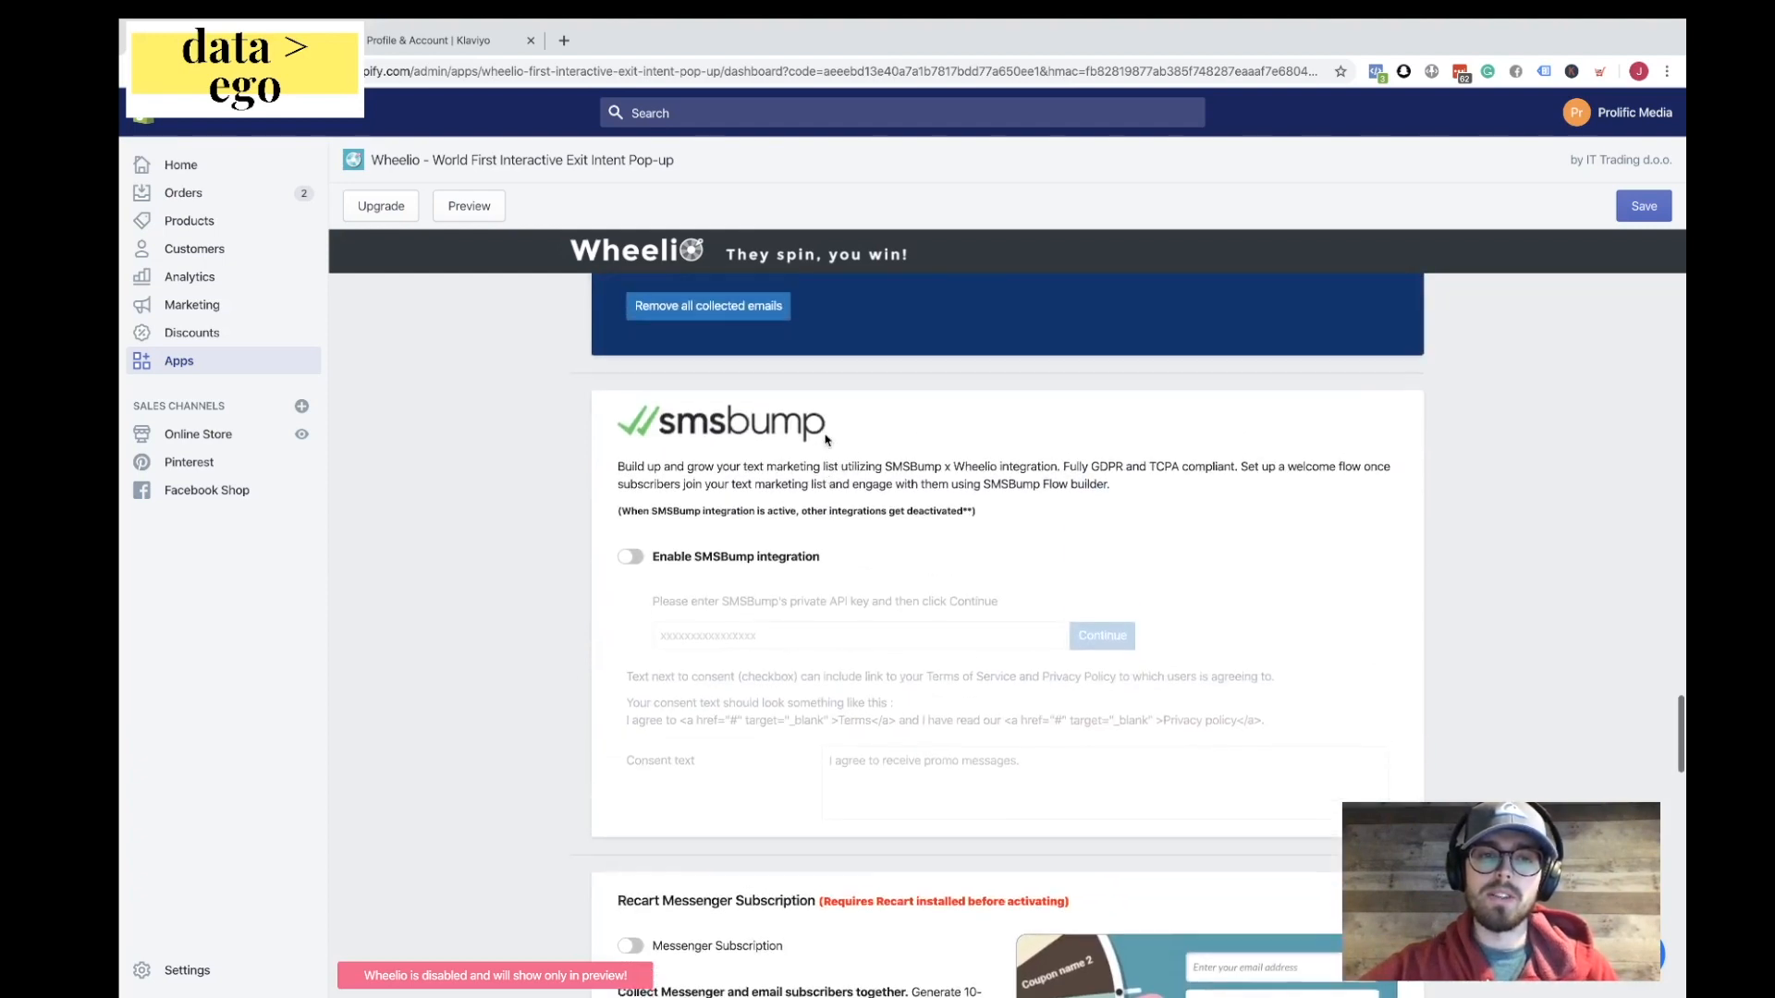
scroll("down", 3)
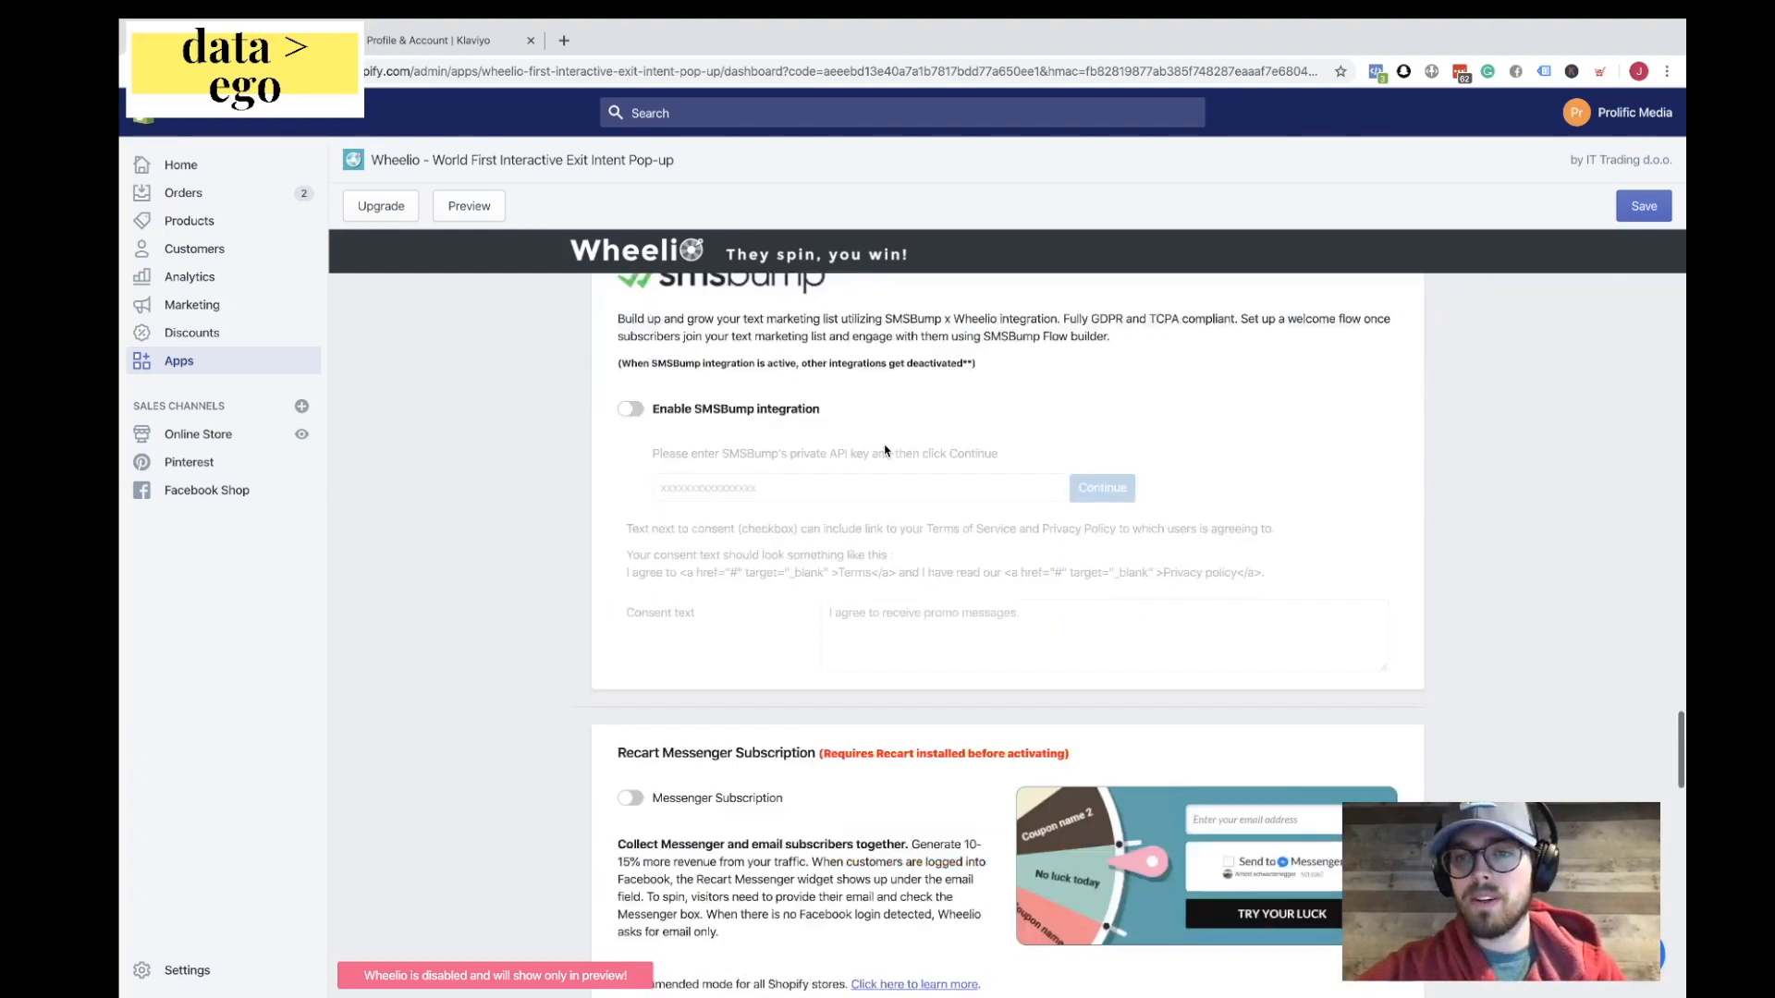
scroll("down", 3)
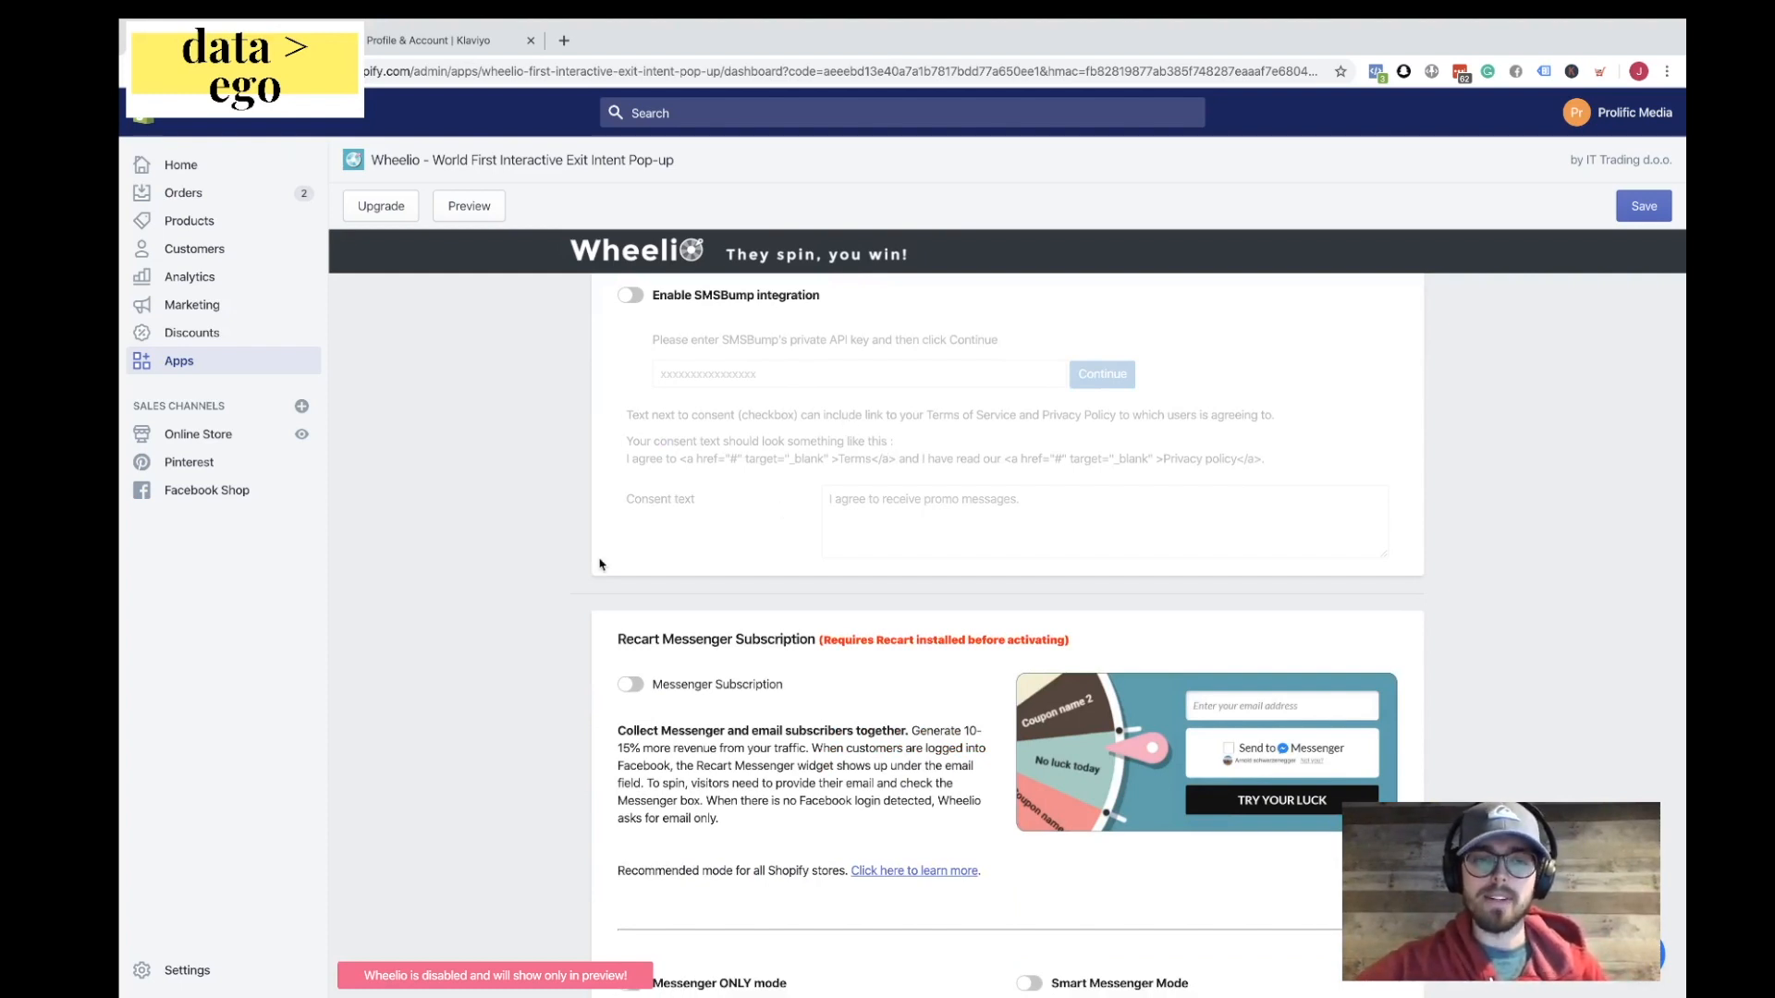
scroll("down", 3)
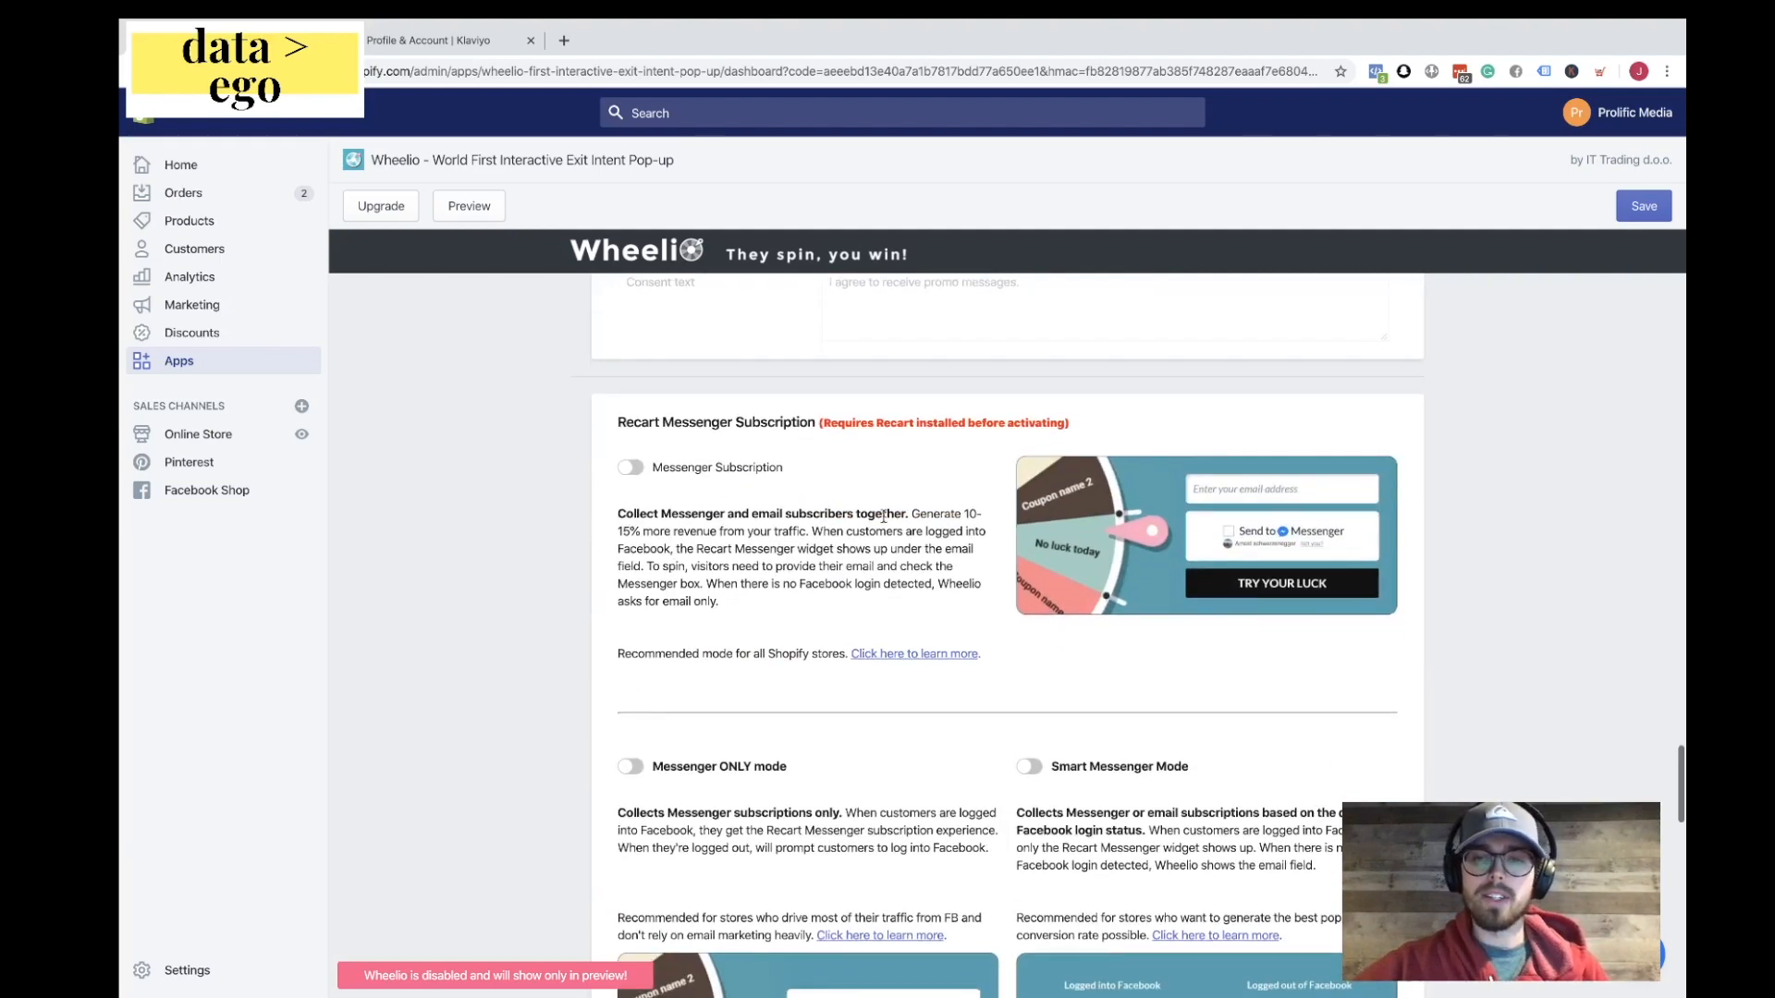
scroll("down", 3)
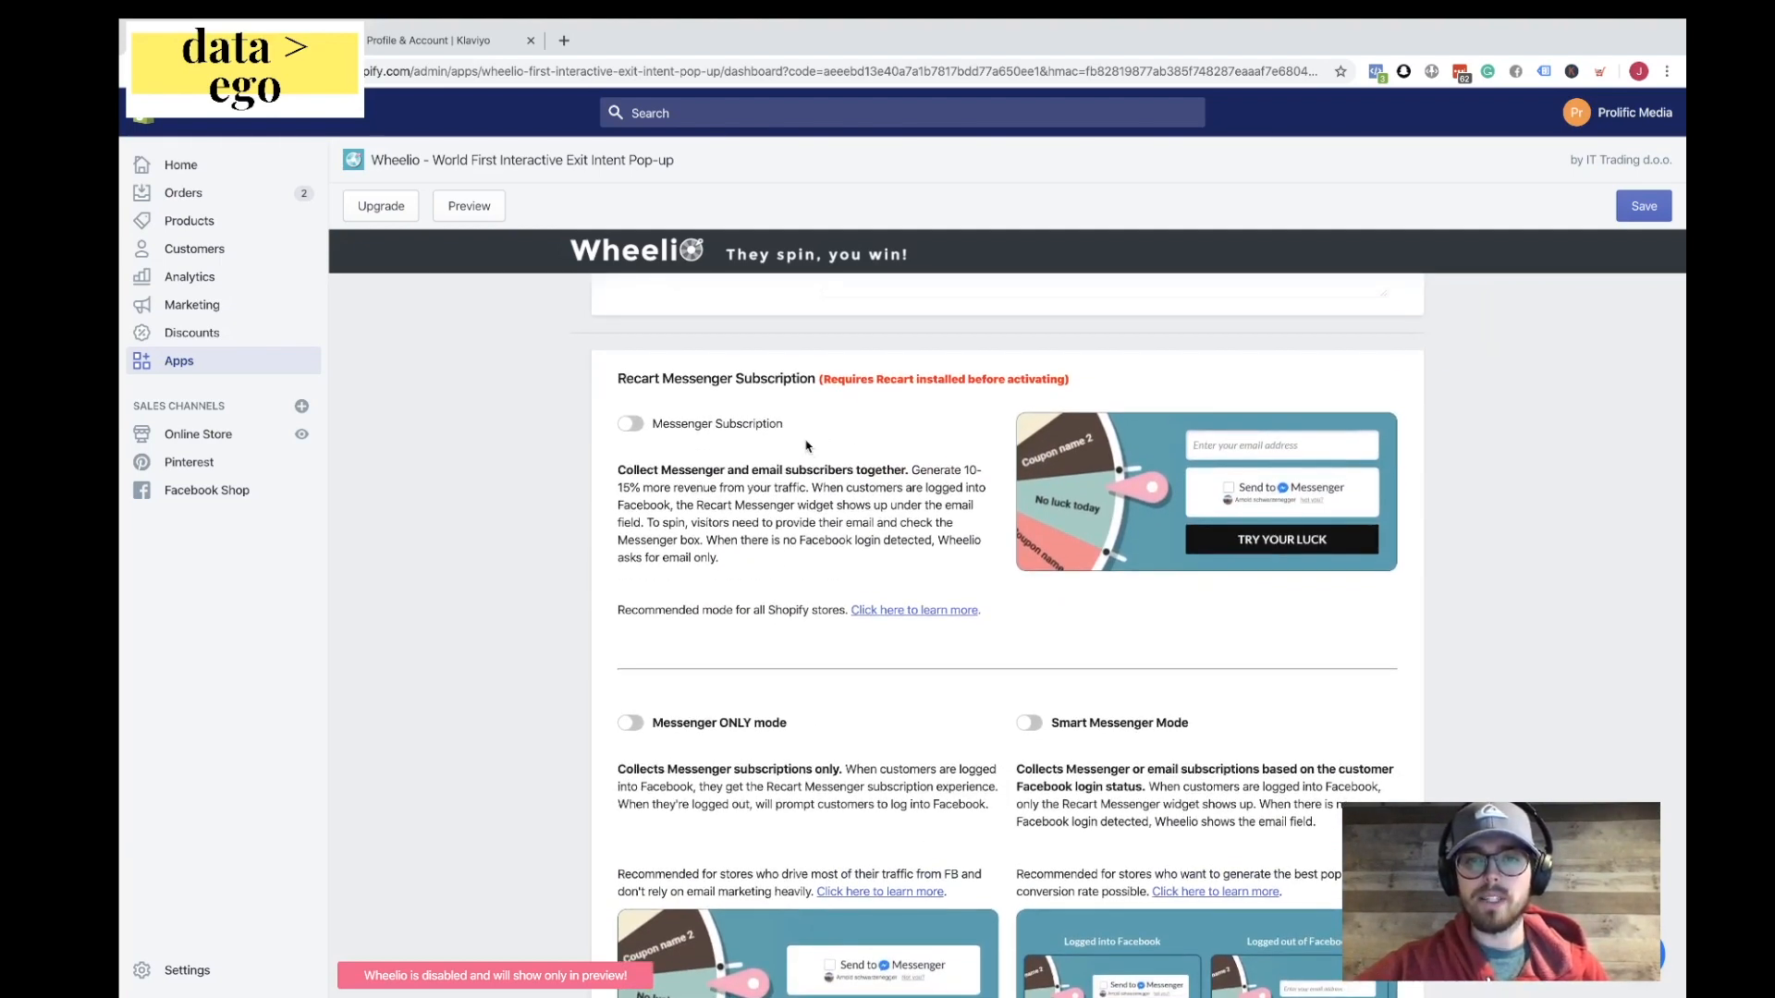
scroll("down", 3)
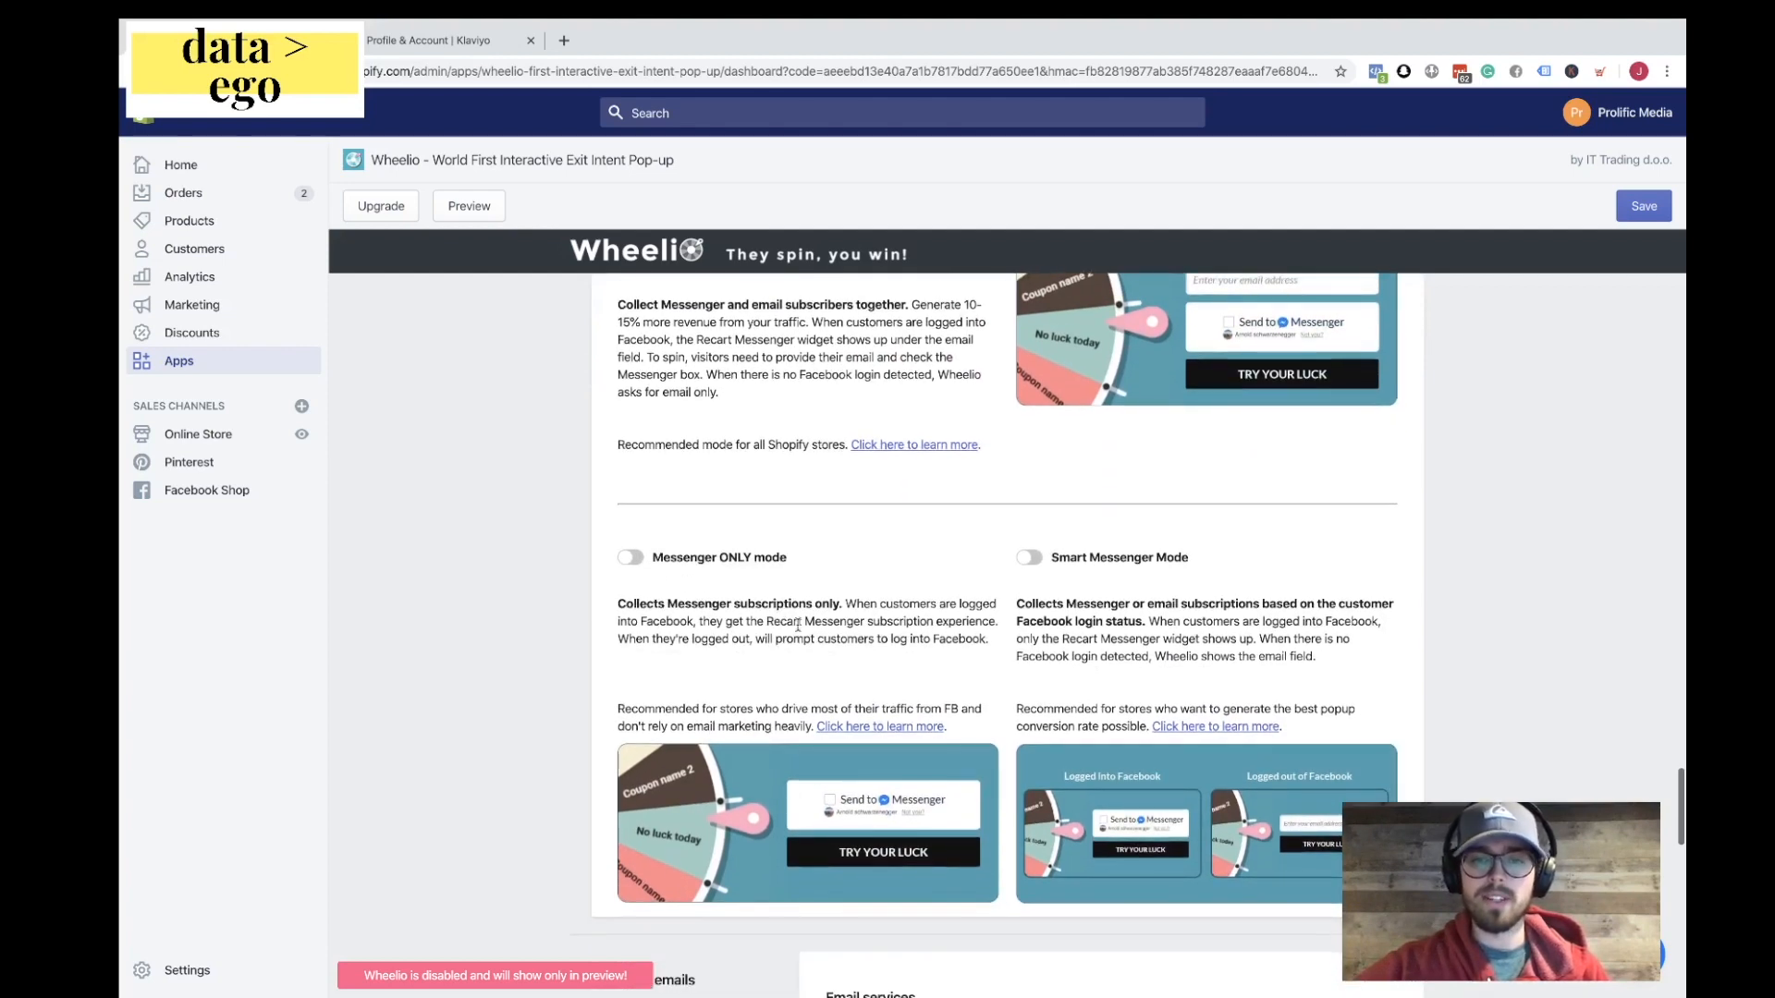
scroll("down", 3)
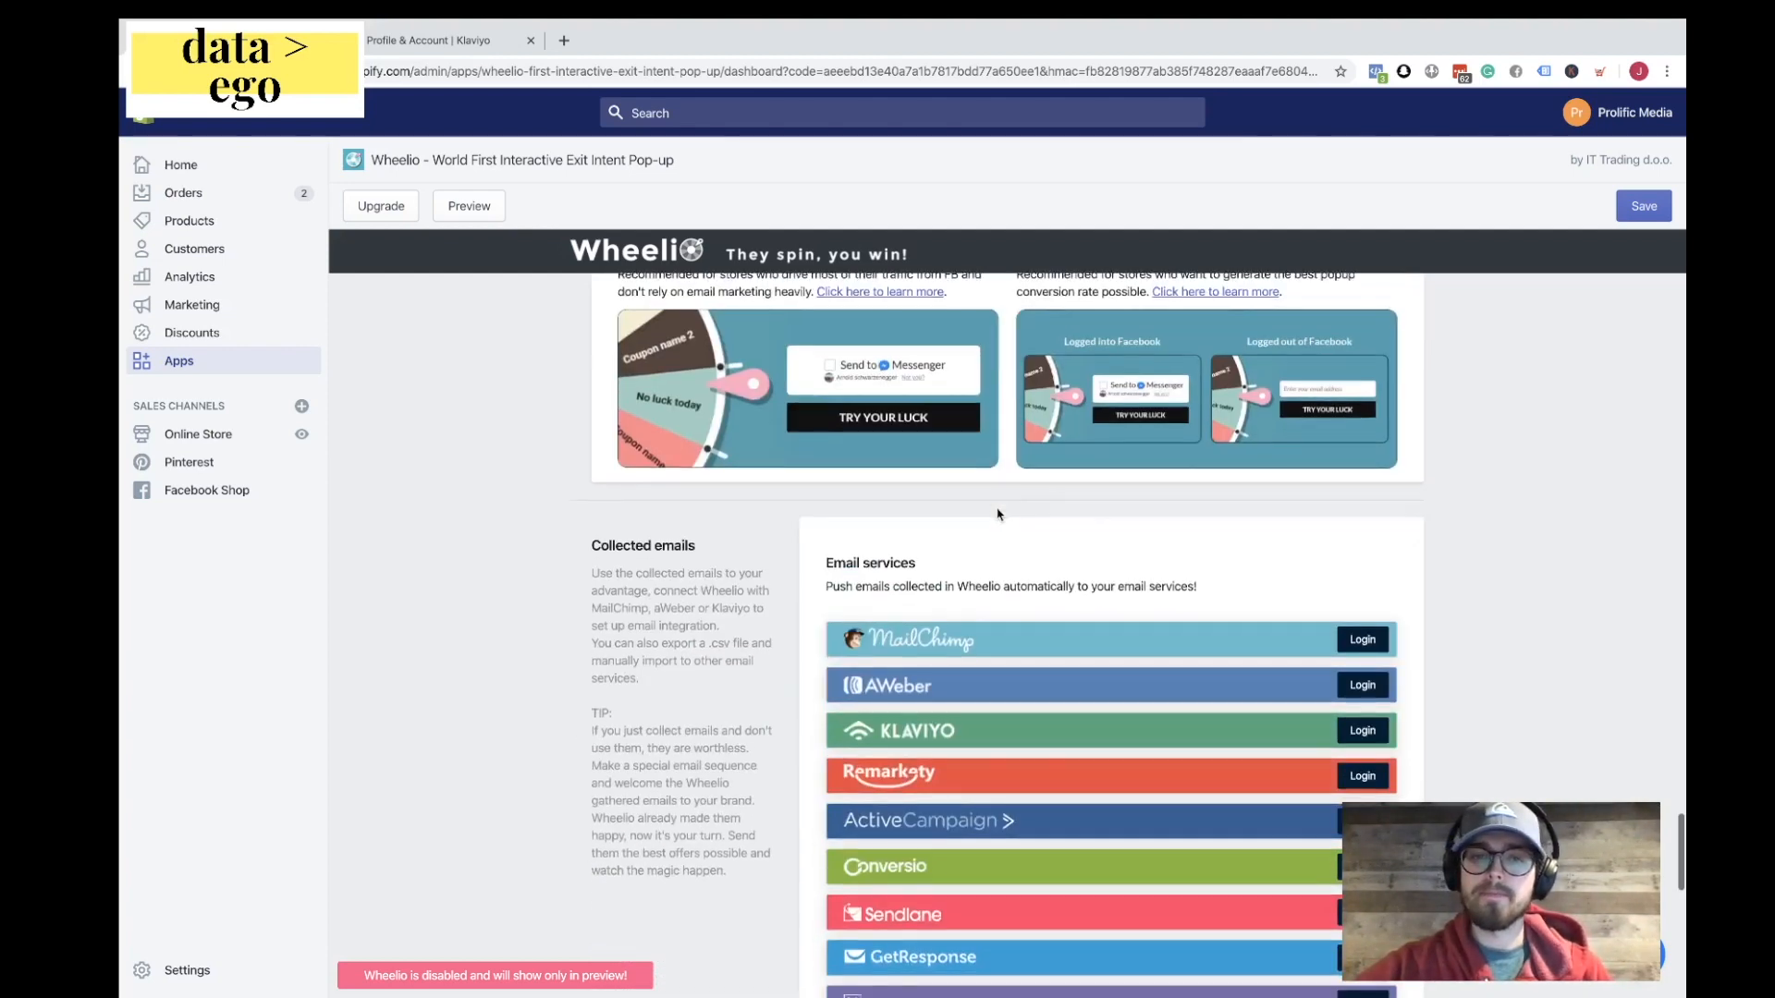
scroll("down", 3)
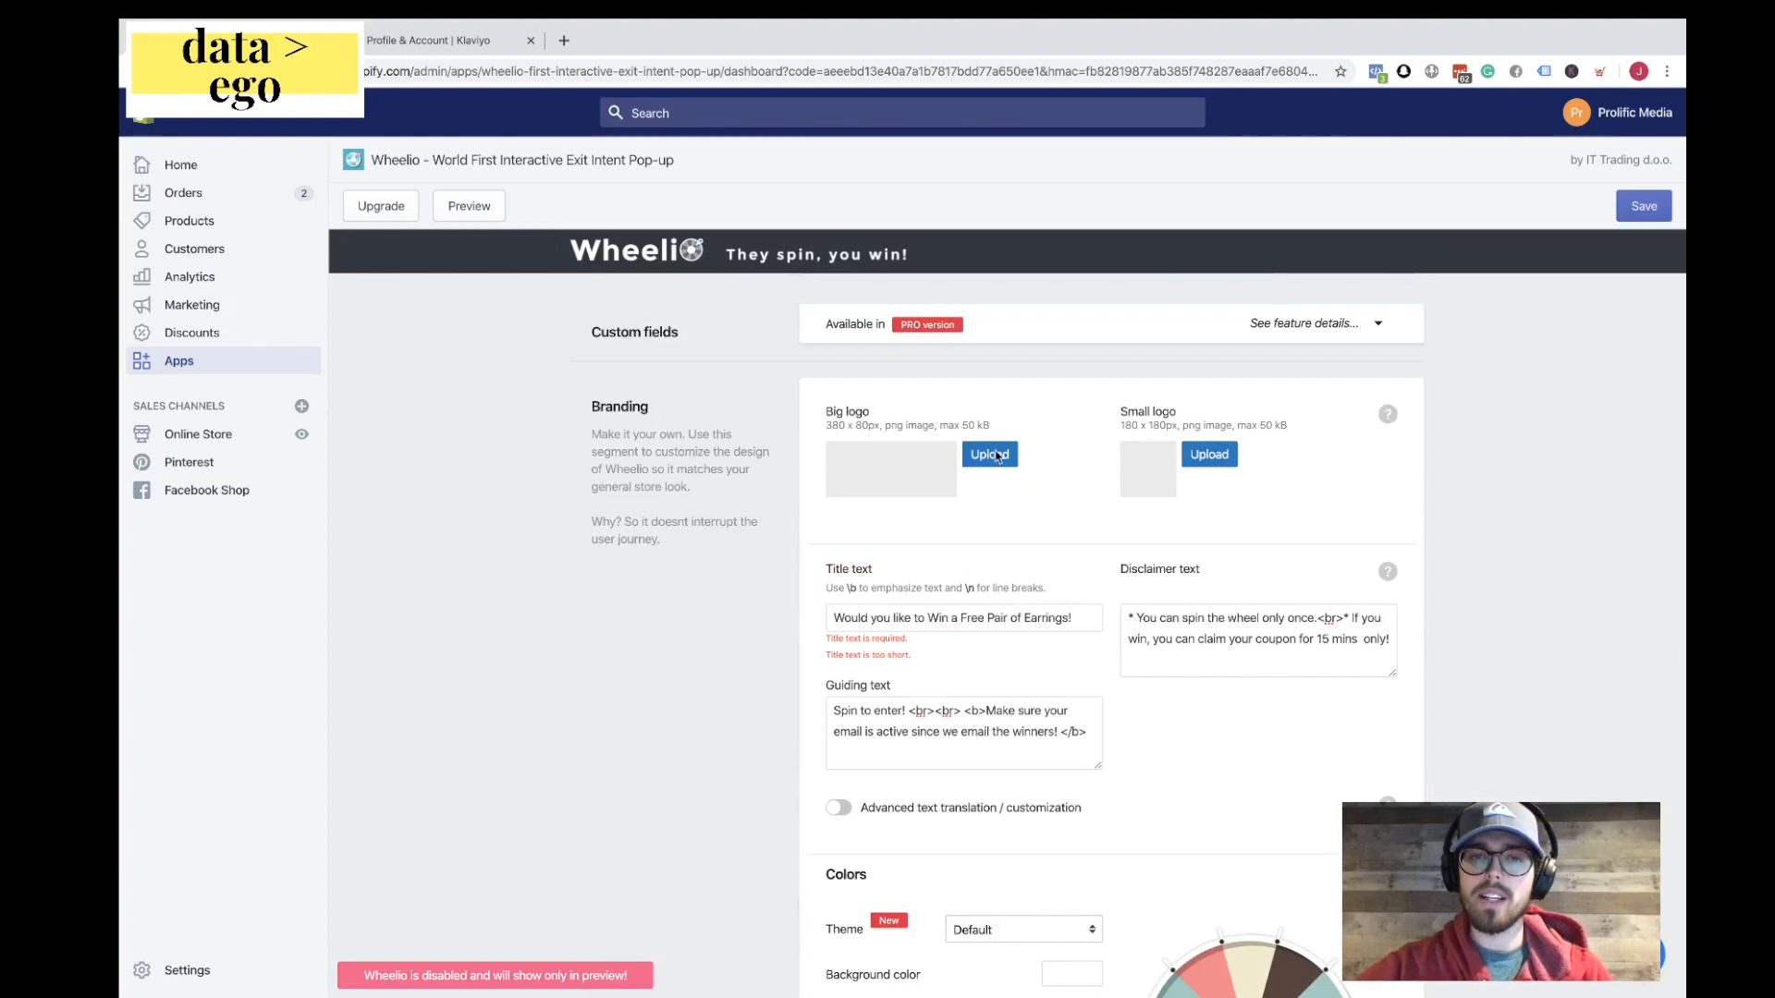
Pick the big logo image file and save the edited spin-wheel settings.
left_click(989, 455)
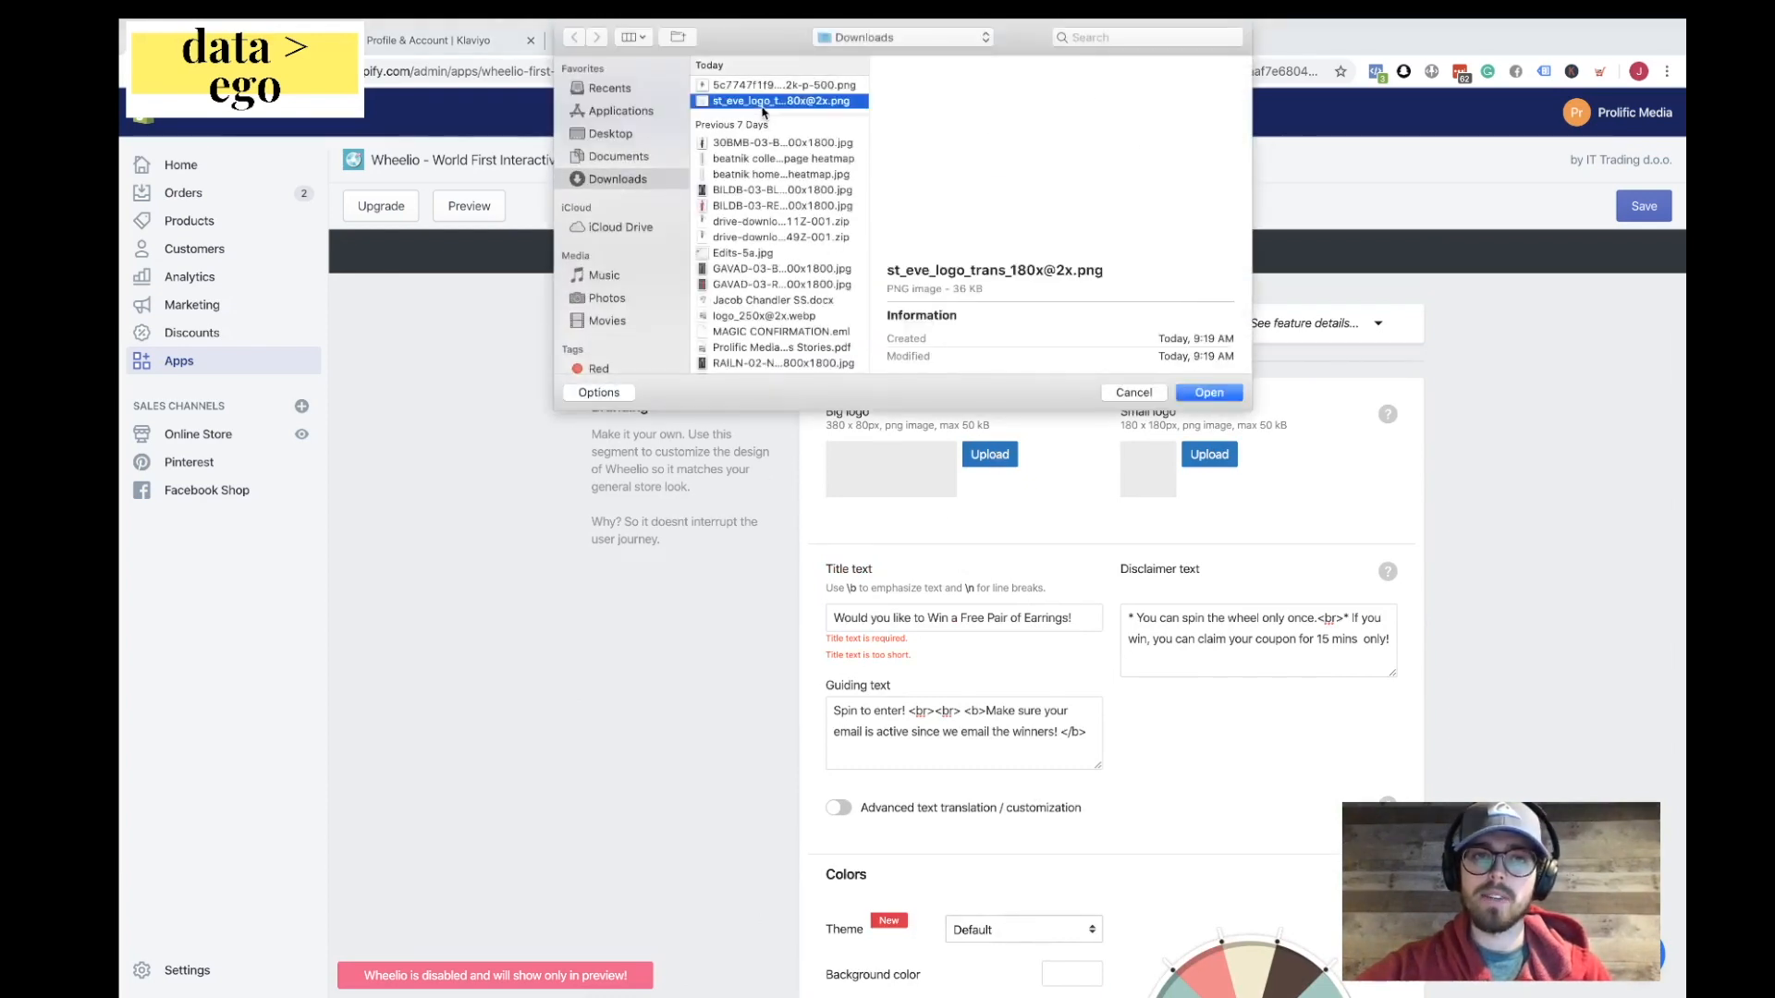
left_click(1133, 392)
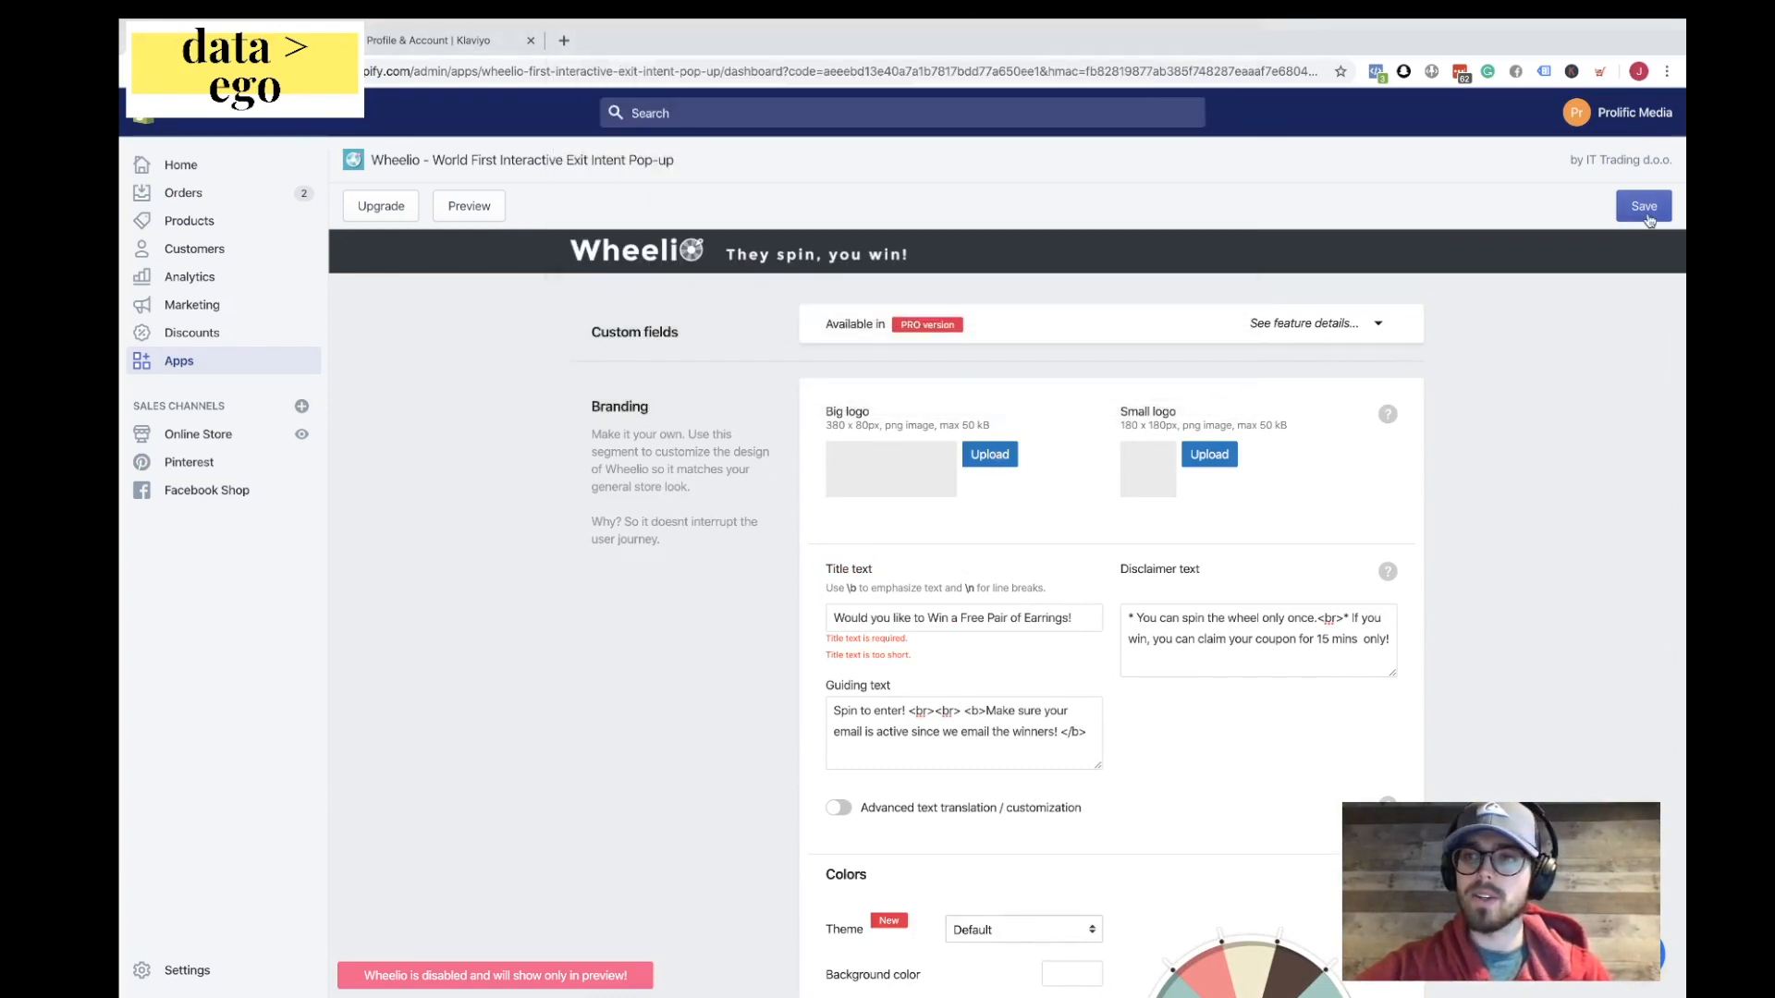
left_click(1645, 205)
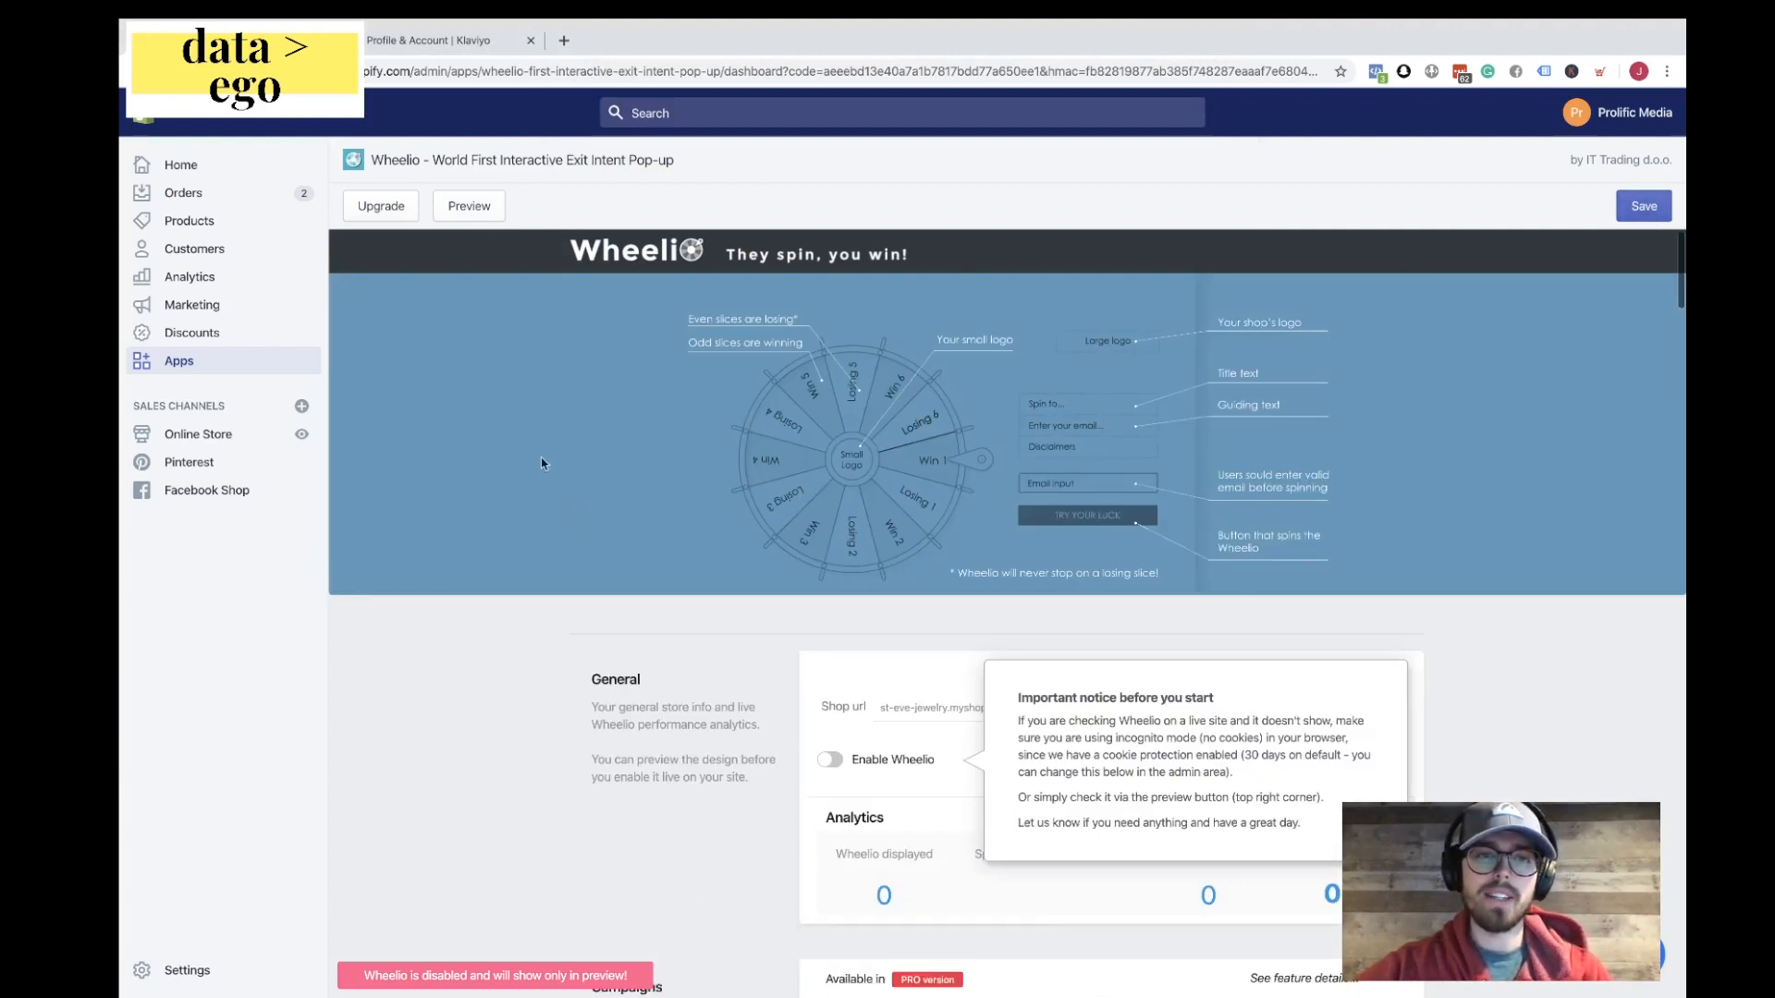
Always allow pop-ups and redirects from the St. Eve store after the preview is blocked.
left_click(1642, 206)
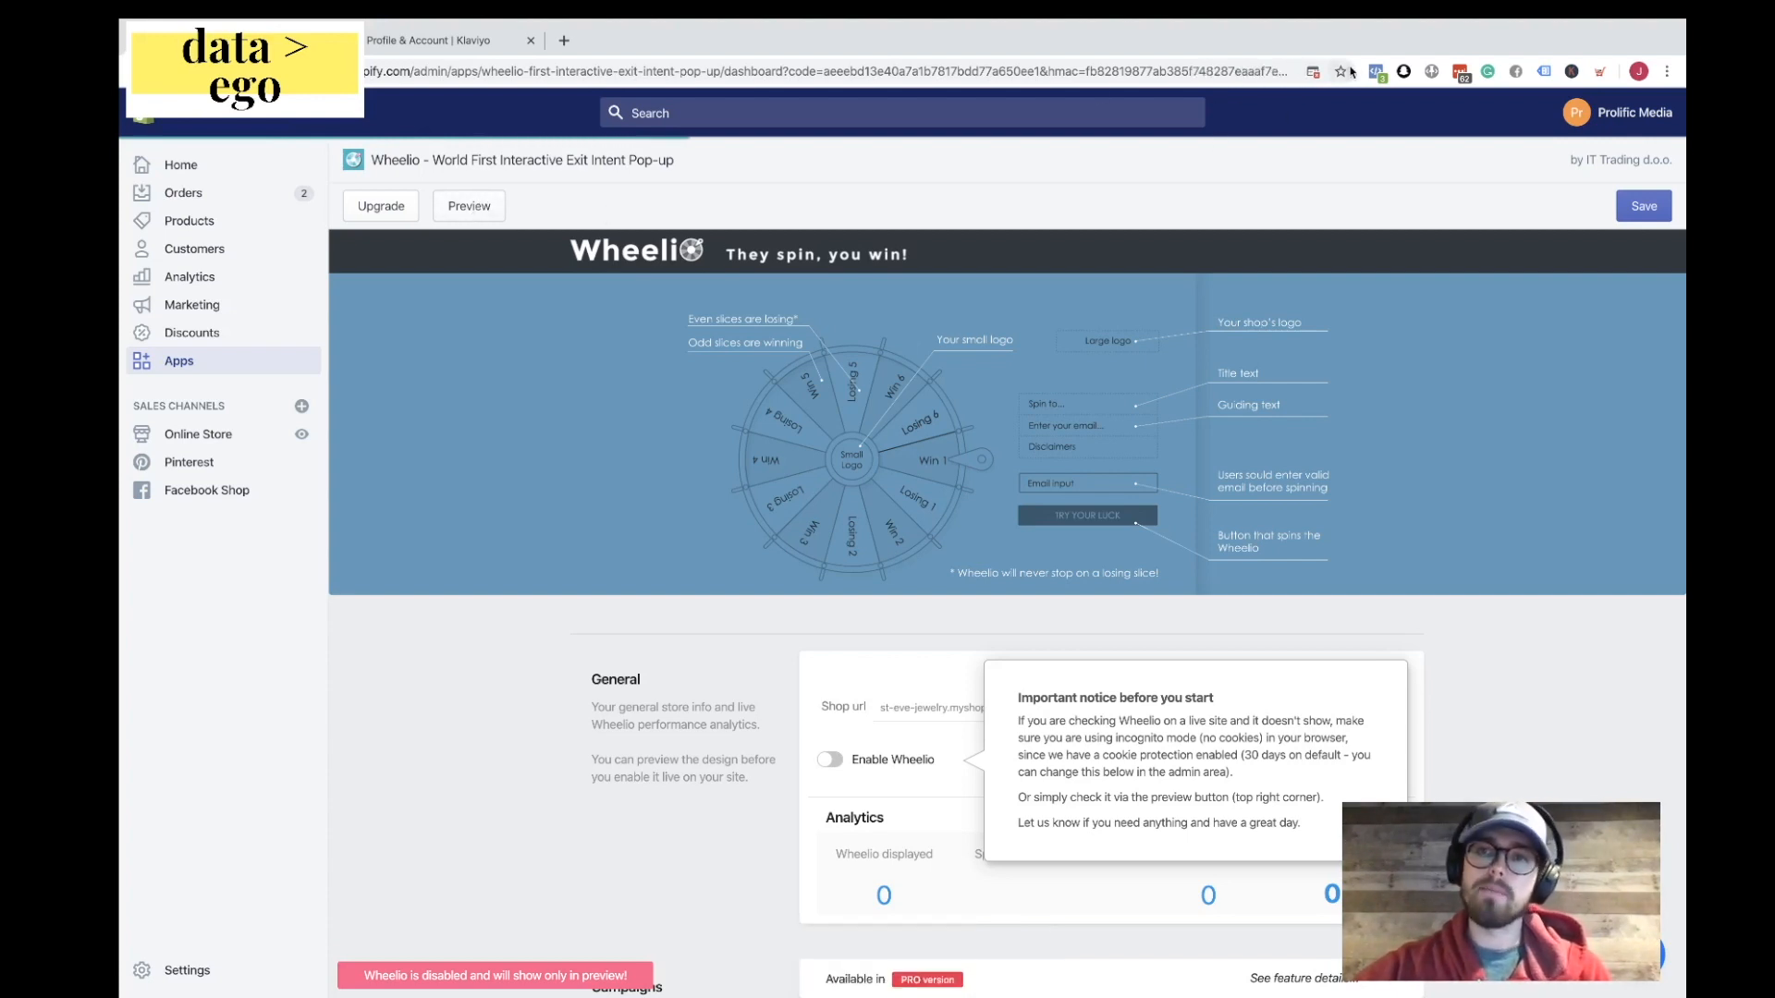
left_click(1313, 70)
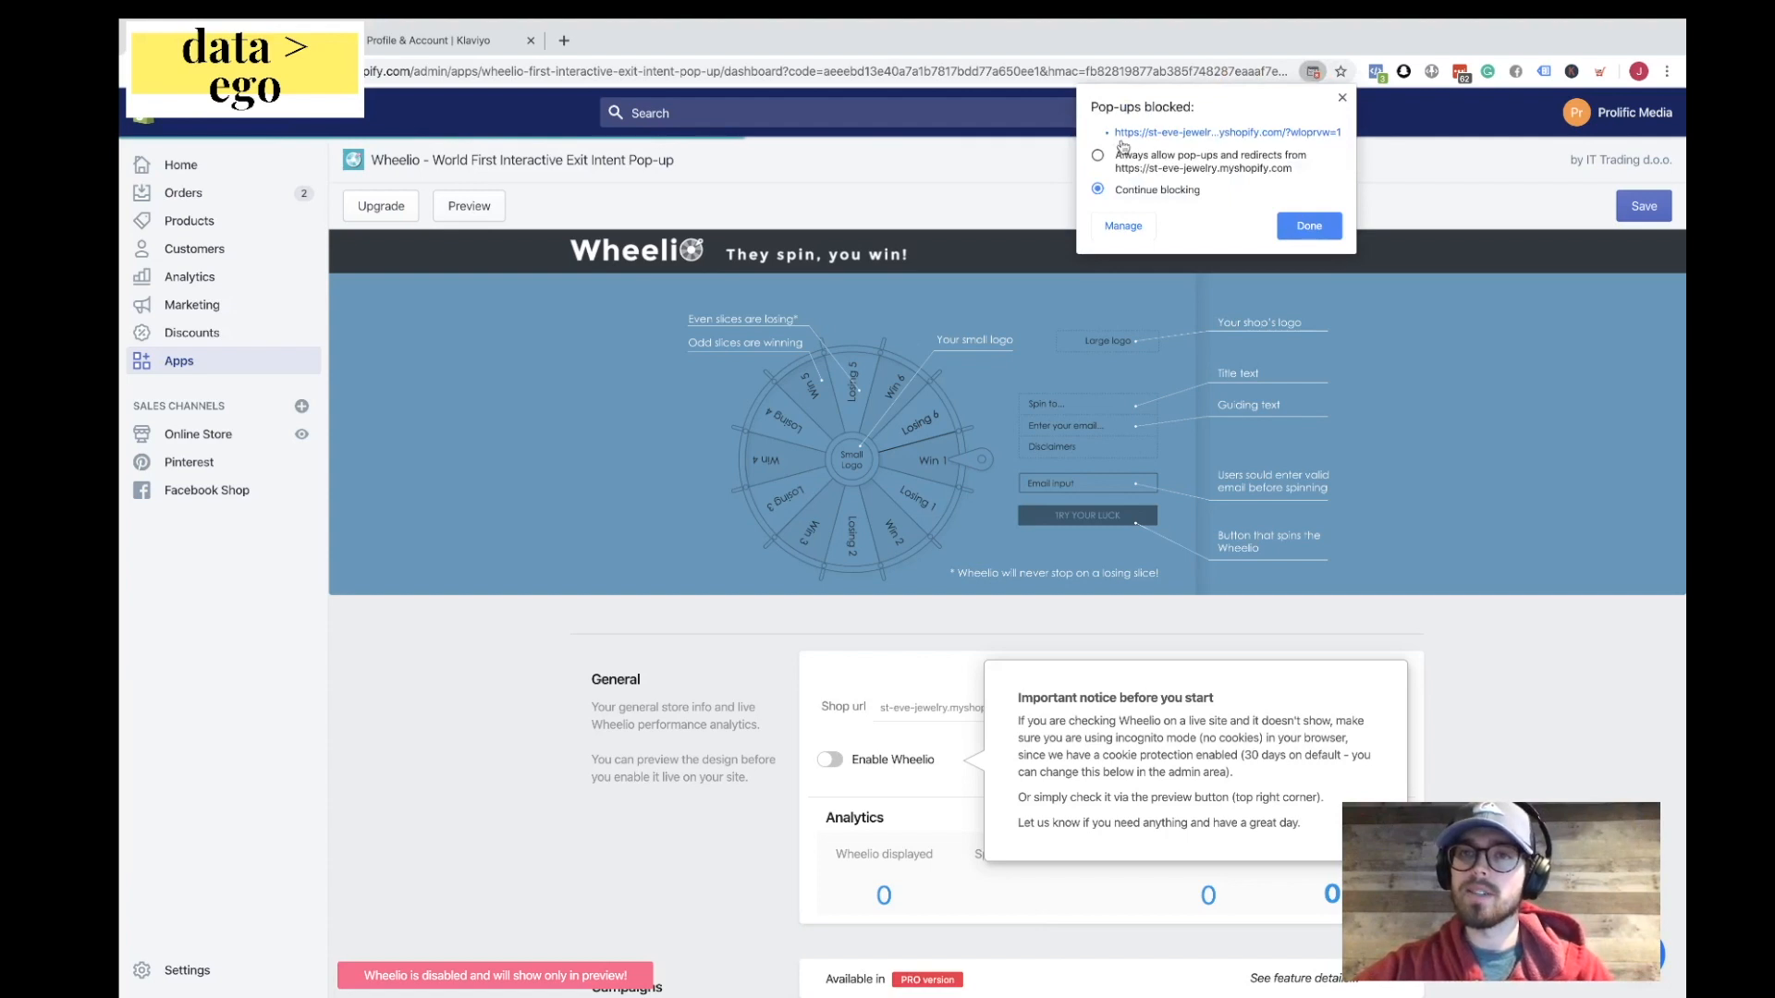
left_click(1098, 155)
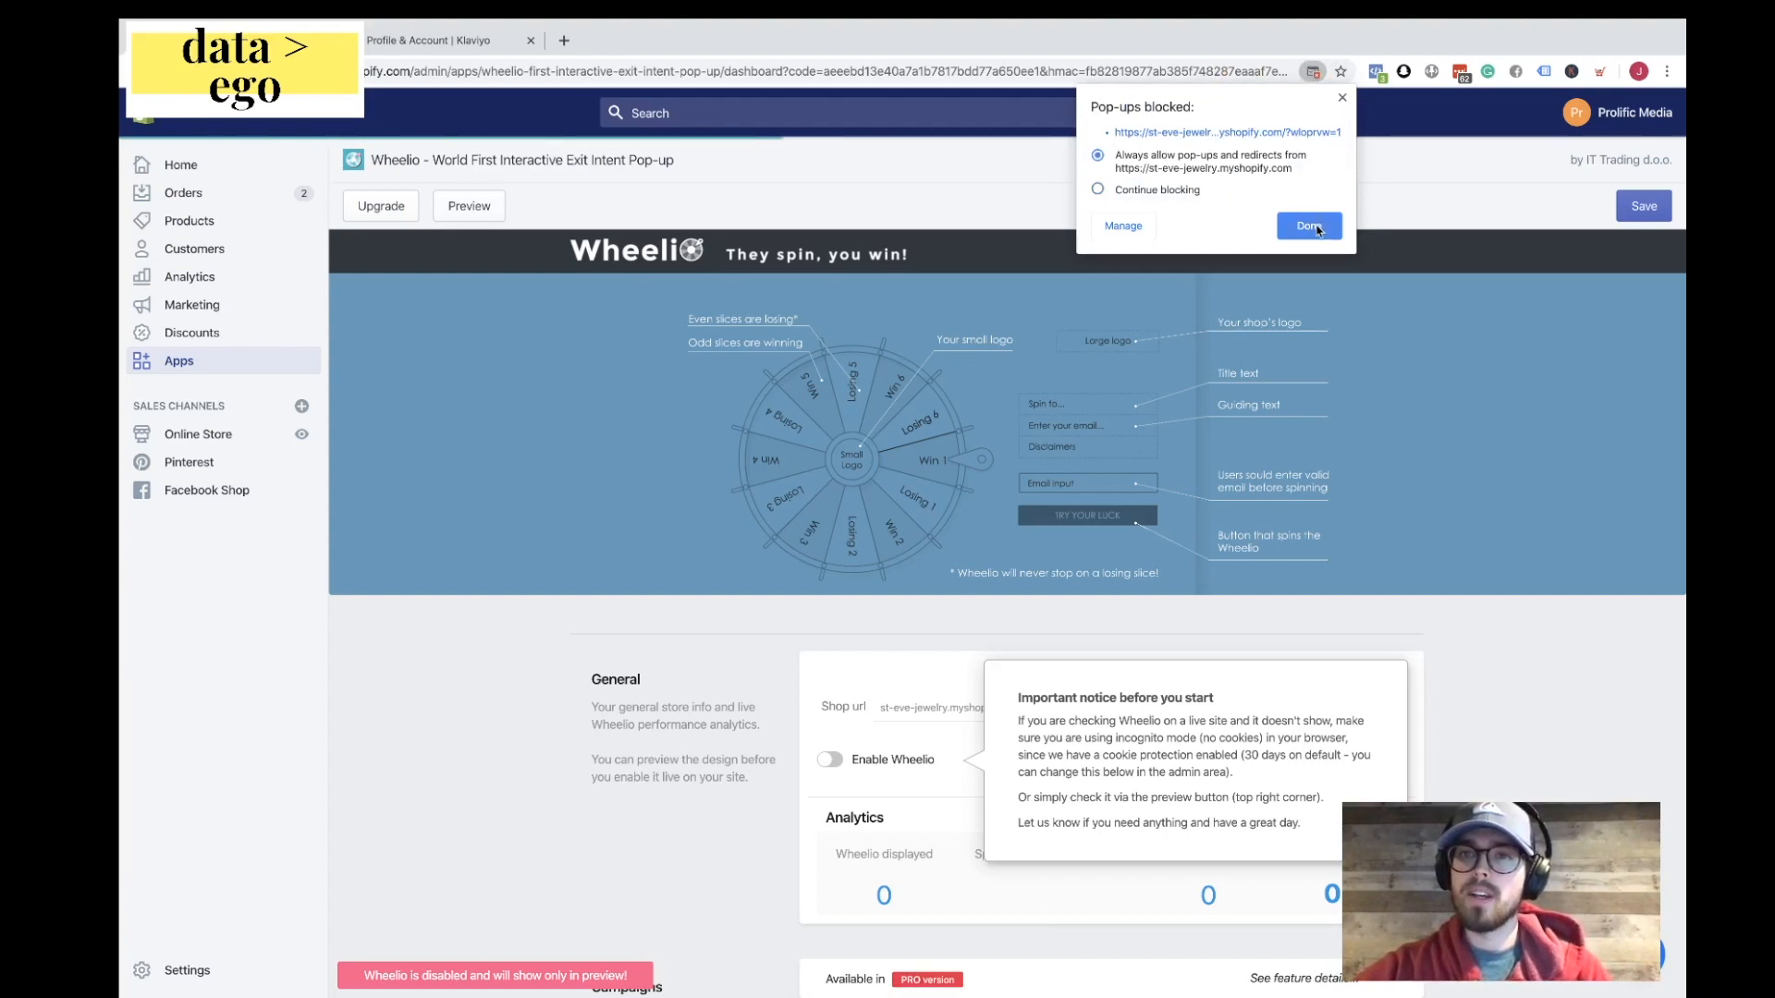
left_click(1308, 226)
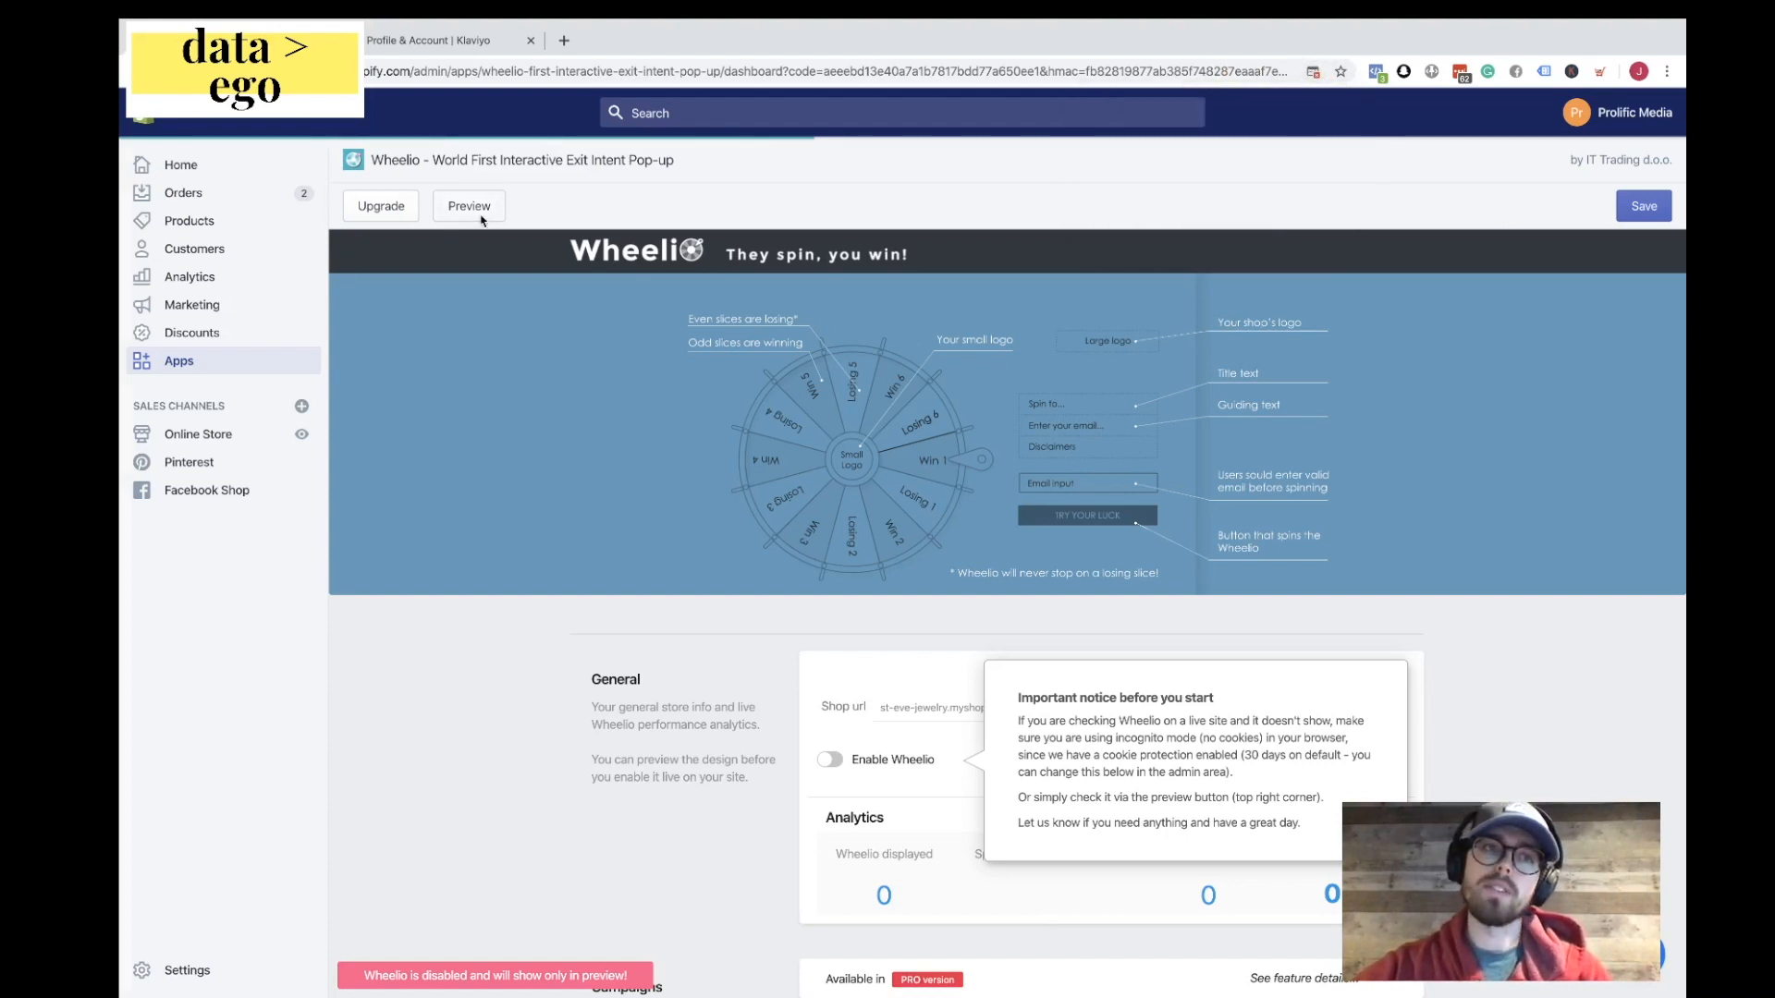
Preview the storefront and scroll the Featured Items until the Free Pair of Earrings wheel appears.
left_click(469, 205)
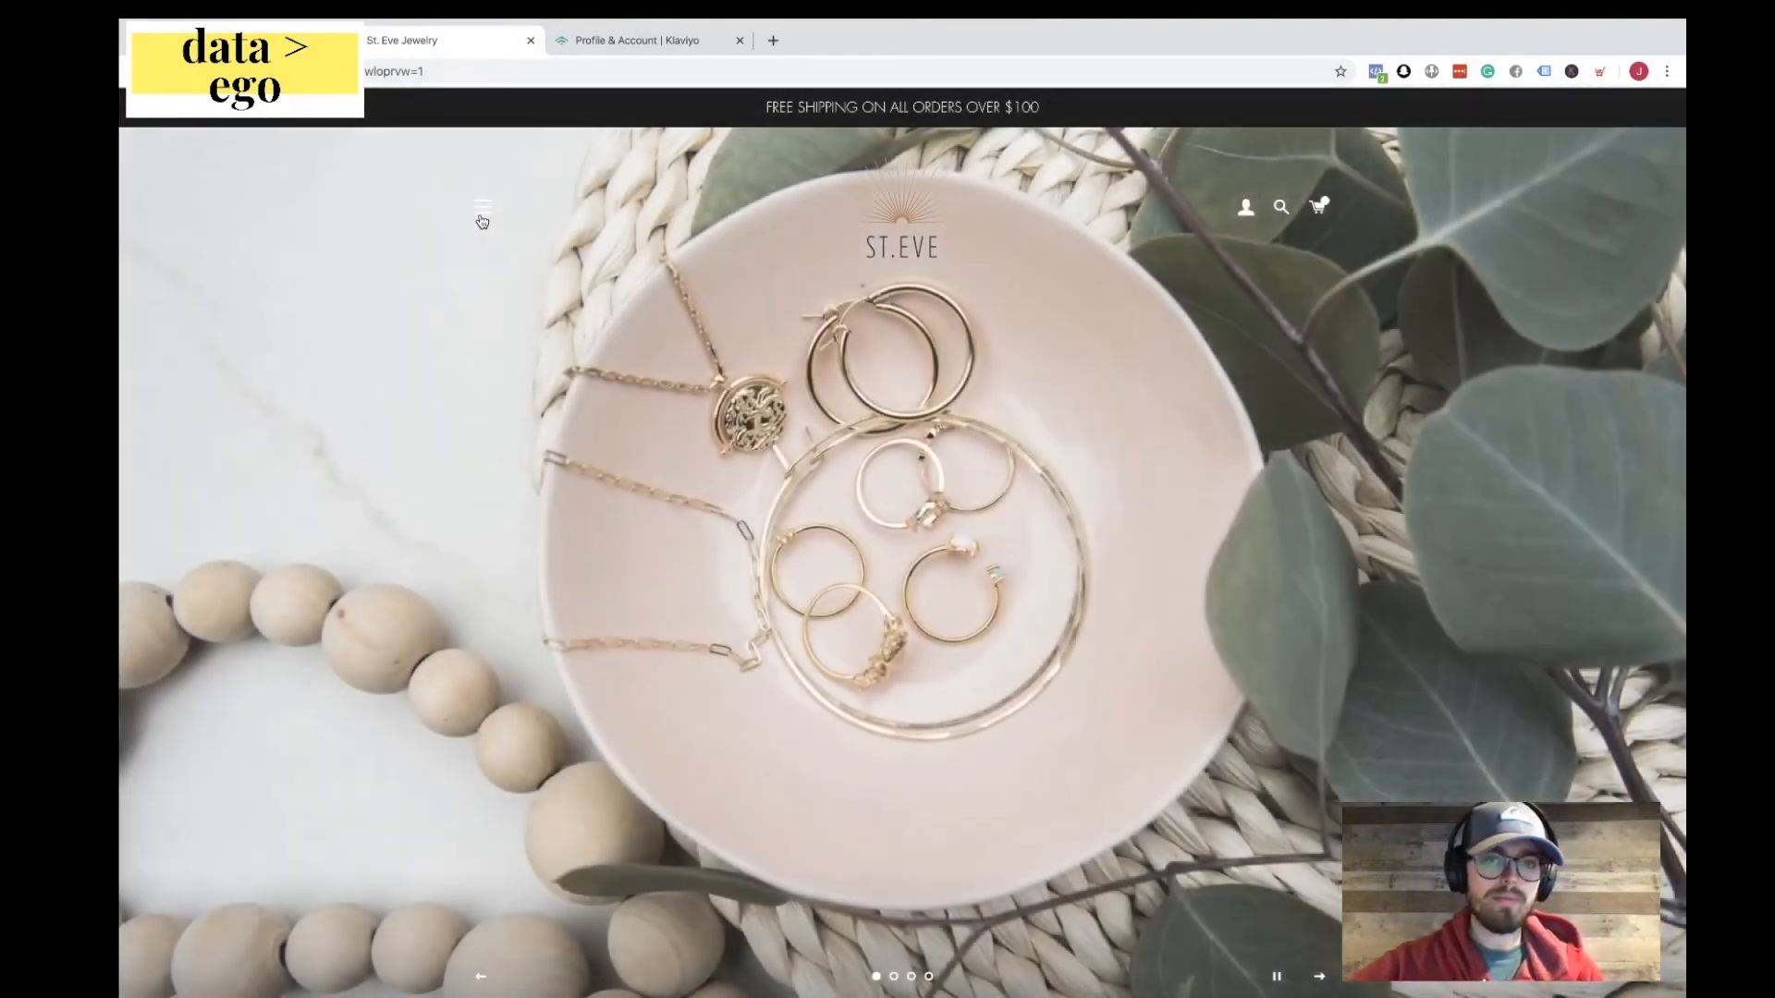
scroll("down", 3)
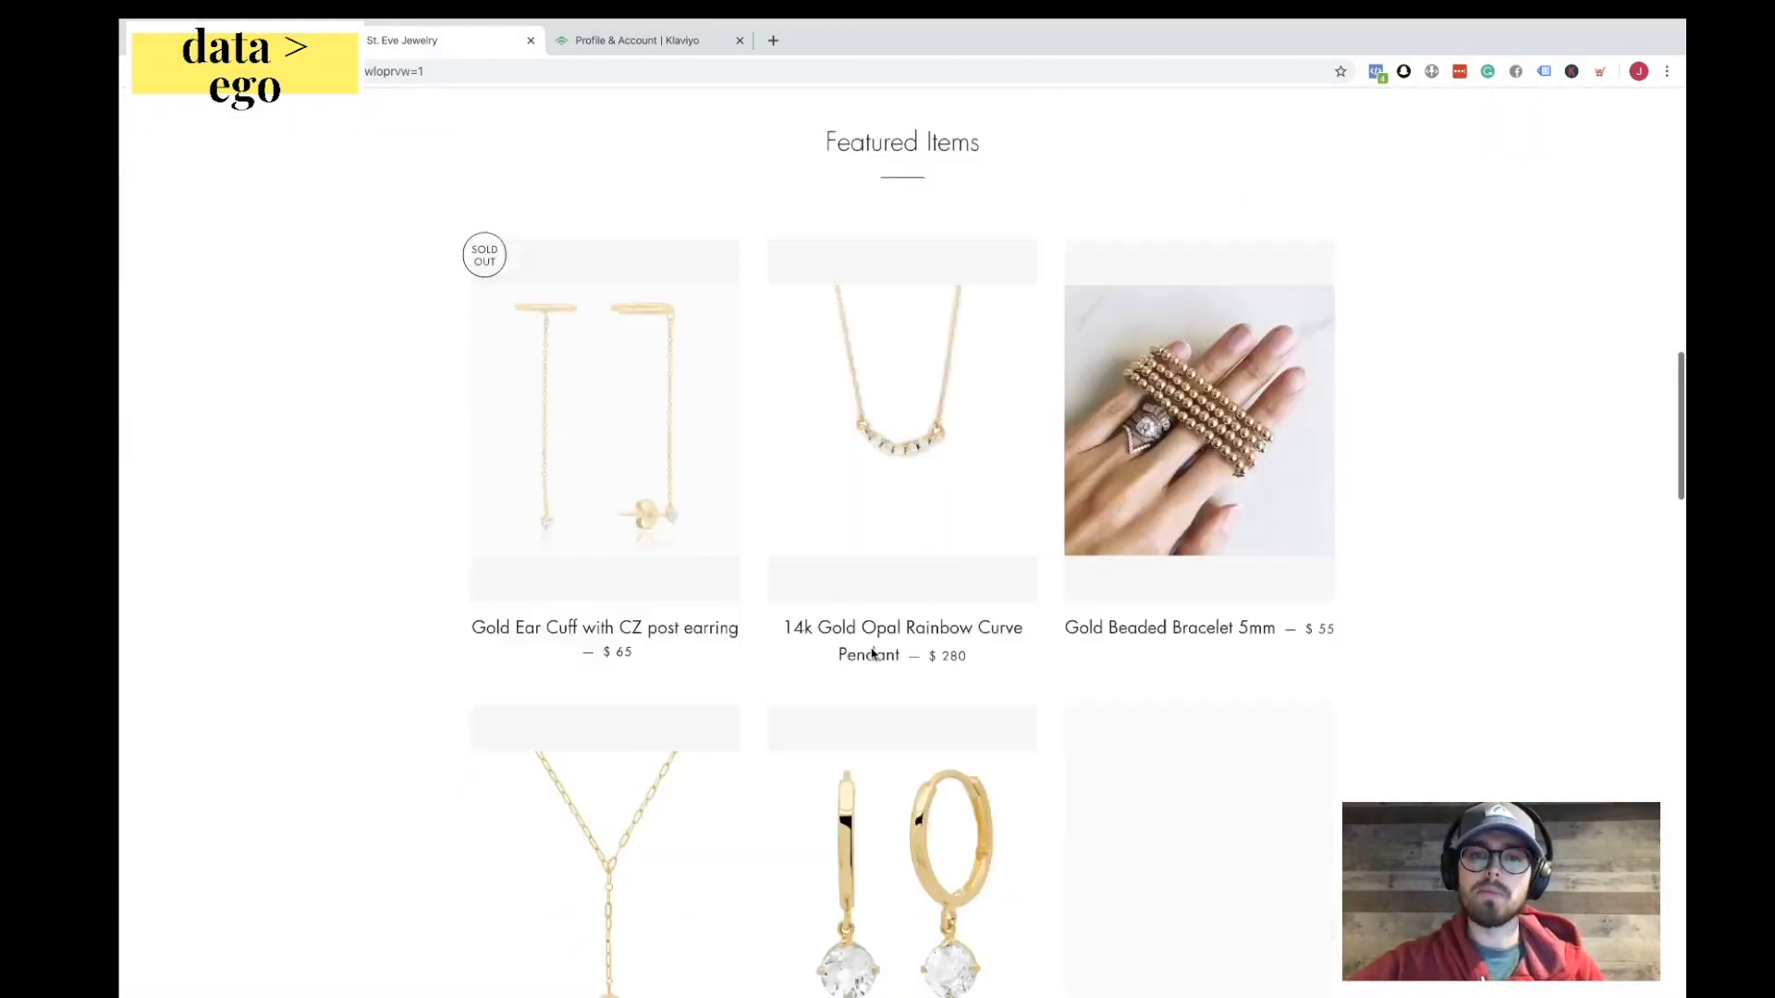
scroll("down", 3)
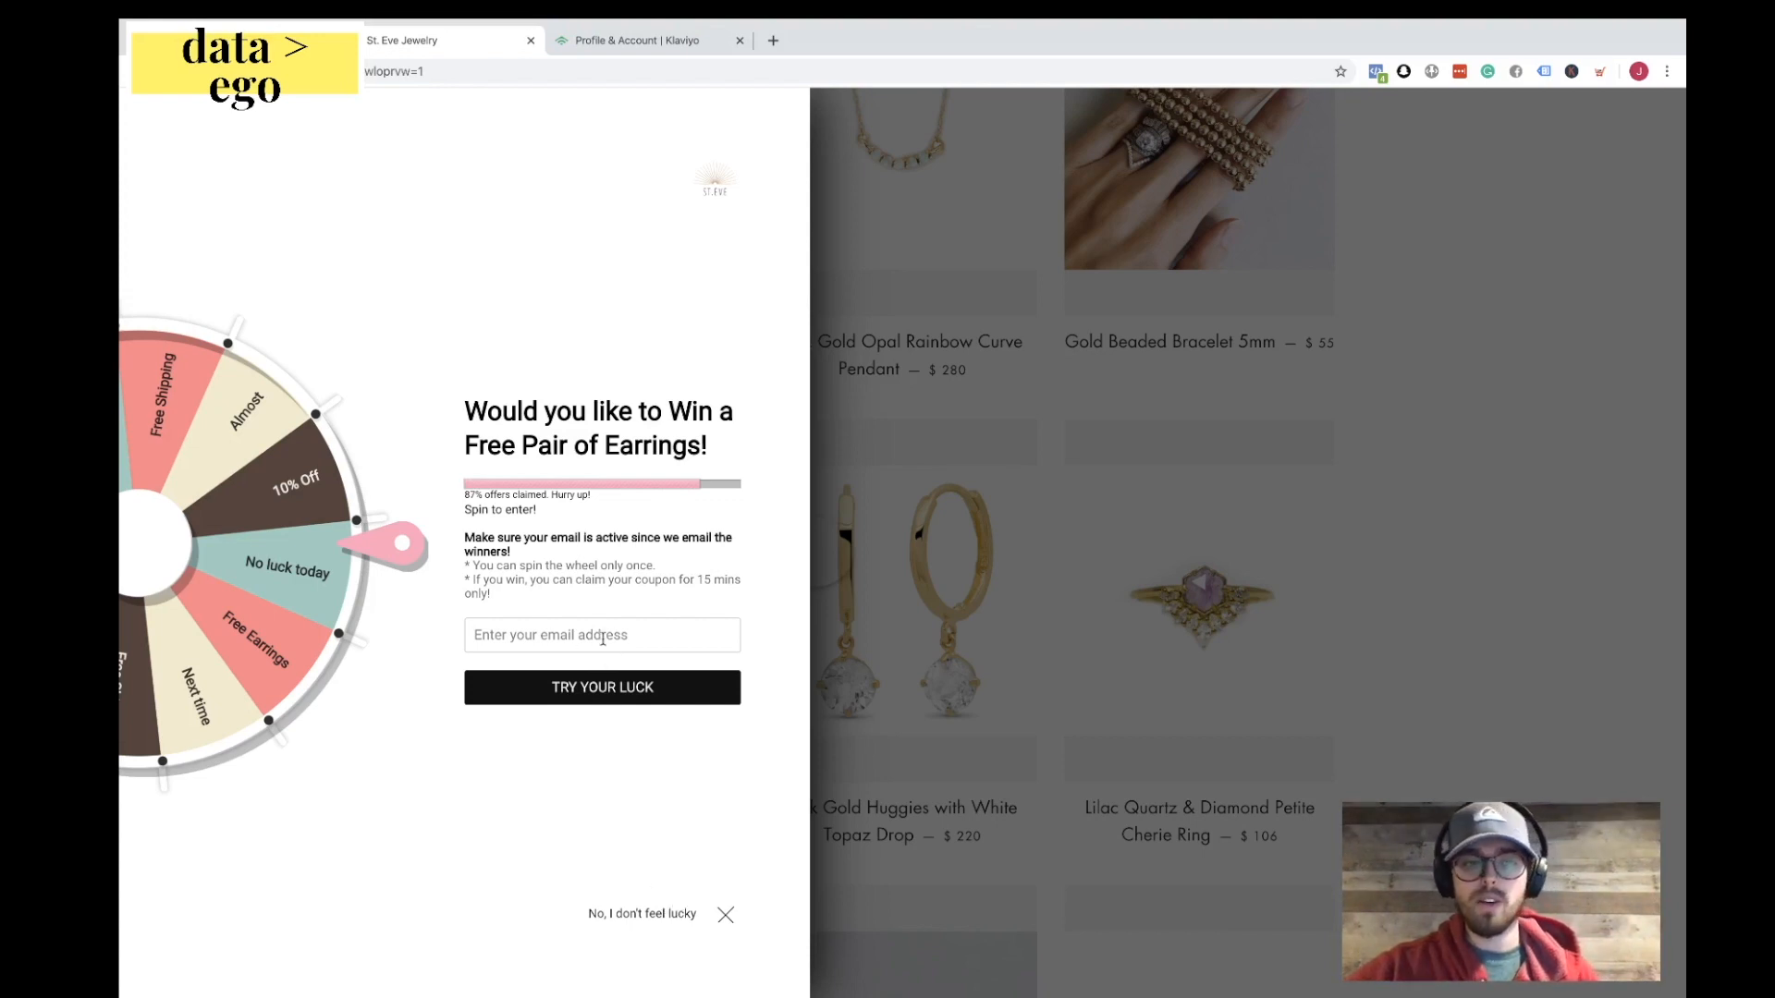
Spin with test email 'test@t', land on Buy 2 Items Get 1 Free (B2G1), and return to Wheelio.
type("test@test.com")
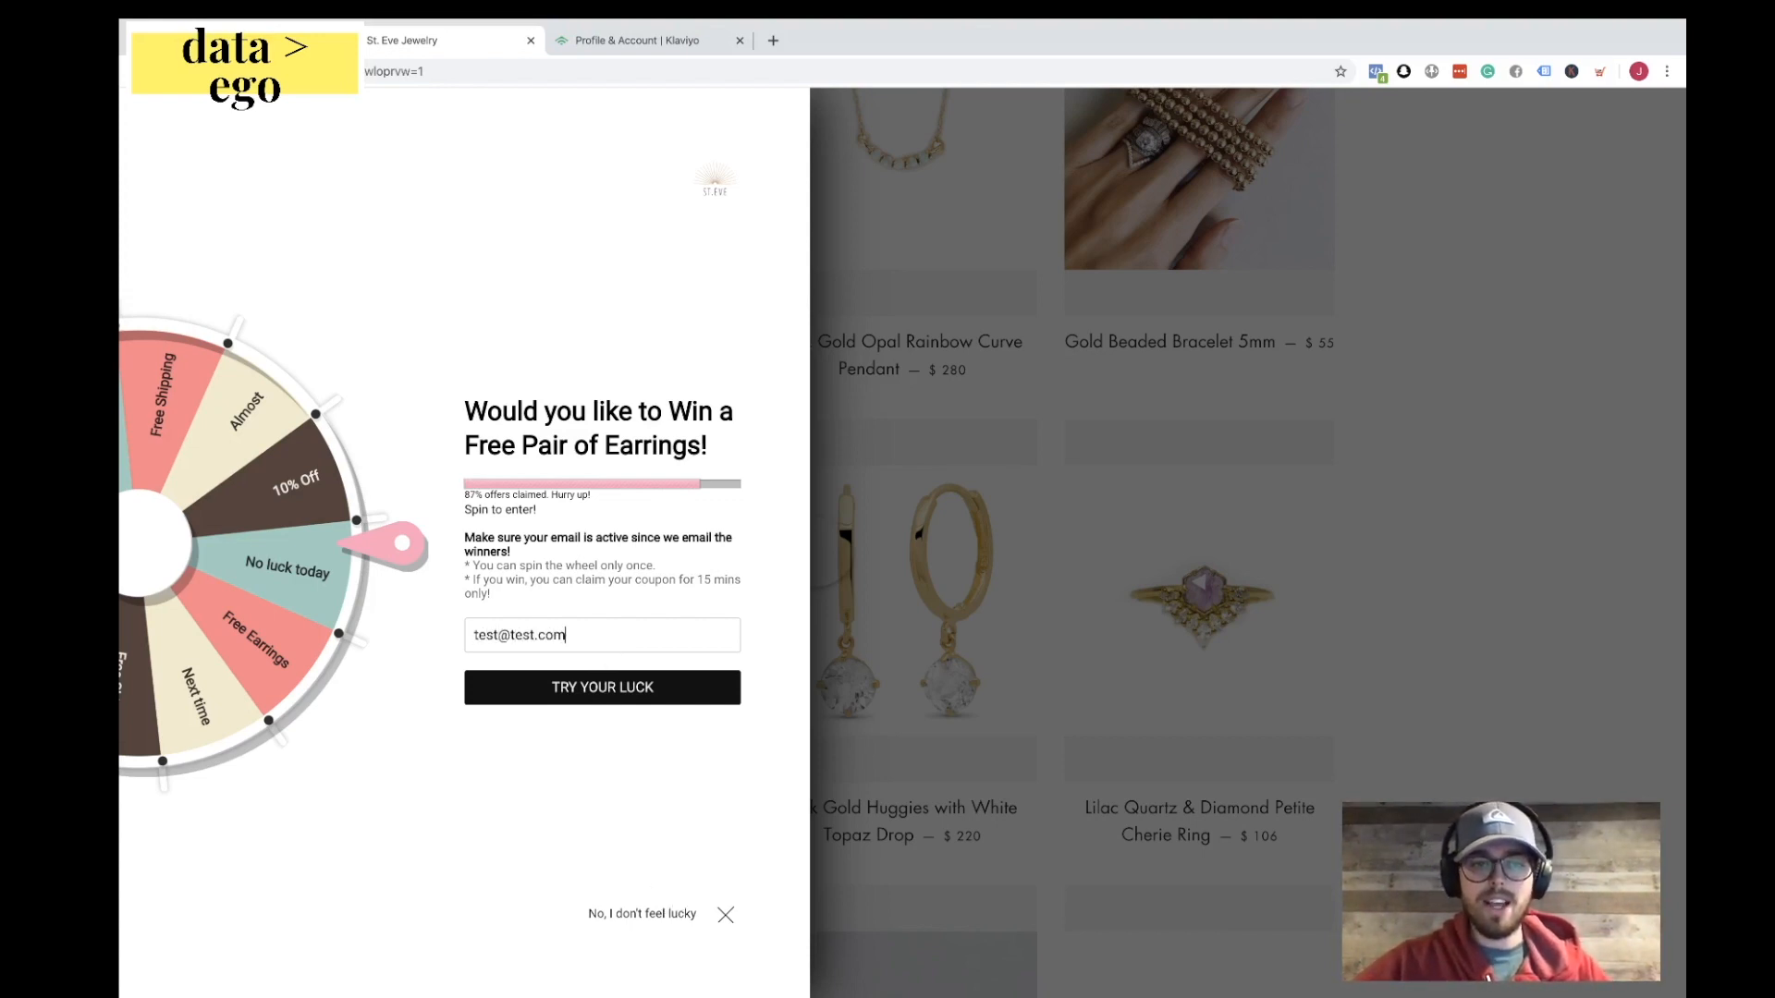
left_click(602, 686)
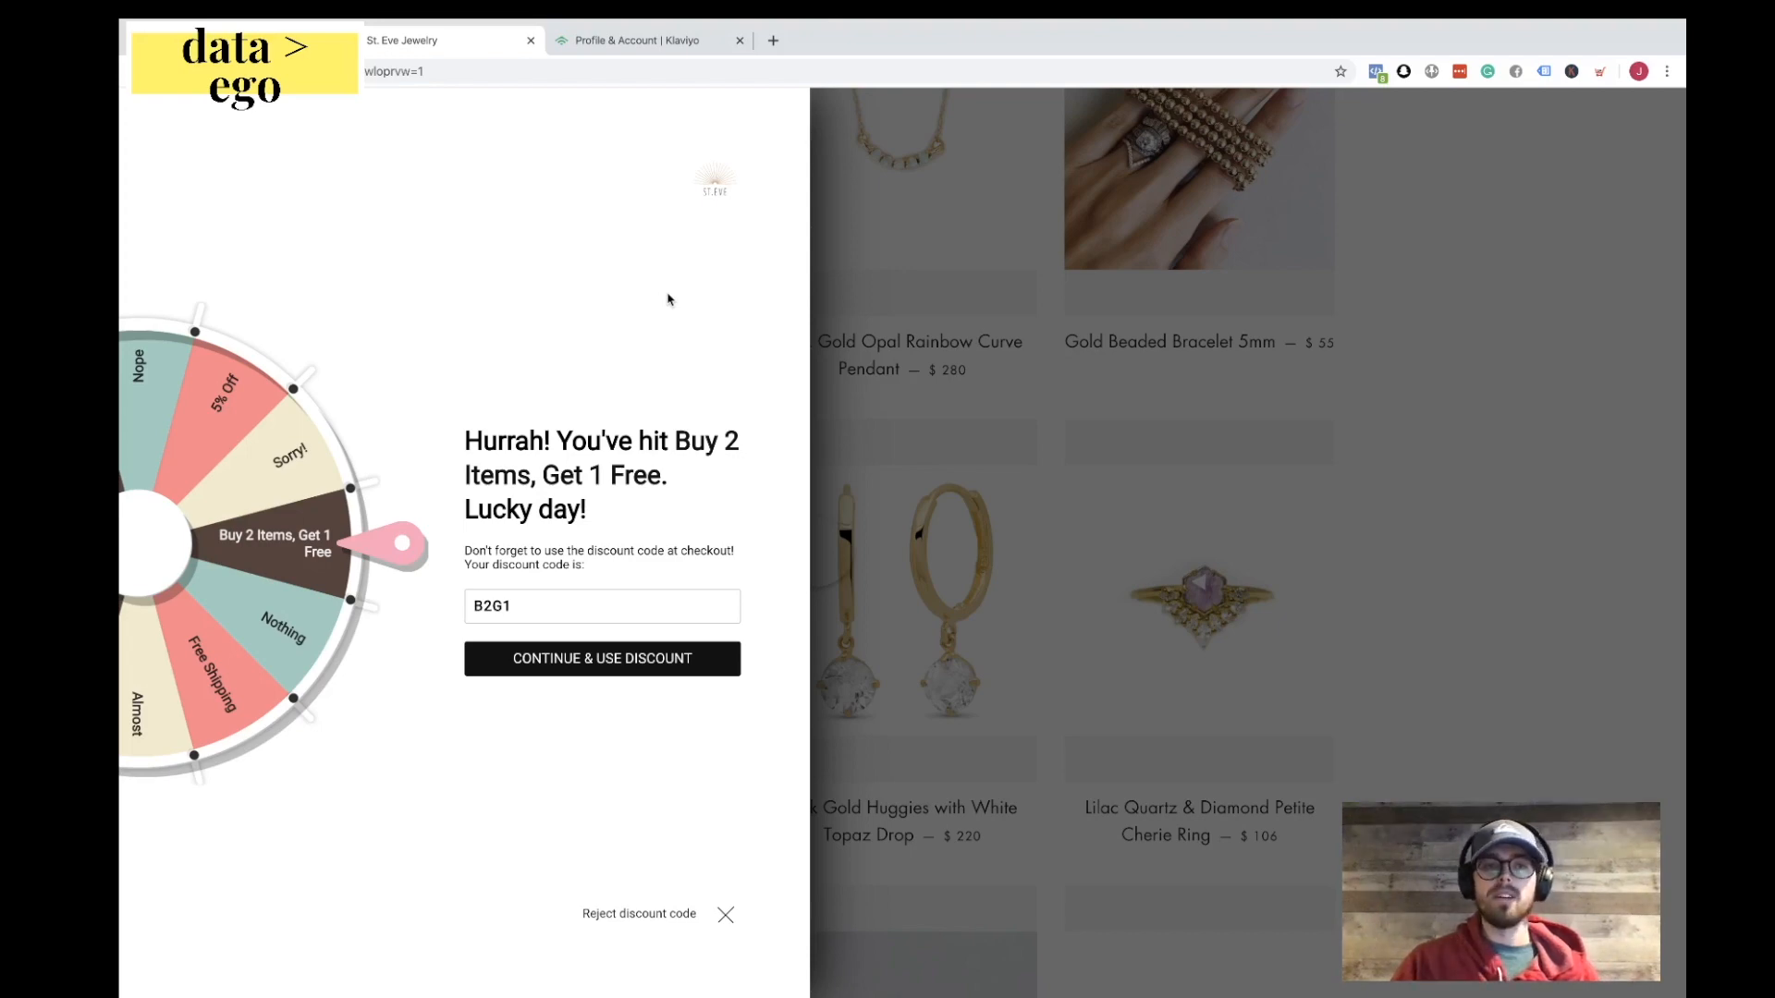
mouse_move(717, 846)
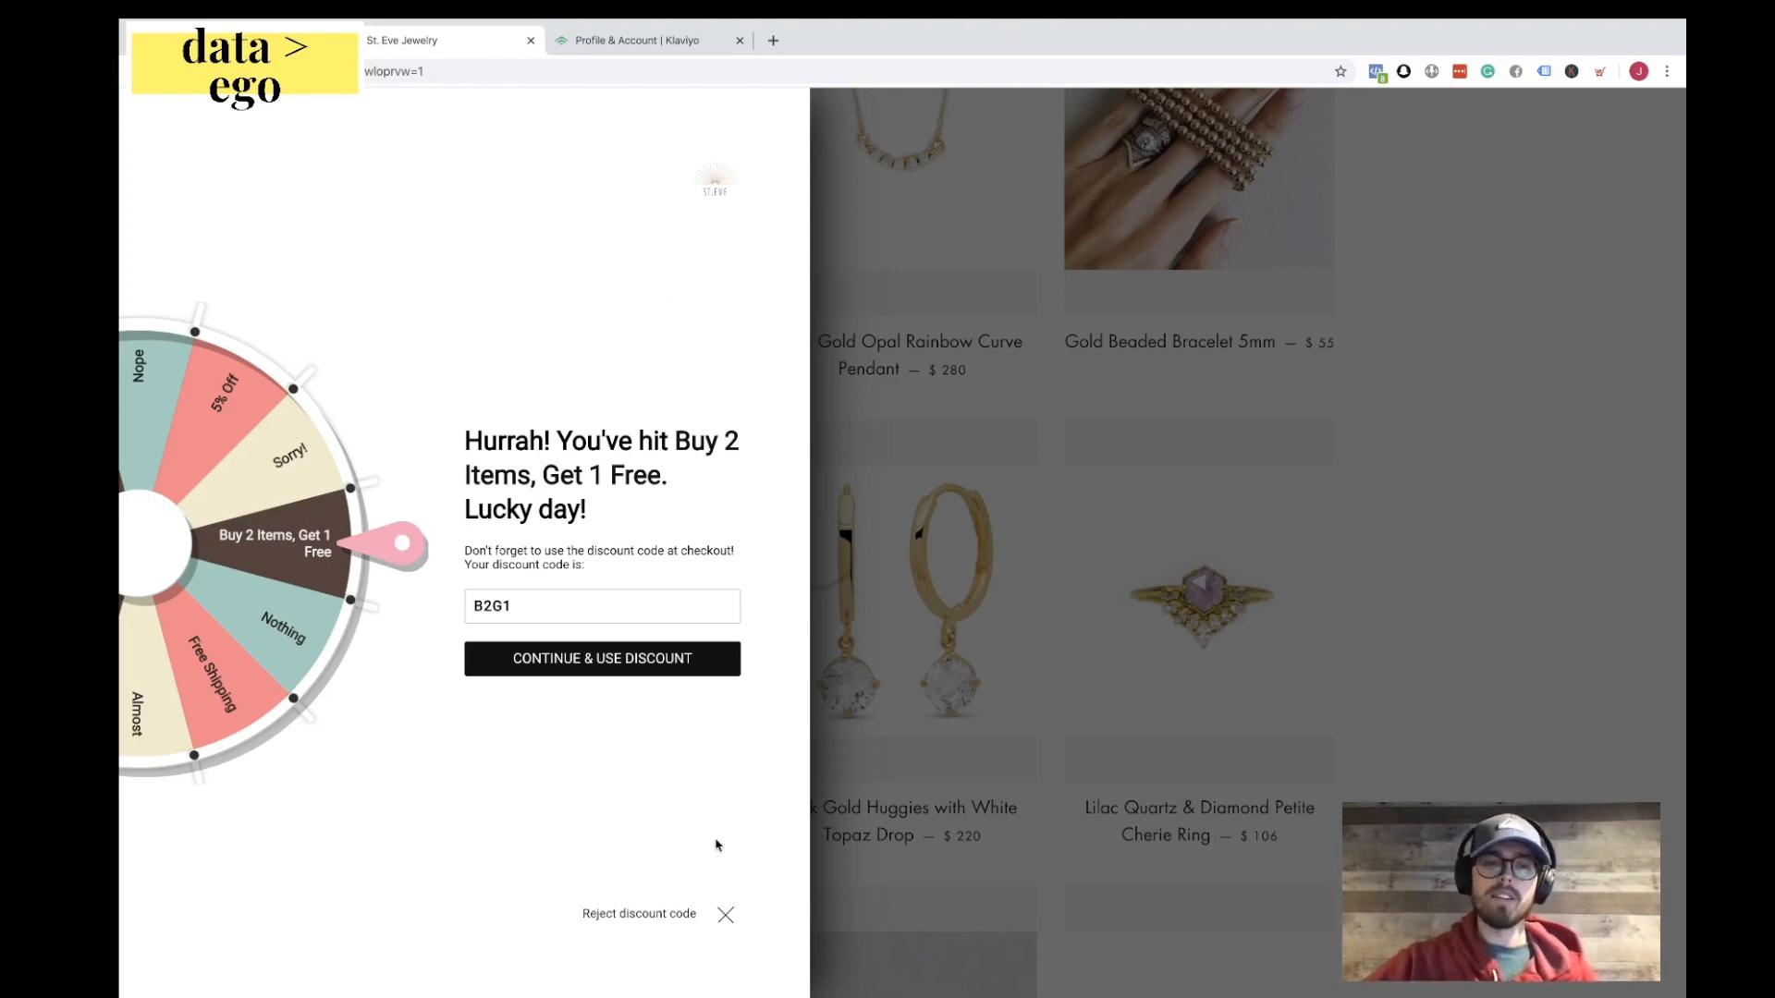
left_click(724, 913)
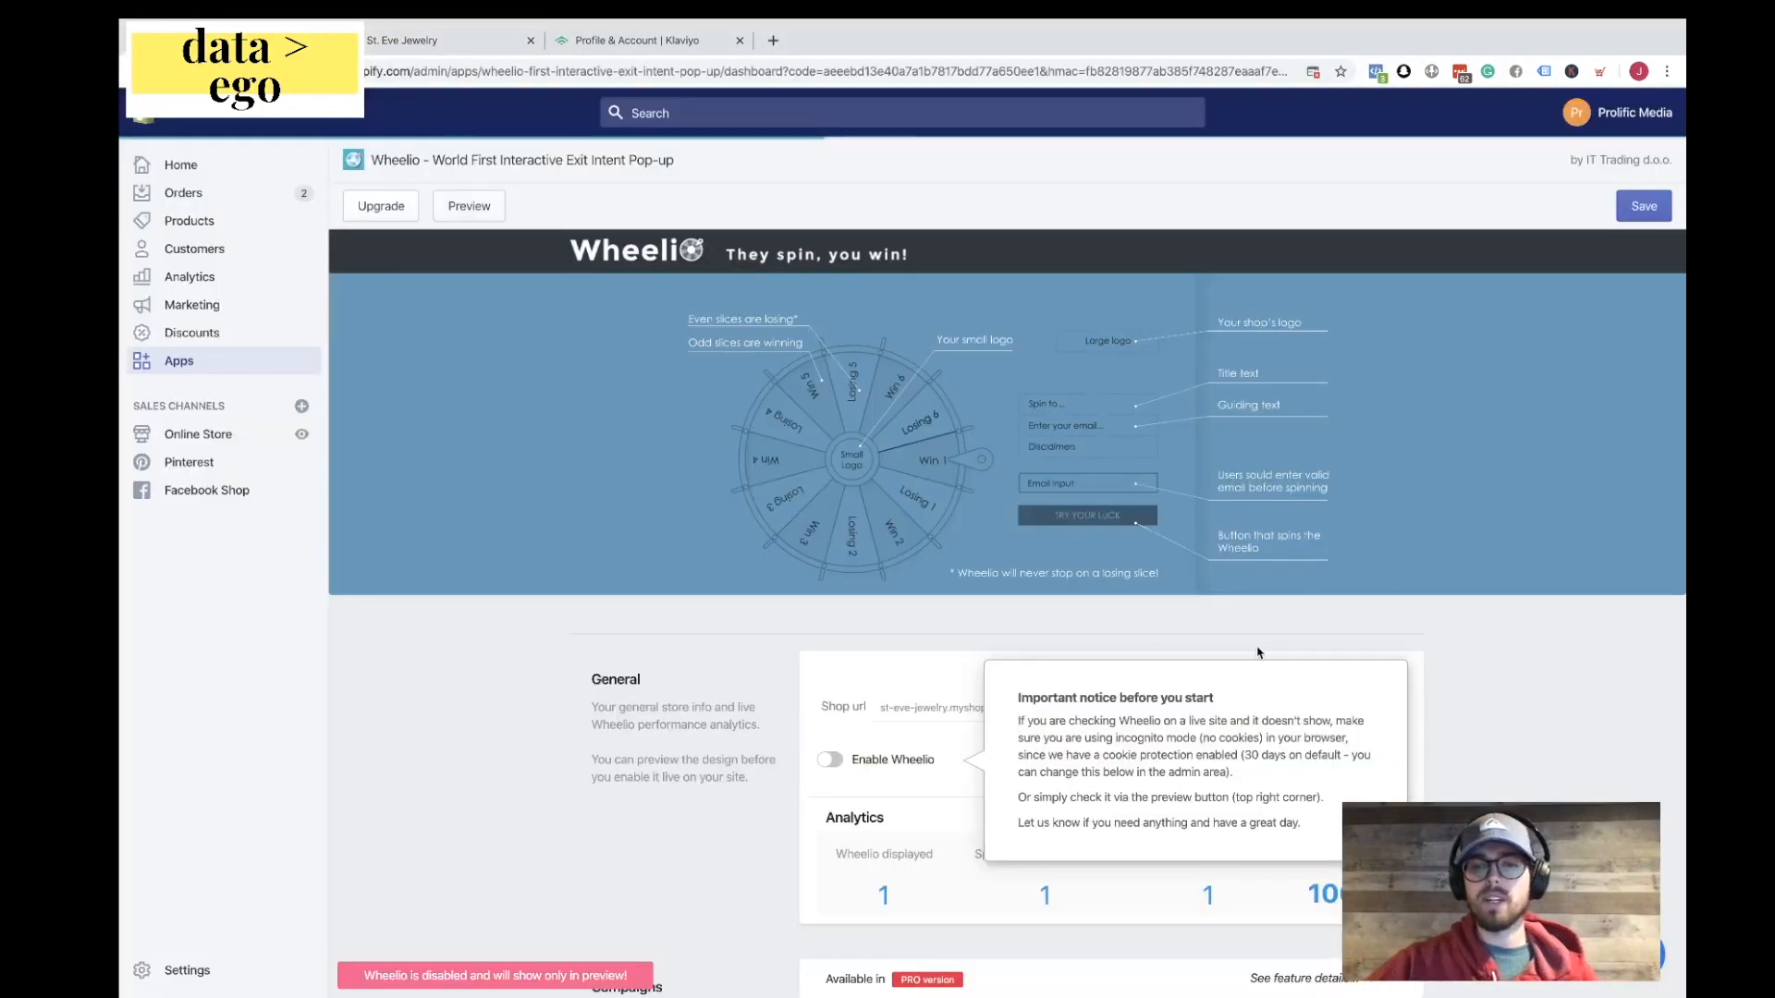
scroll("down", 3)
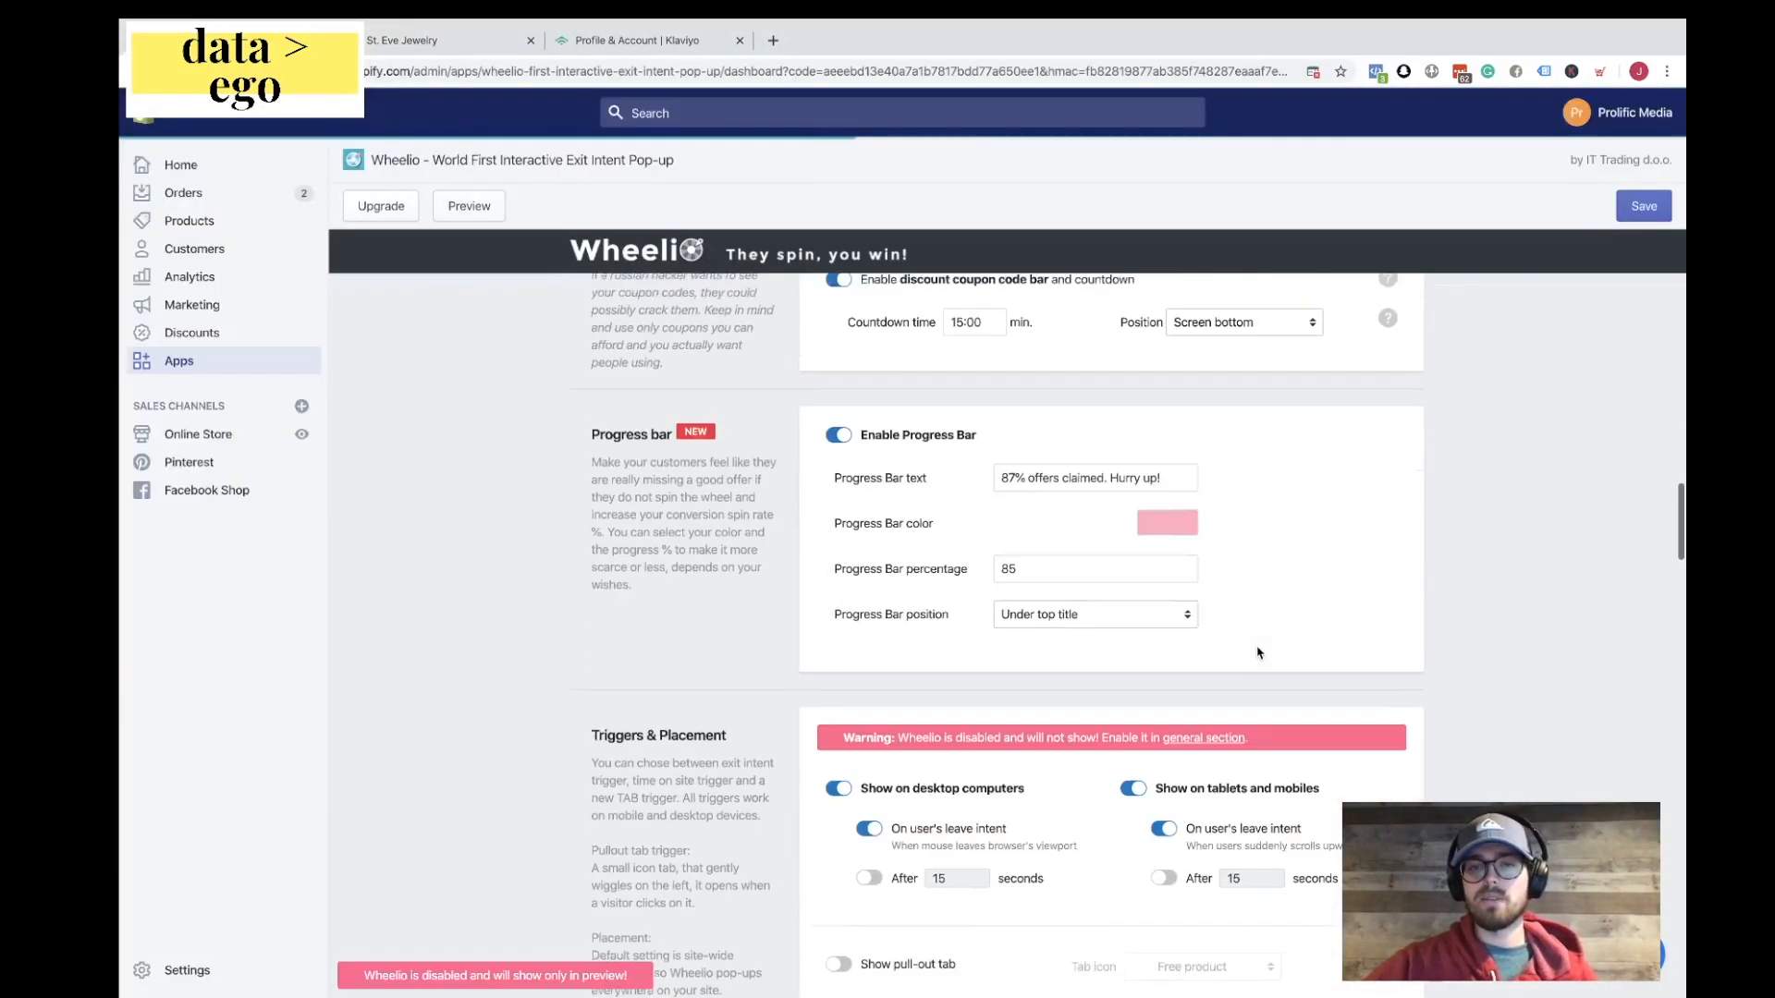
scroll("down", 3)
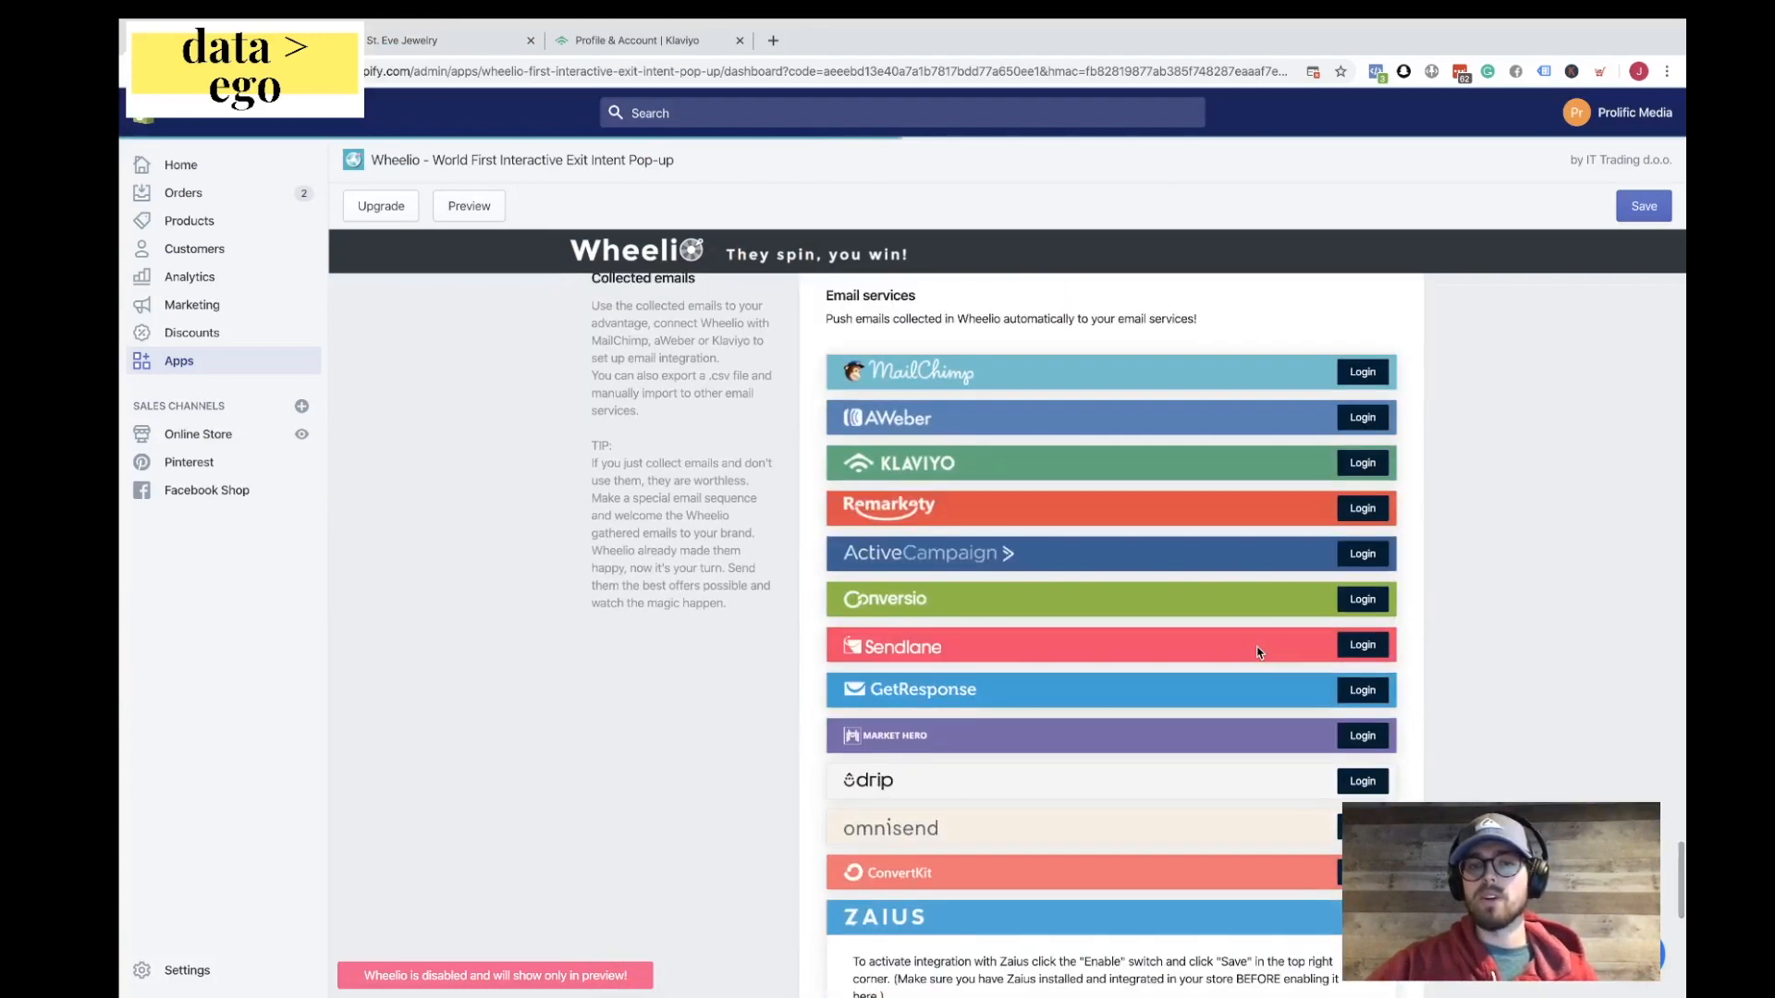
mouse_move(1379, 625)
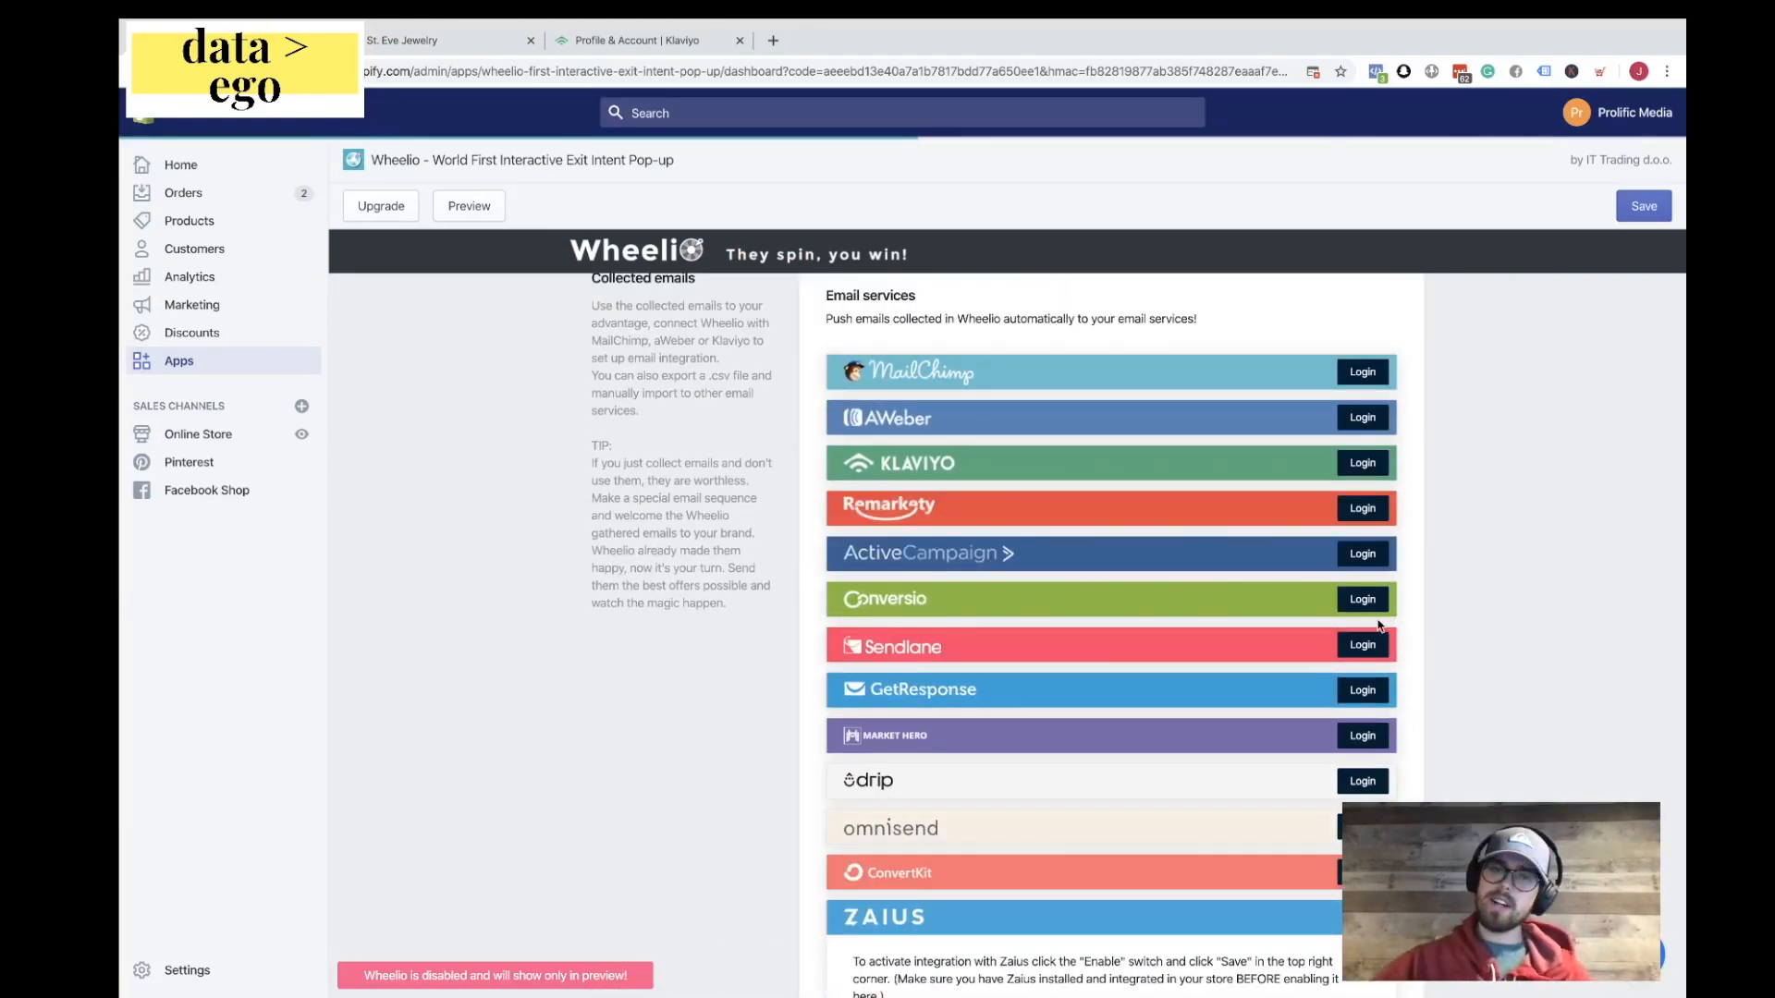
mouse_move(1094, 490)
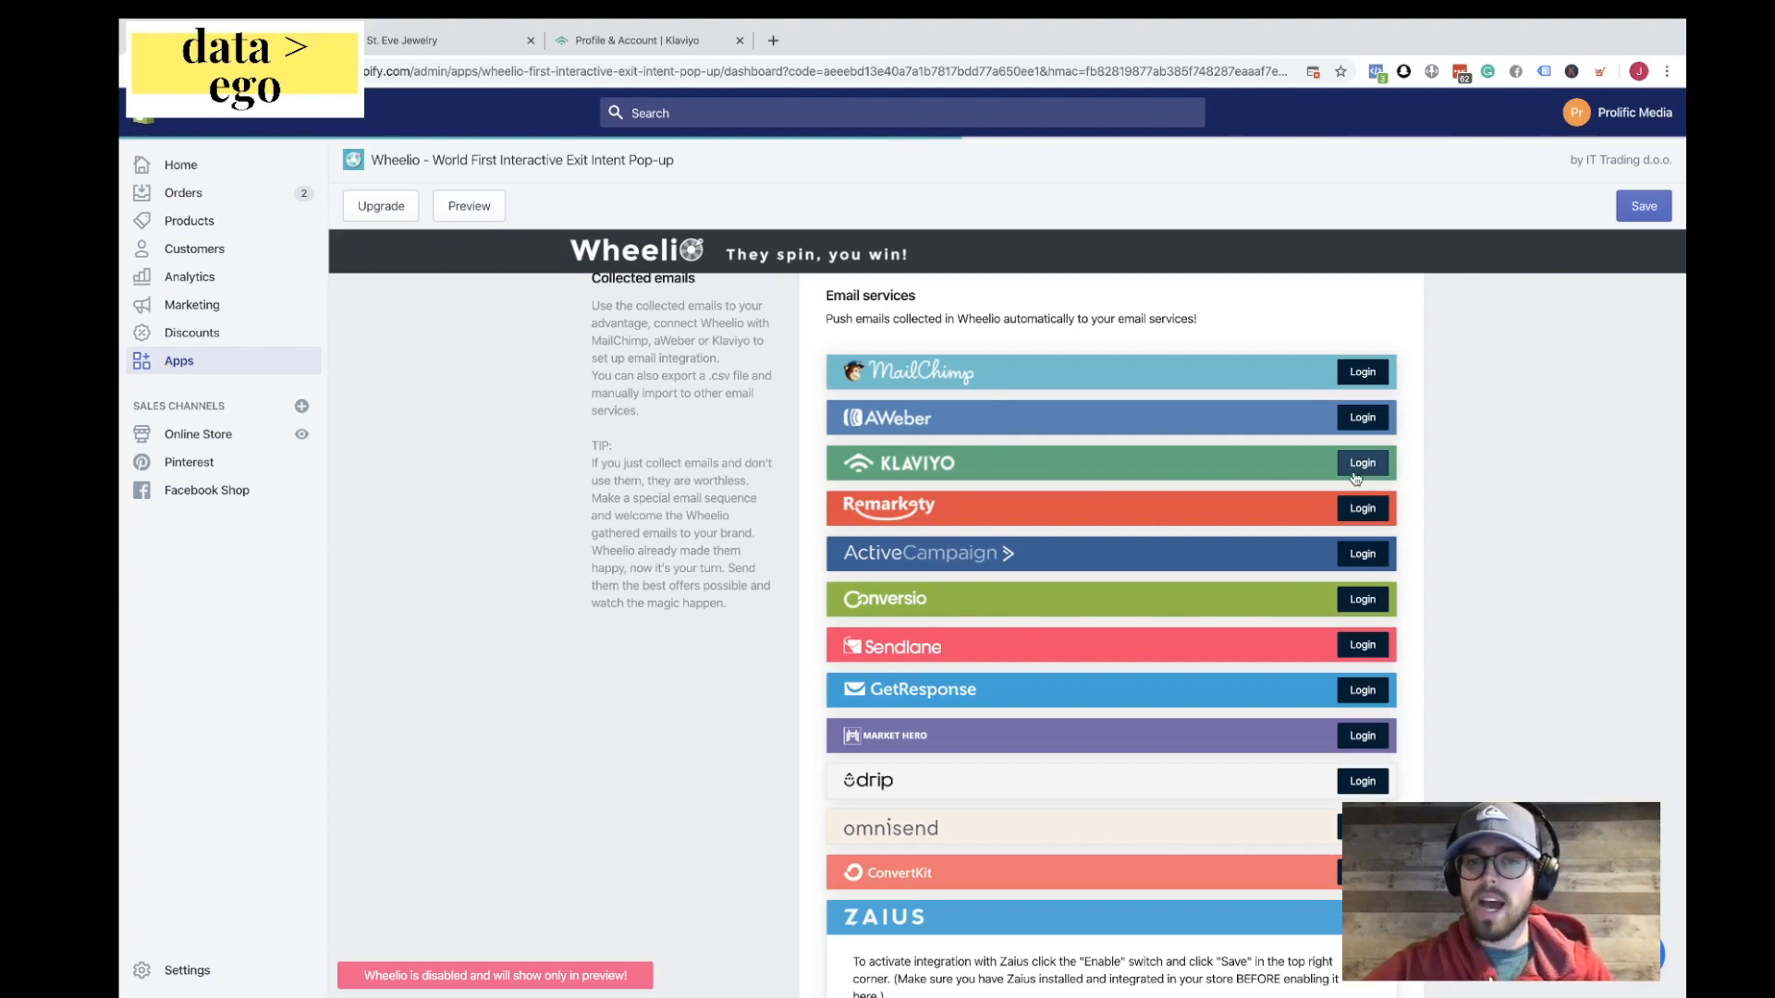
mouse_move(1331, 477)
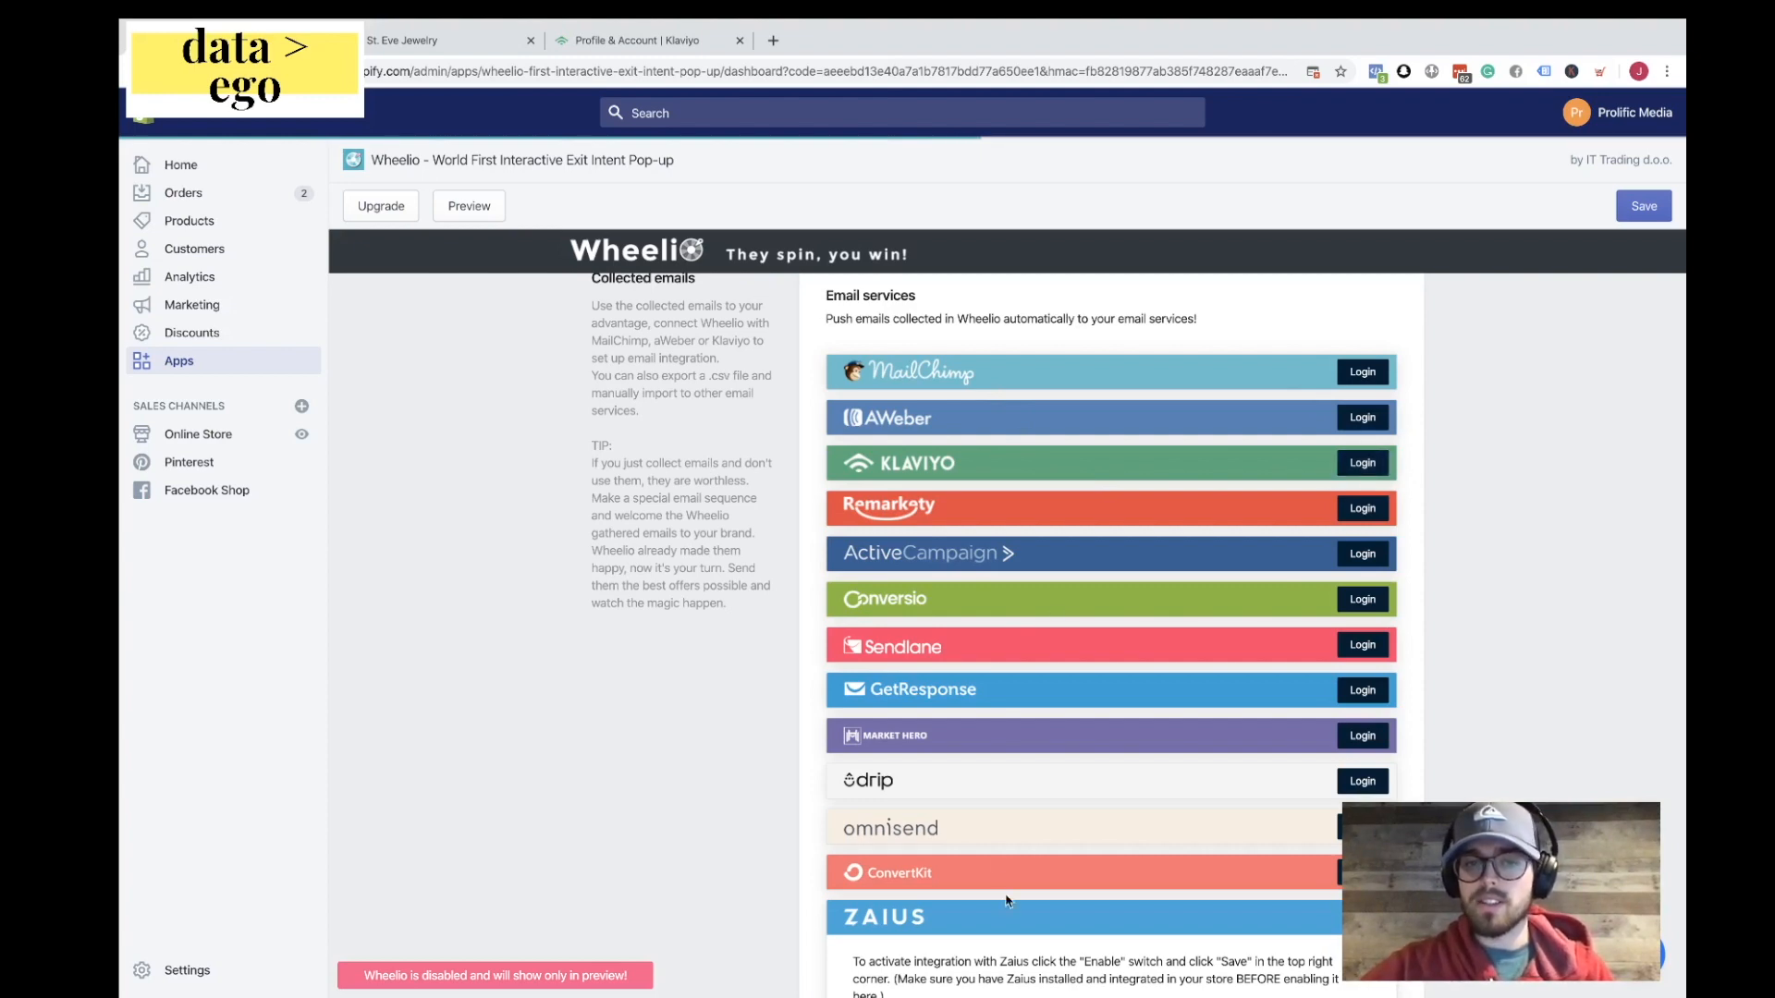
scroll("down", 3)
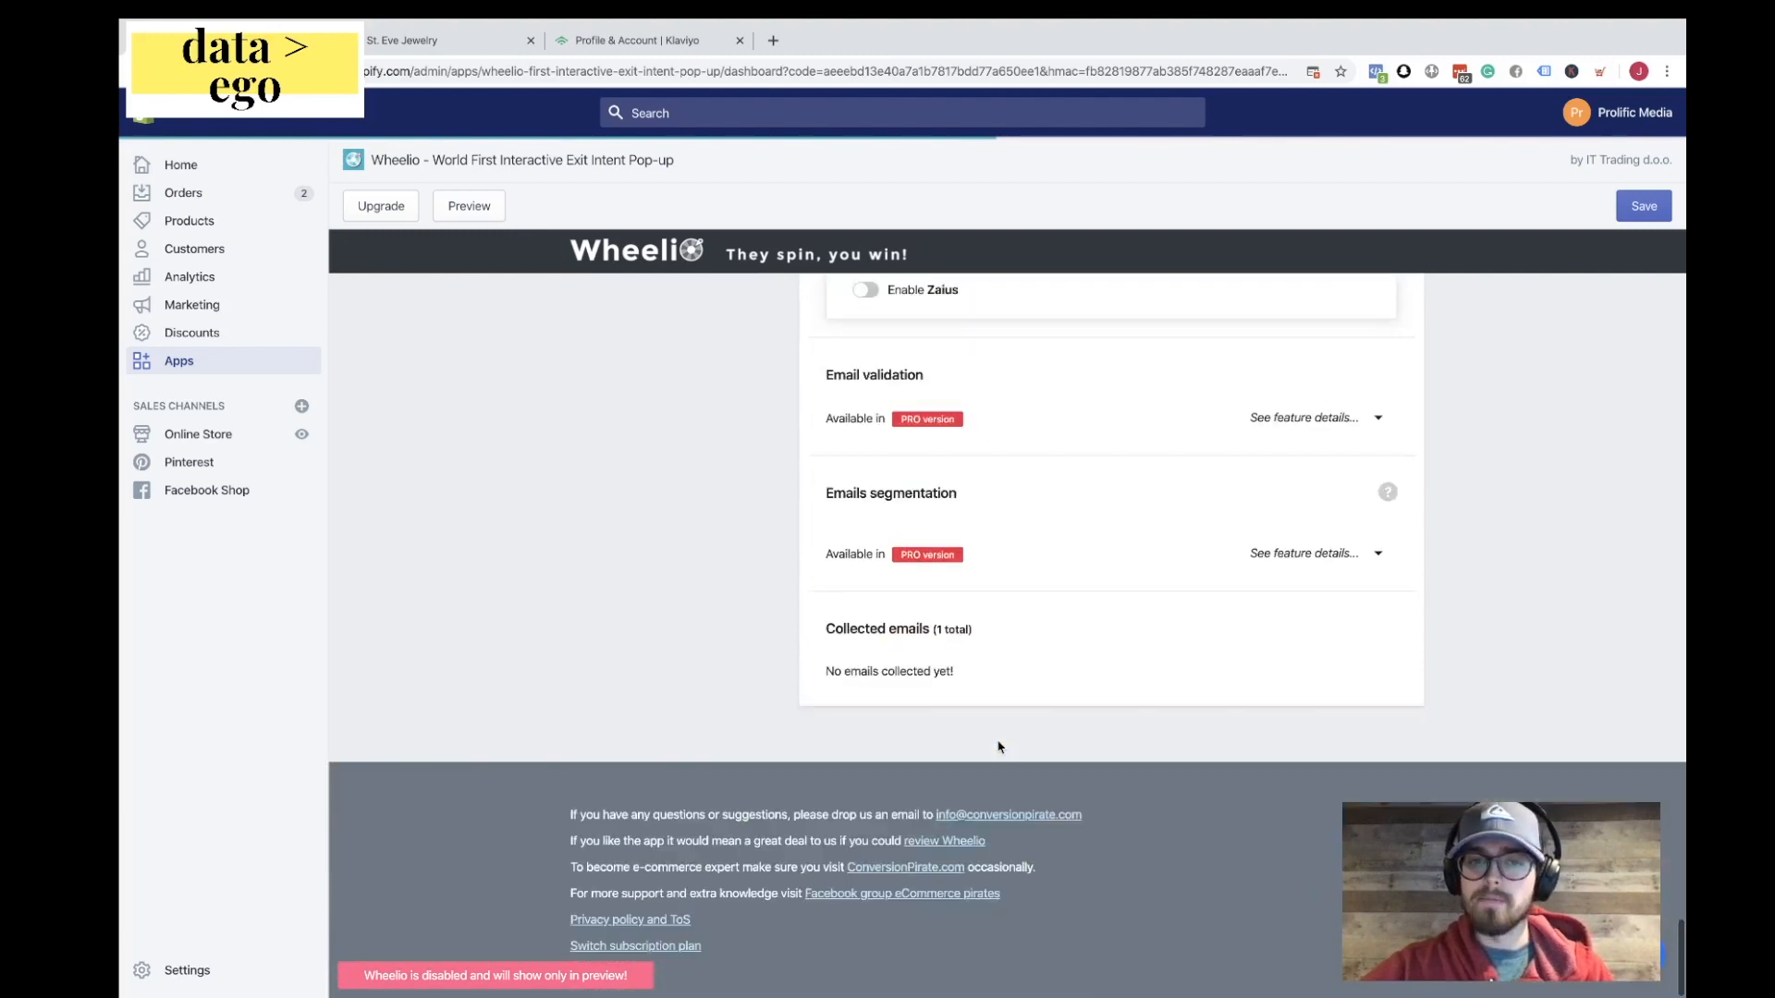
scroll("up", 3)
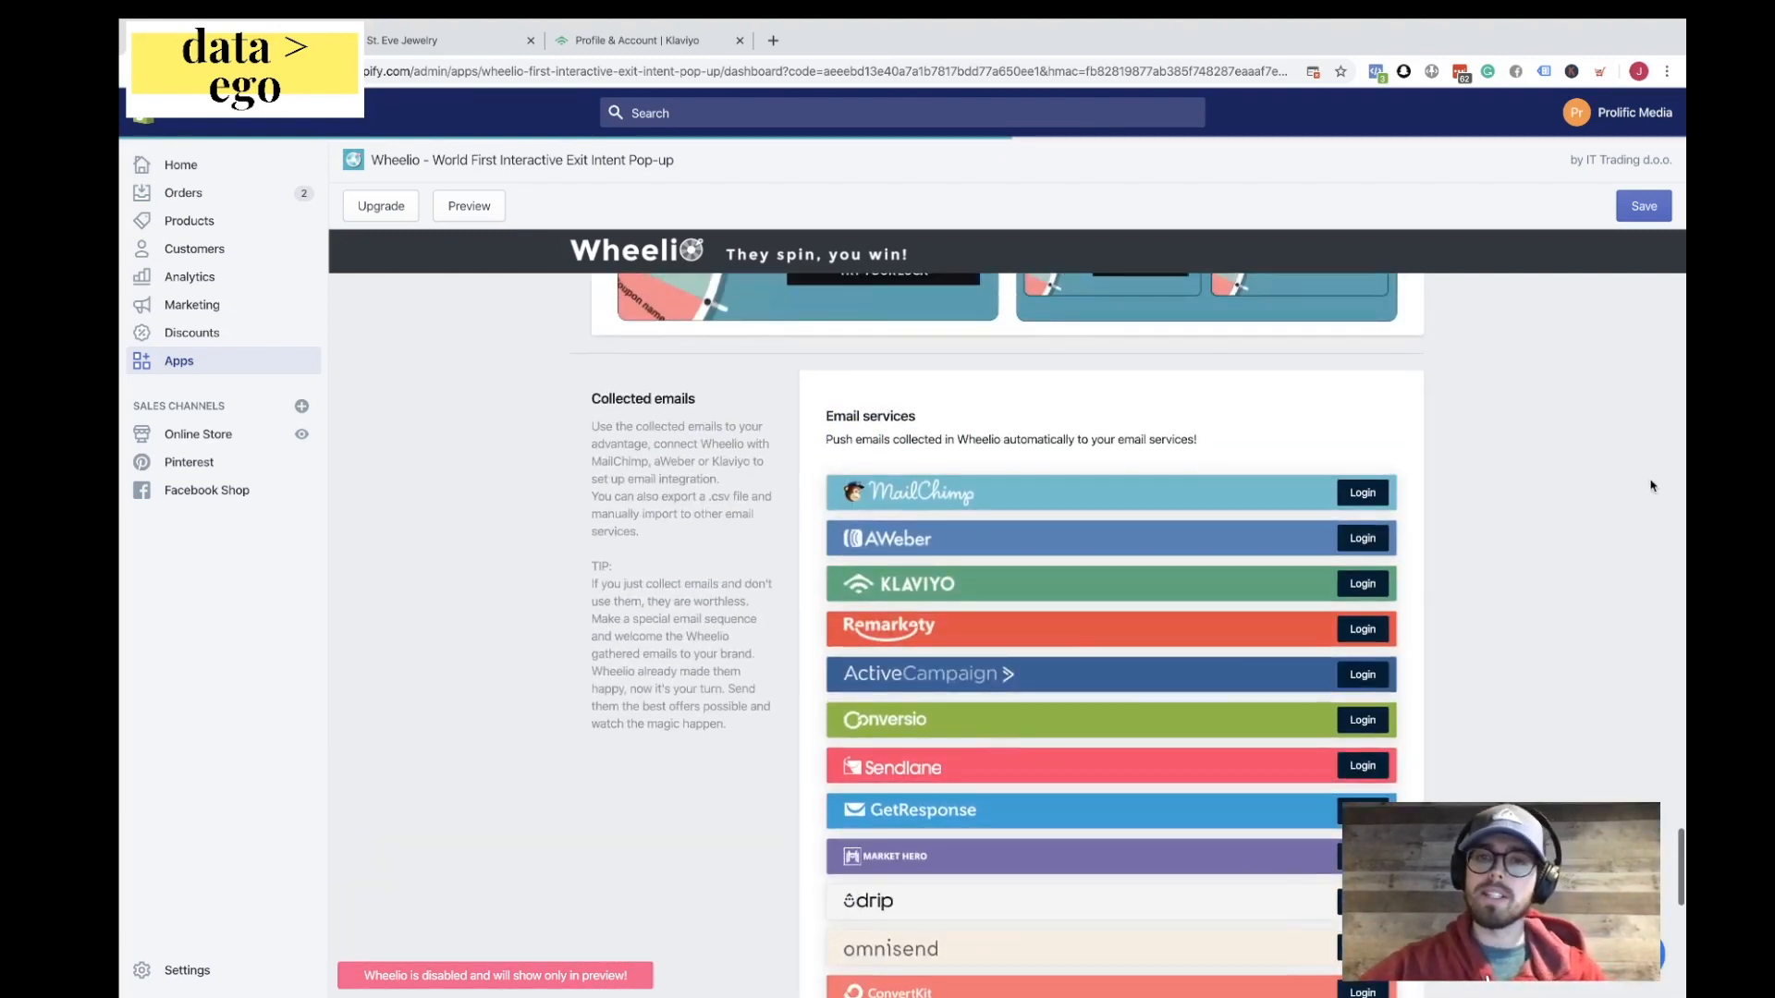
scroll("up", 3)
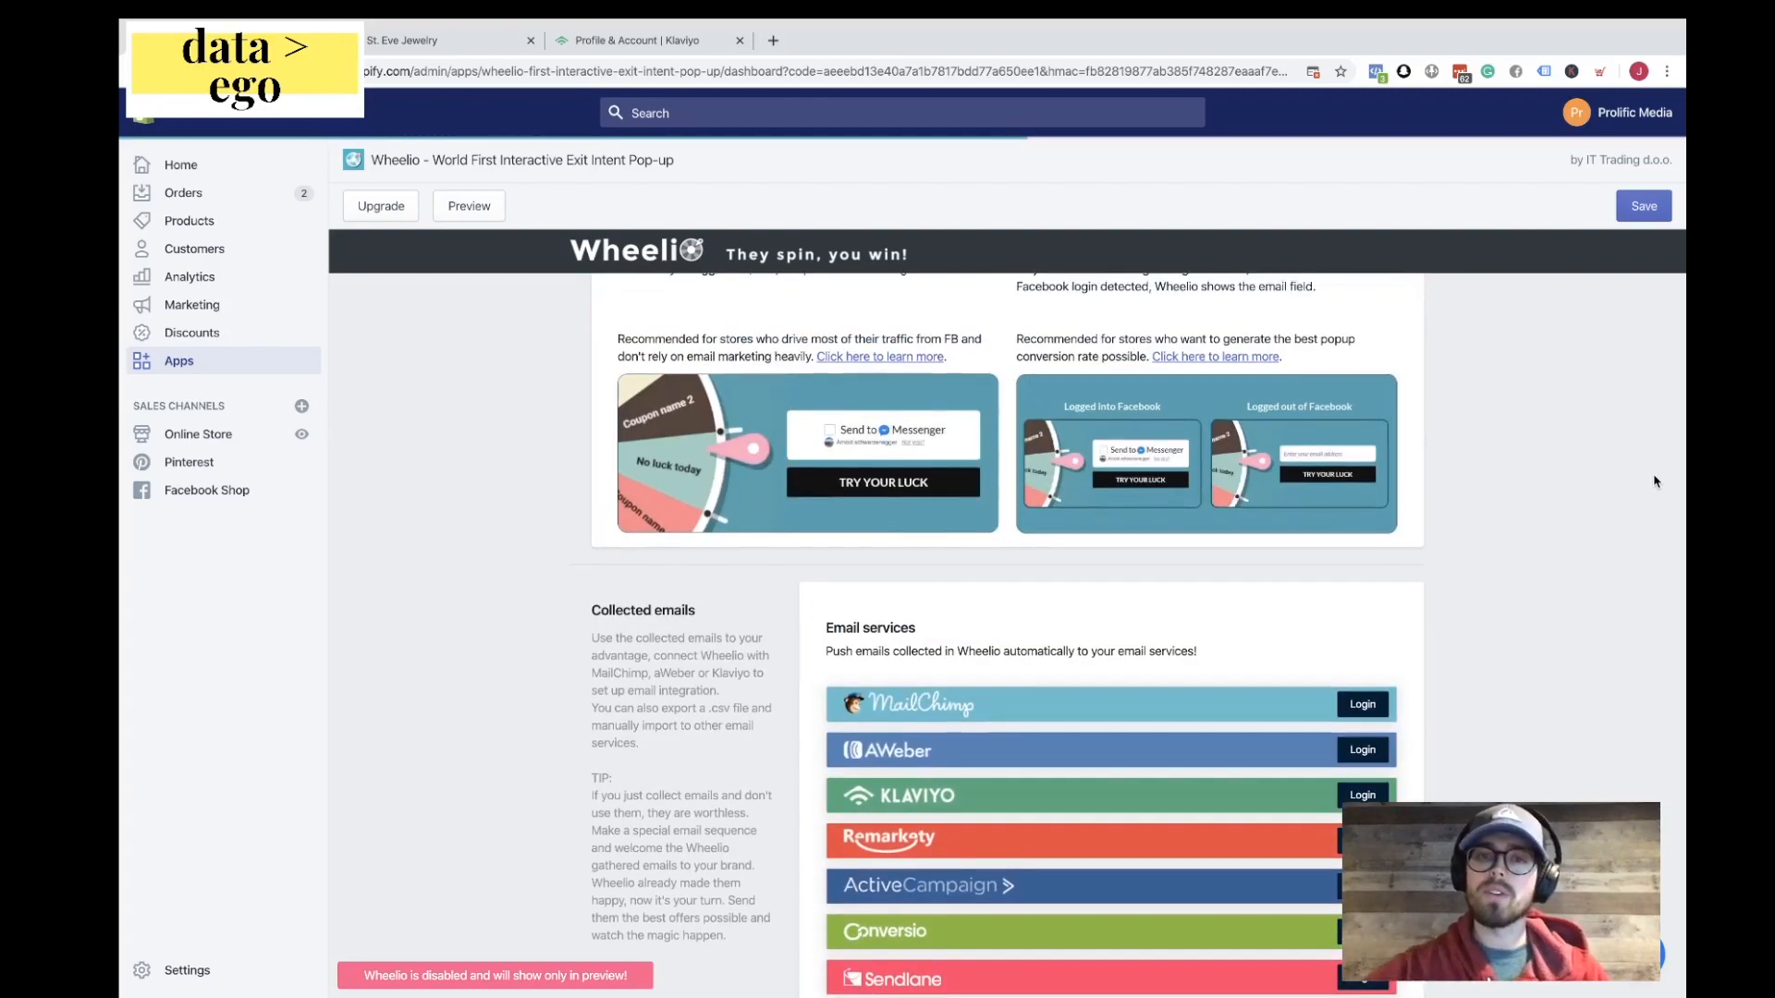
scroll("down", 3)
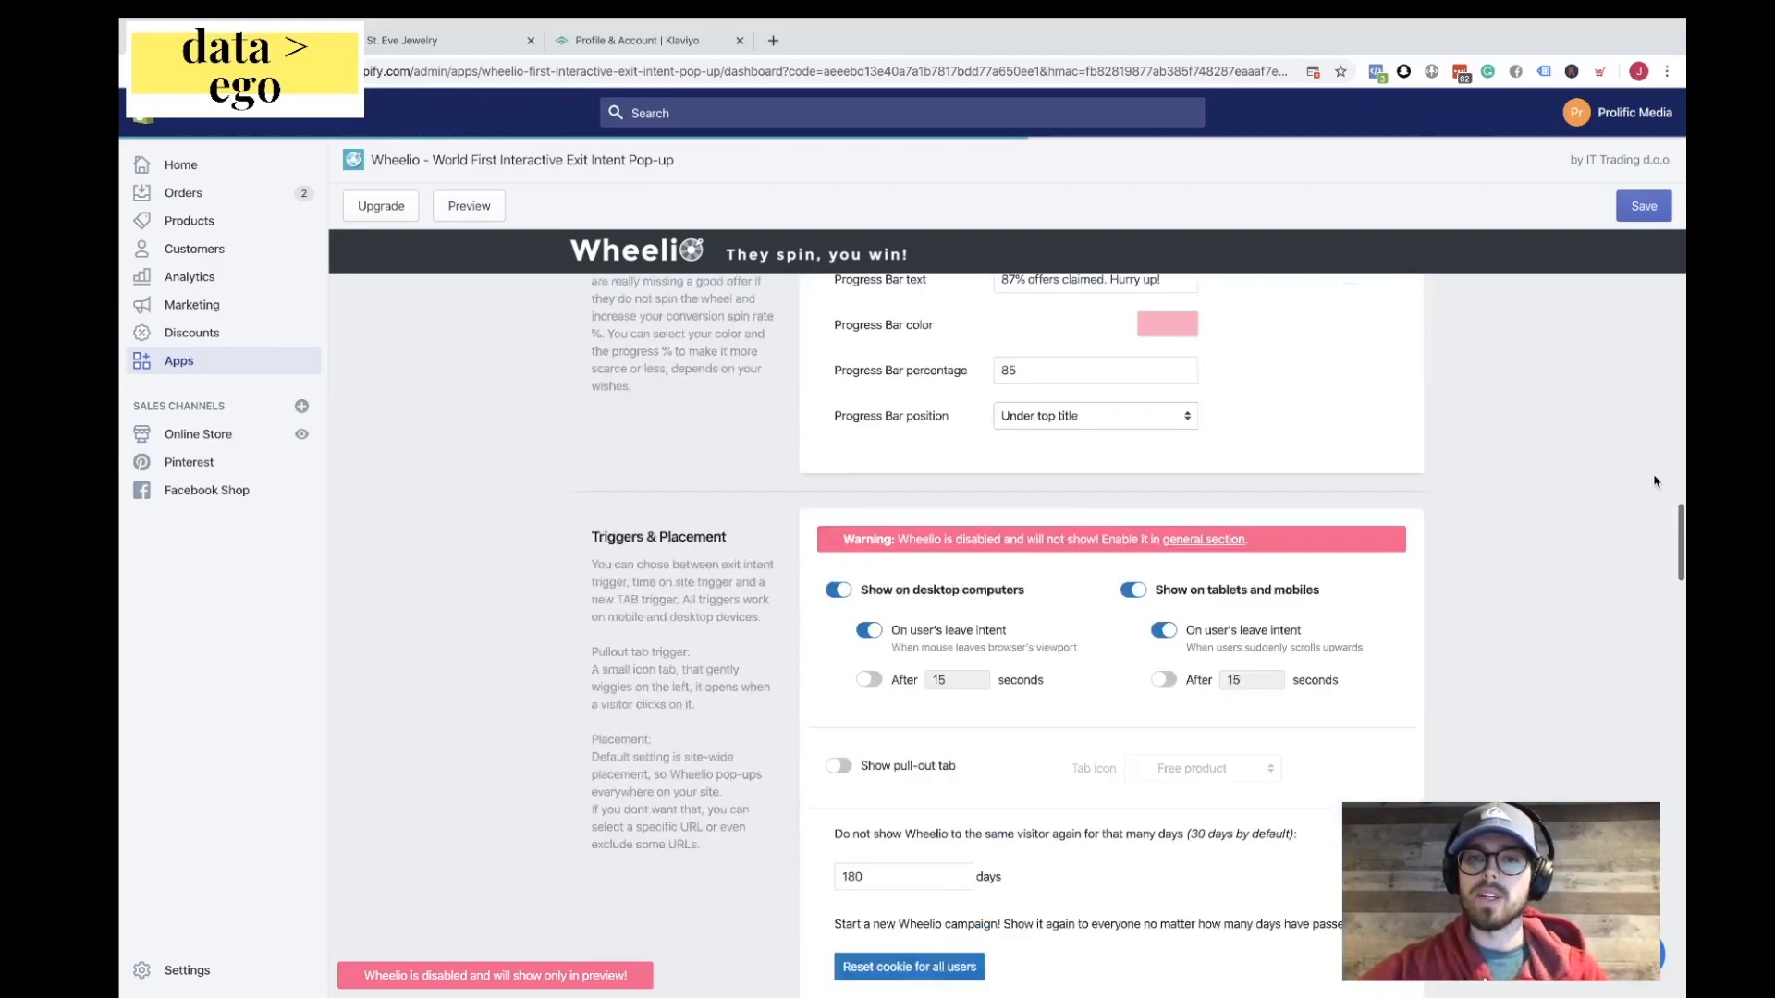
scroll("up", 3)
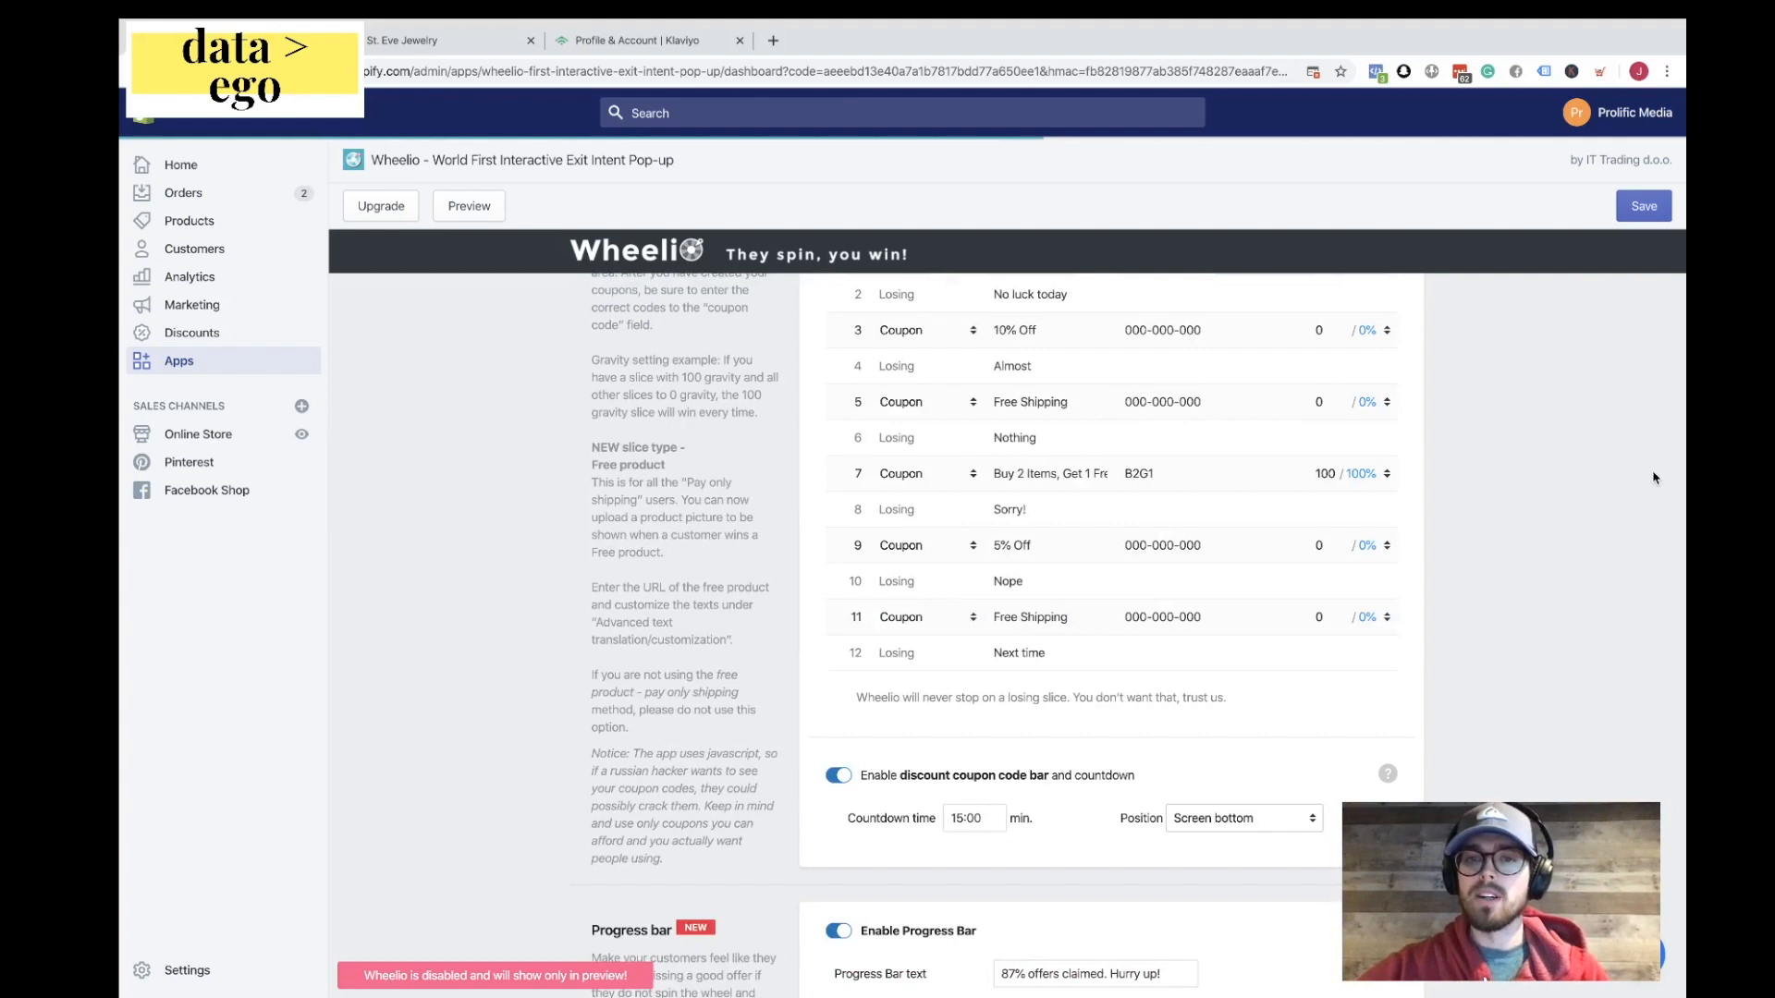